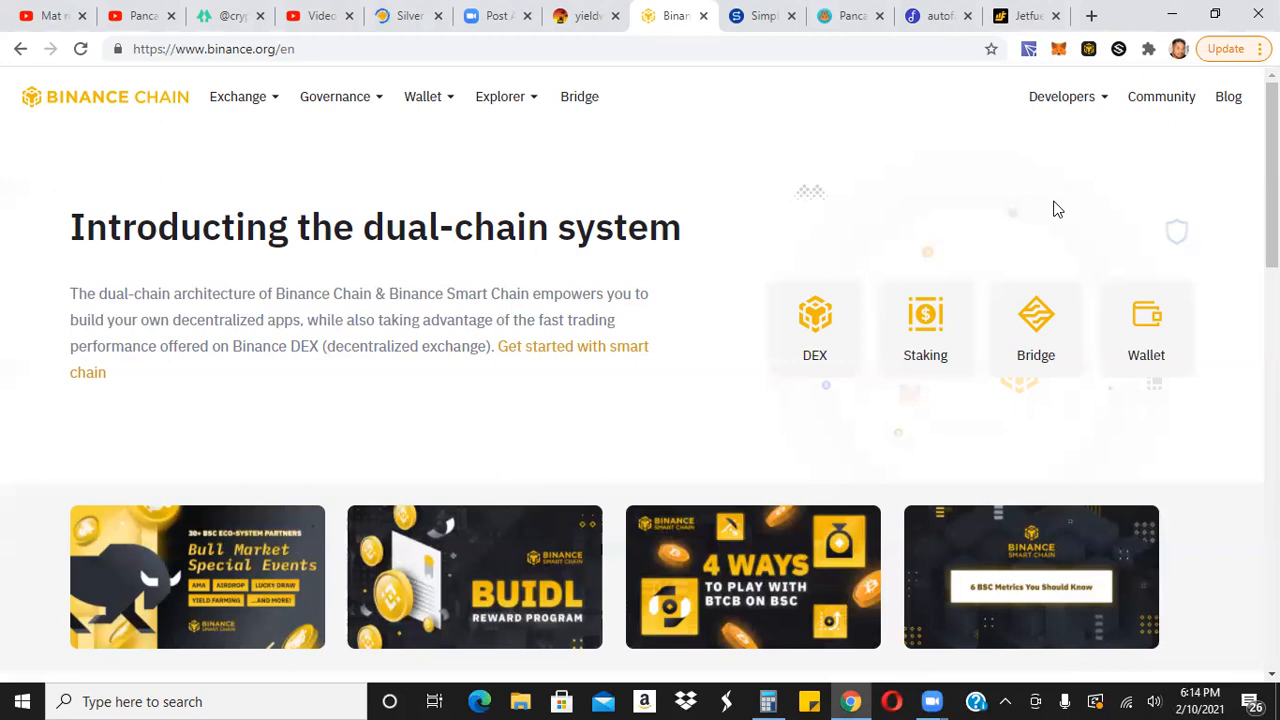
mouse_move(585, 16)
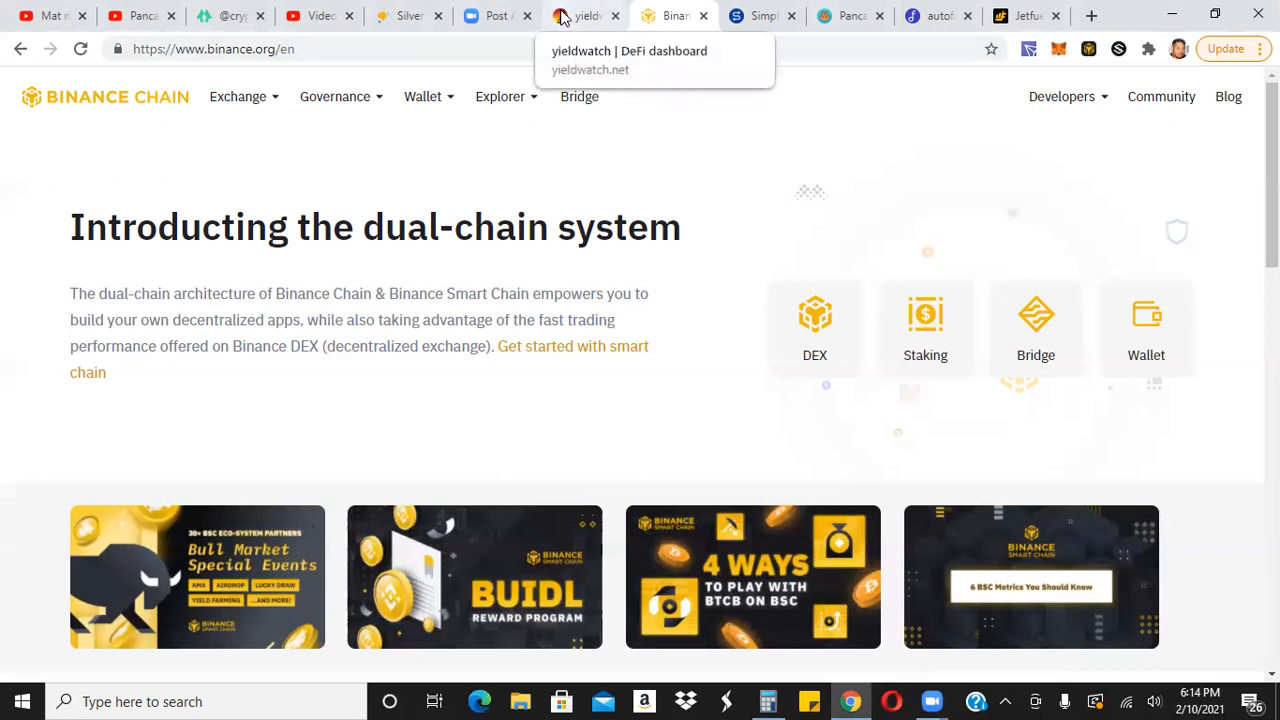
Browse the yieldwatch DeFi dashboard by scrolling through it.
click(585, 15)
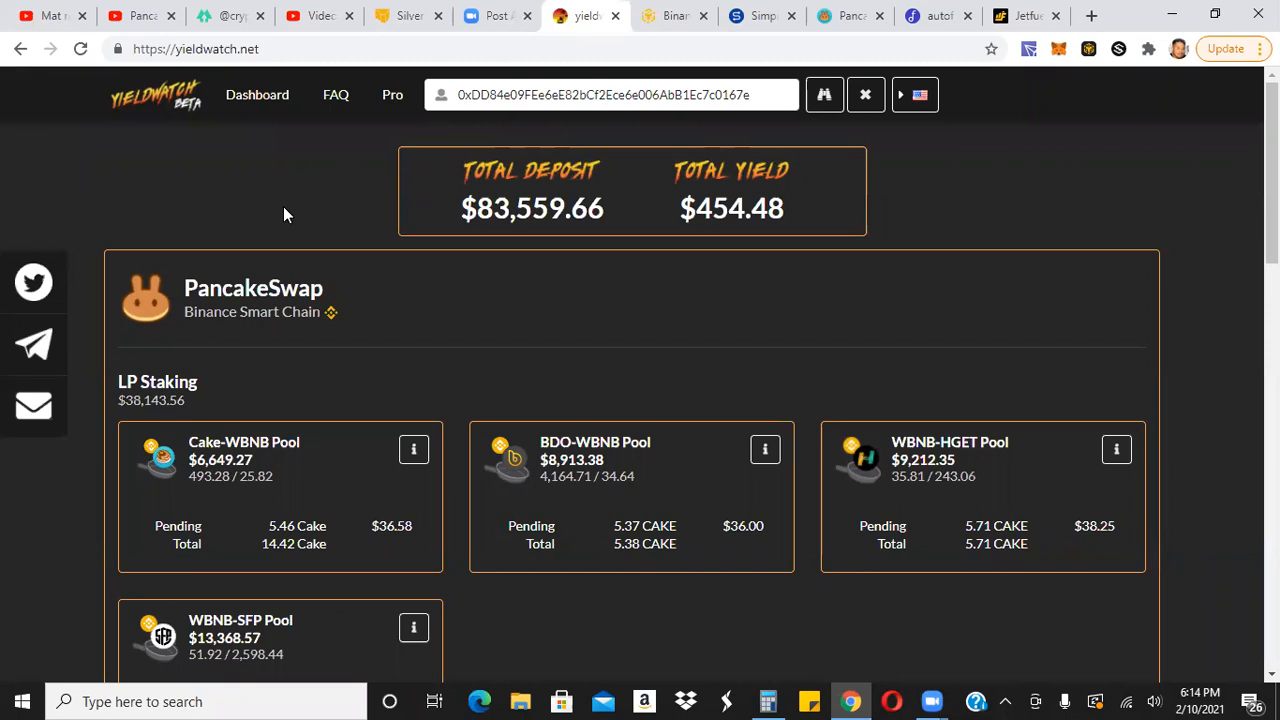
mouse_move(213, 147)
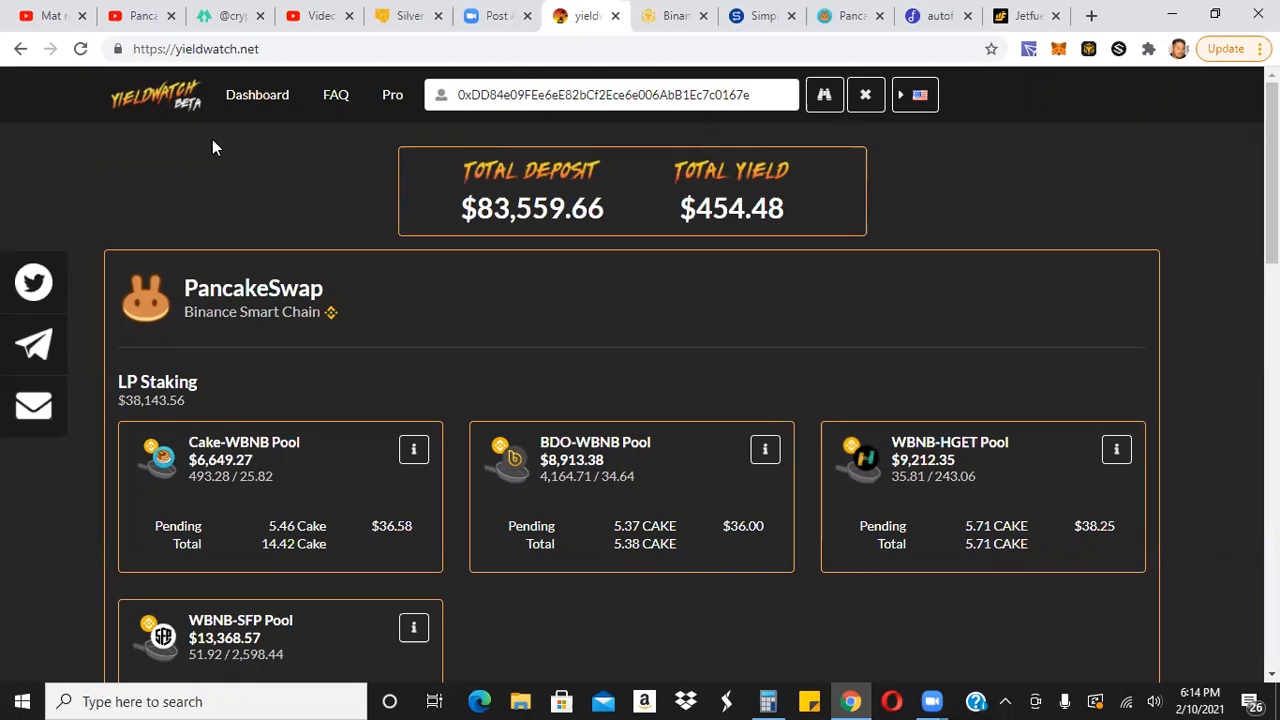
mouse_move(185, 140)
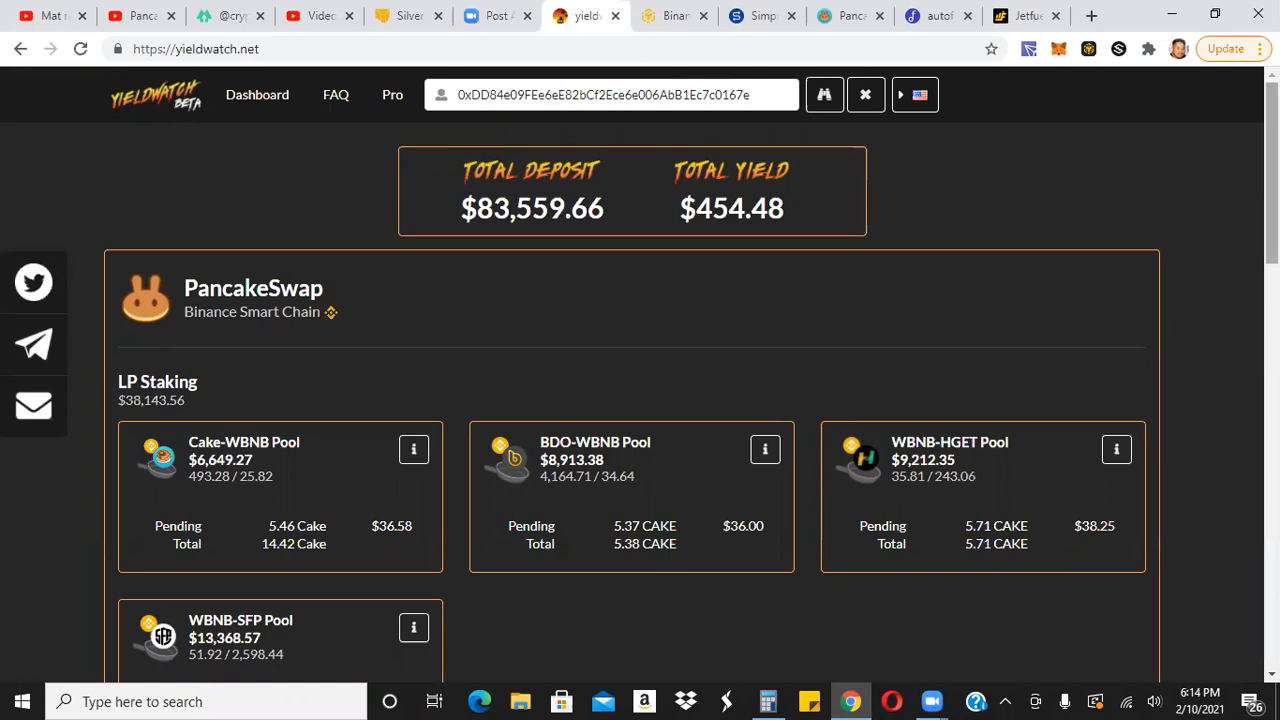
scroll(down, 3)
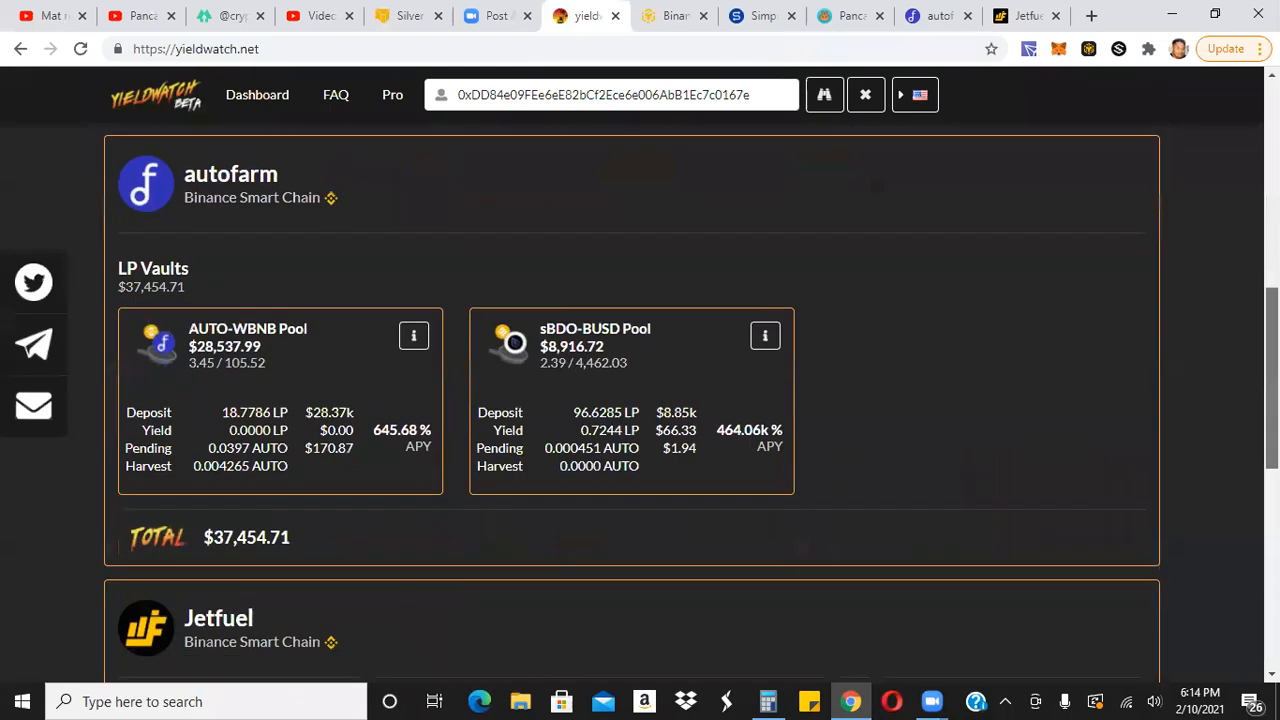
scroll(down, 3)
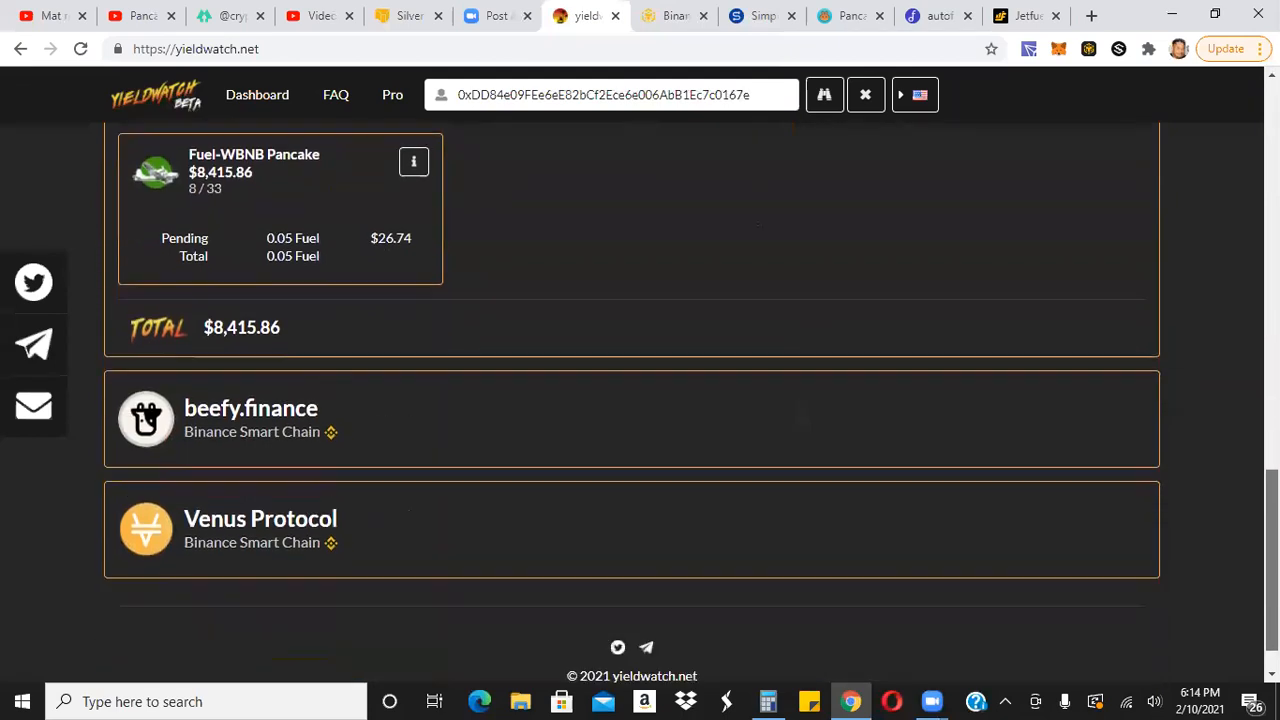
scroll(up, 3)
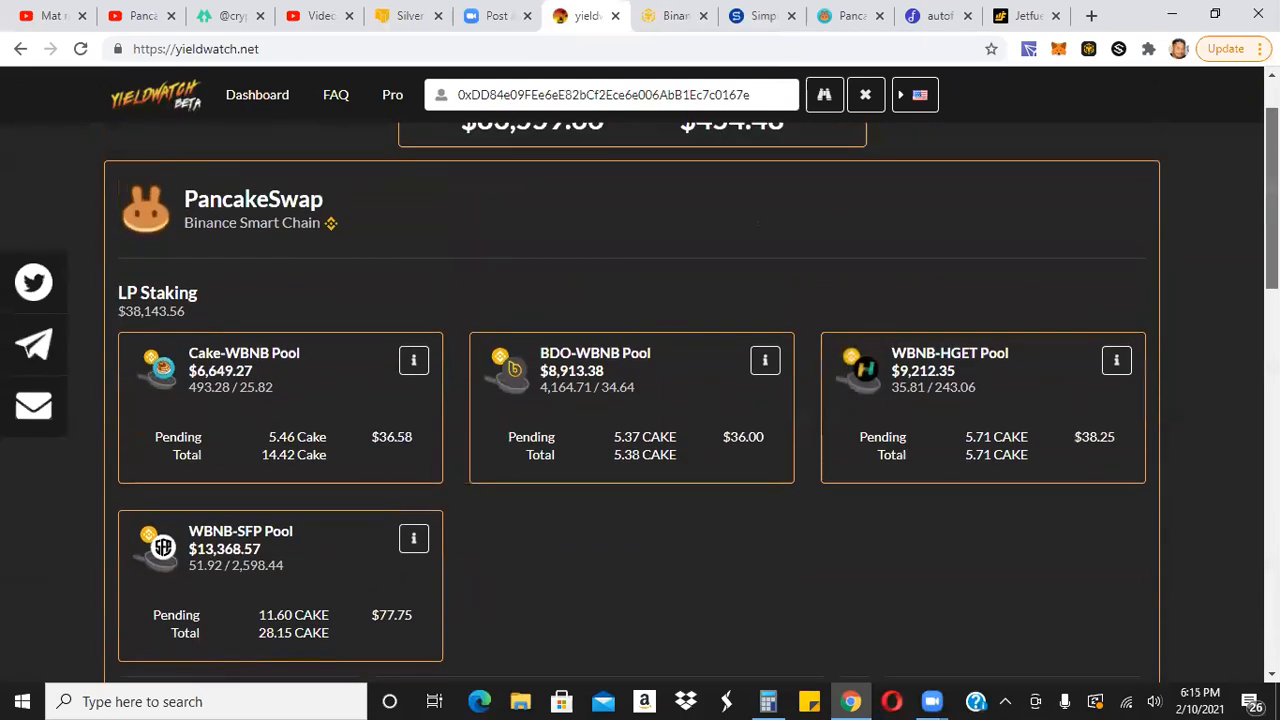
scroll(up, 3)
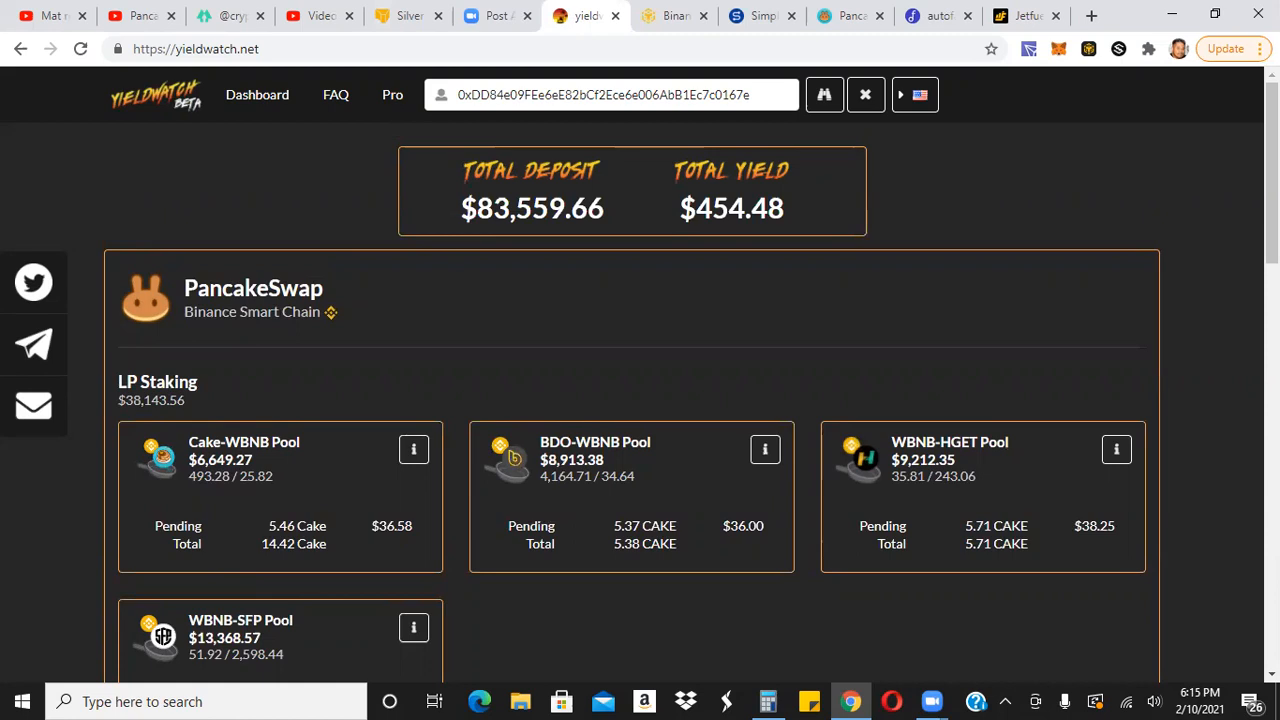
Back on Binance Chain, choose Binance Chain Wallet (Extension) from the Wallet options.
click(673, 15)
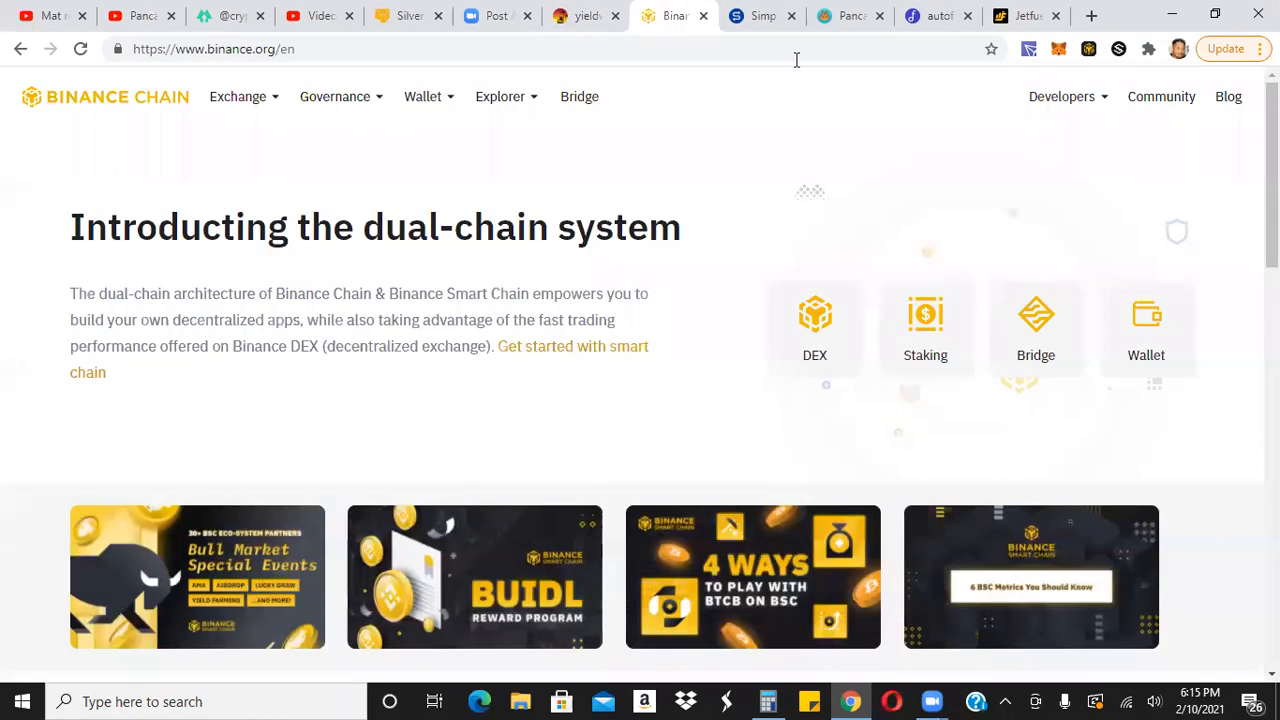
mouse_move(1067, 63)
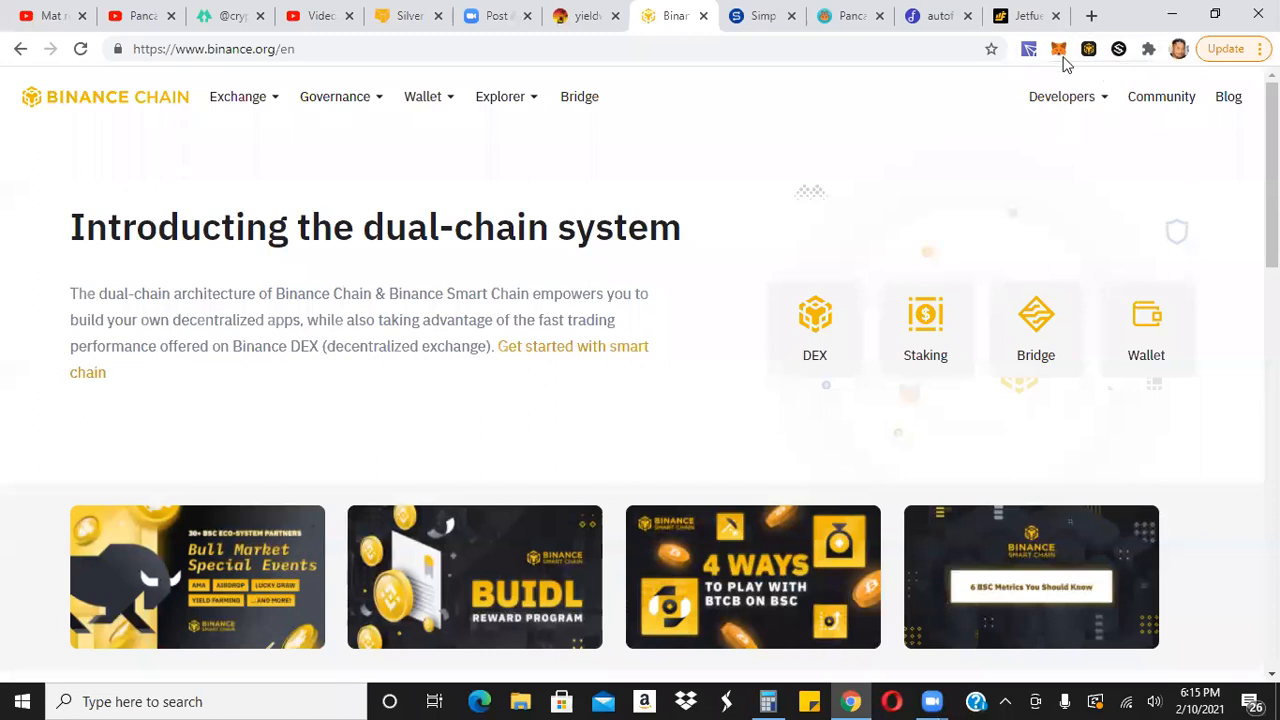
mouse_move(1092, 66)
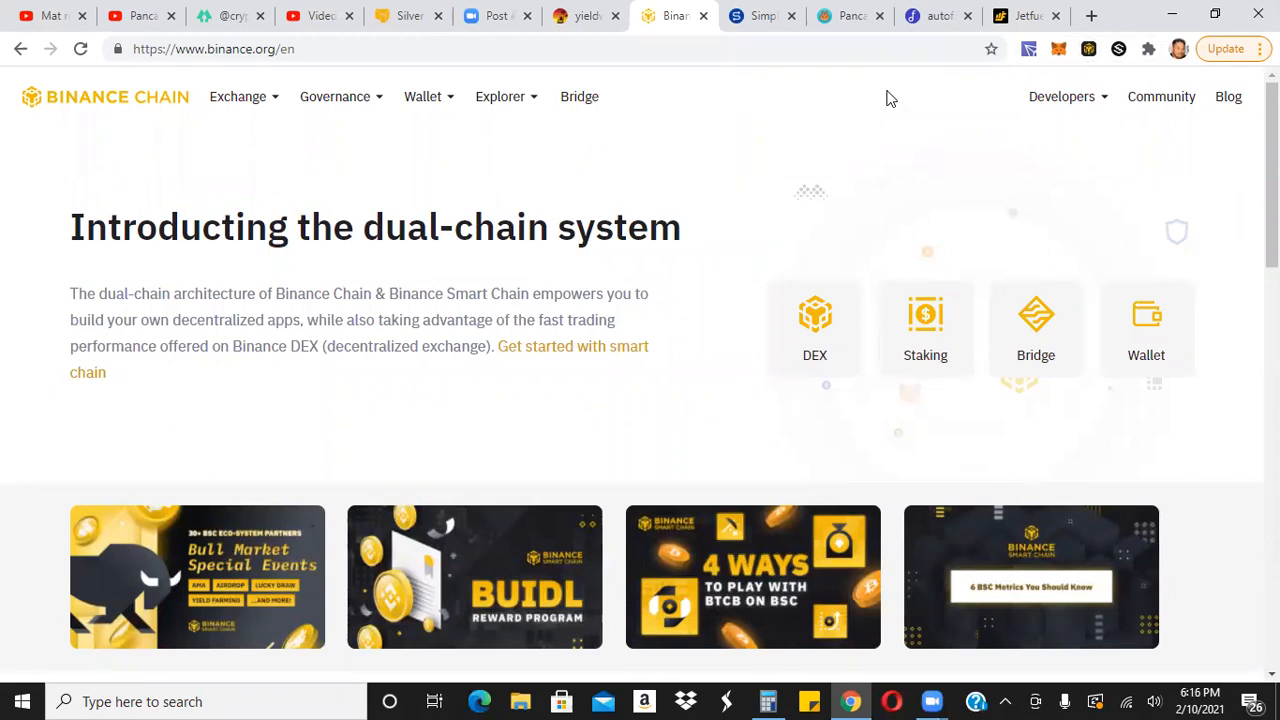
mouse_move(338, 96)
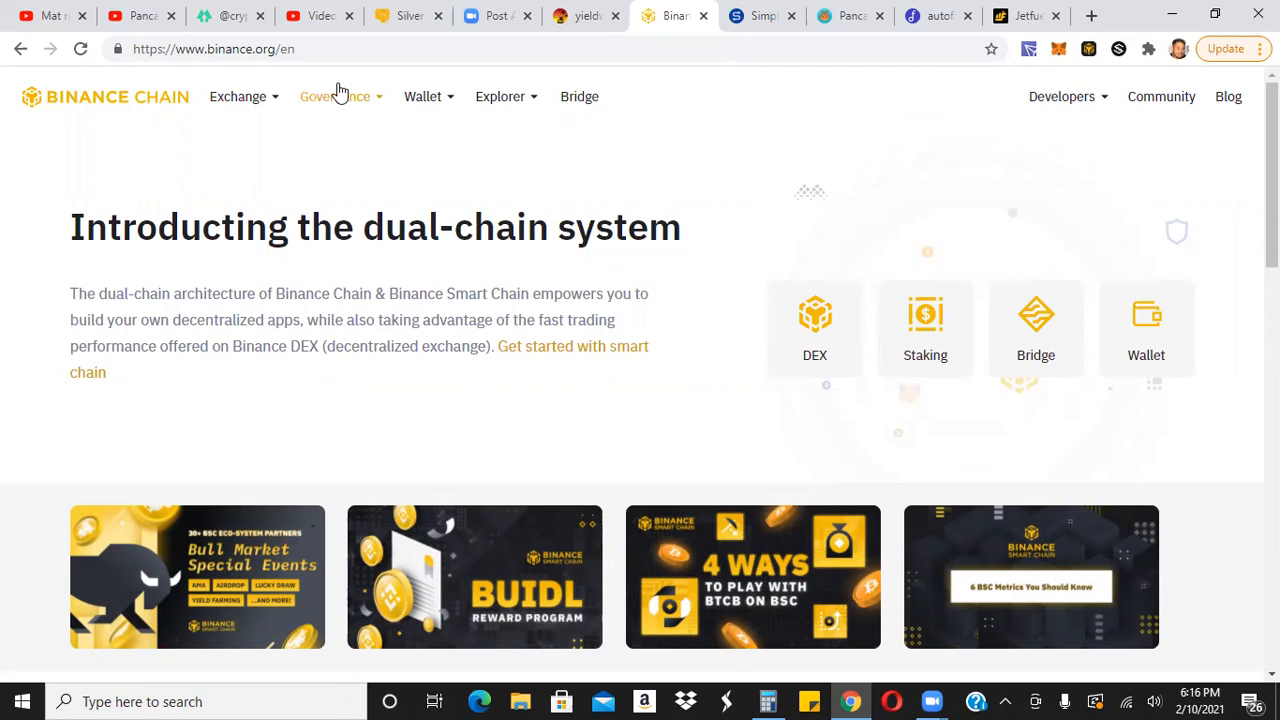
mouse_move(340, 96)
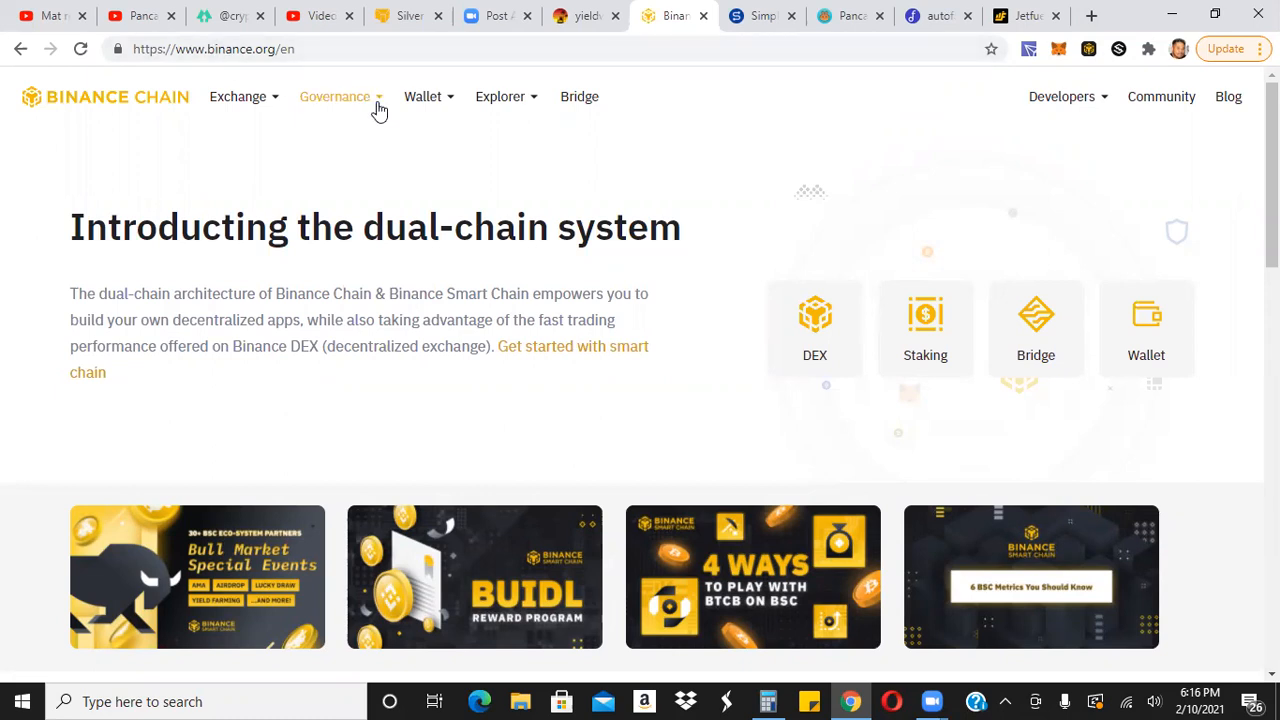
click(422, 96)
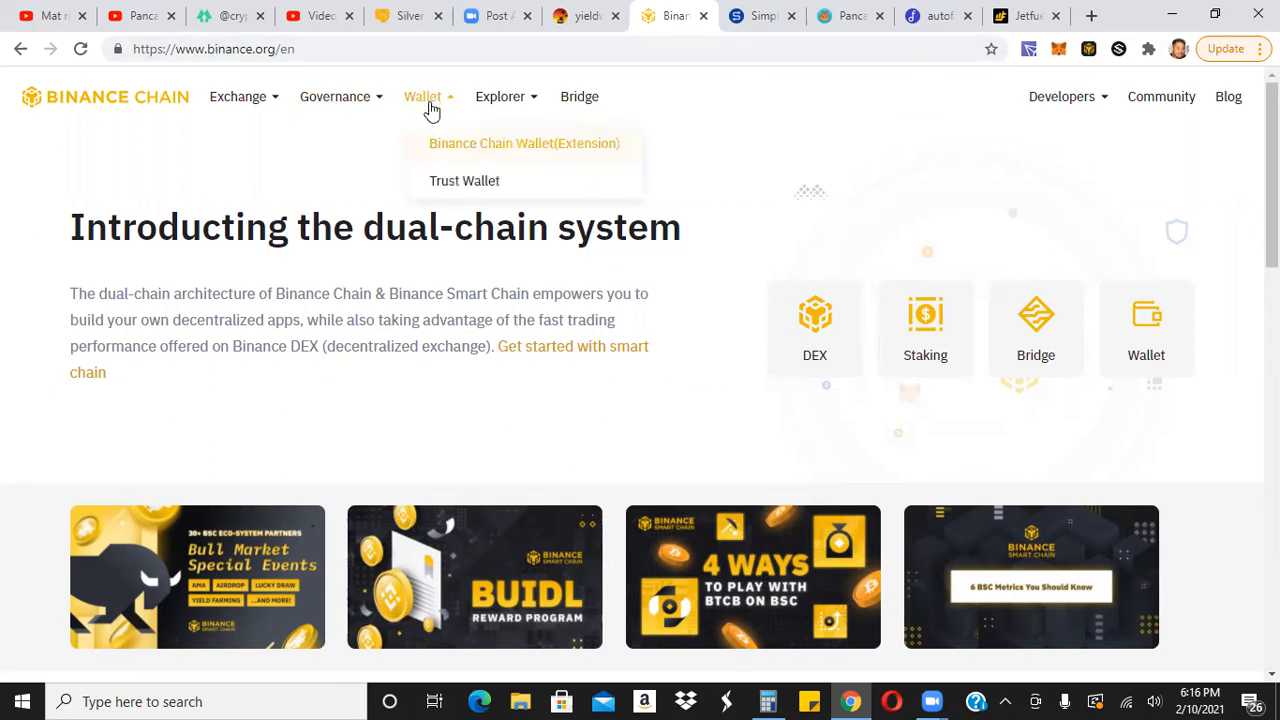
click(524, 143)
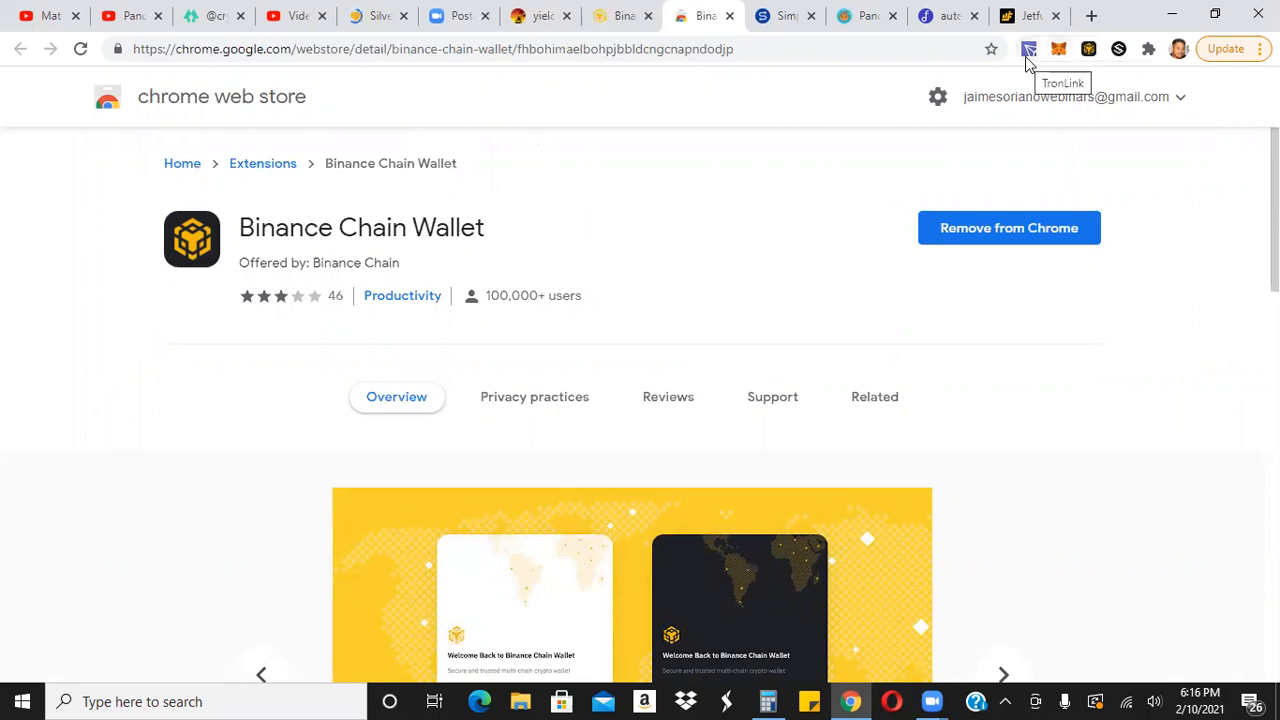
Open the Binance Chain Wallet extension to show Account 0 with 0.00 BNB.
click(1003, 674)
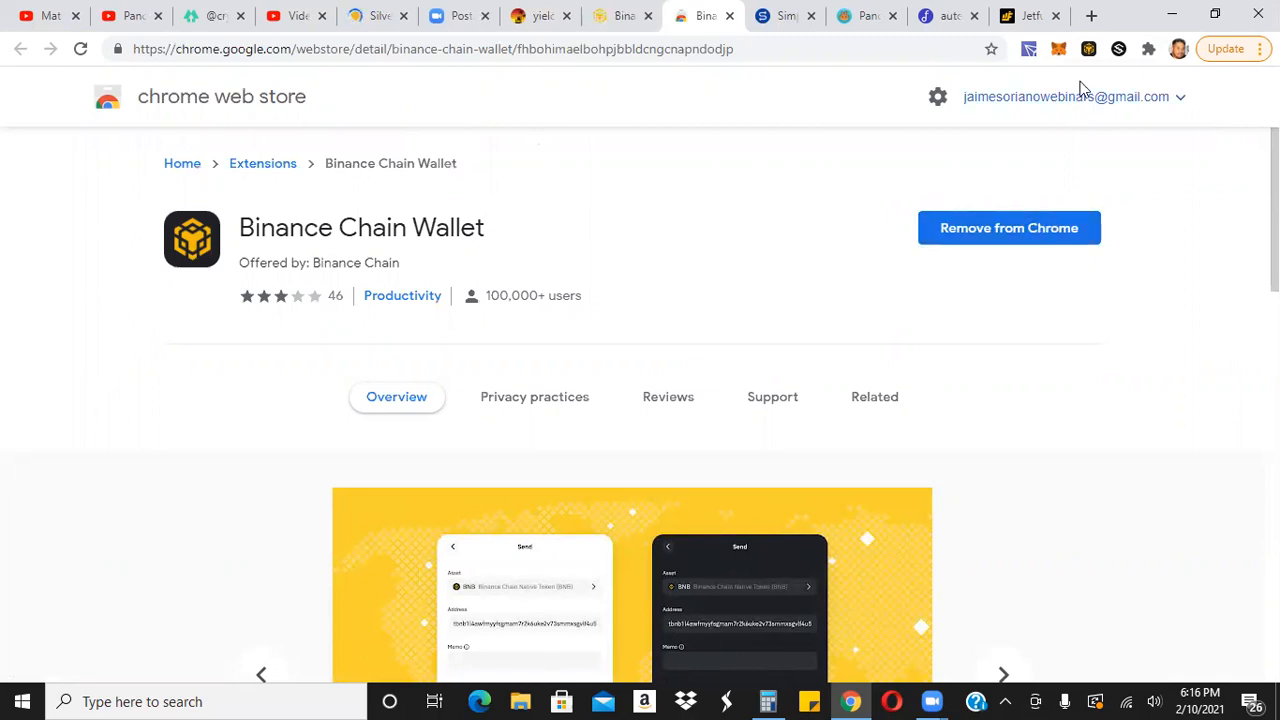
mouse_move(1088, 48)
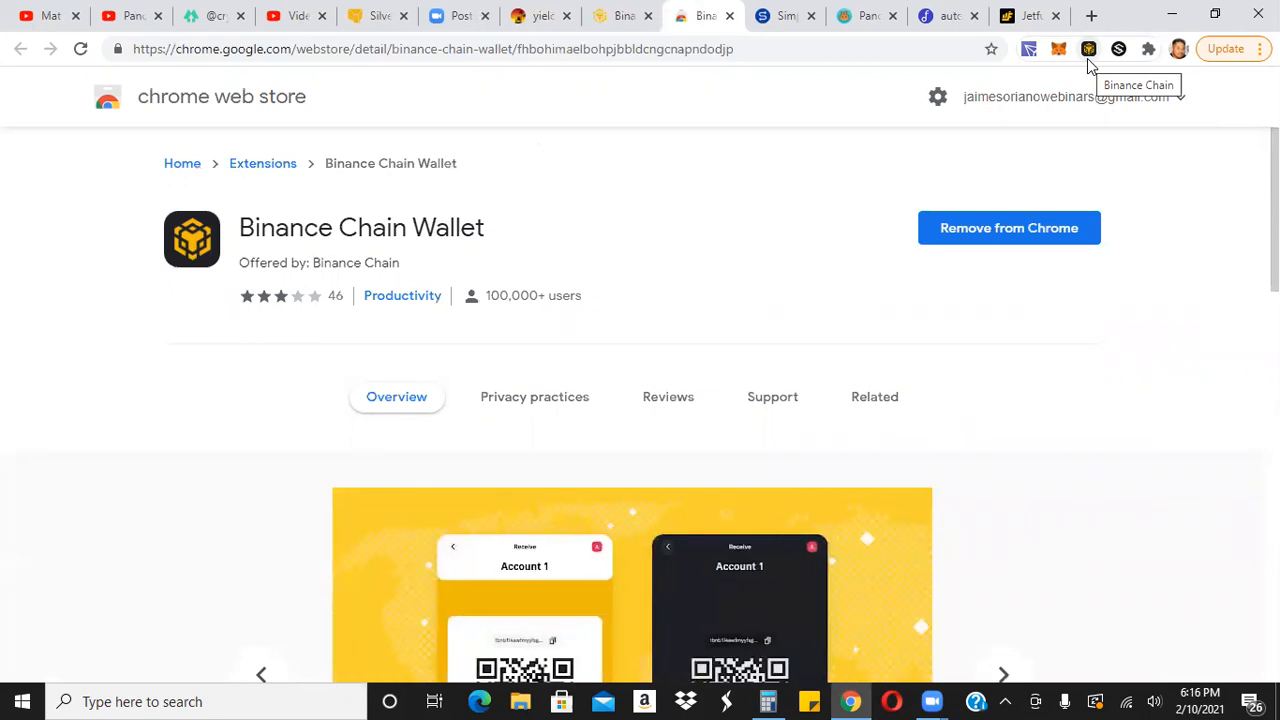
mouse_move(1090, 67)
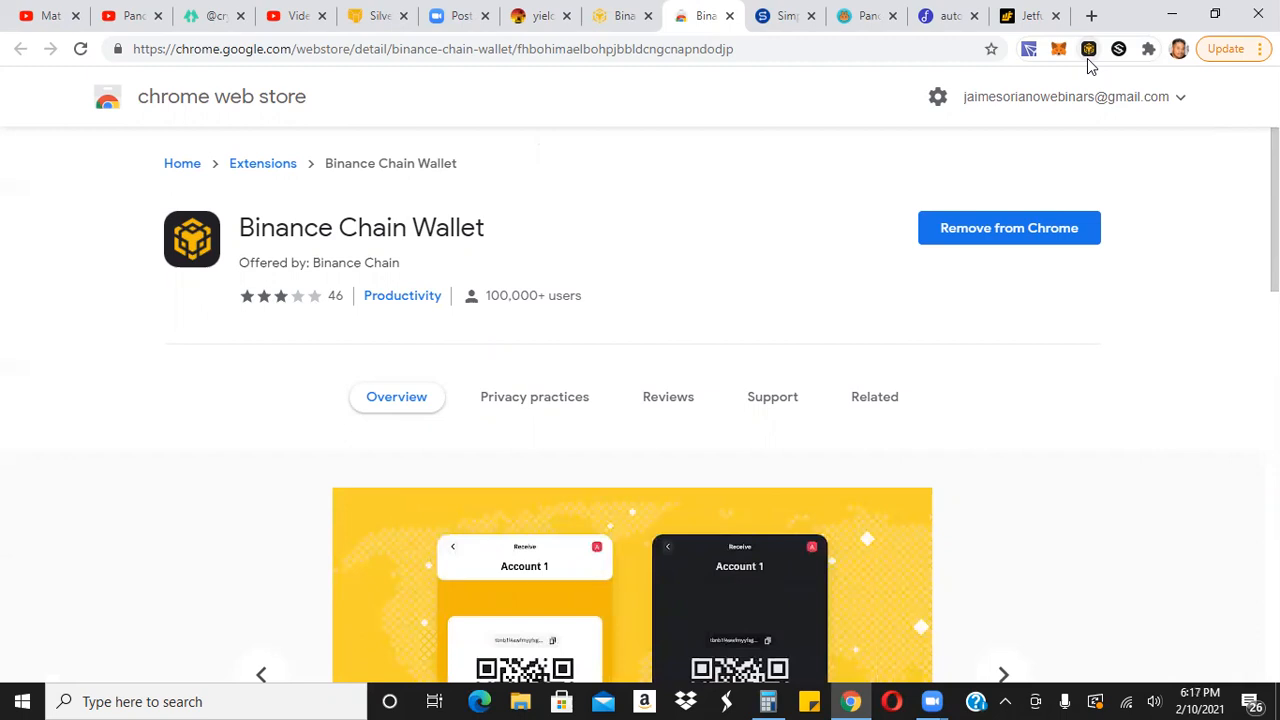
mouse_move(1089, 52)
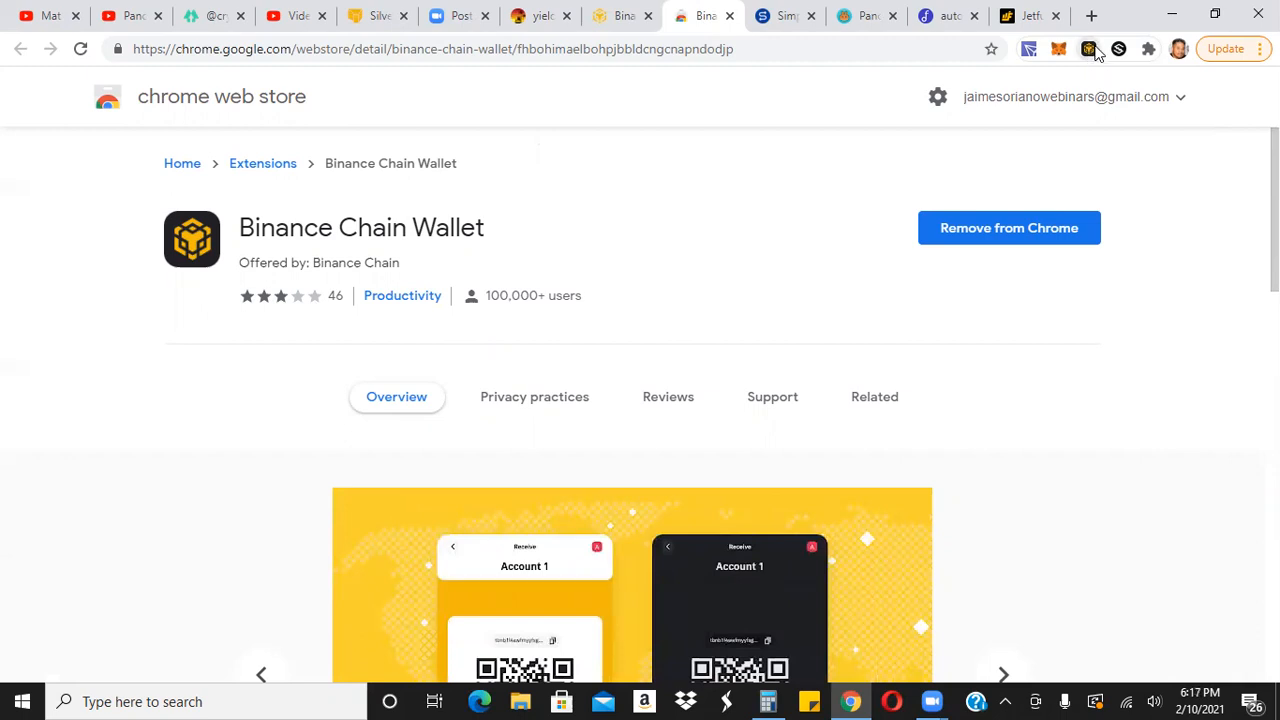
click(1088, 48)
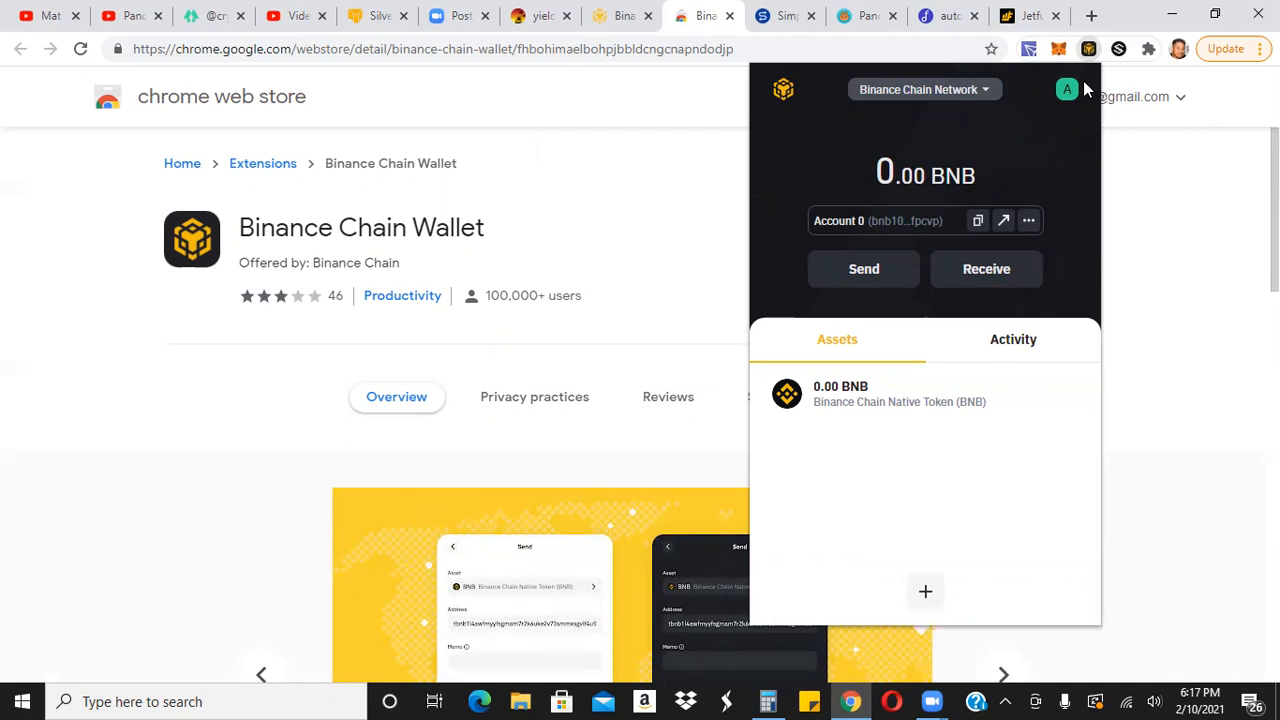
mouse_move(808, 68)
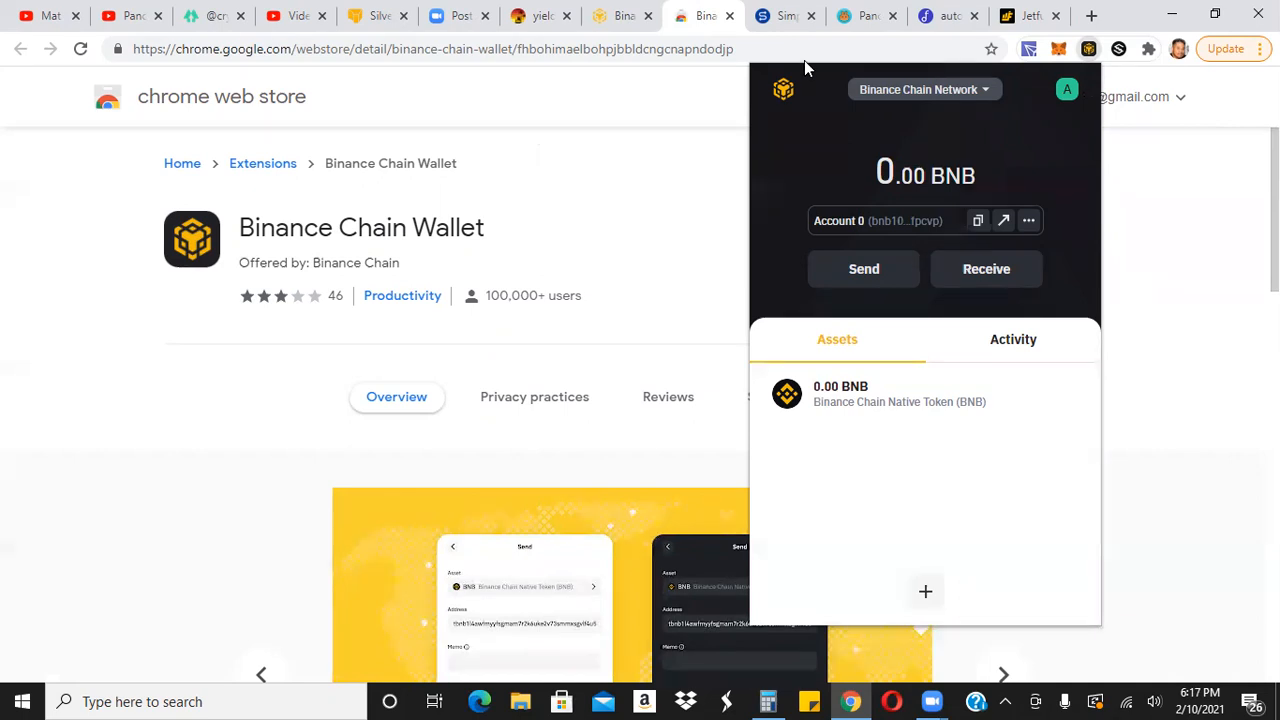
On SimpleSwap, set Binance Coin (BNB) as the received currency and send 0.25 BTC.
click(783, 15)
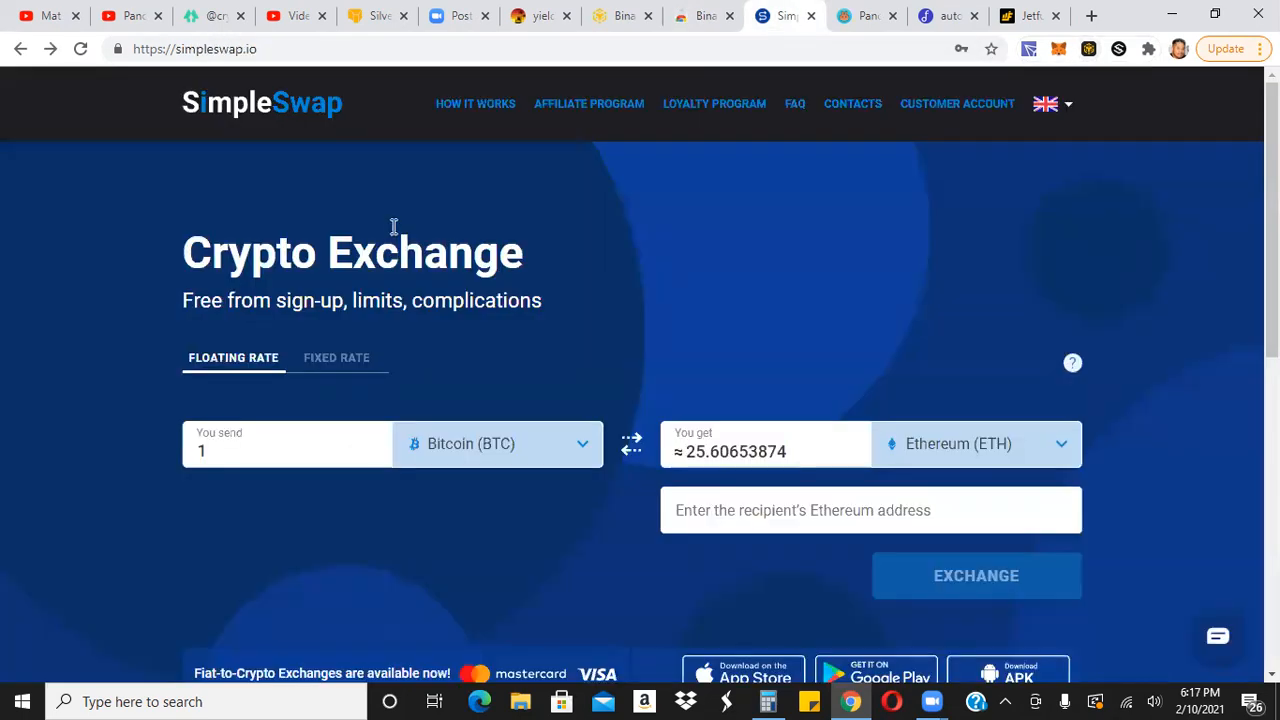
mouse_move(405, 364)
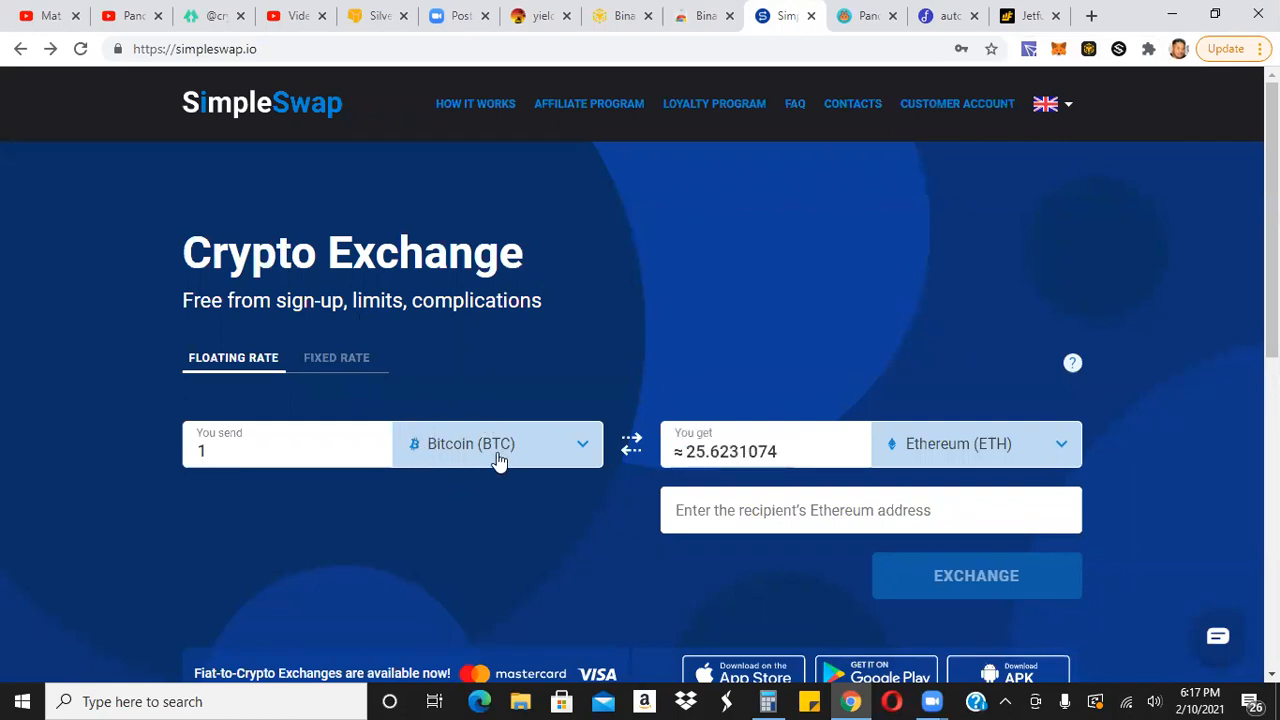
mouse_move(800, 460)
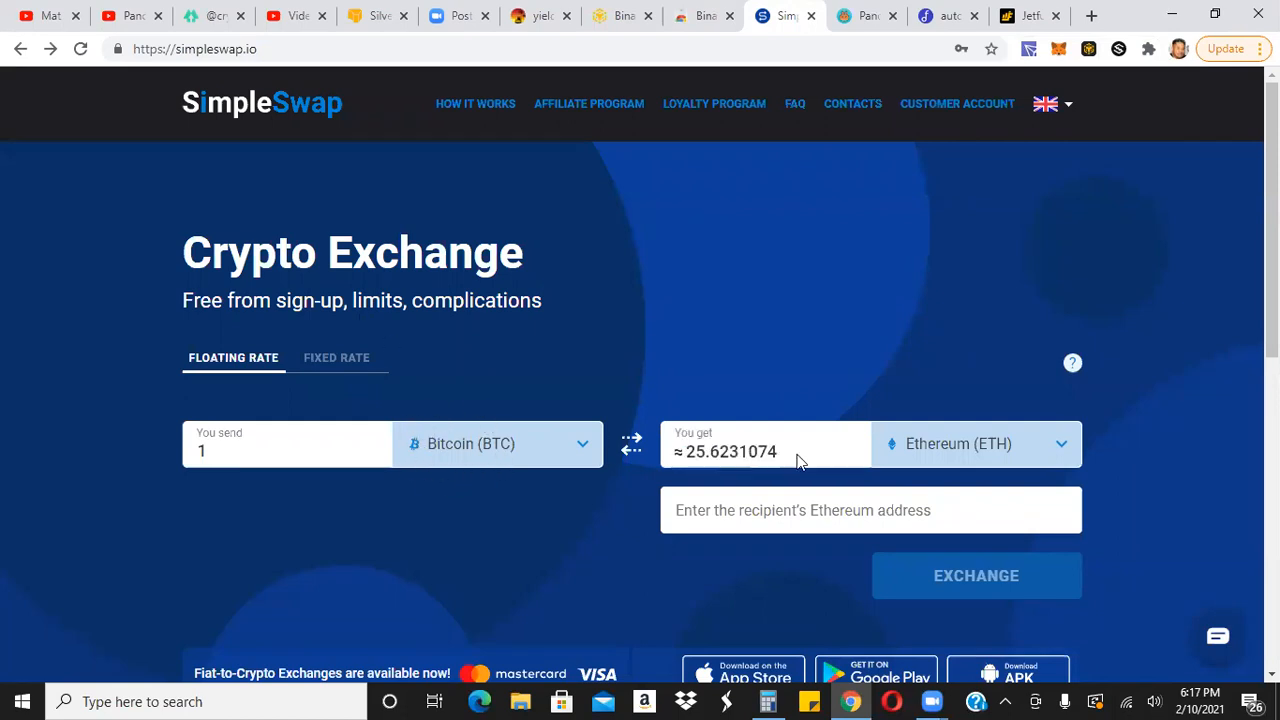
click(287, 451)
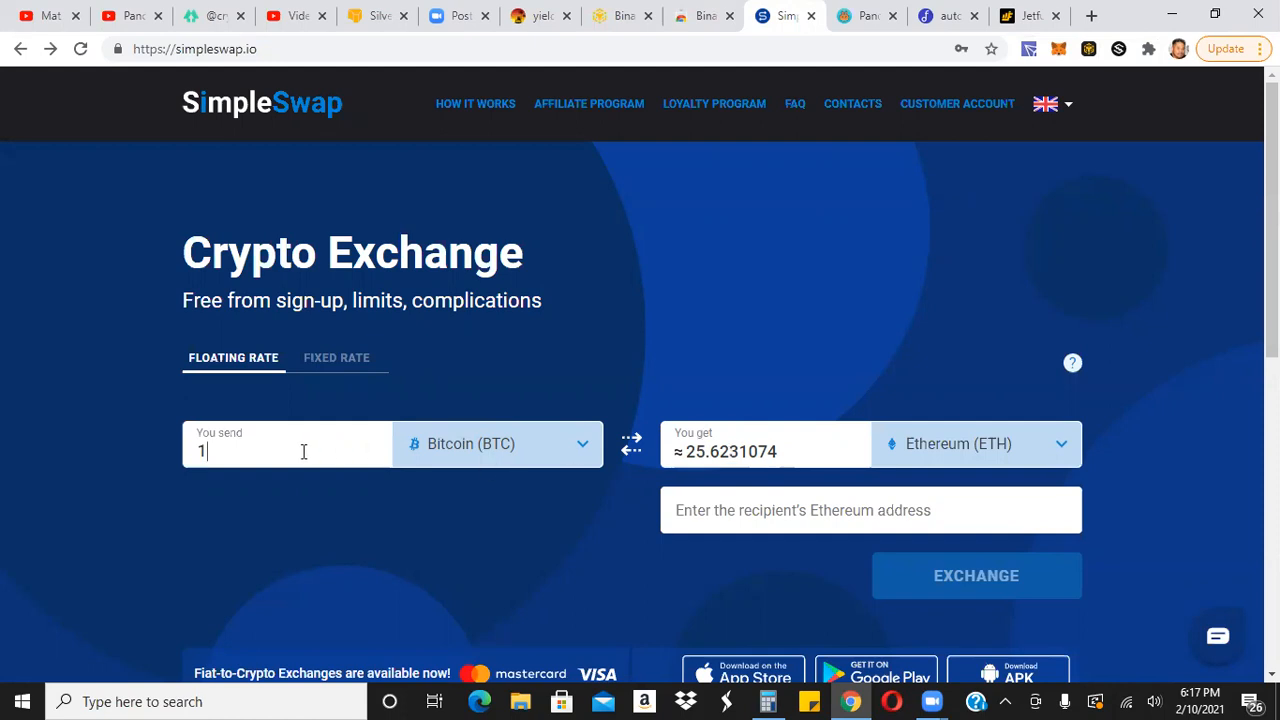
mouse_move(450, 455)
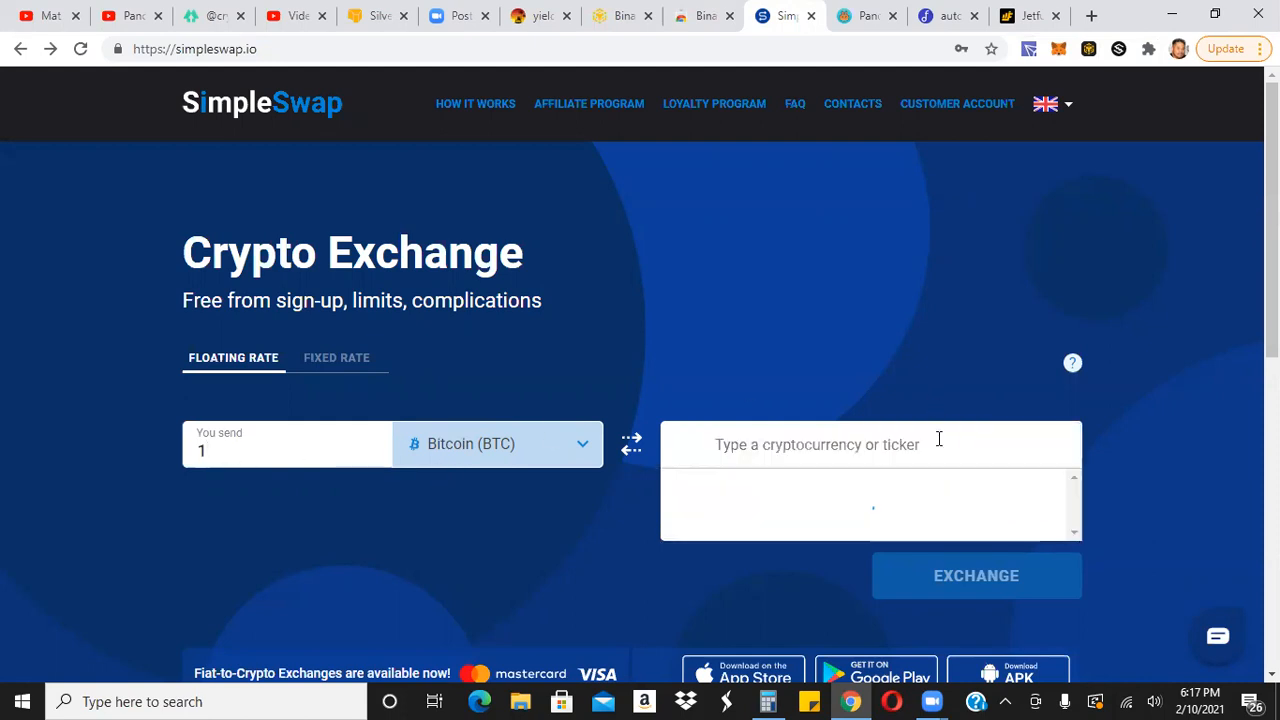
text(bn)
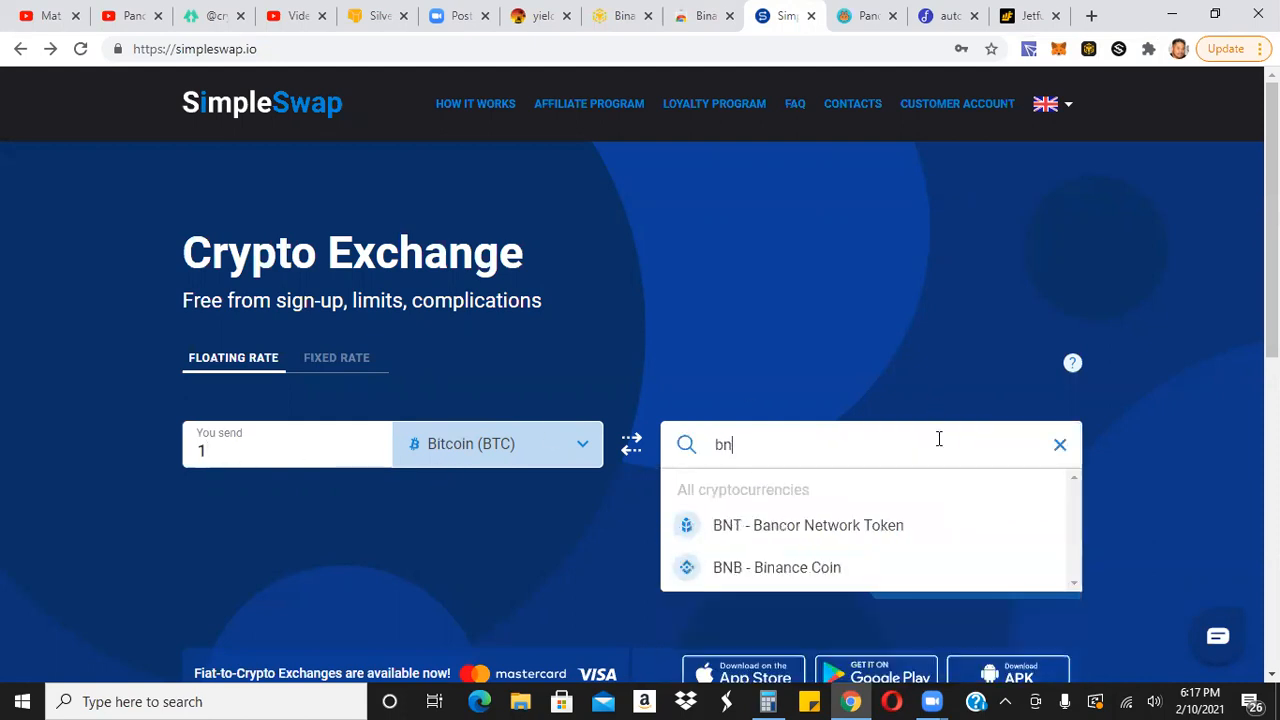
click(776, 567)
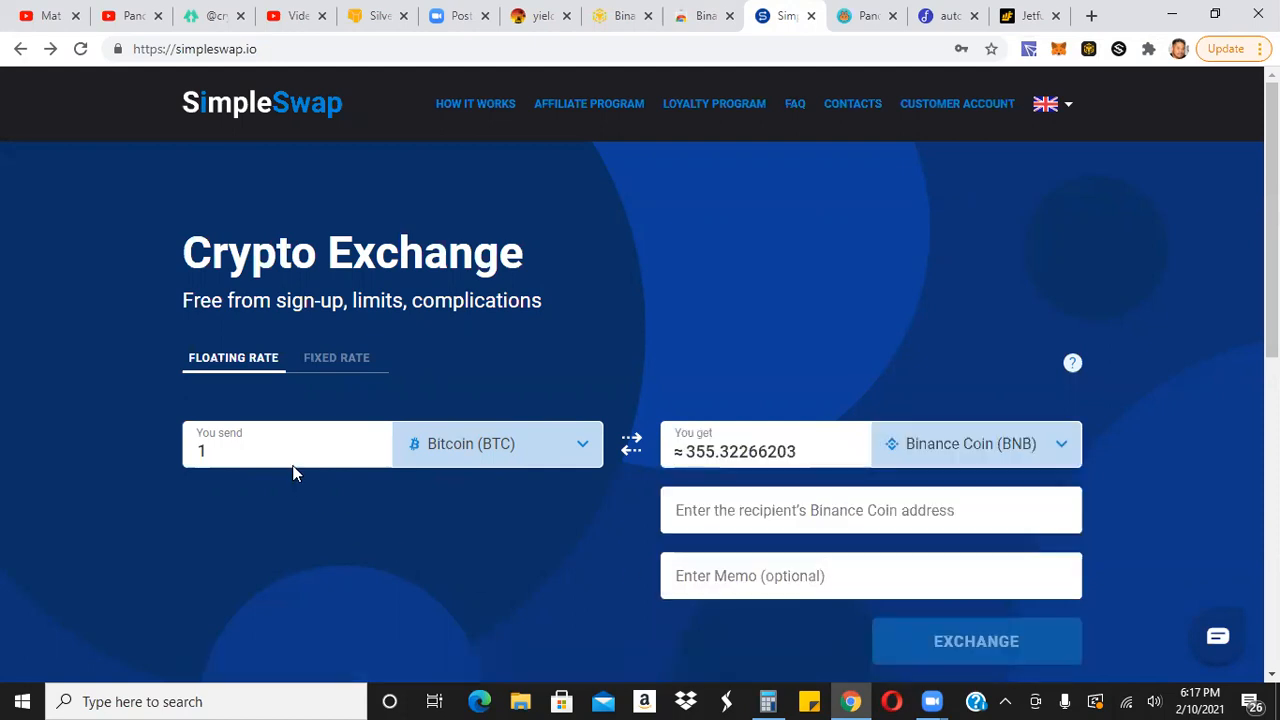
mouse_move(710, 474)
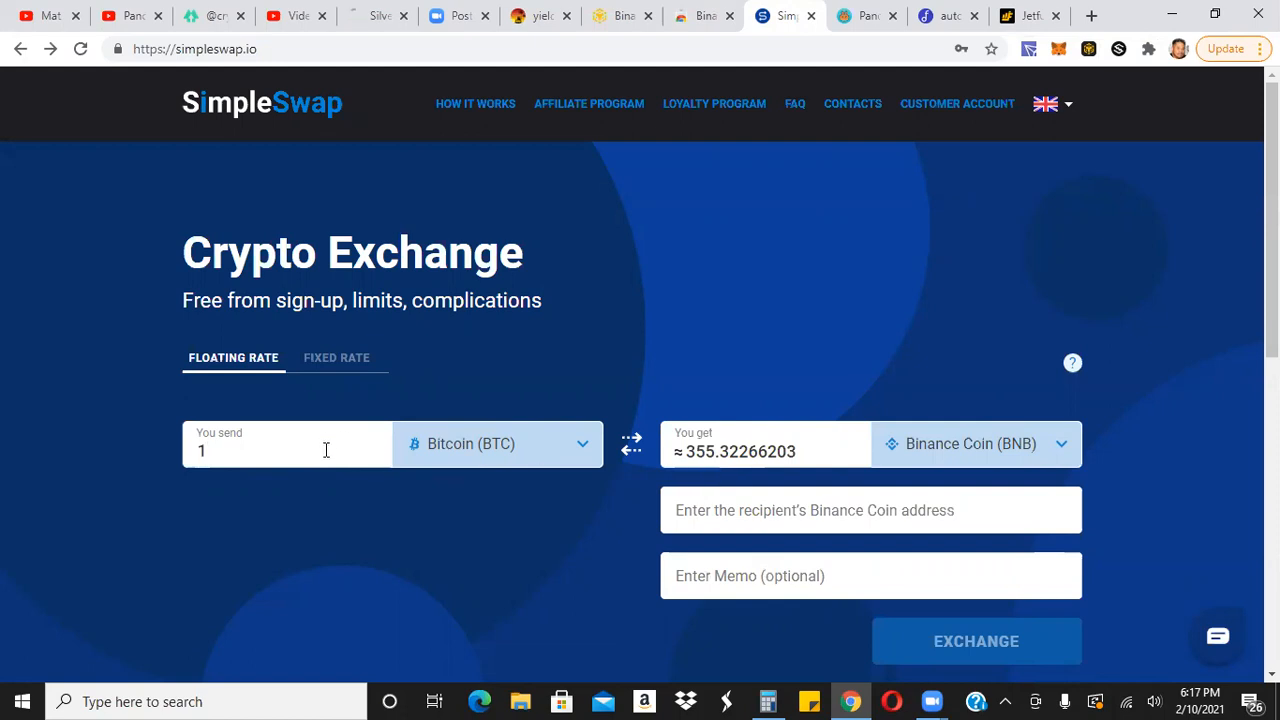
text(0)
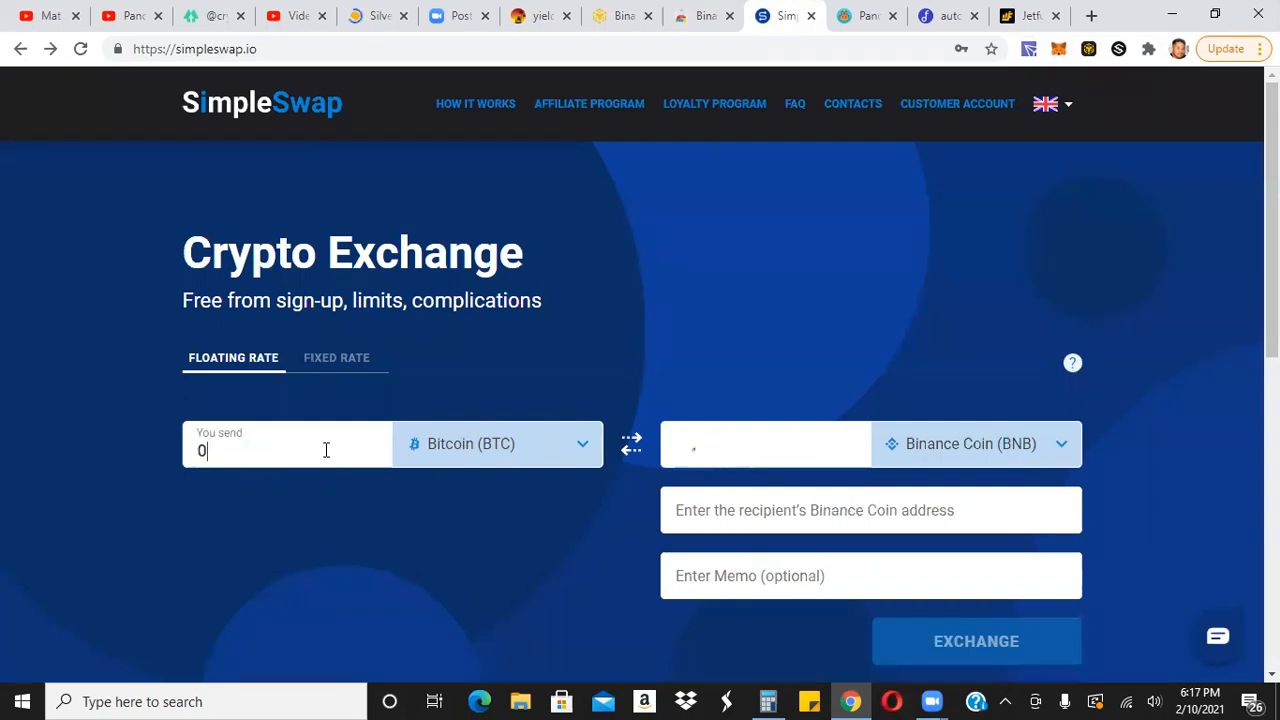
text(.25)
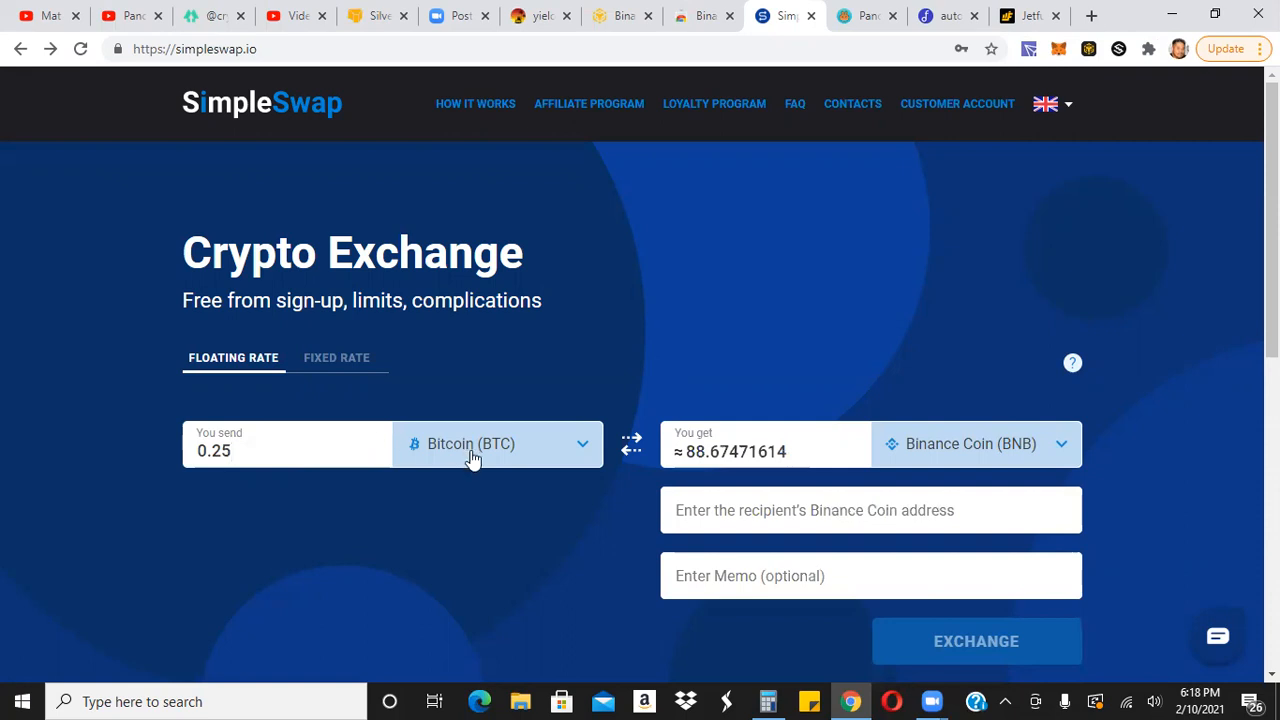
Change the sent currency to TRON (TRX) with an amount of 100,000.
click(497, 444)
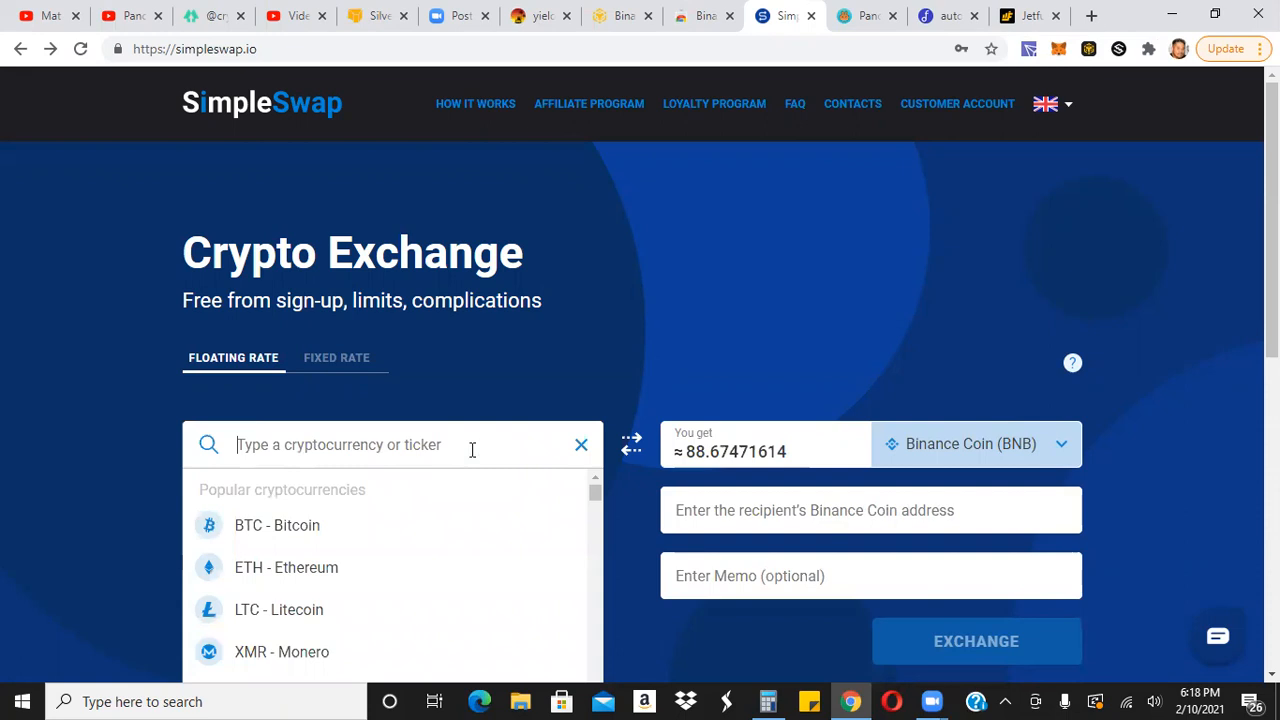
text(trx)
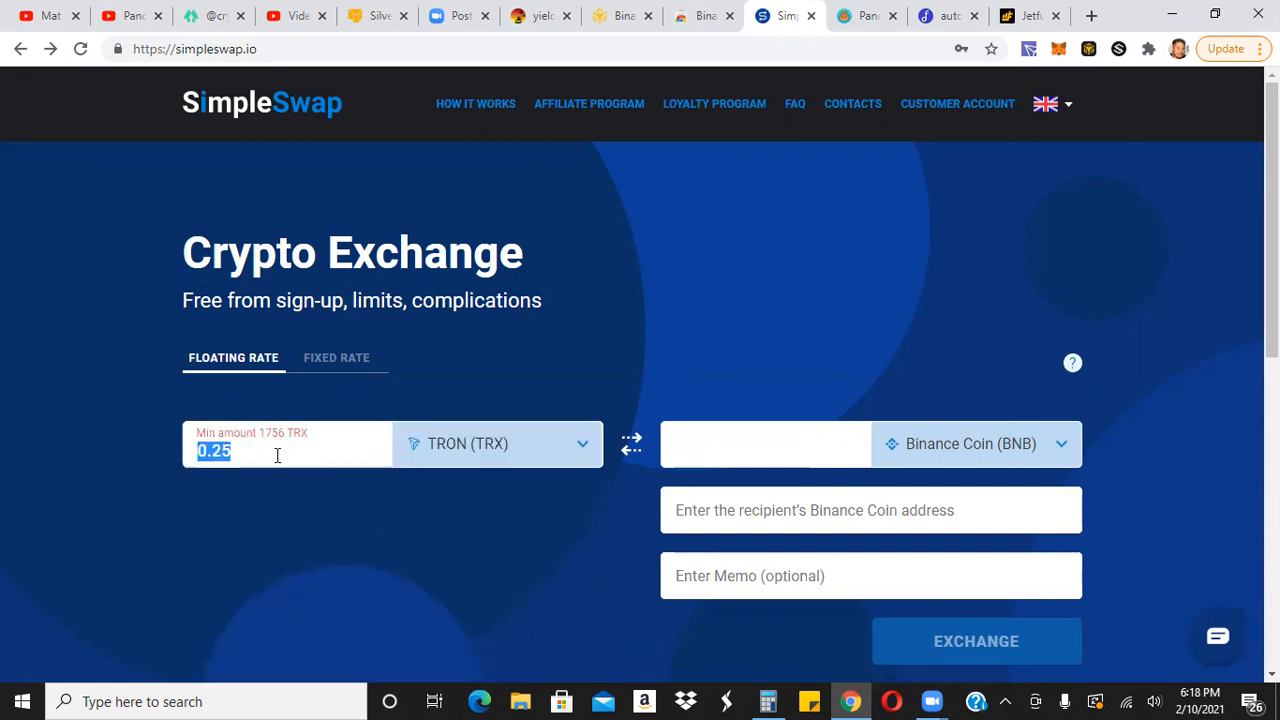
text(1000000)
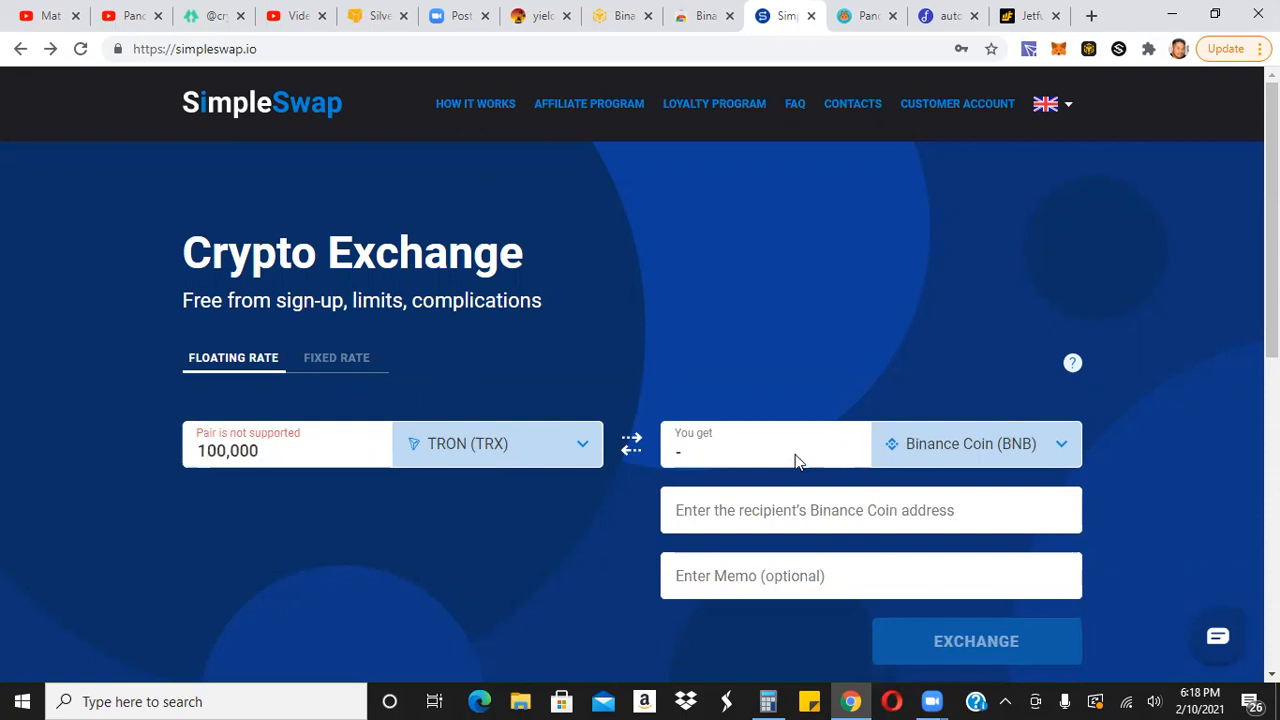
mouse_move(733, 515)
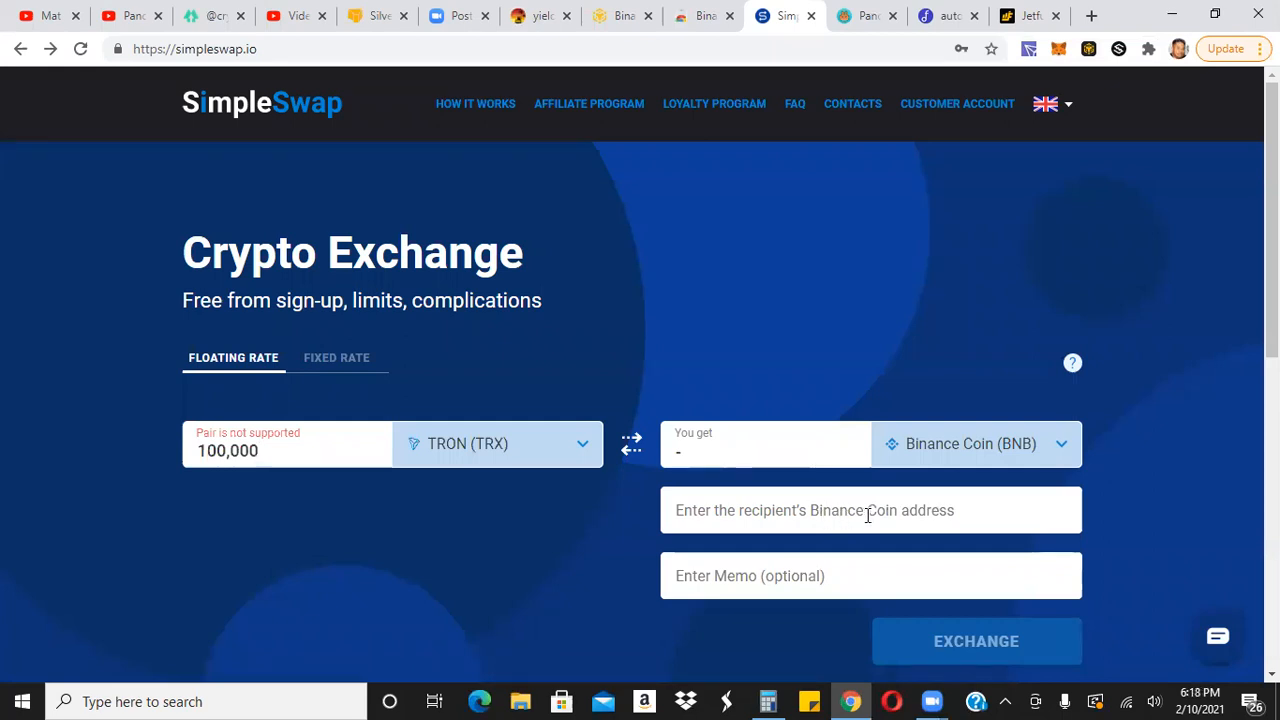
mouse_move(1090, 58)
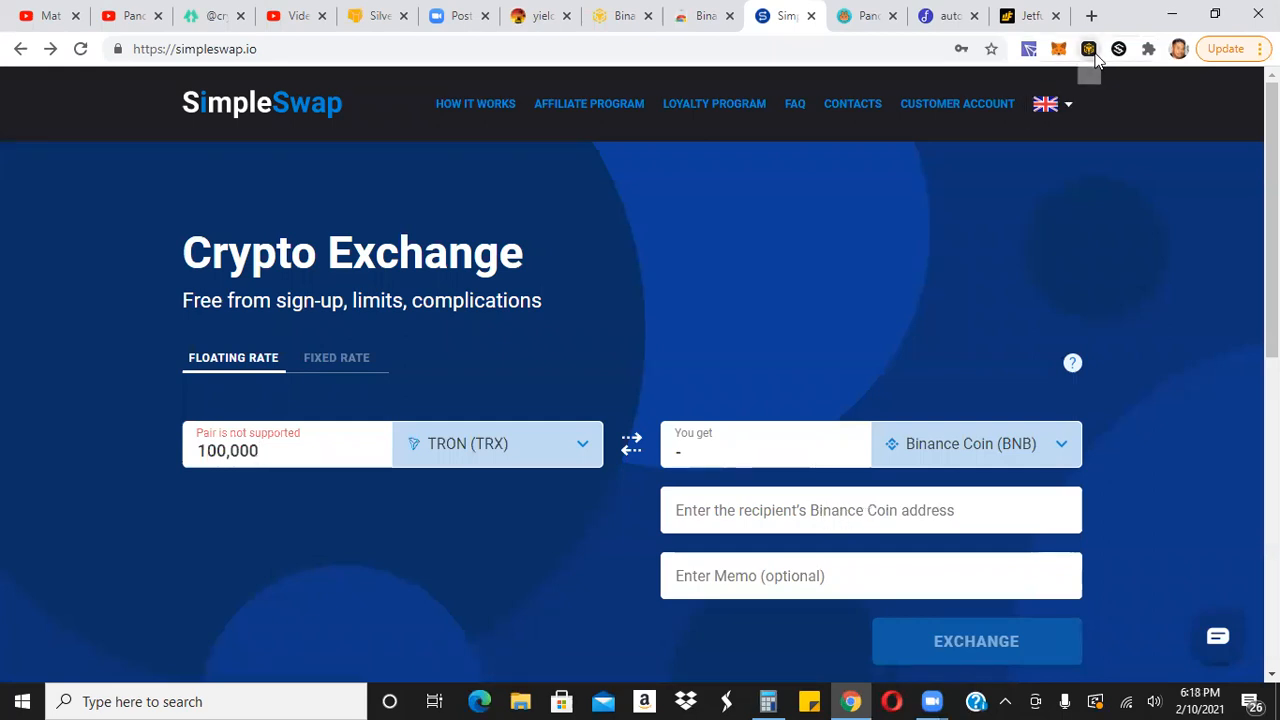
Paste the Binance Chain Wallet Account 0 address as SimpleSwap's BNB recipient address.
click(1088, 48)
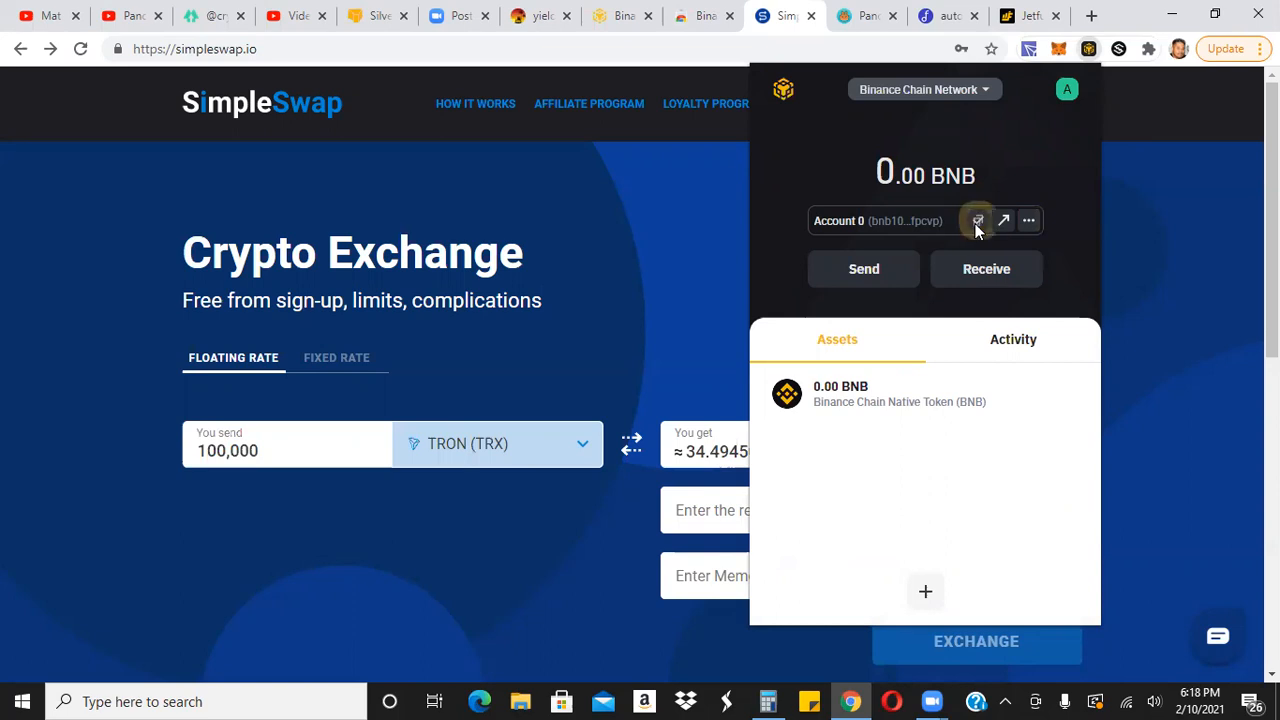
mouse_move(870, 238)
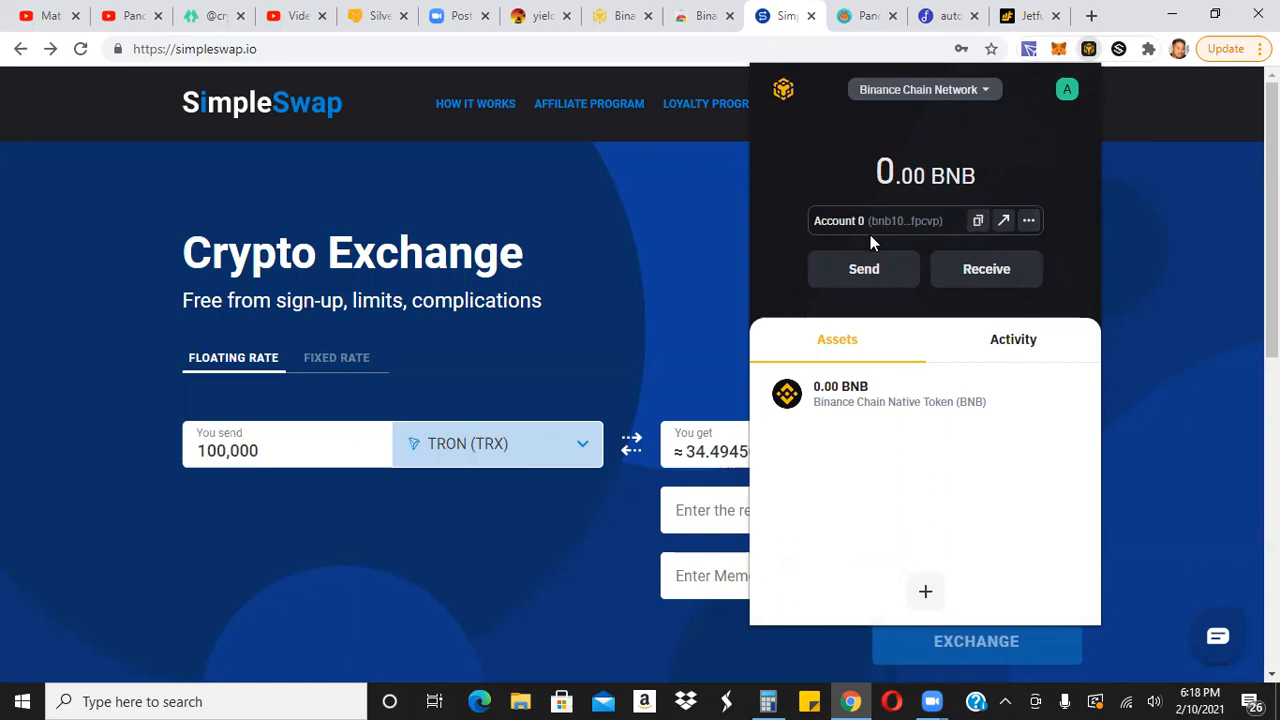
mouse_move(910, 237)
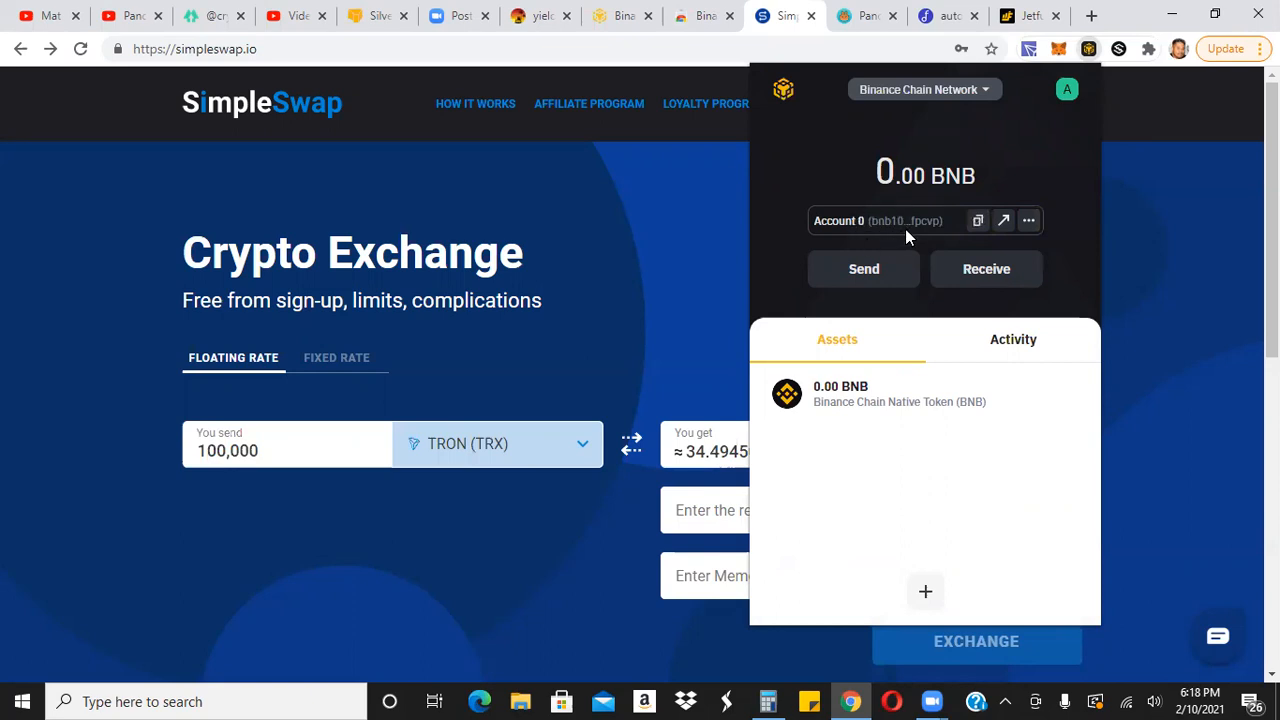
mouse_move(880, 90)
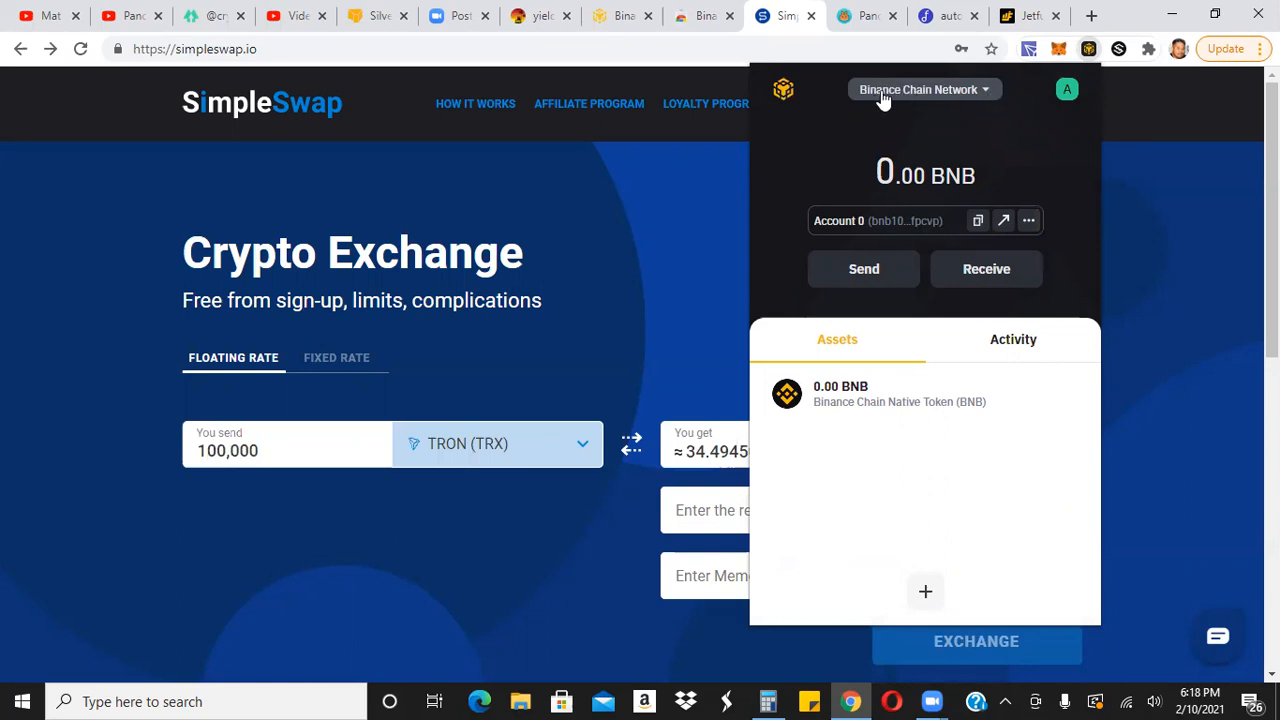
mouse_move(917, 100)
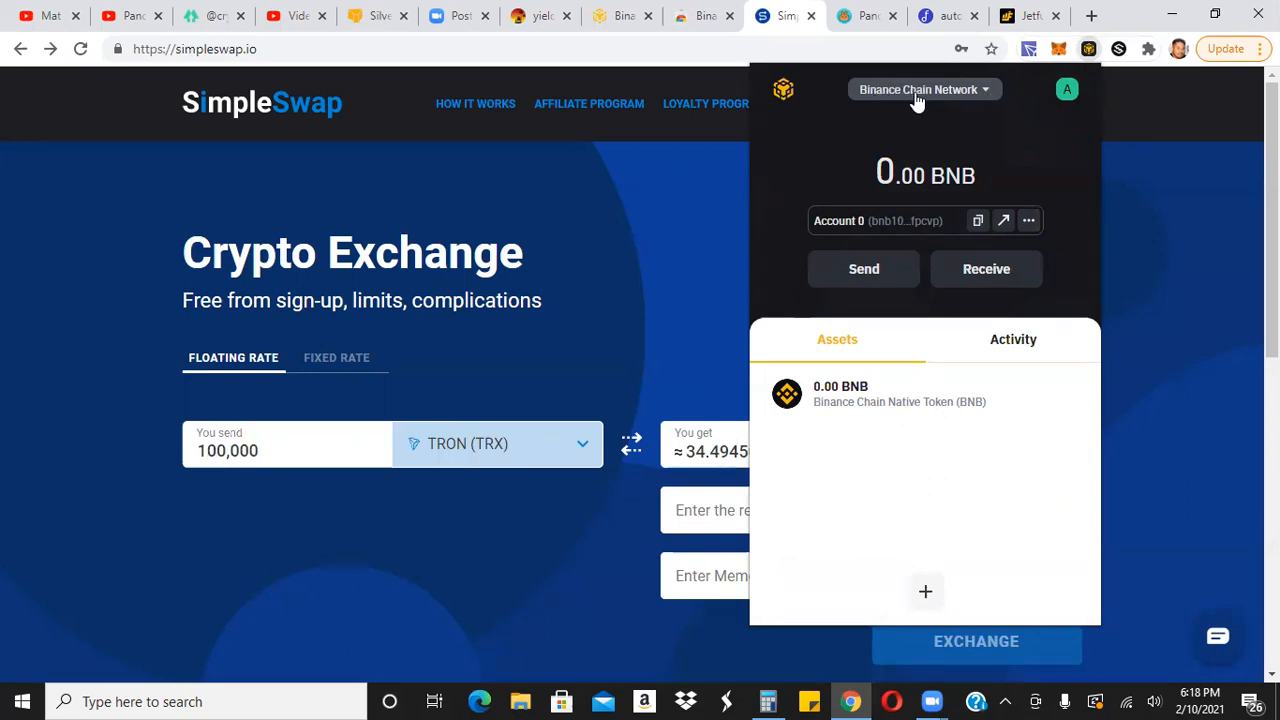
mouse_move(673, 381)
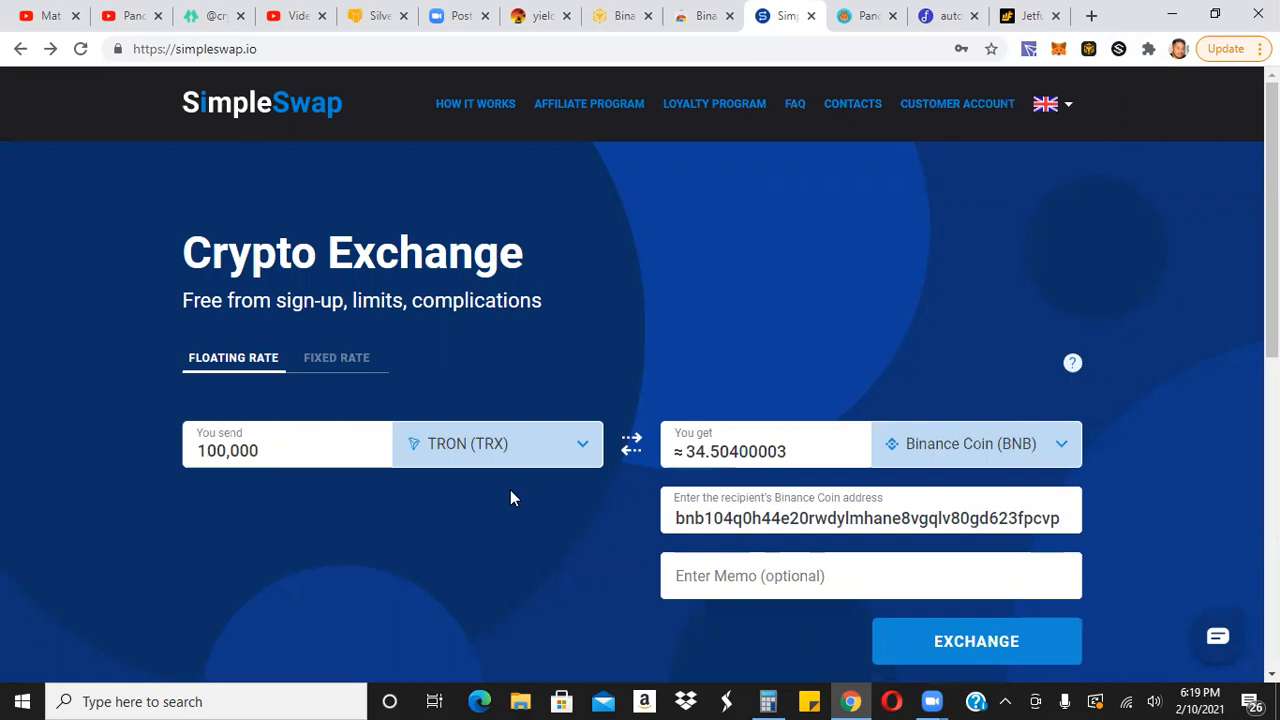
click(870, 517)
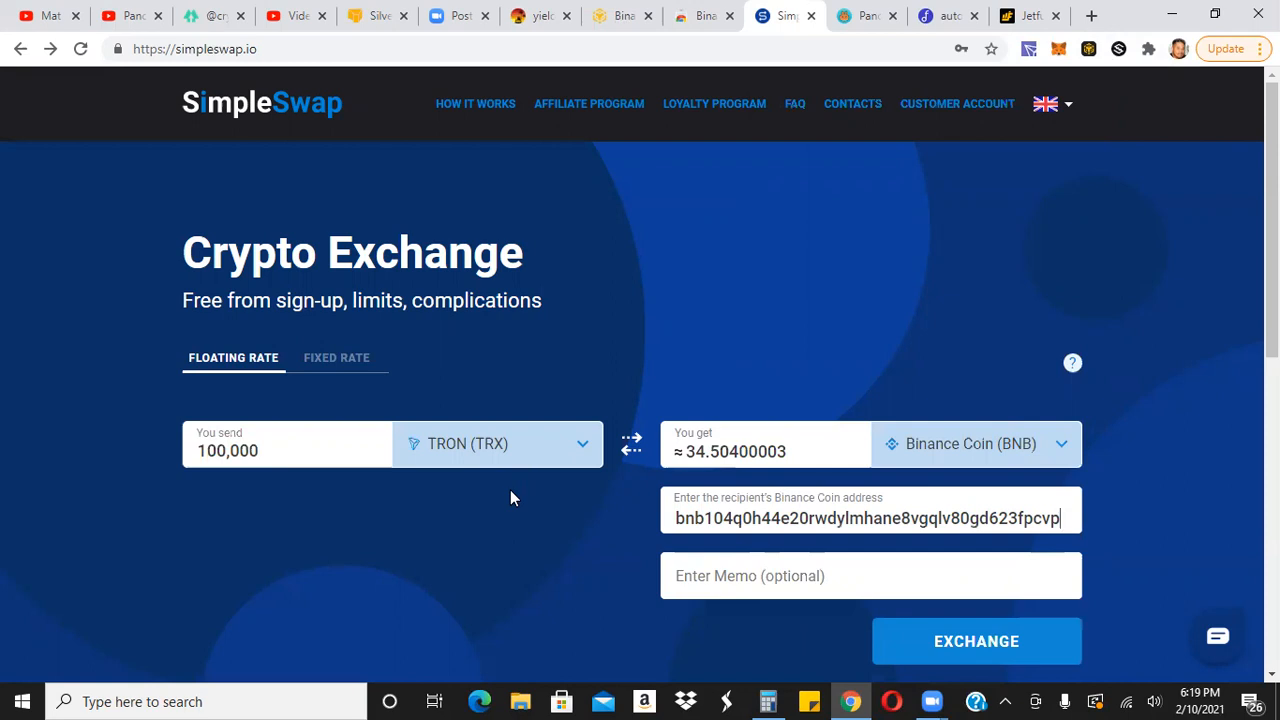
mouse_move(920, 286)
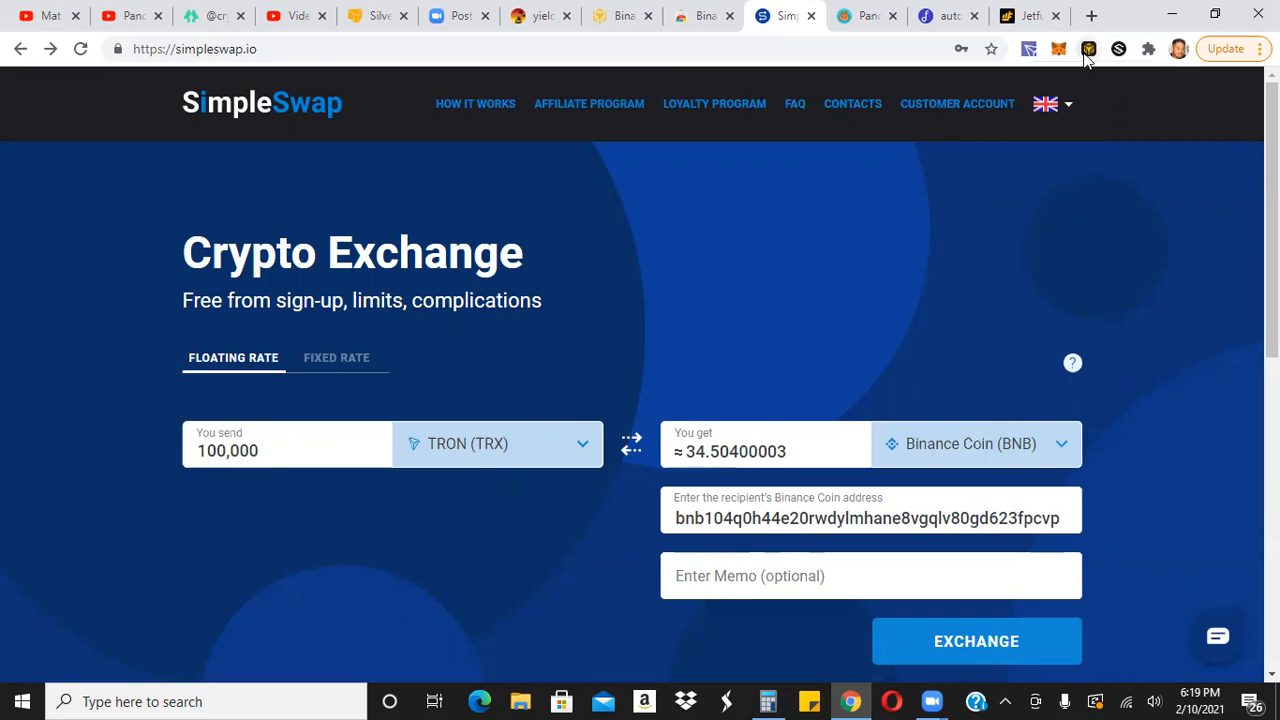
click(1088, 48)
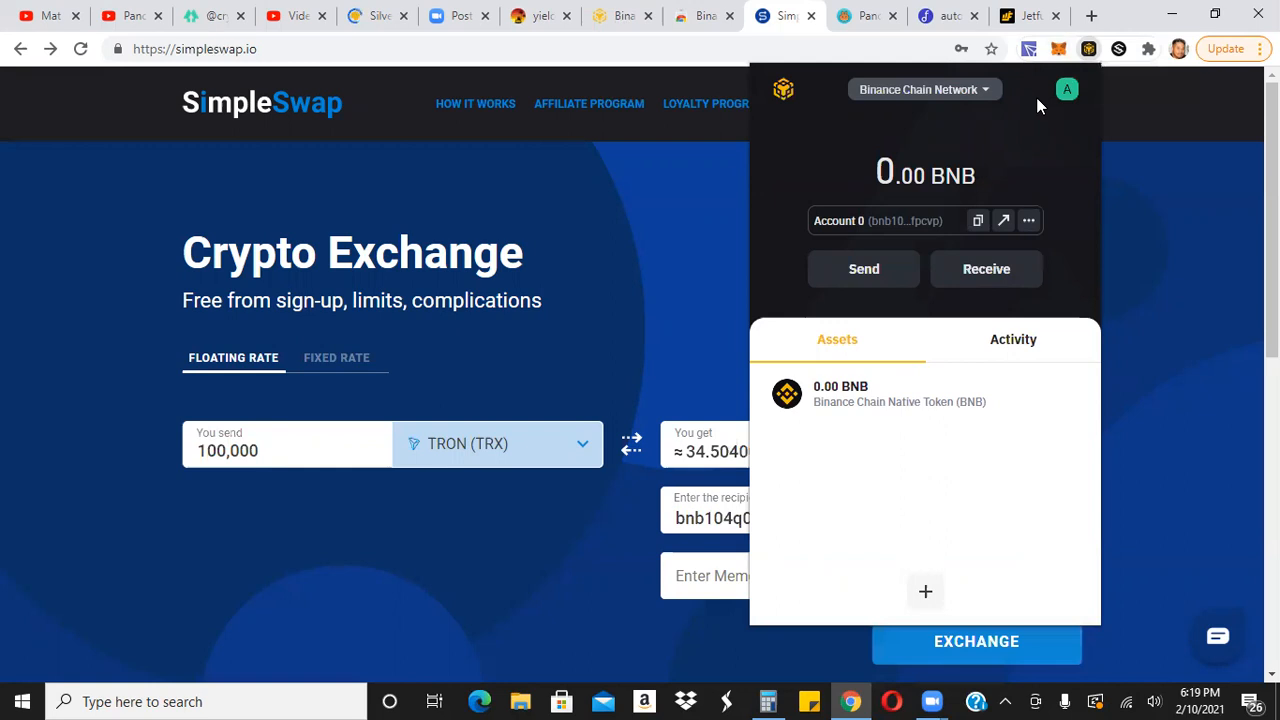
mouse_move(1063, 58)
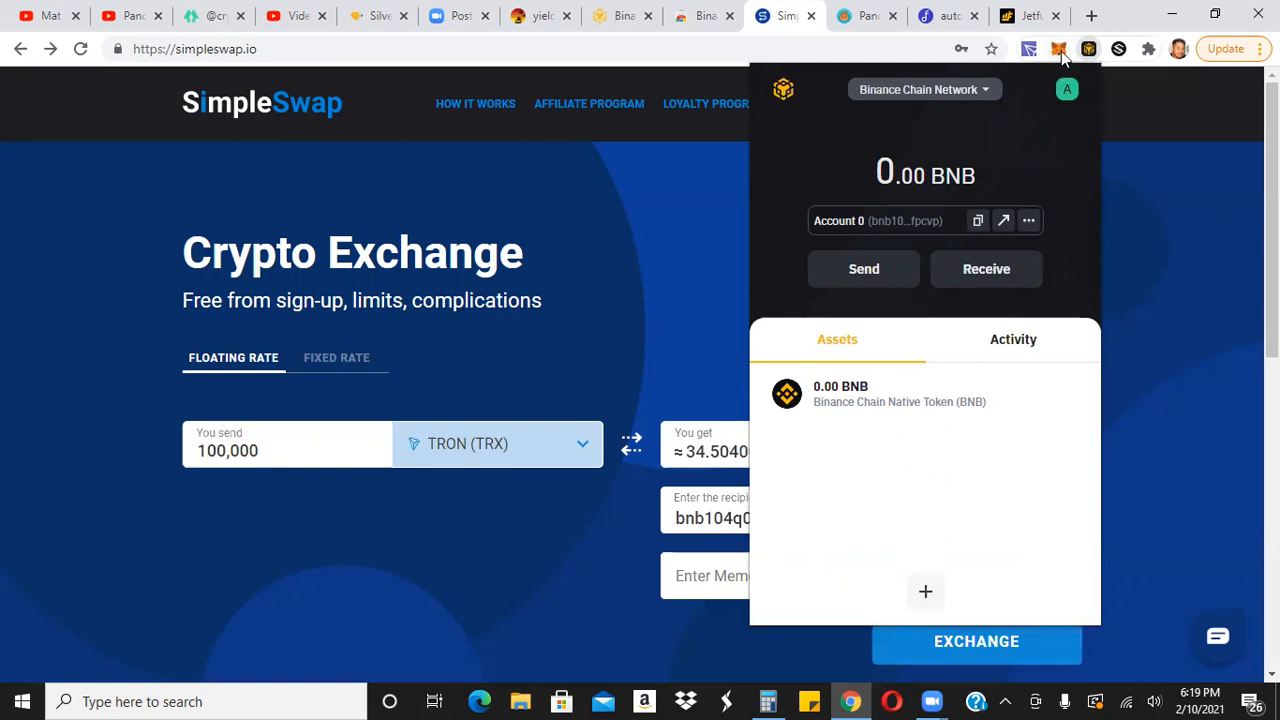
mouse_move(1059, 48)
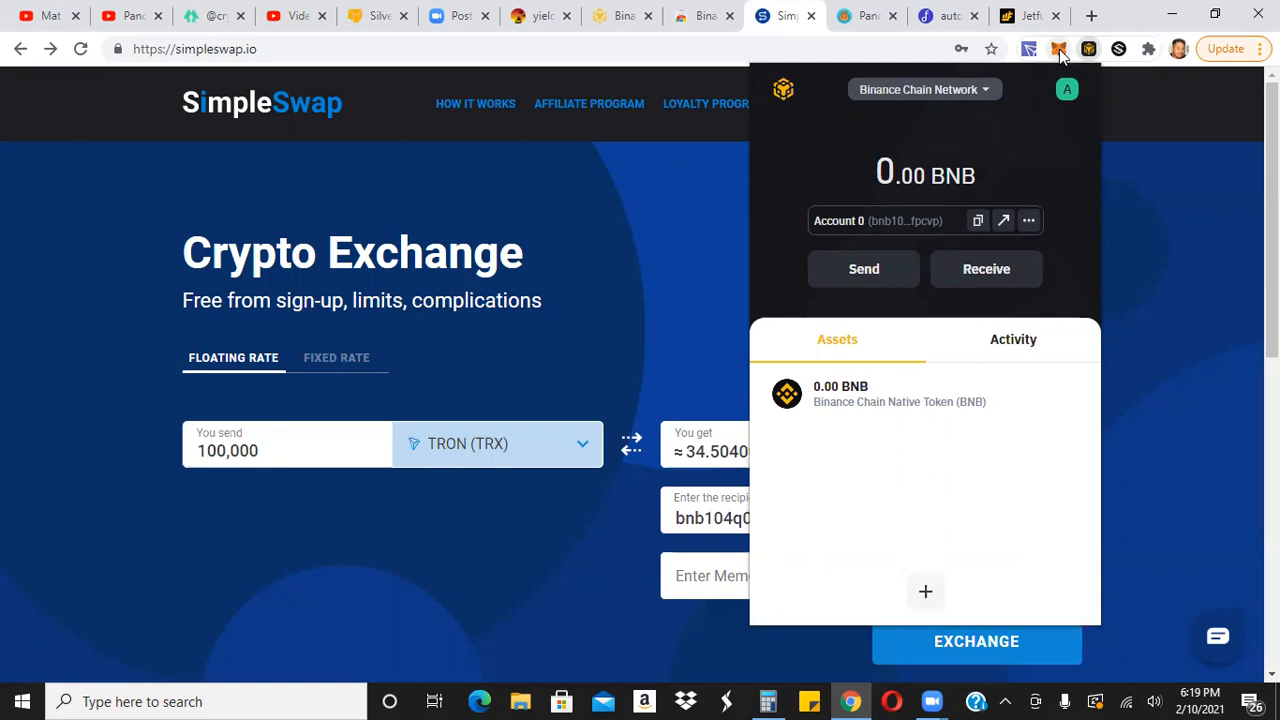
click(1059, 48)
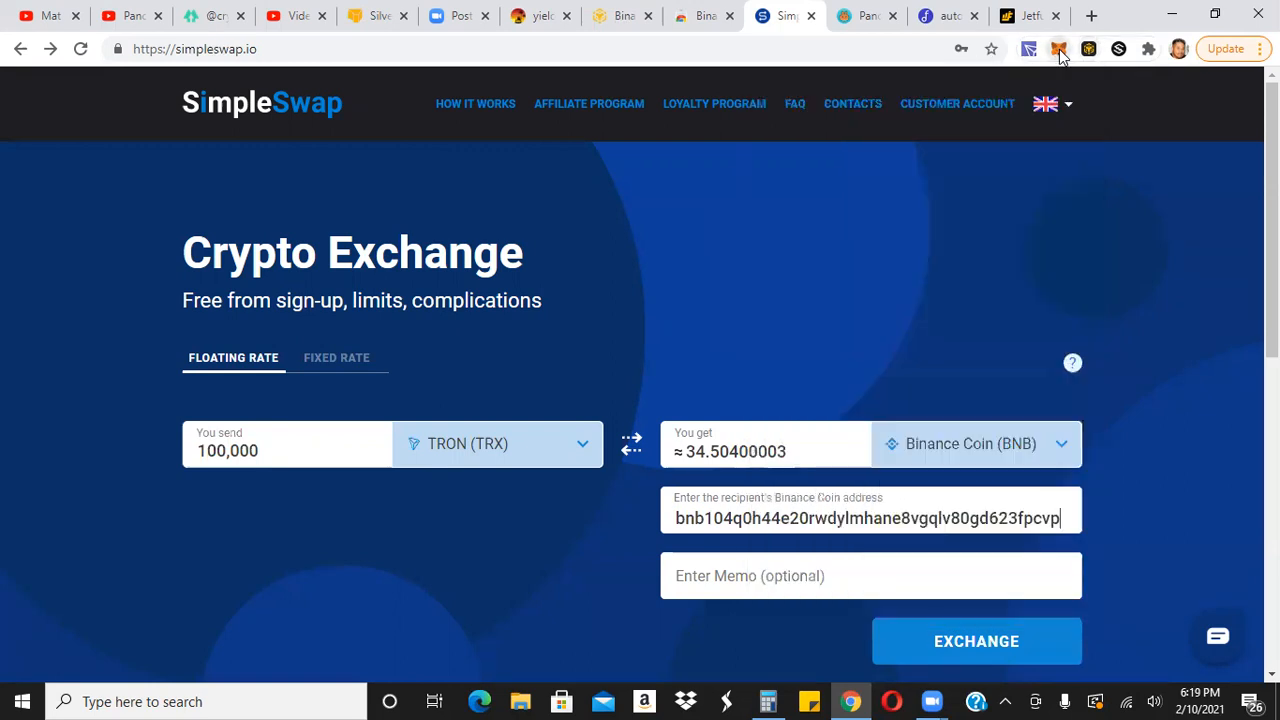
click(1058, 48)
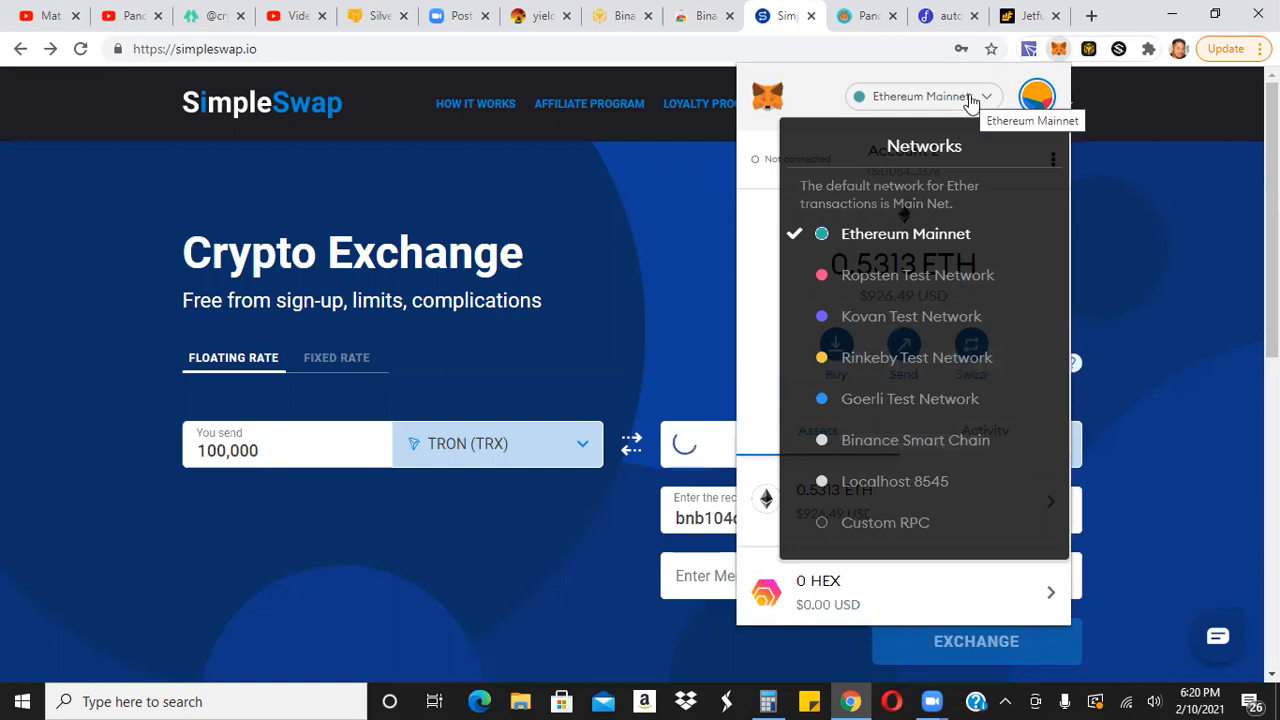
mouse_move(955, 376)
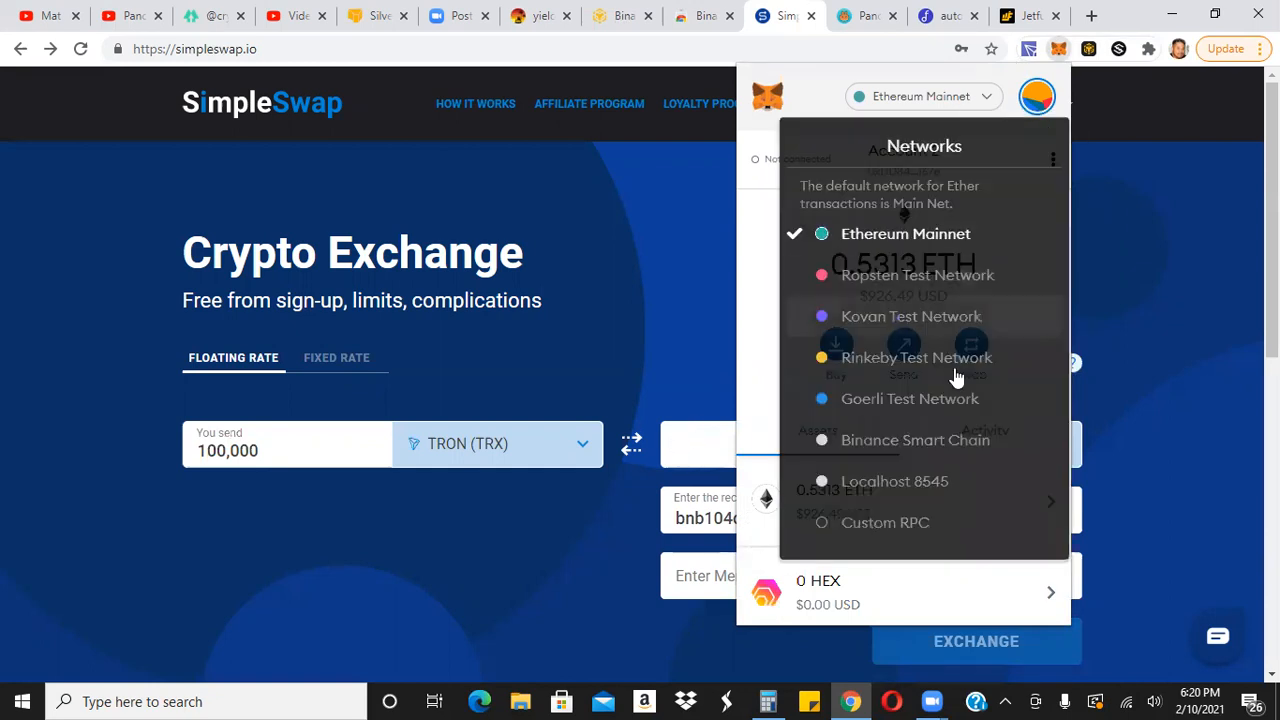
mouse_move(938, 445)
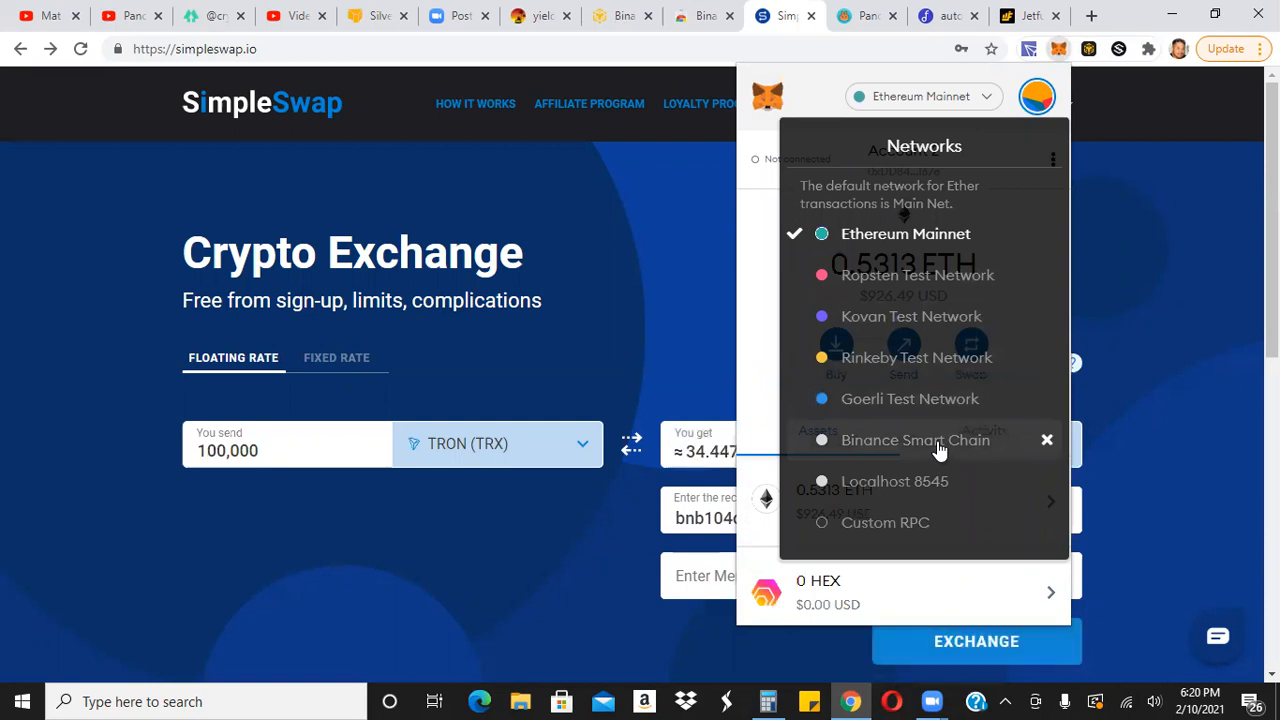
mouse_move(910, 205)
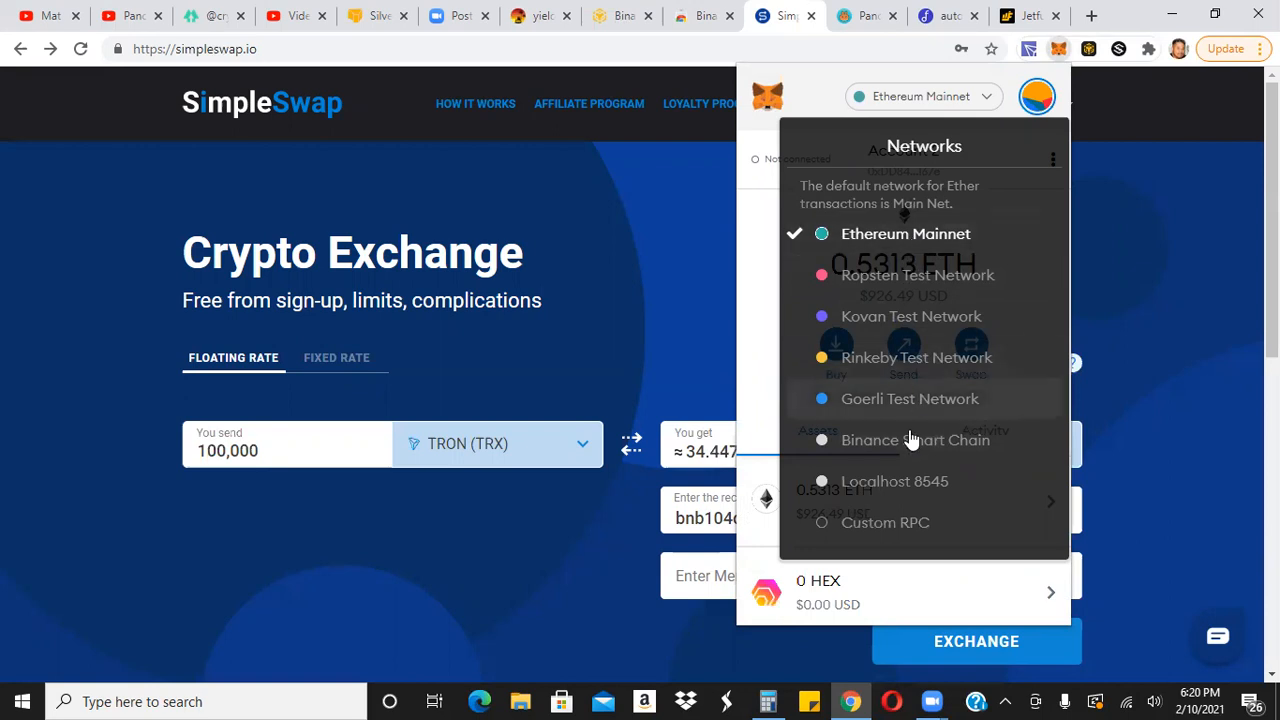
mouse_move(908, 447)
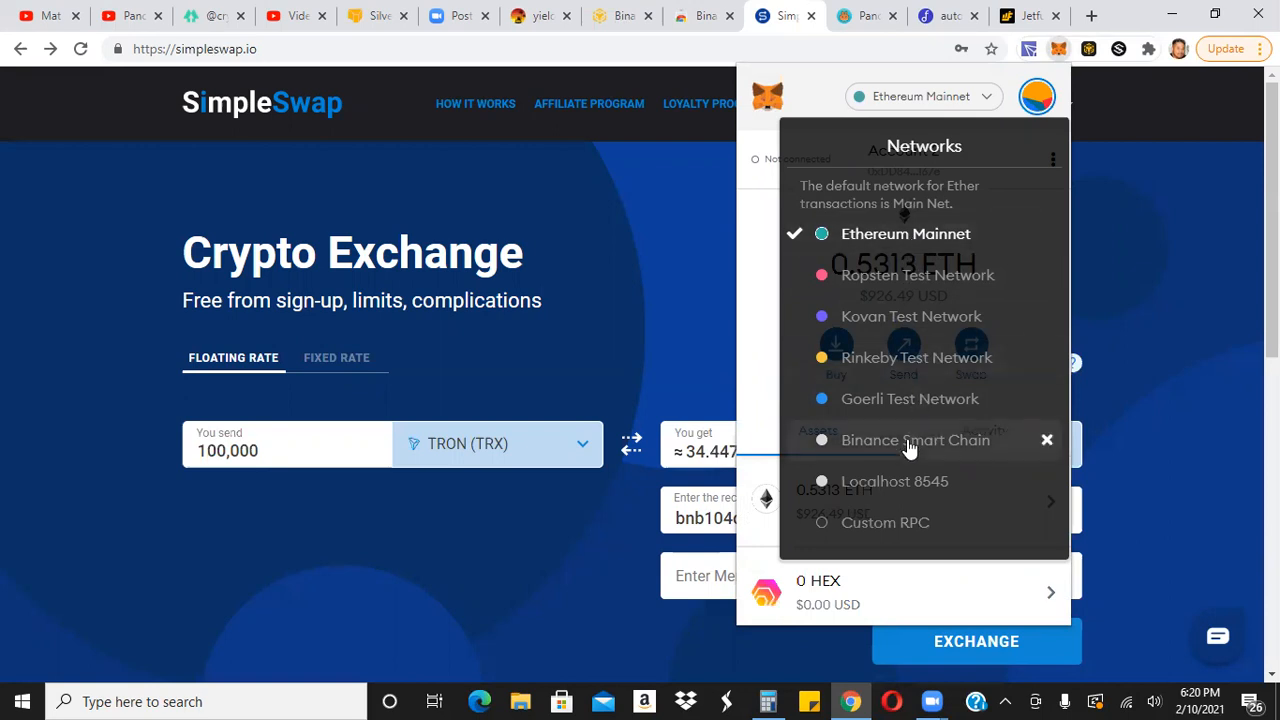
mouse_move(1040, 218)
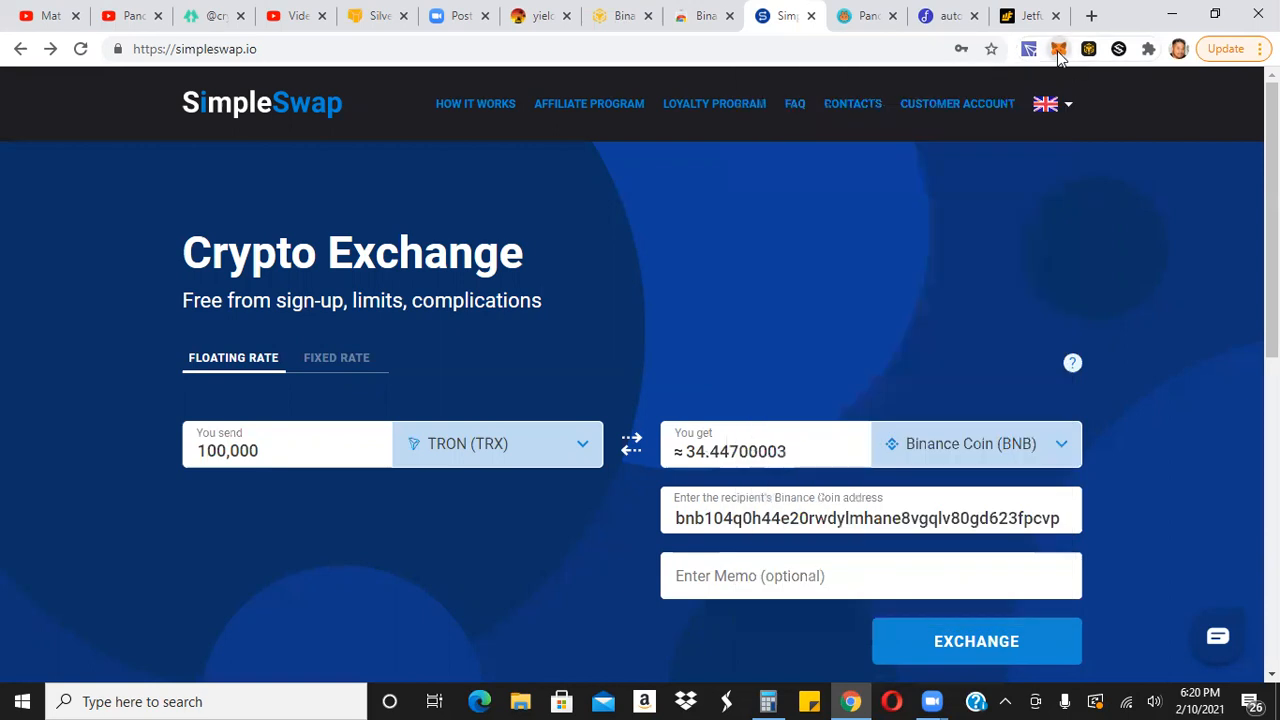
Reopen MetaMask to show Account 2 with 0.5313 ETH on Ethereum Mainnet.
click(1058, 48)
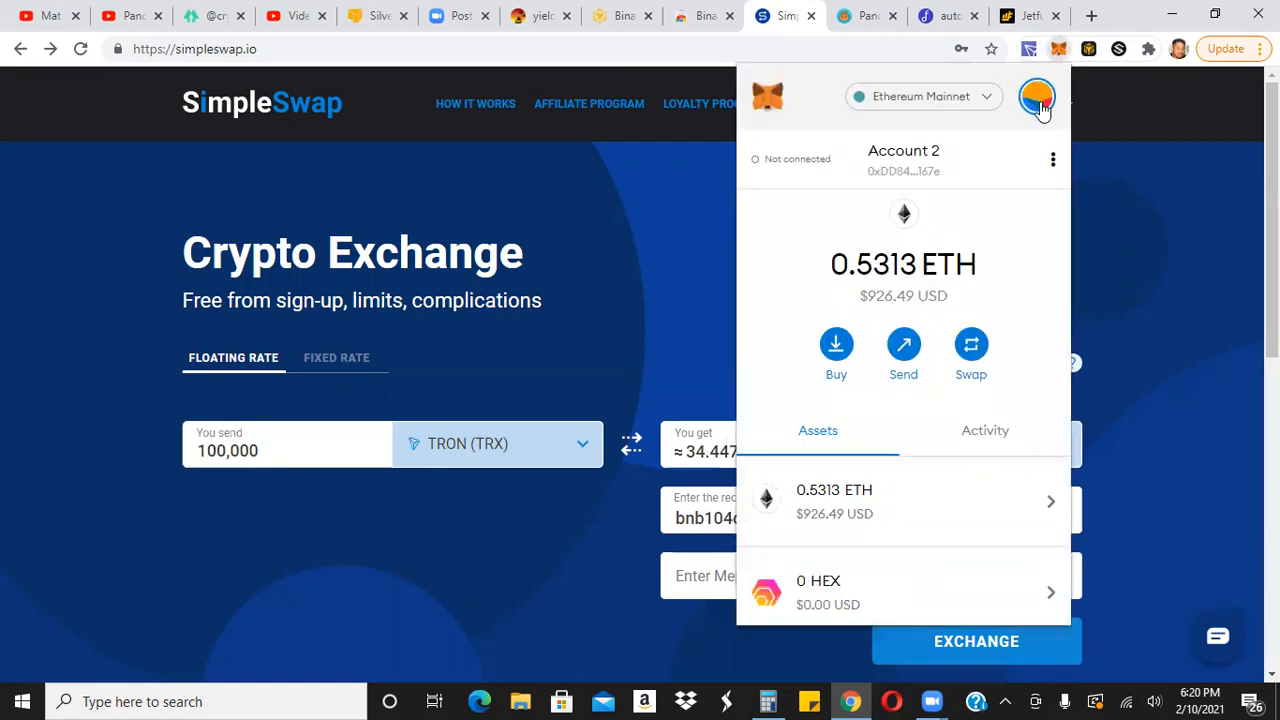
Go to MetaMask Settings > Networks and open the blank Add Network form.
click(1036, 96)
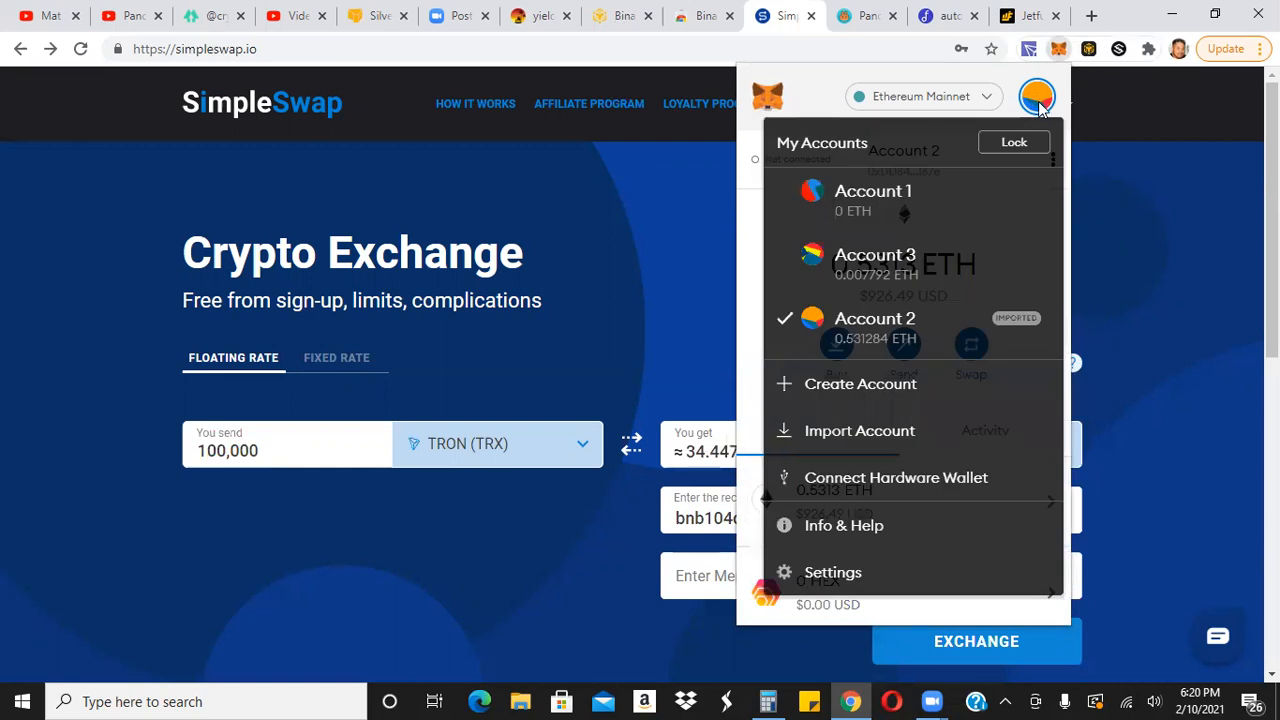
mouse_move(832, 572)
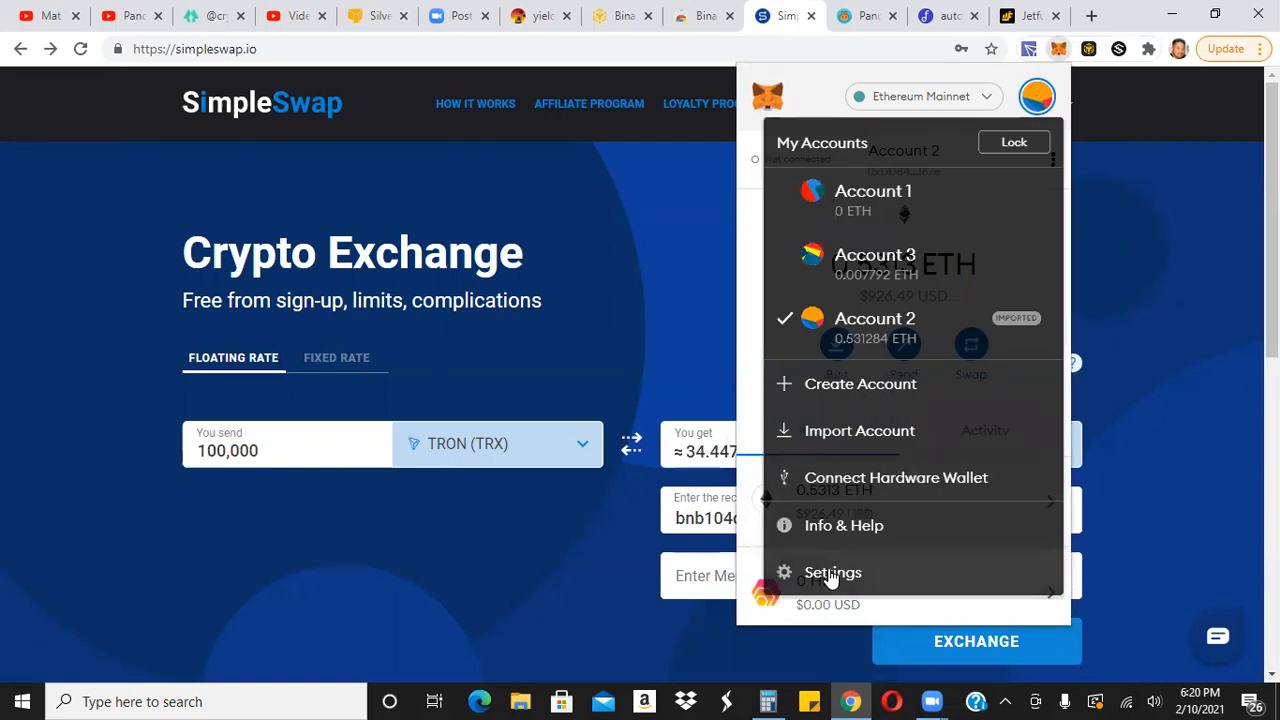
click(832, 572)
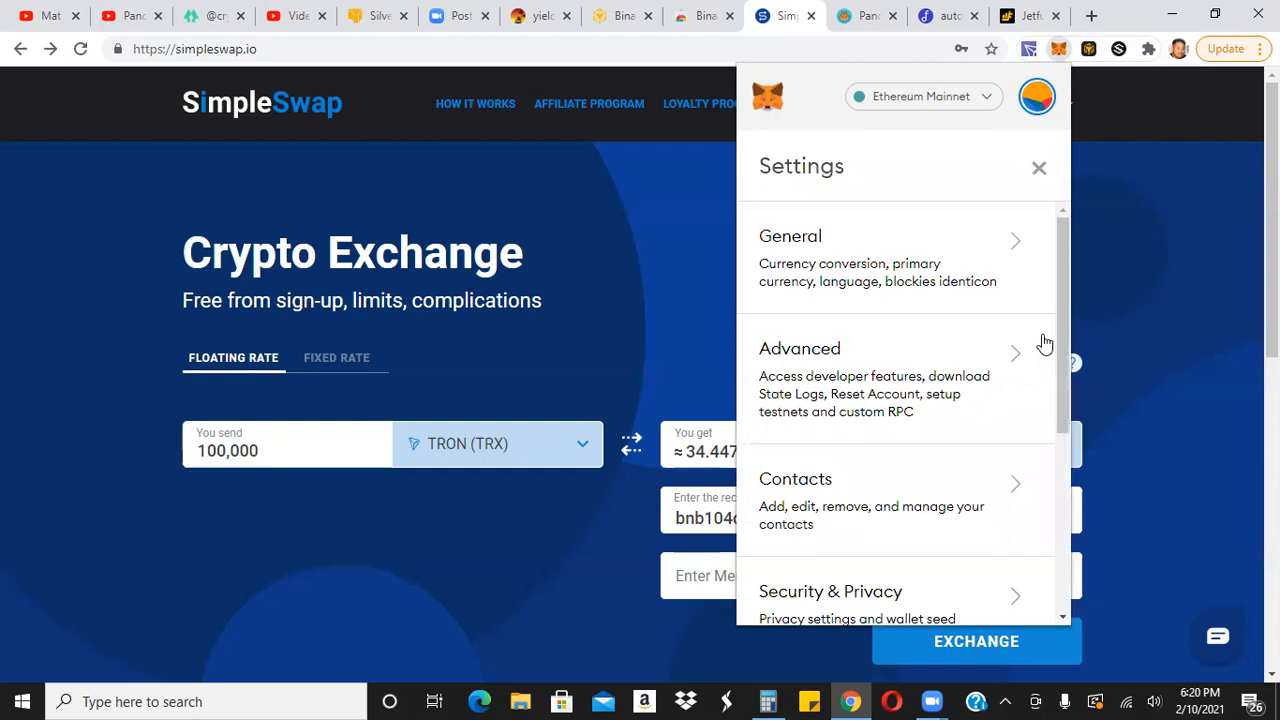
scroll(down, 3)
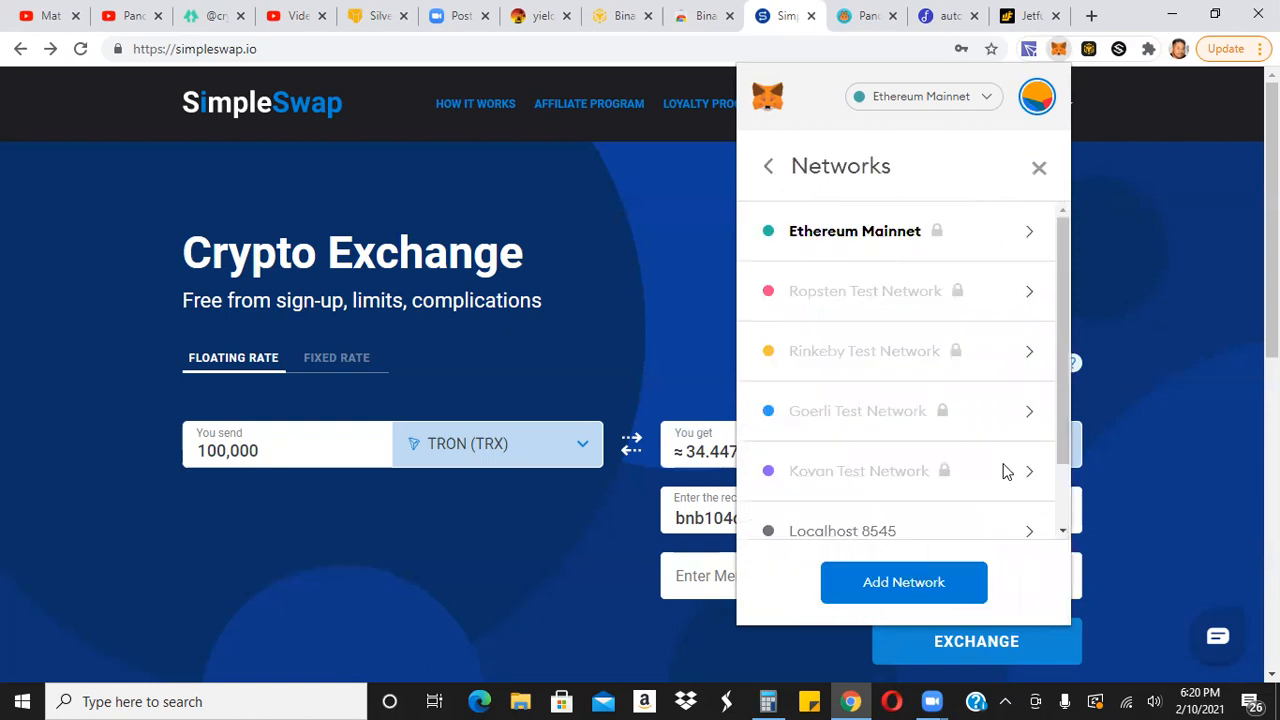
scroll(down, 3)
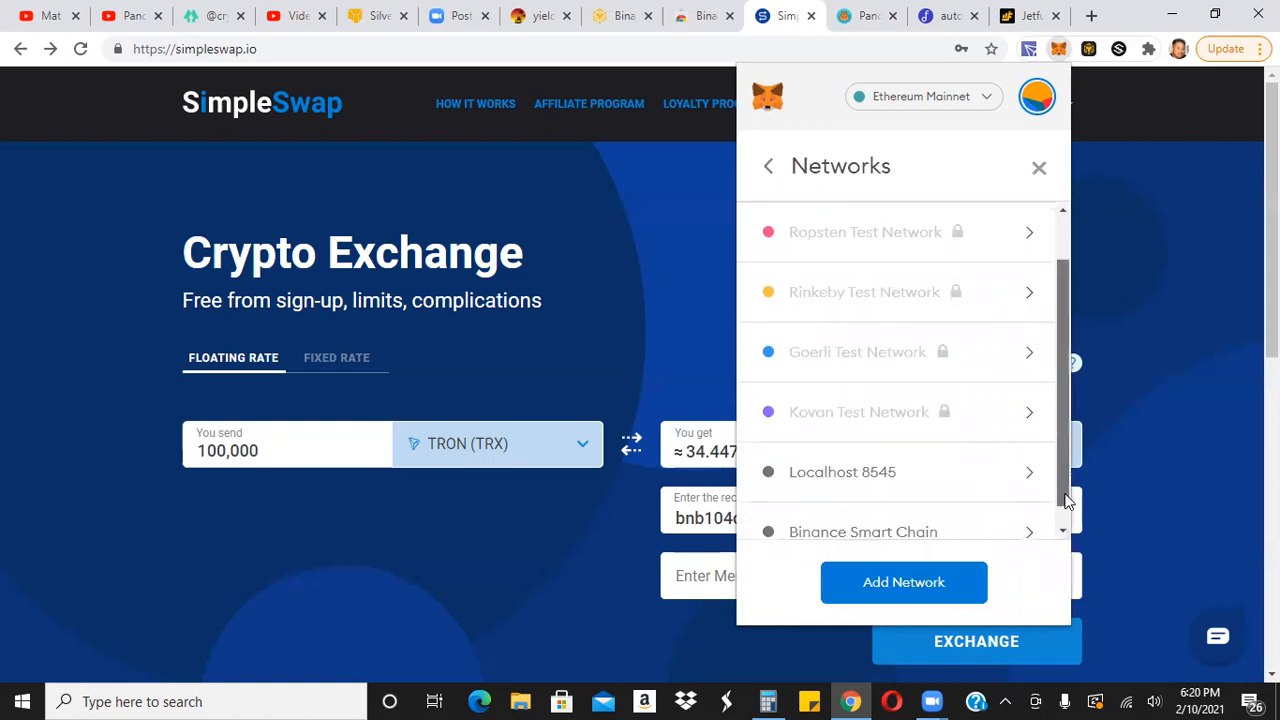
scroll(down, 3)
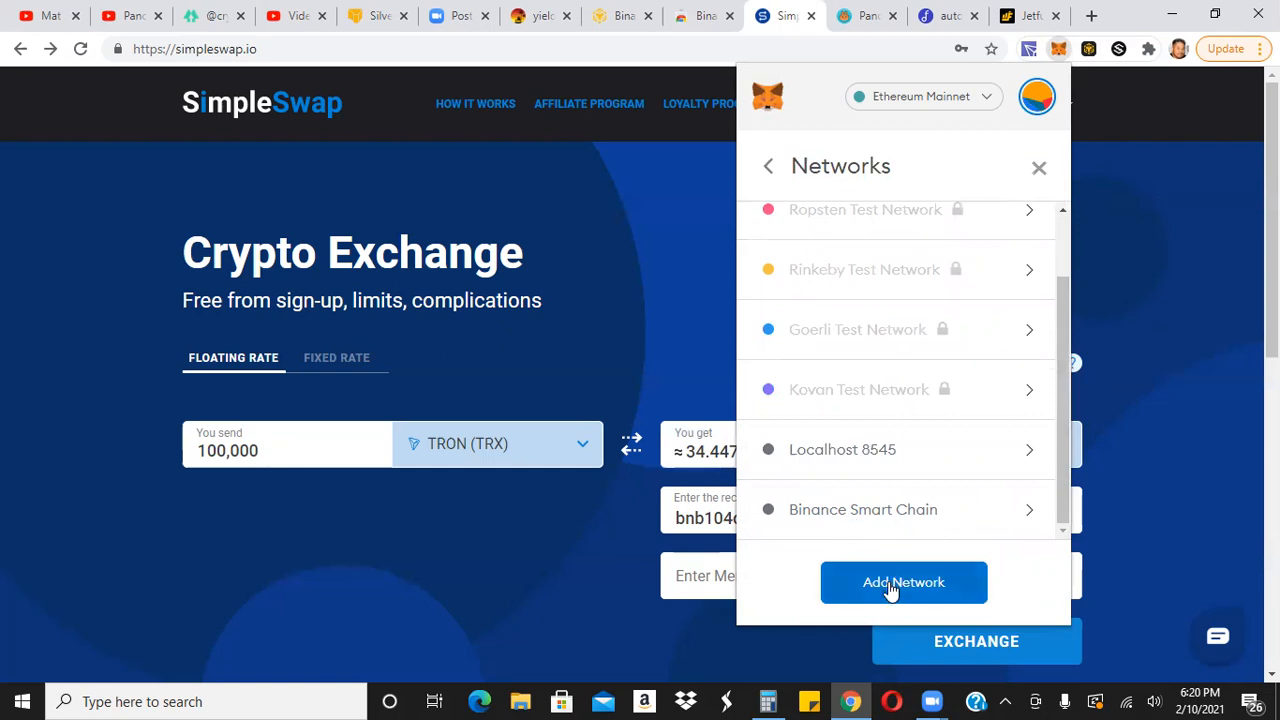
click(903, 582)
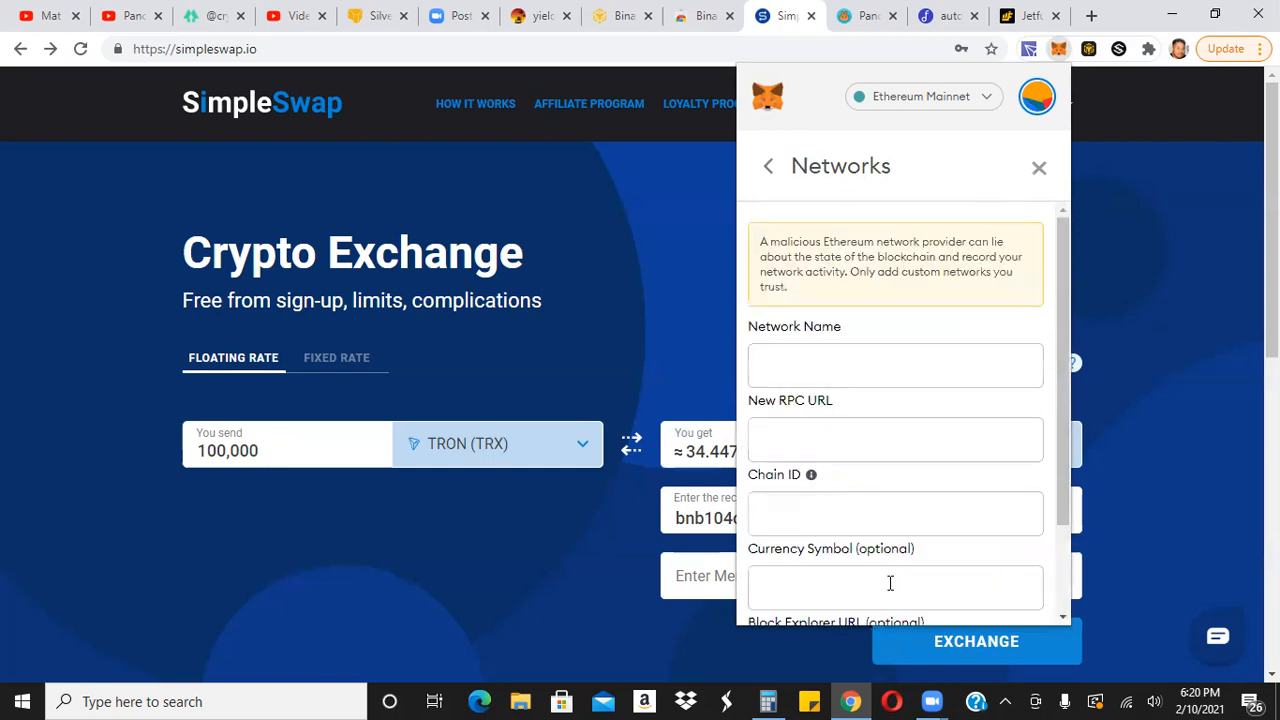
Cancel the empty Add Network form without saving it.
scroll(down, 3)
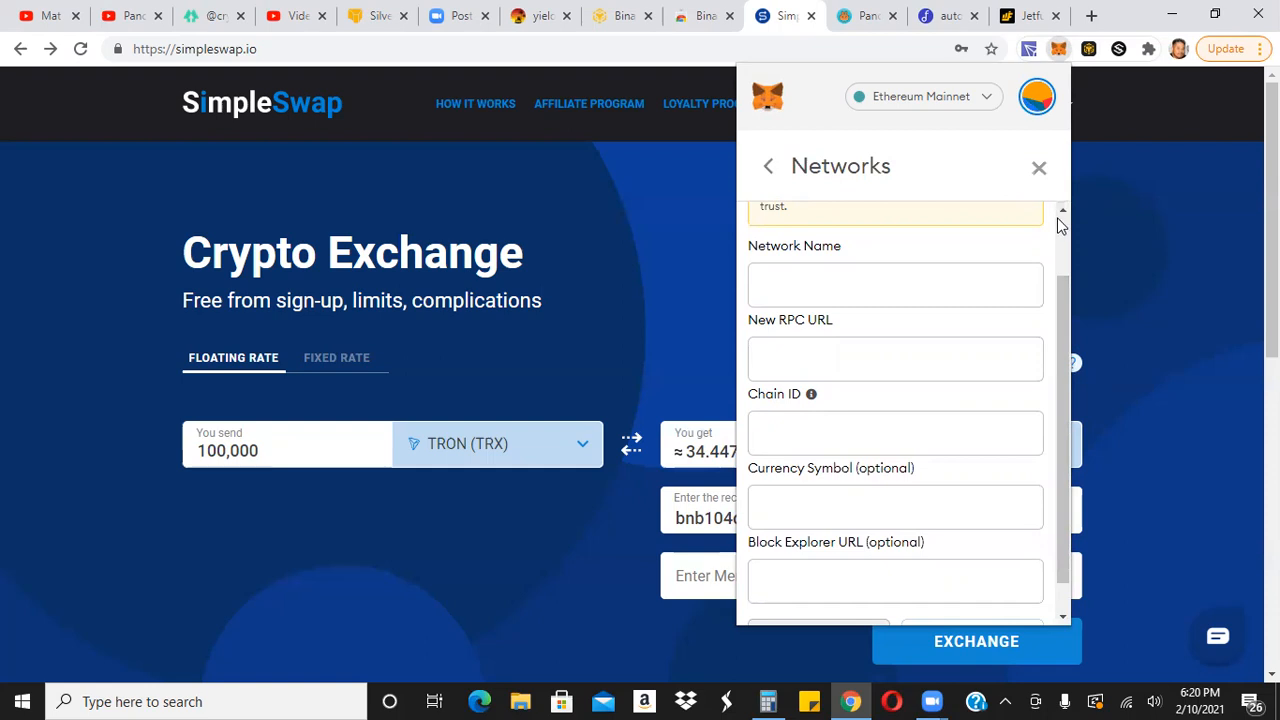
mouse_move(810, 233)
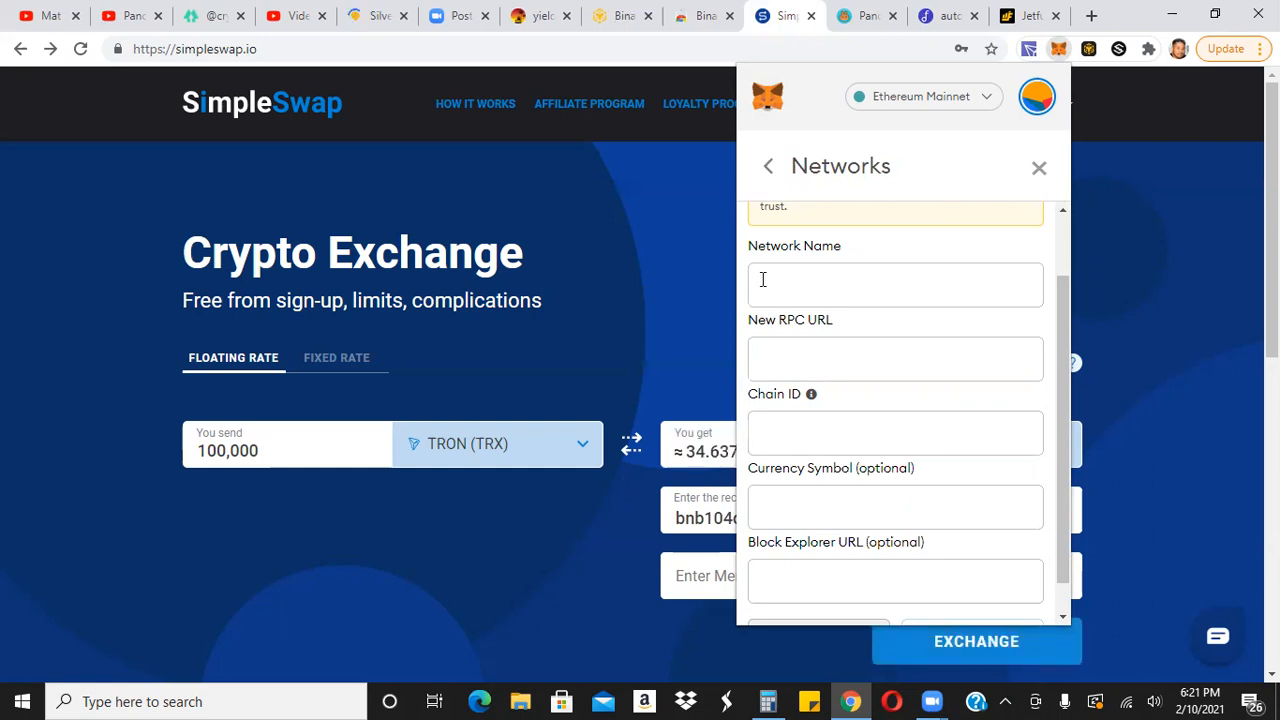
mouse_move(790, 345)
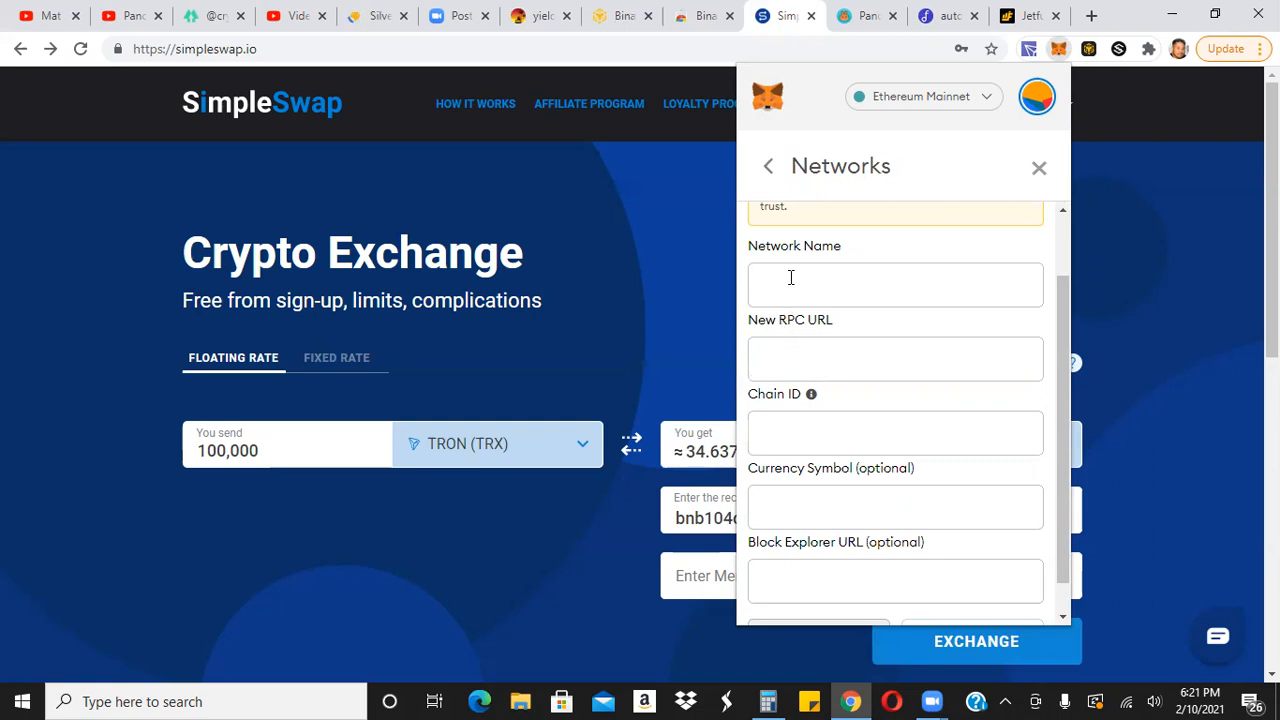
mouse_move(1070, 514)
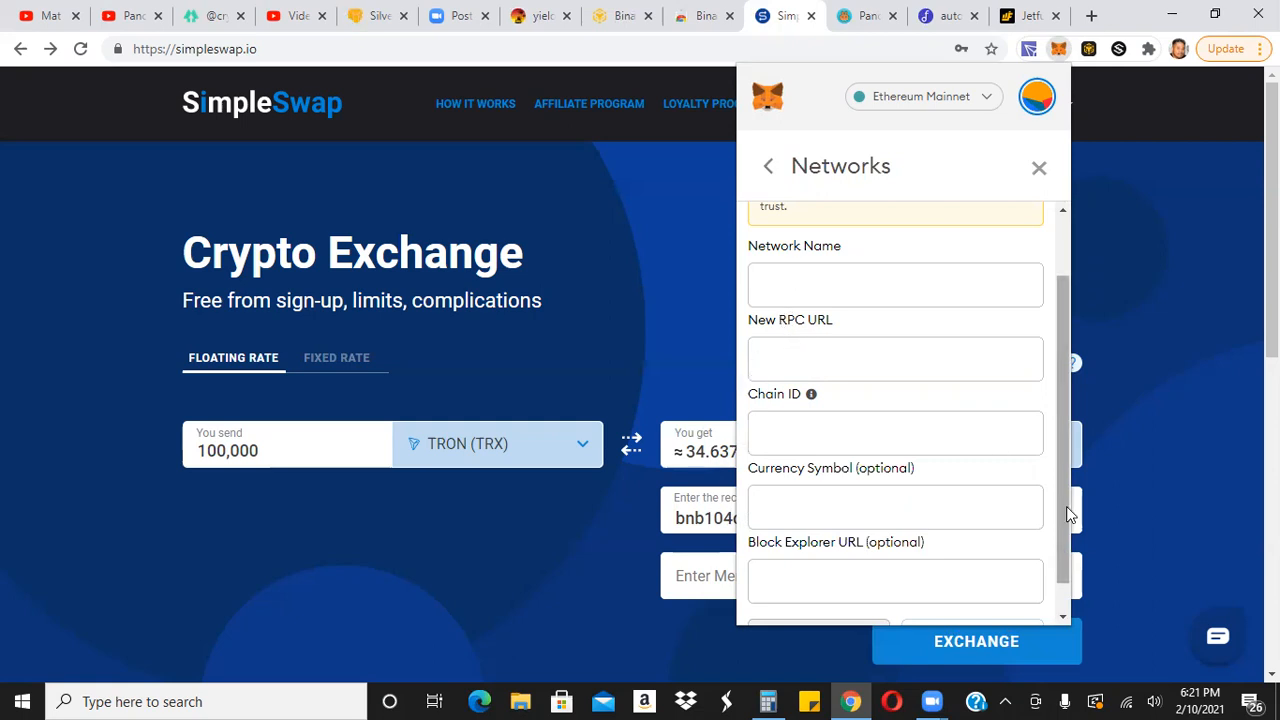
scroll(down, 3)
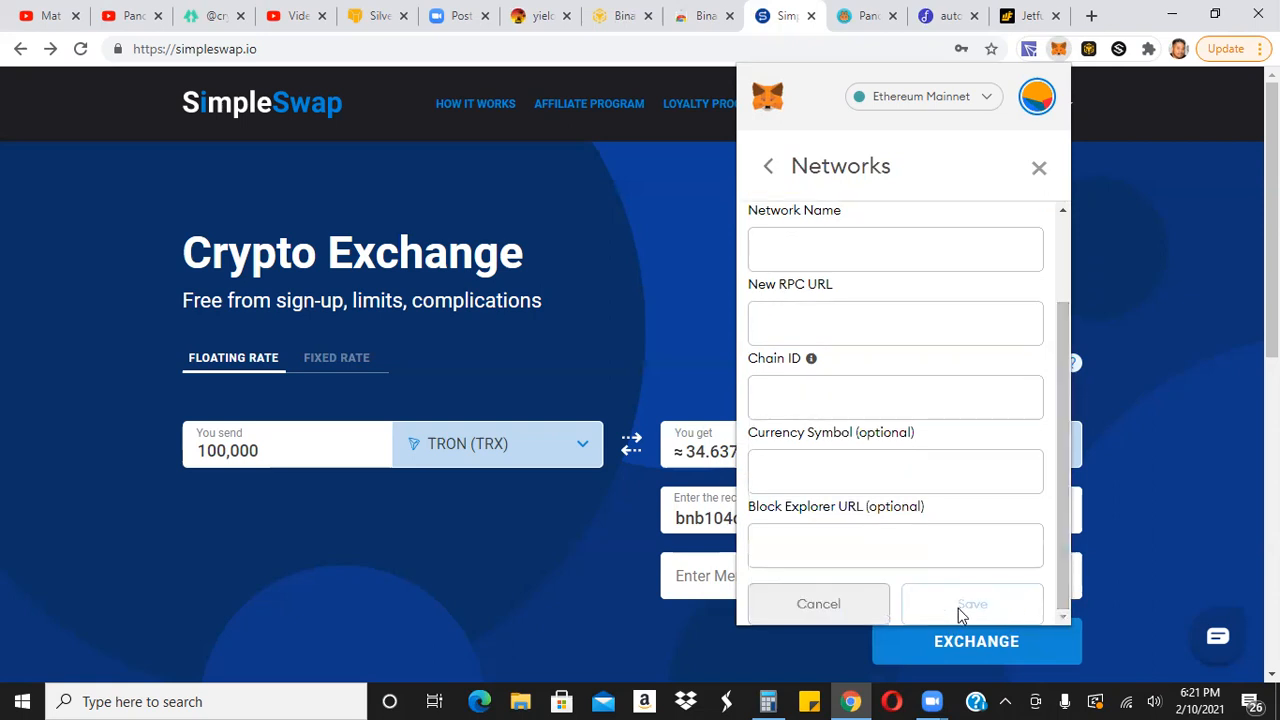
mouse_move(828, 615)
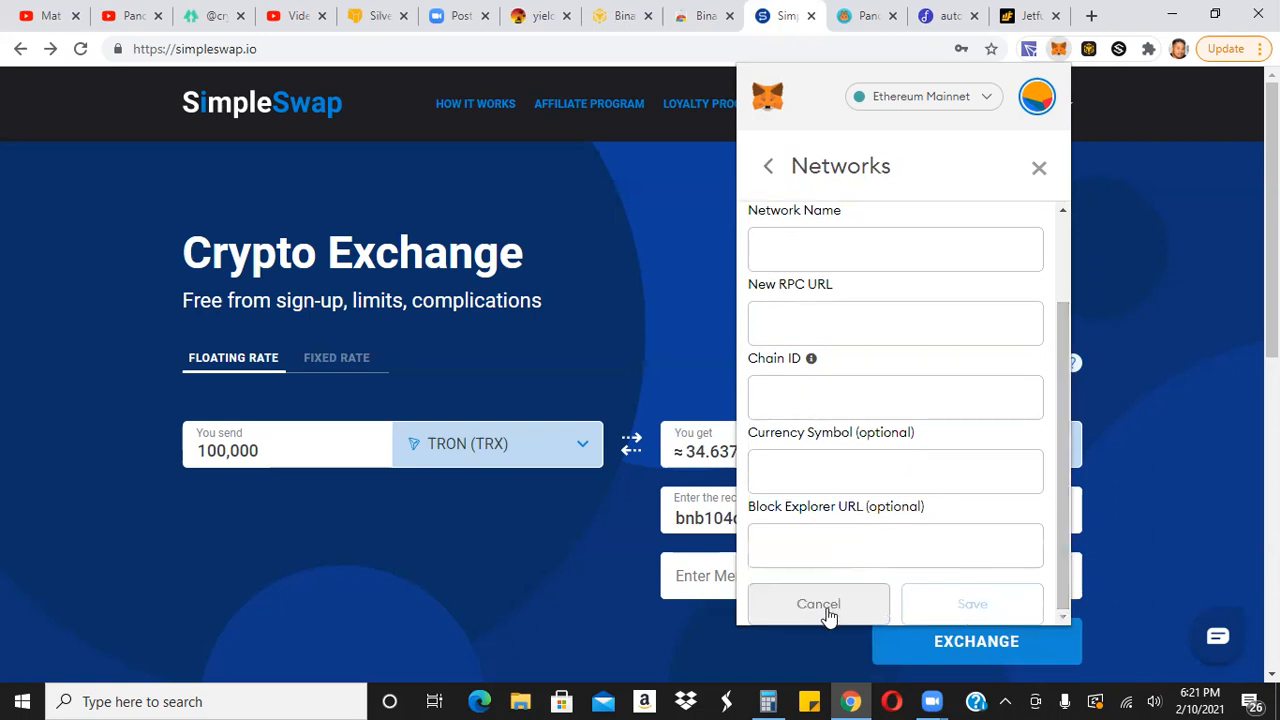
click(818, 604)
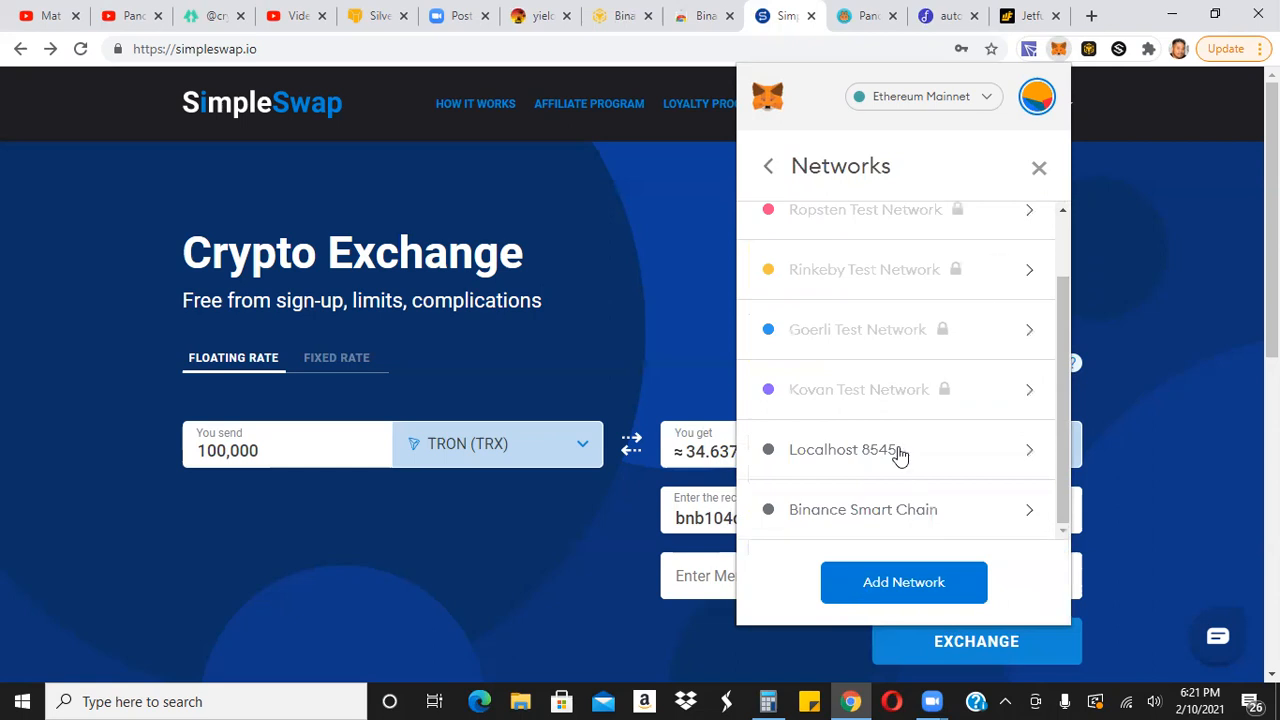
mouse_move(815, 517)
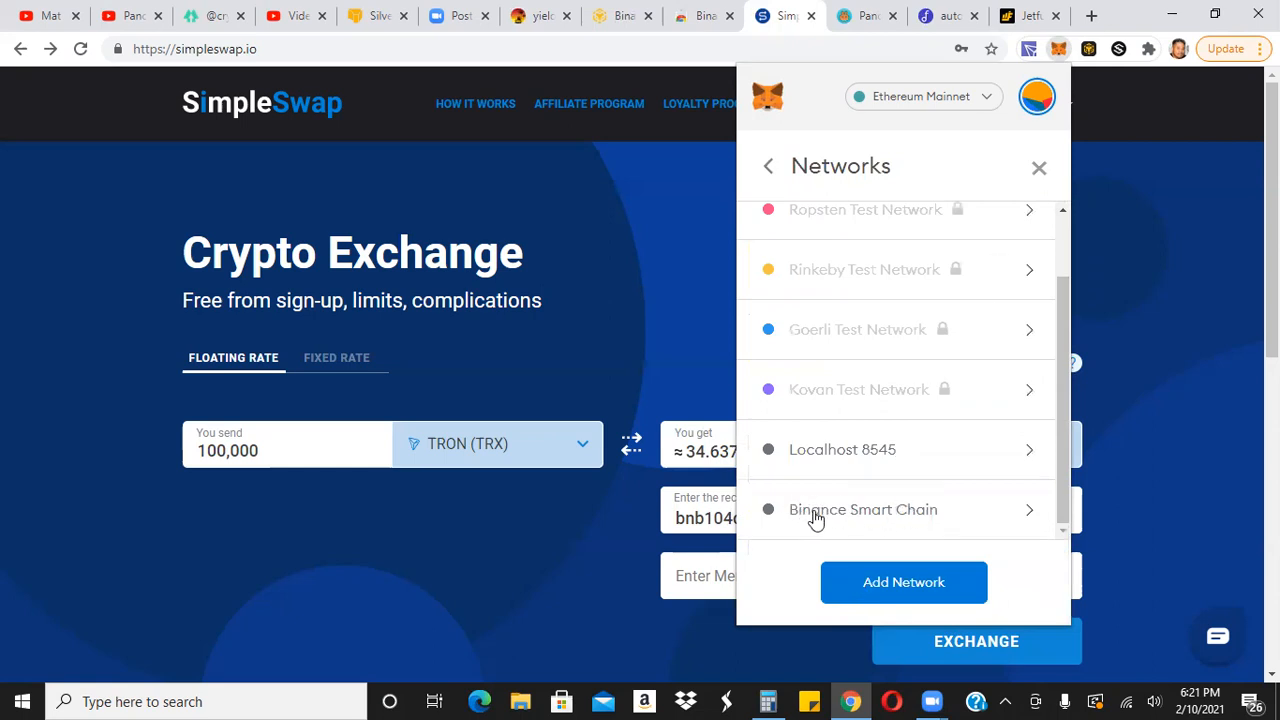
Check Binance Smart Chain's saved network details, close Settings, and show the network switcher.
click(863, 509)
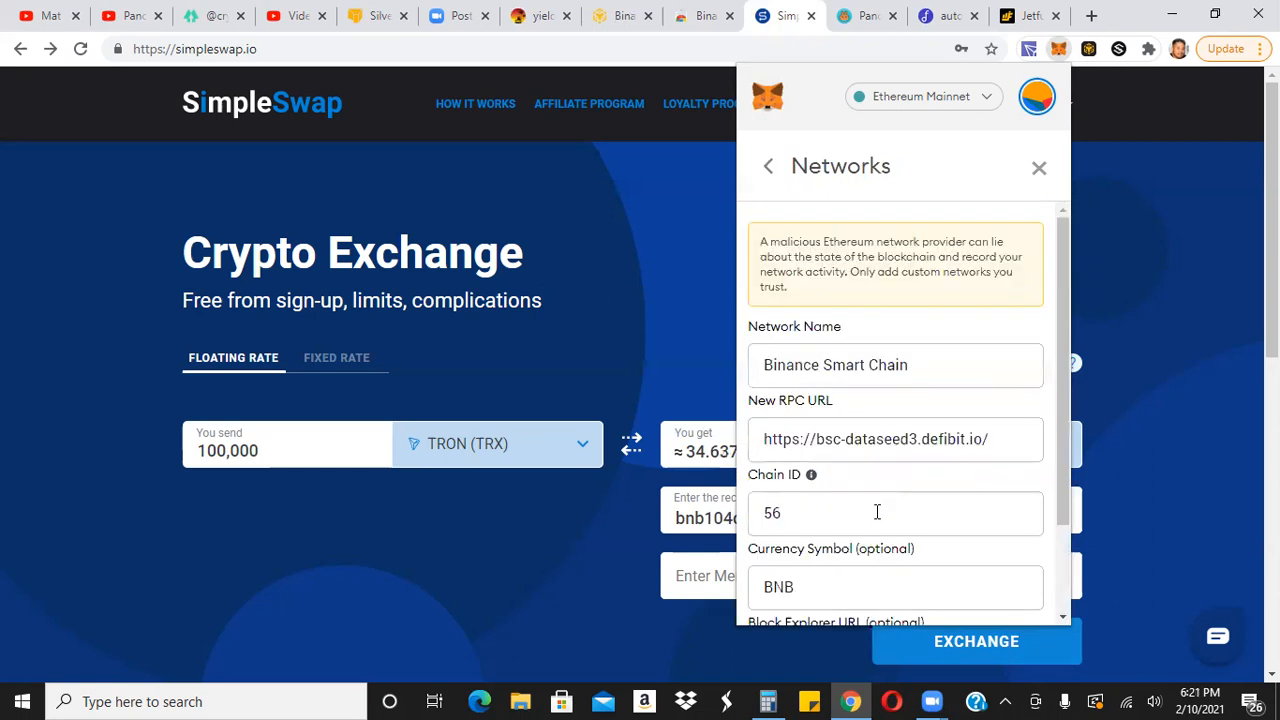
mouse_move(910, 321)
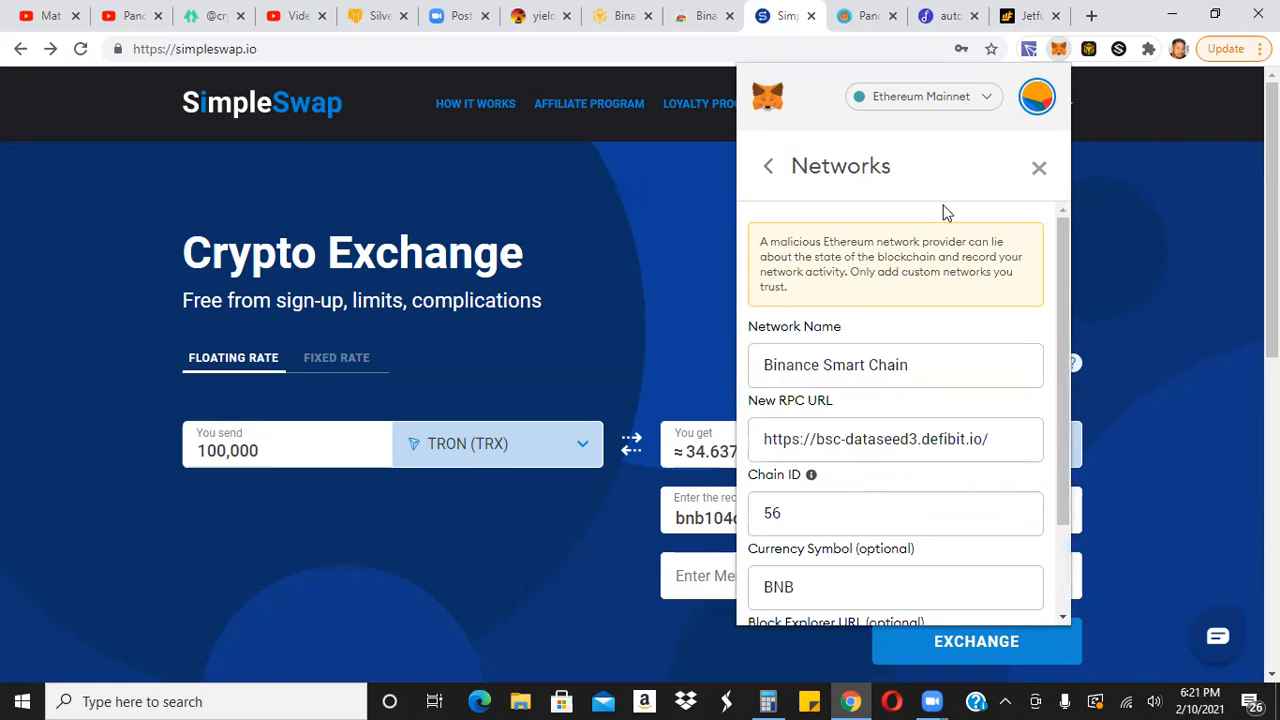
click(767, 165)
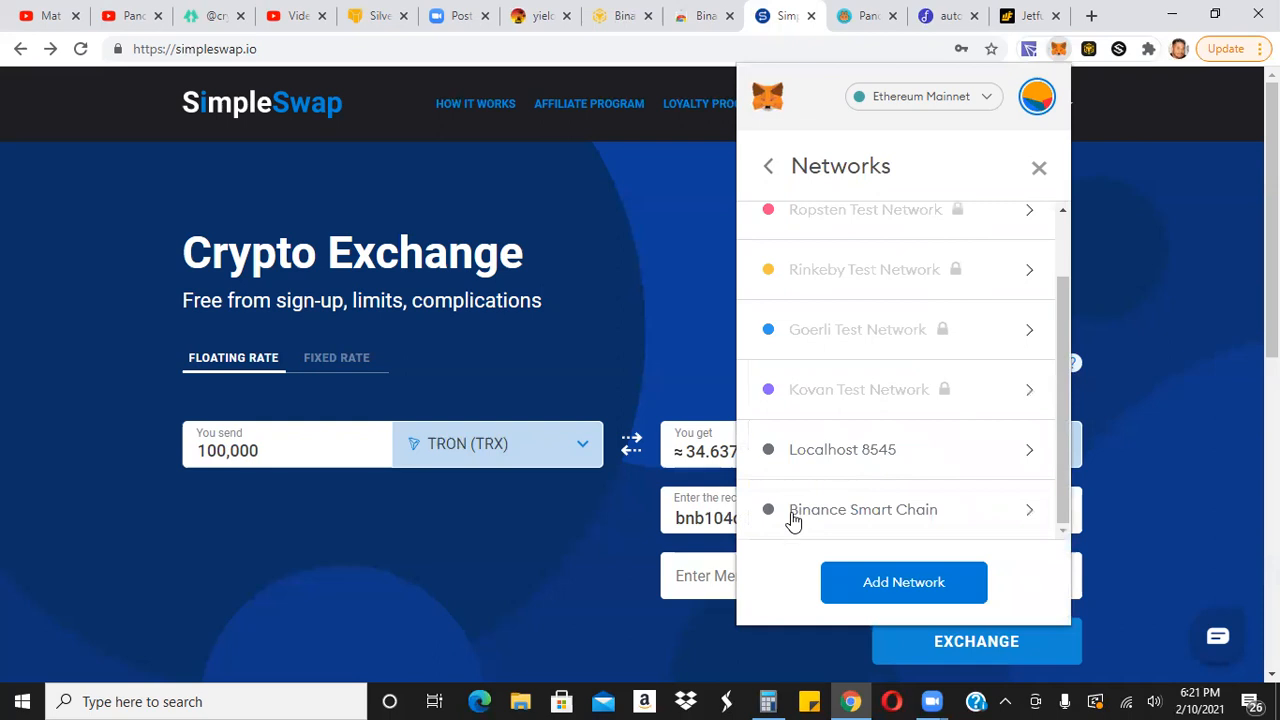
mouse_move(940, 108)
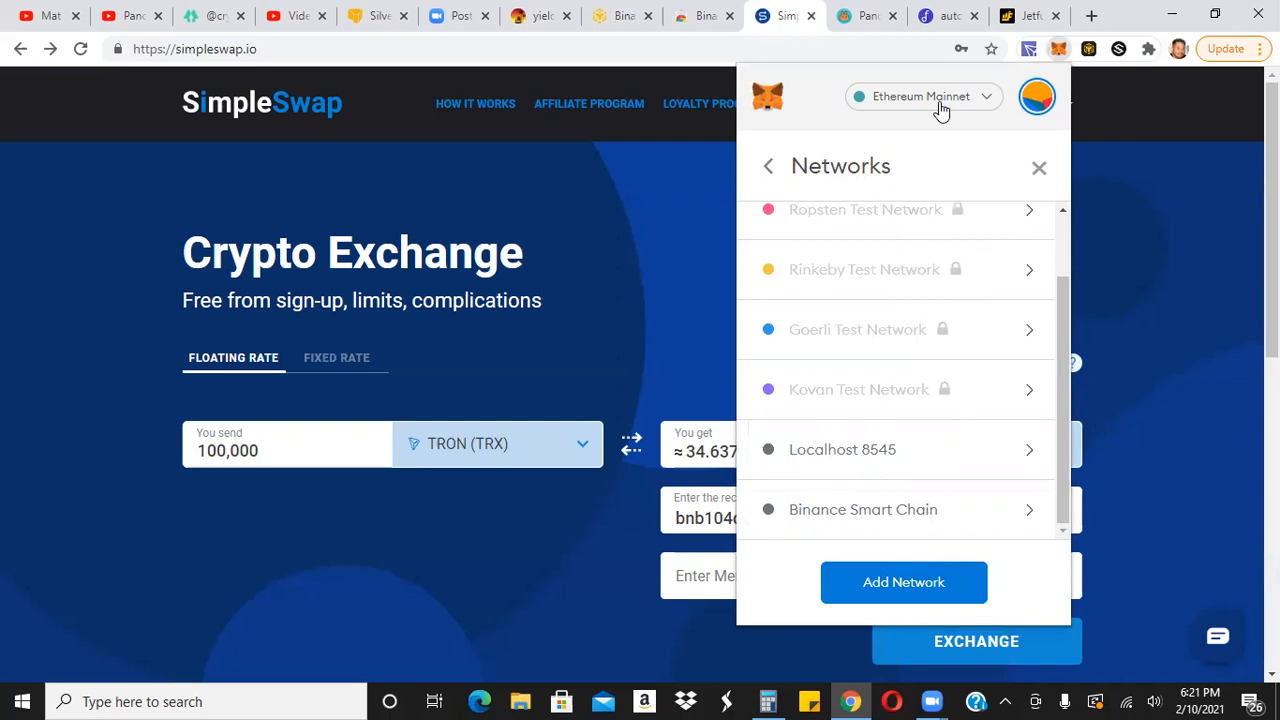
click(768, 166)
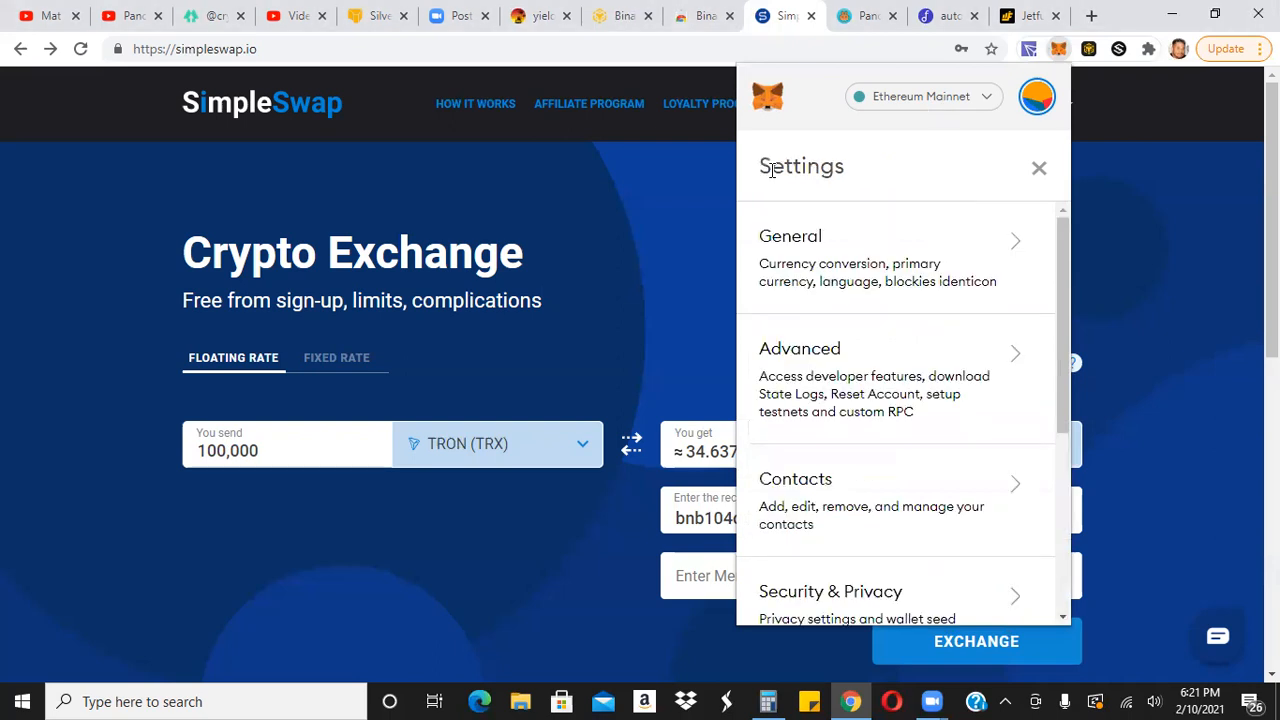
click(1039, 167)
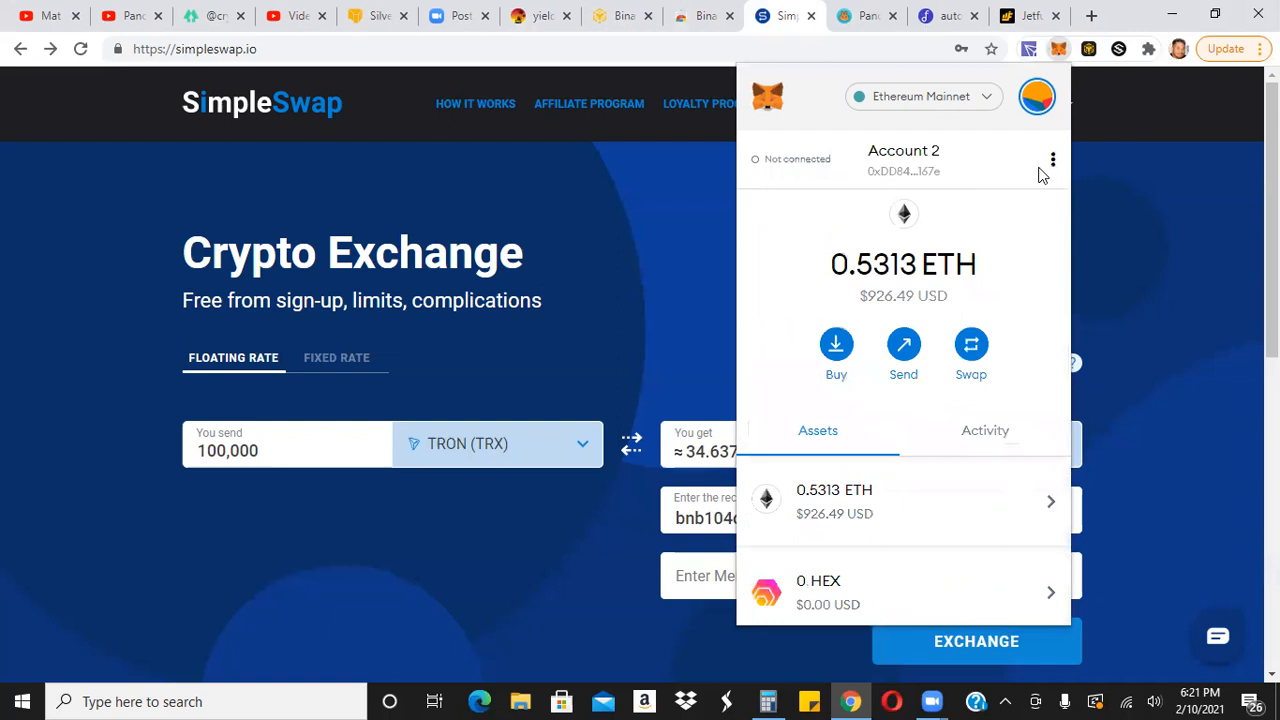
click(922, 96)
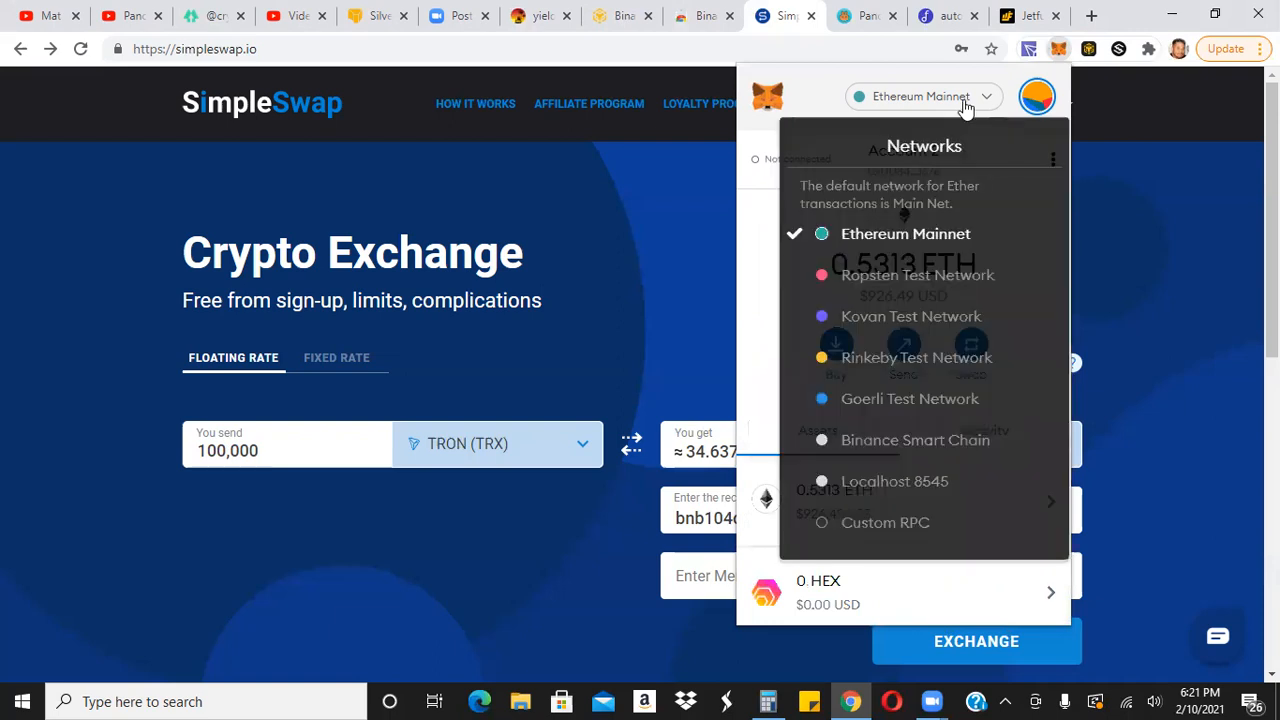
mouse_move(915, 440)
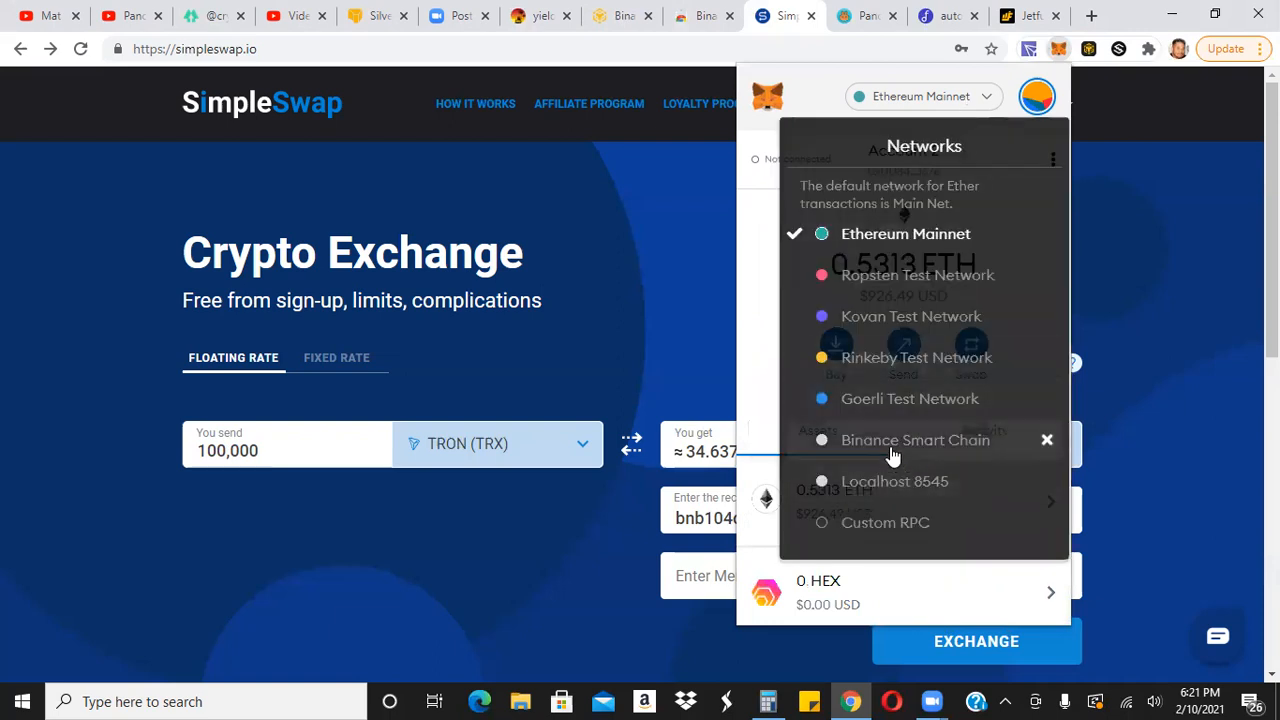
Select Binance Smart Chain and reopen MetaMask to see Account 2's 0.0052 BNB.
click(915, 440)
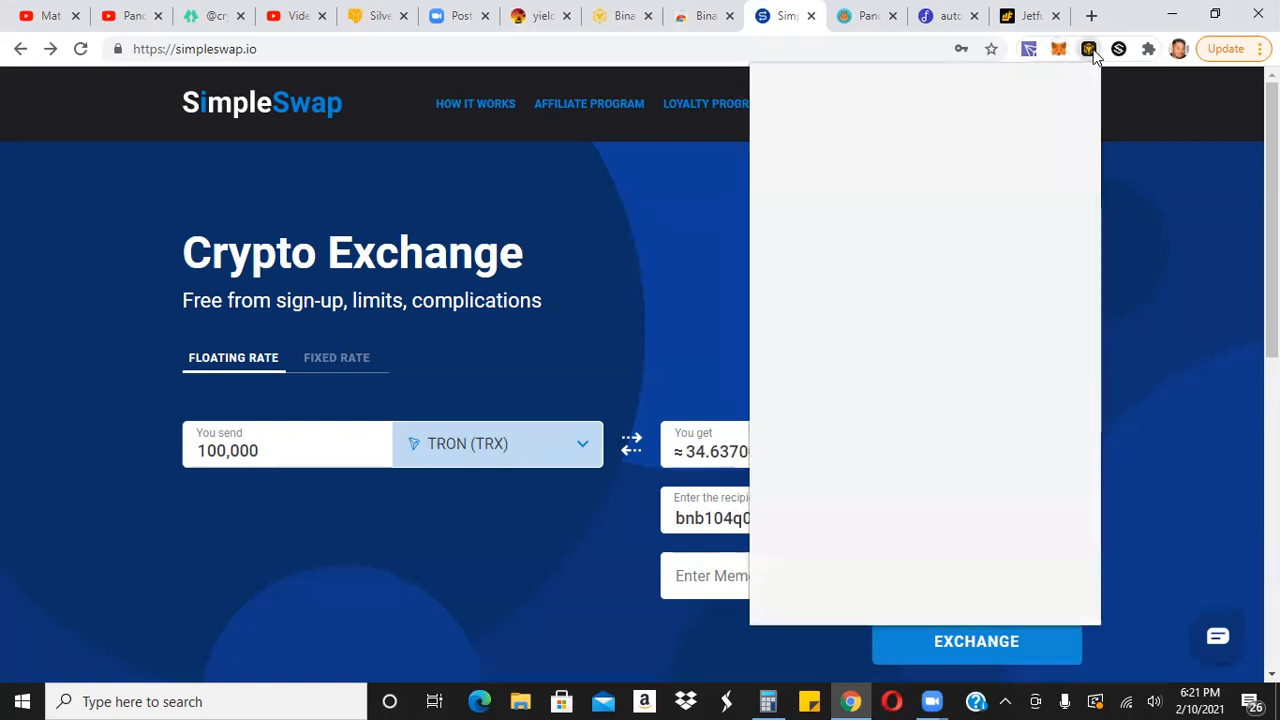
click(1088, 48)
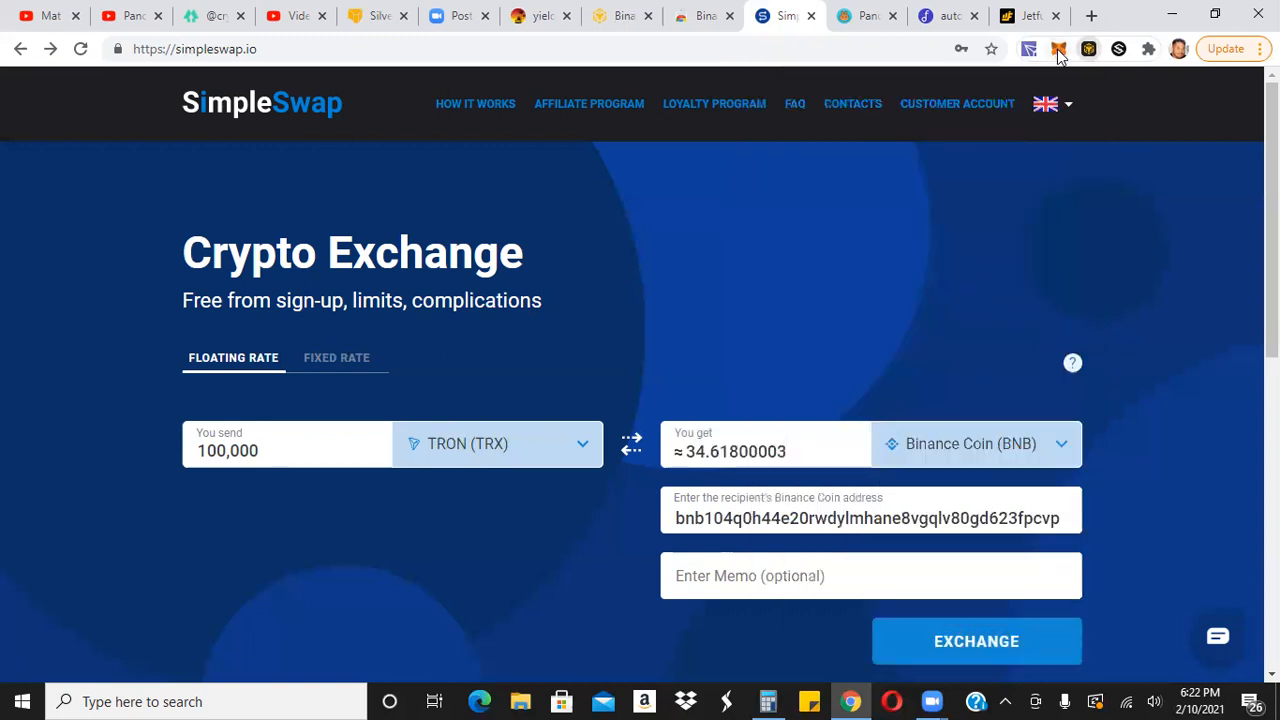
click(1058, 48)
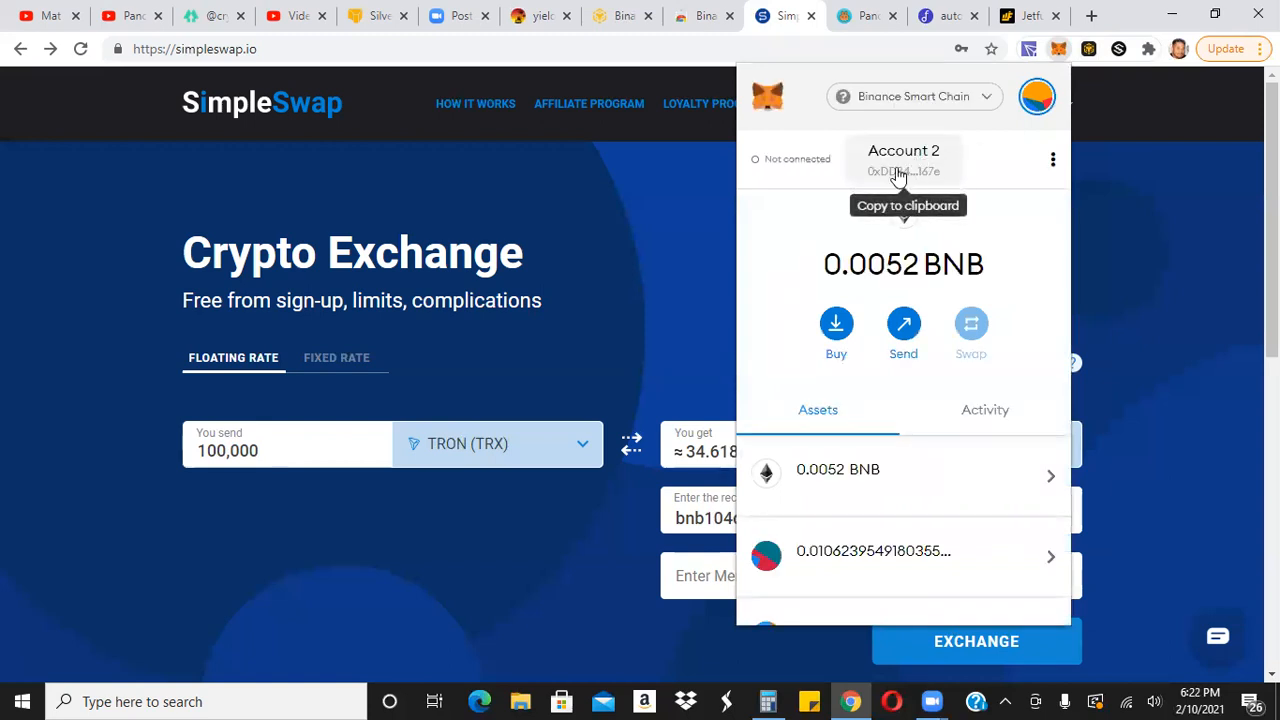
mouse_move(918, 175)
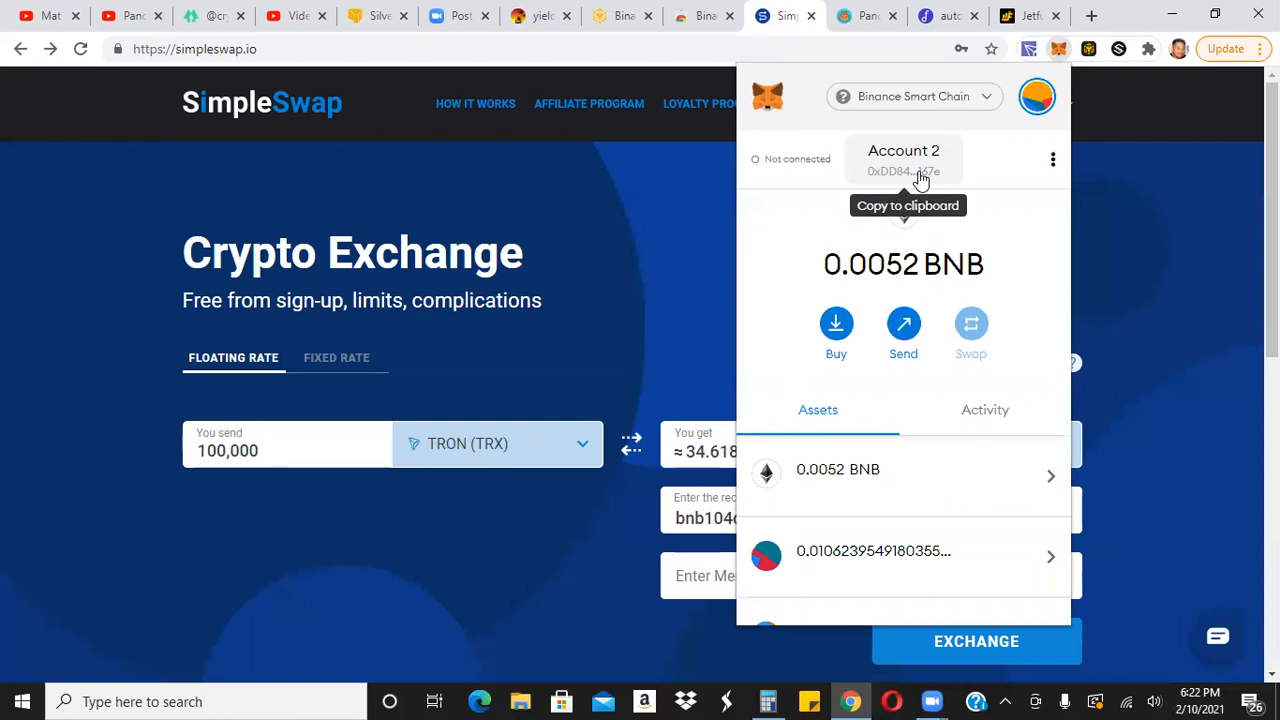
mouse_move(910, 175)
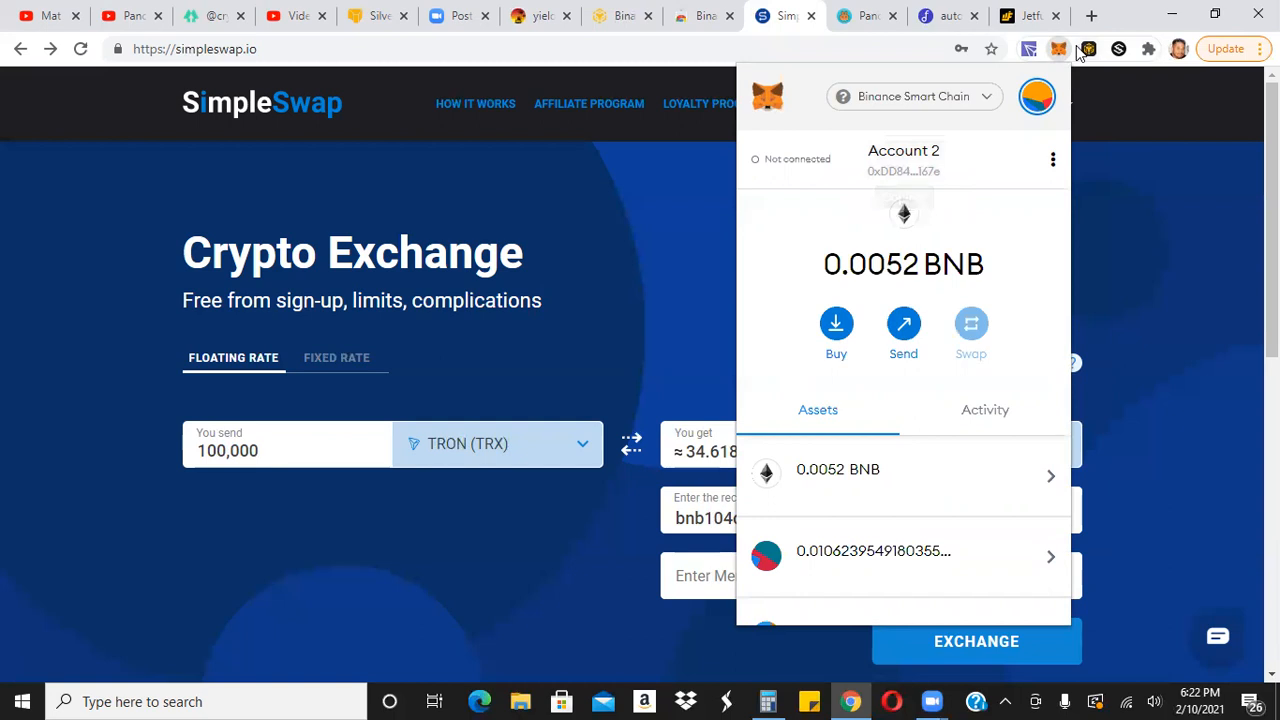
click(1088, 48)
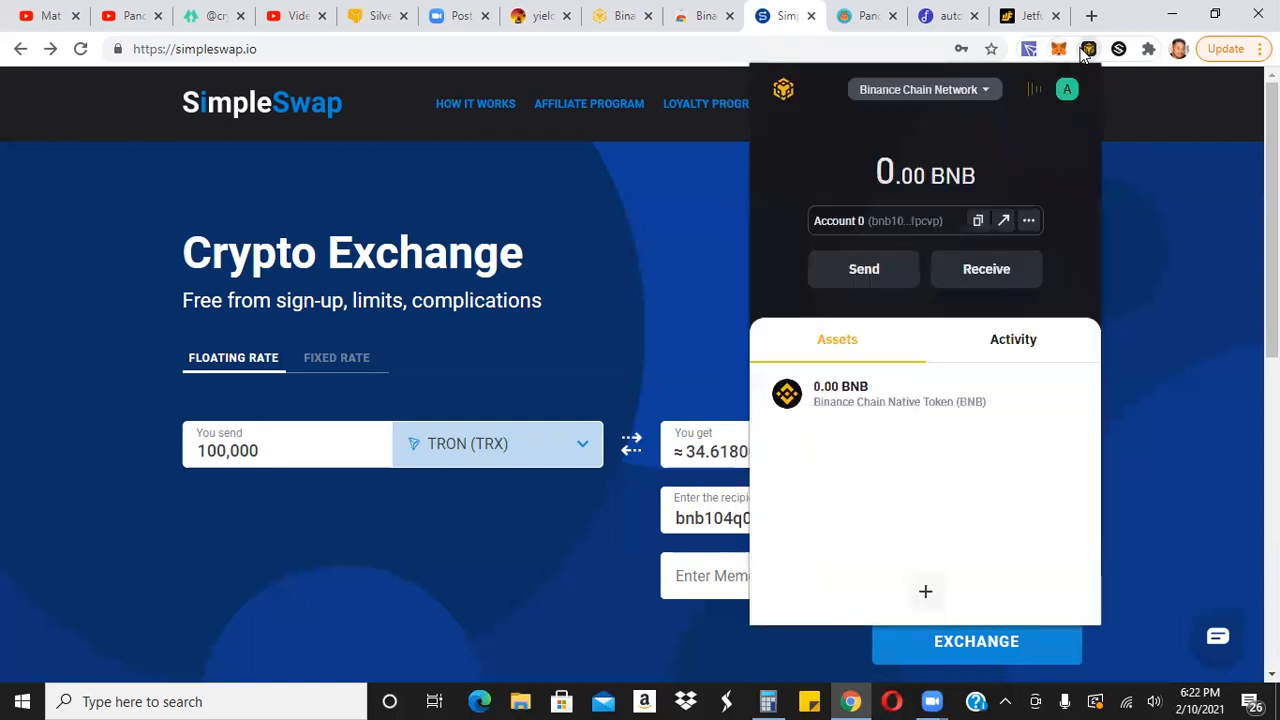
mouse_move(786, 394)
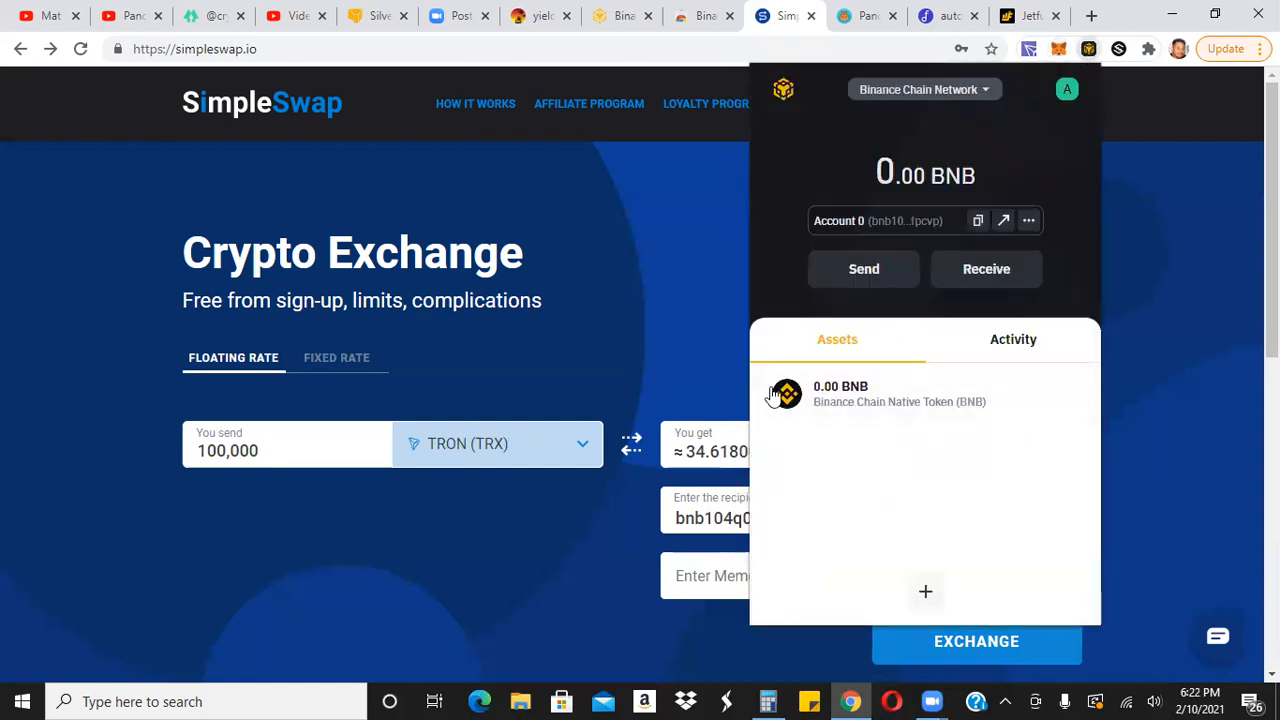
mouse_move(838, 367)
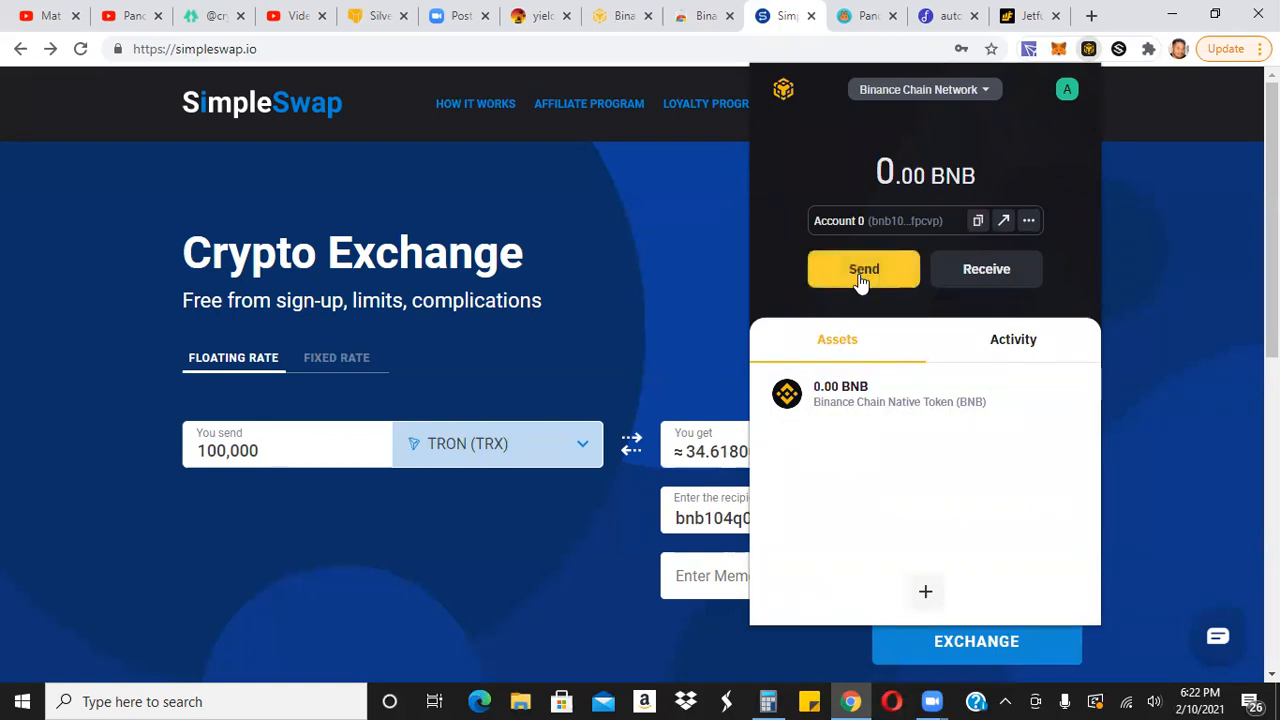
click(863, 269)
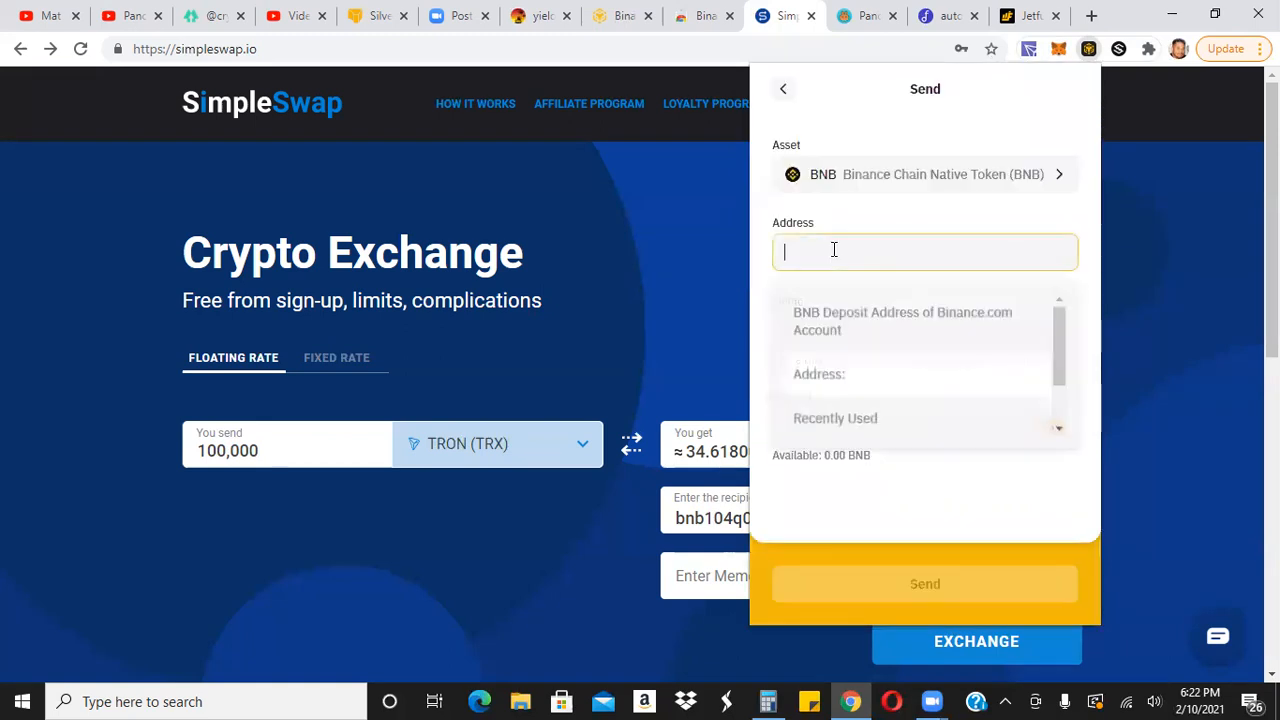
text(D84e09FEe6eE82bCf2Ece6e006AbB1Ec7c0167e)
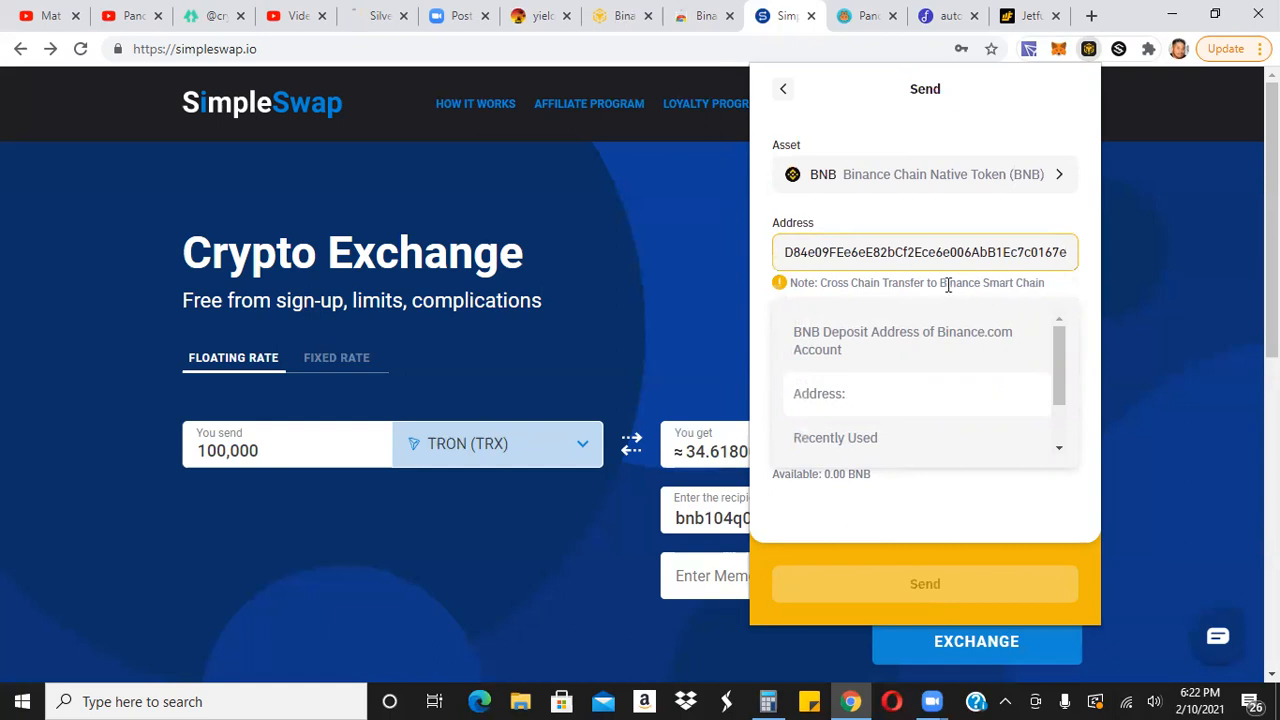
mouse_move(1050, 295)
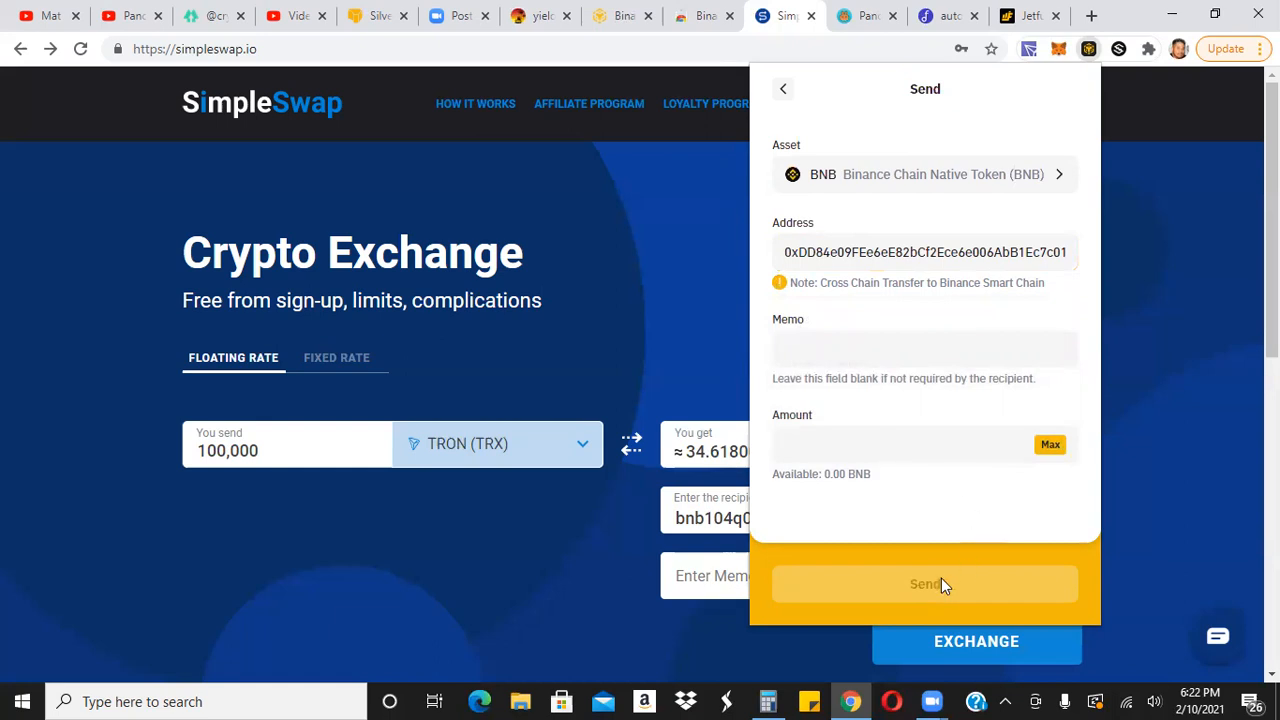
mouse_move(1138, 397)
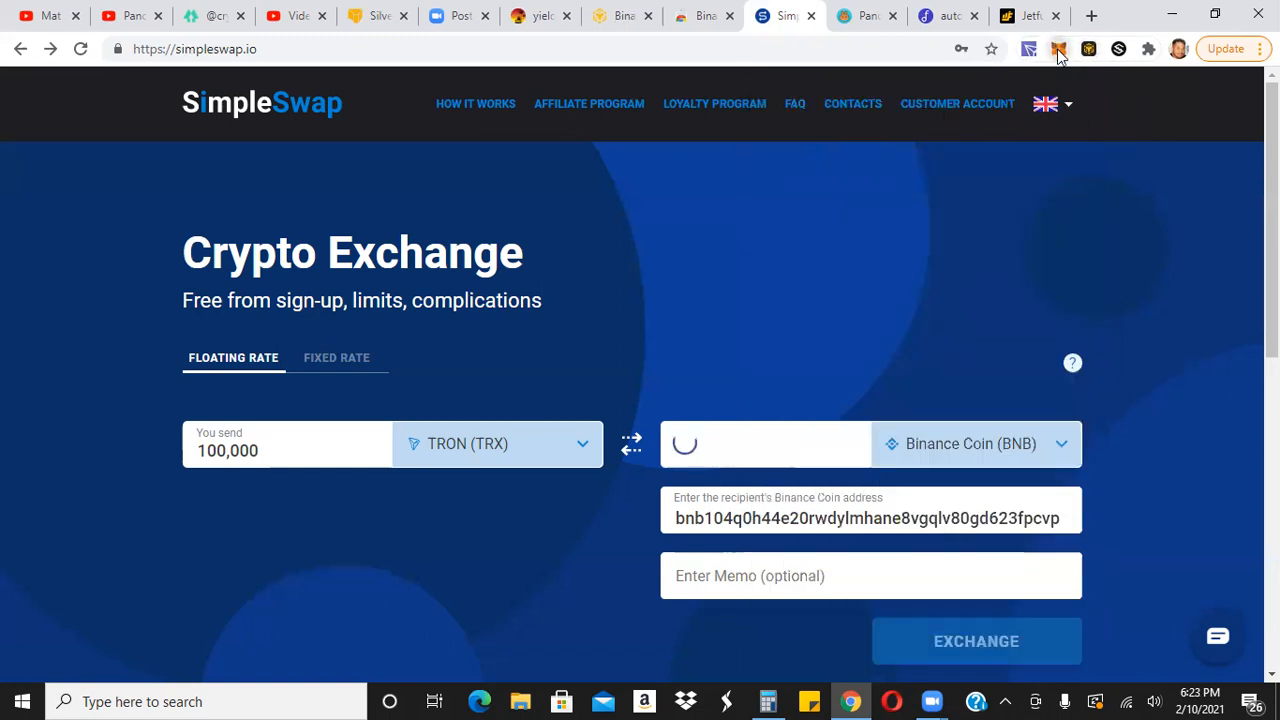
click(1058, 48)
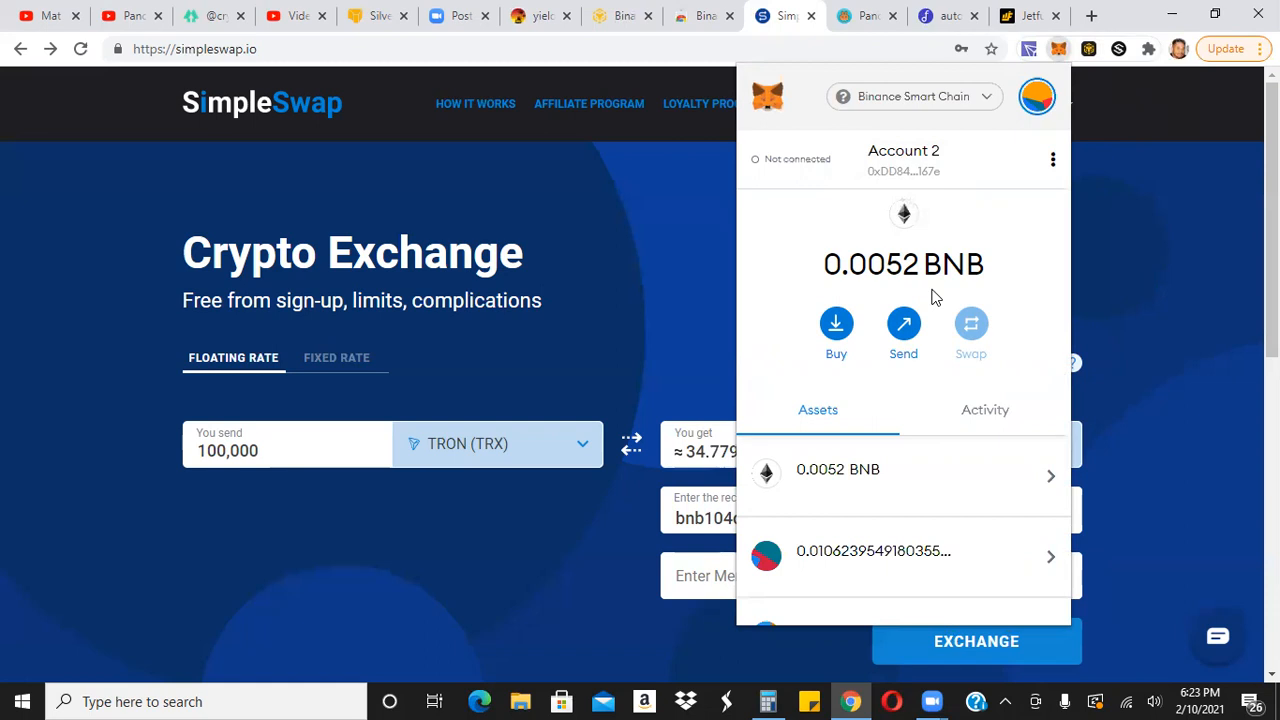
mouse_move(839, 37)
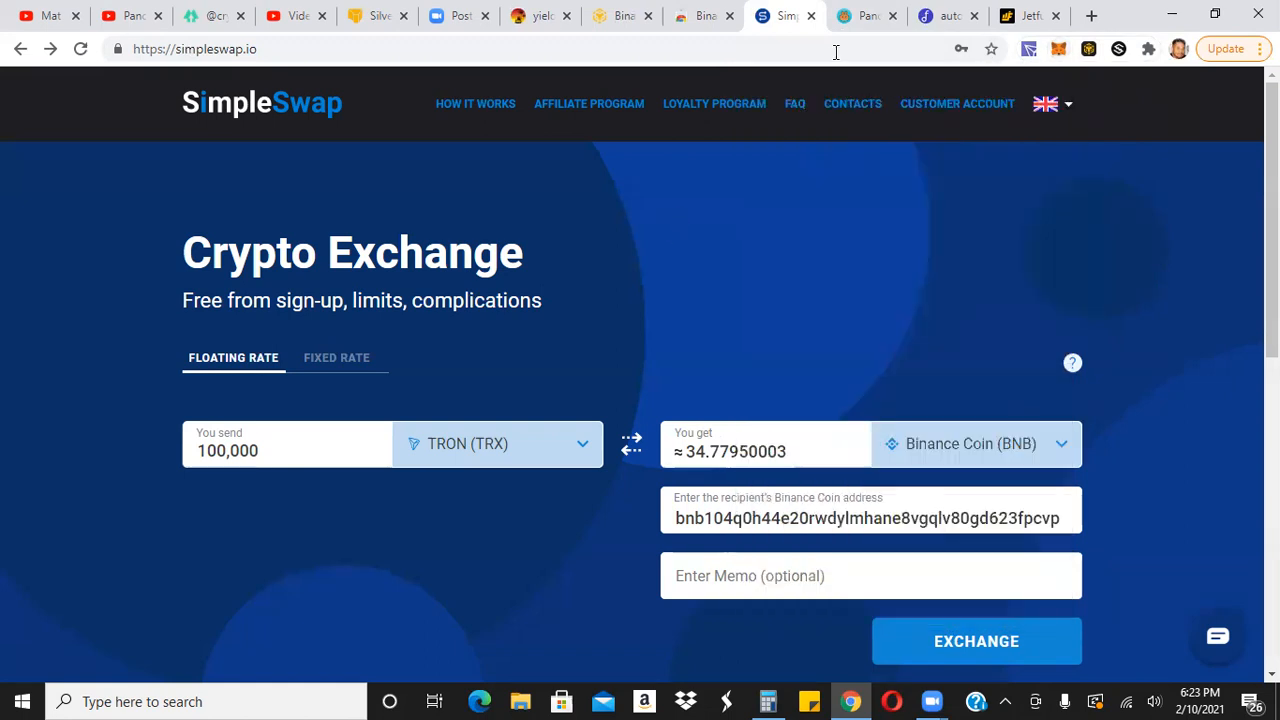
click(865, 15)
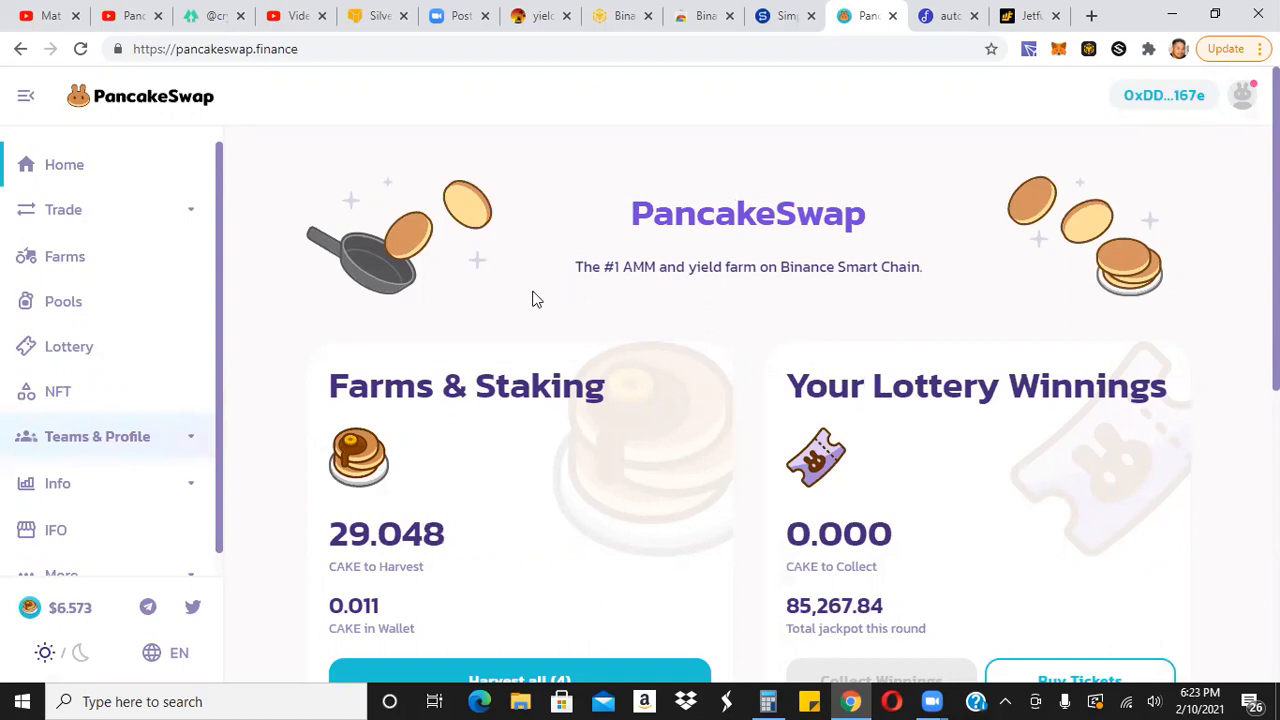
mouse_move(283, 359)
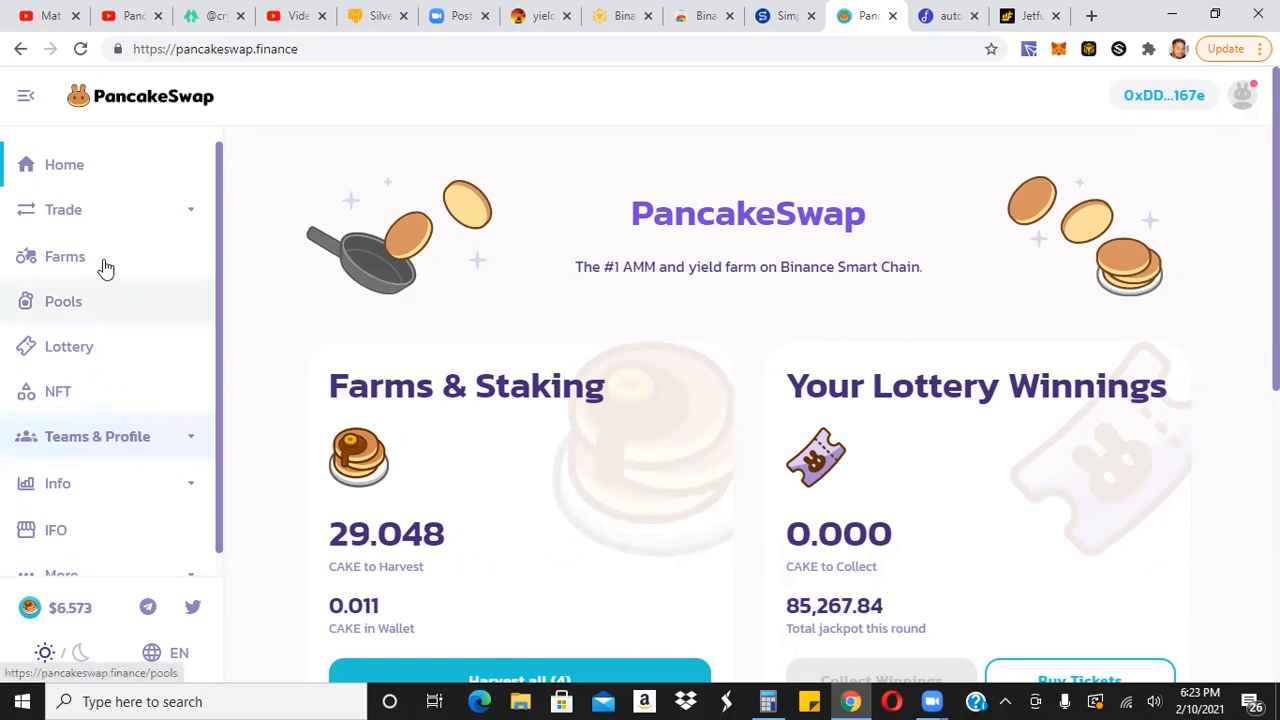
Open PancakeSwap's Farms page to see LP farms like CAKE-BNB.
click(65, 257)
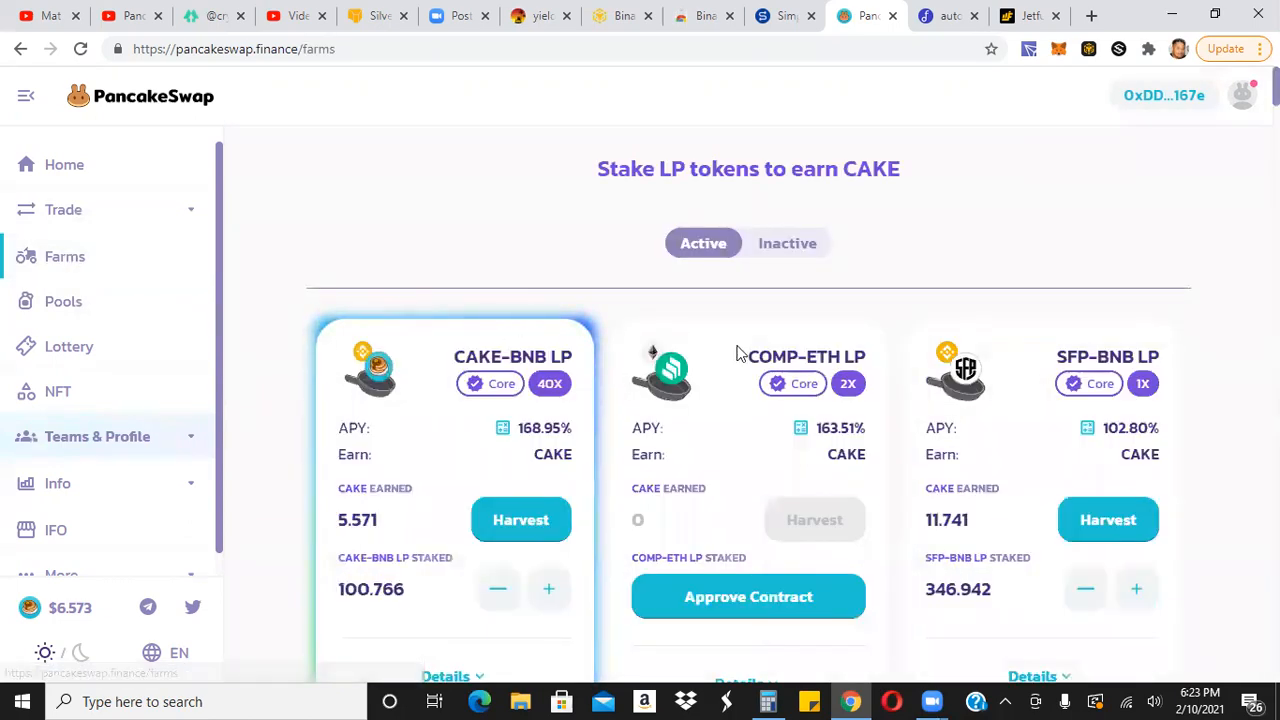
mouse_move(460, 367)
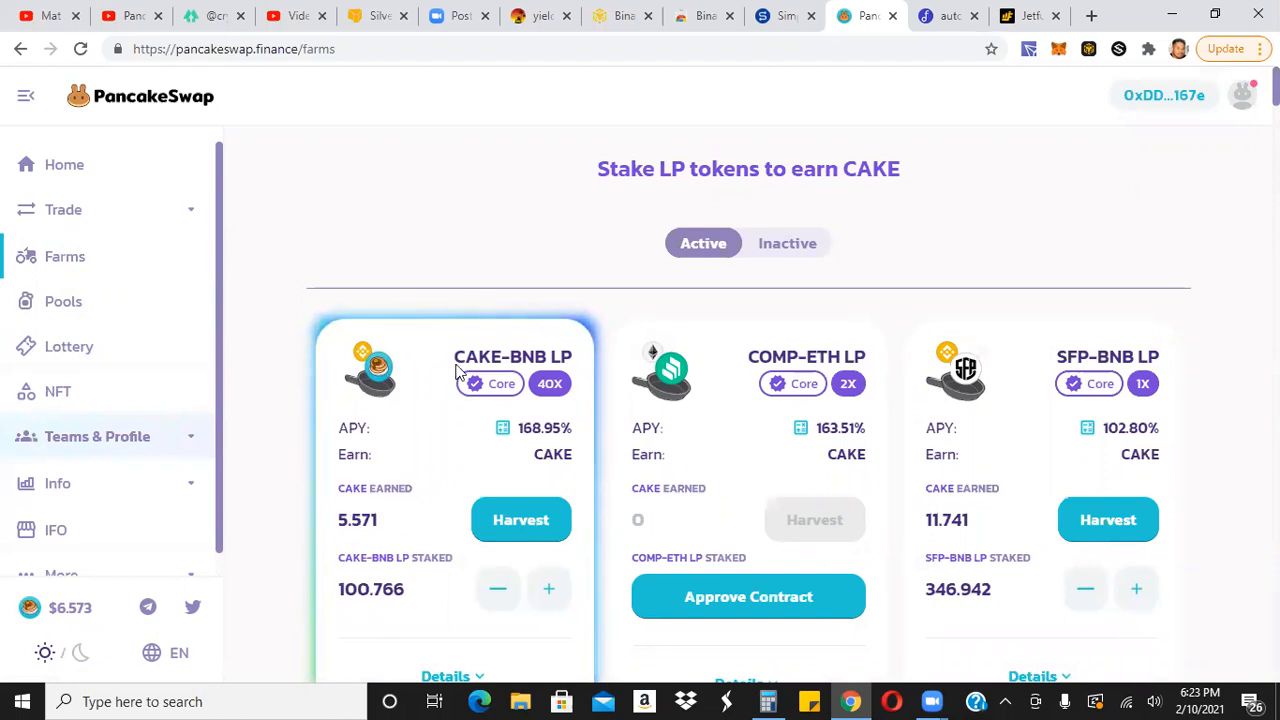
mouse_move(525, 362)
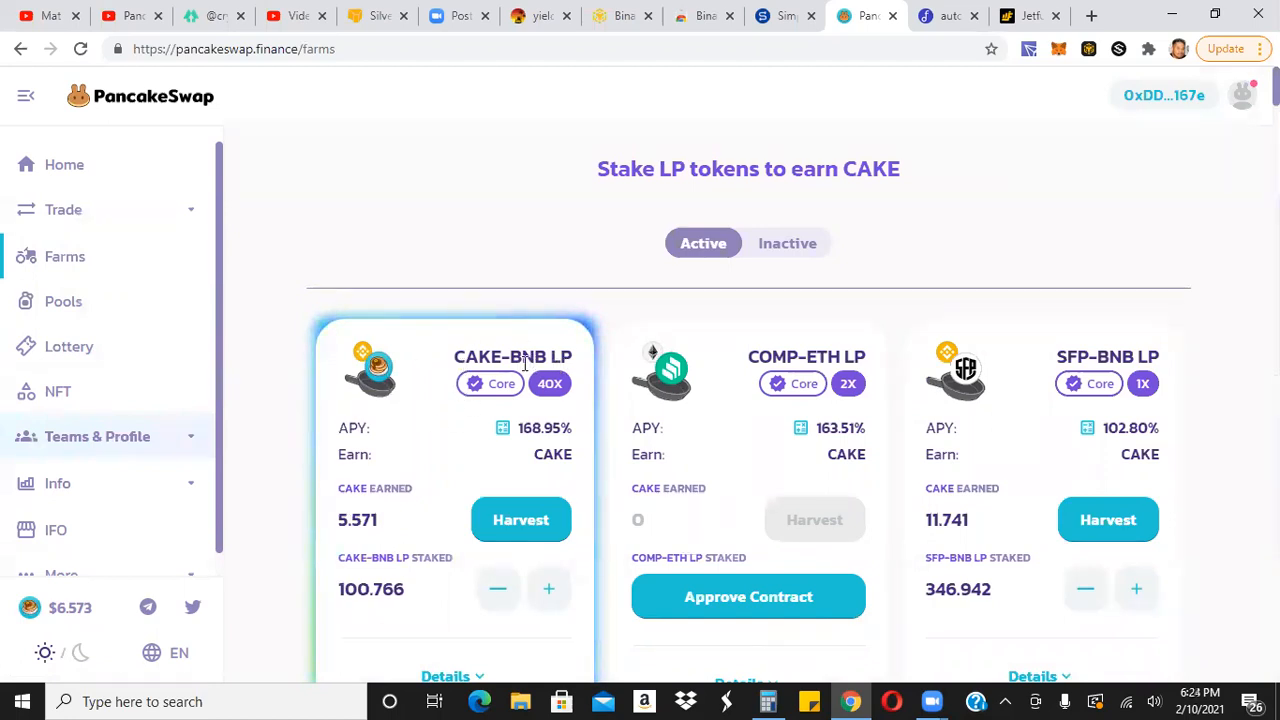
mouse_move(457, 367)
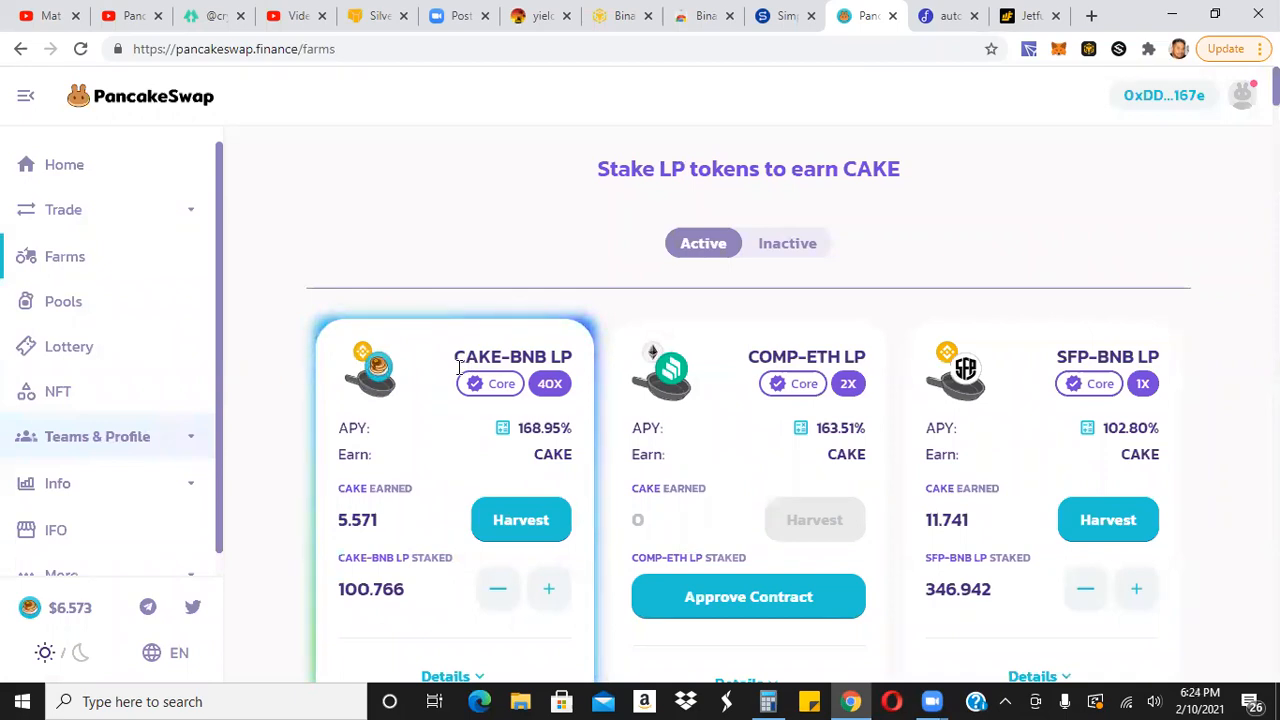
mouse_move(890, 170)
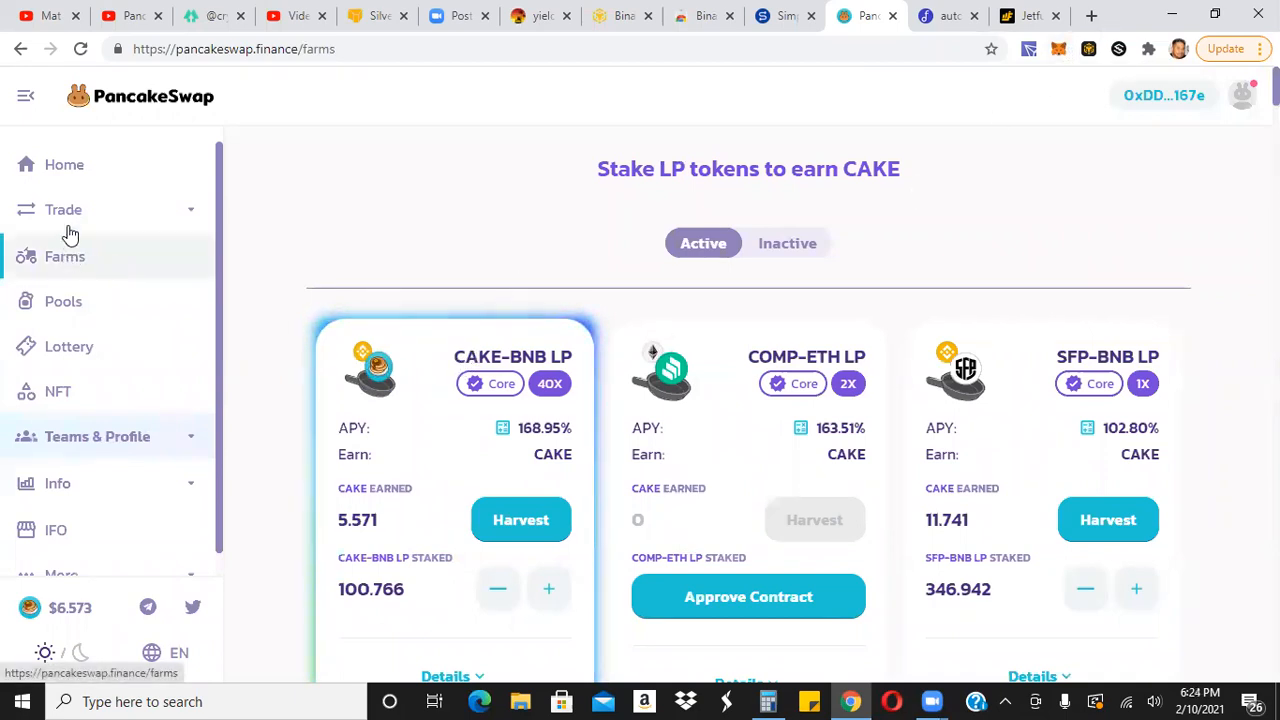
Open Trade > Exchange and choose CAKE as the token received for BNB.
click(63, 209)
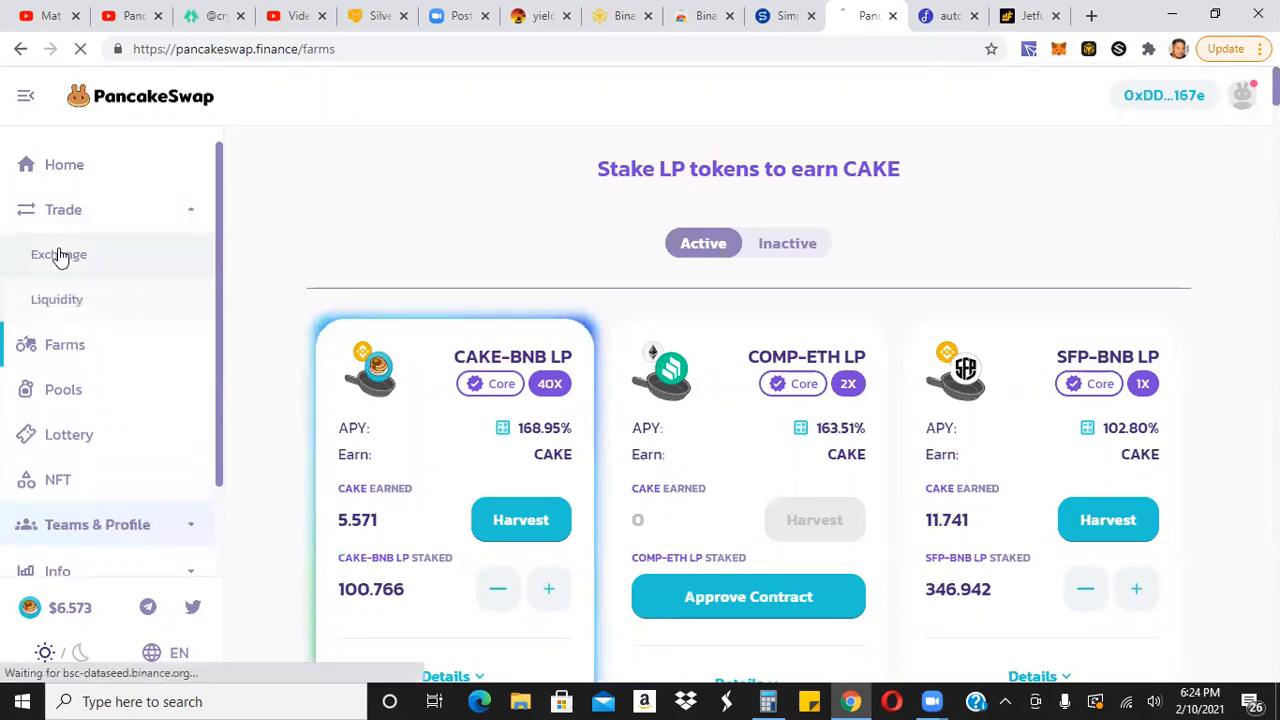
click(58, 254)
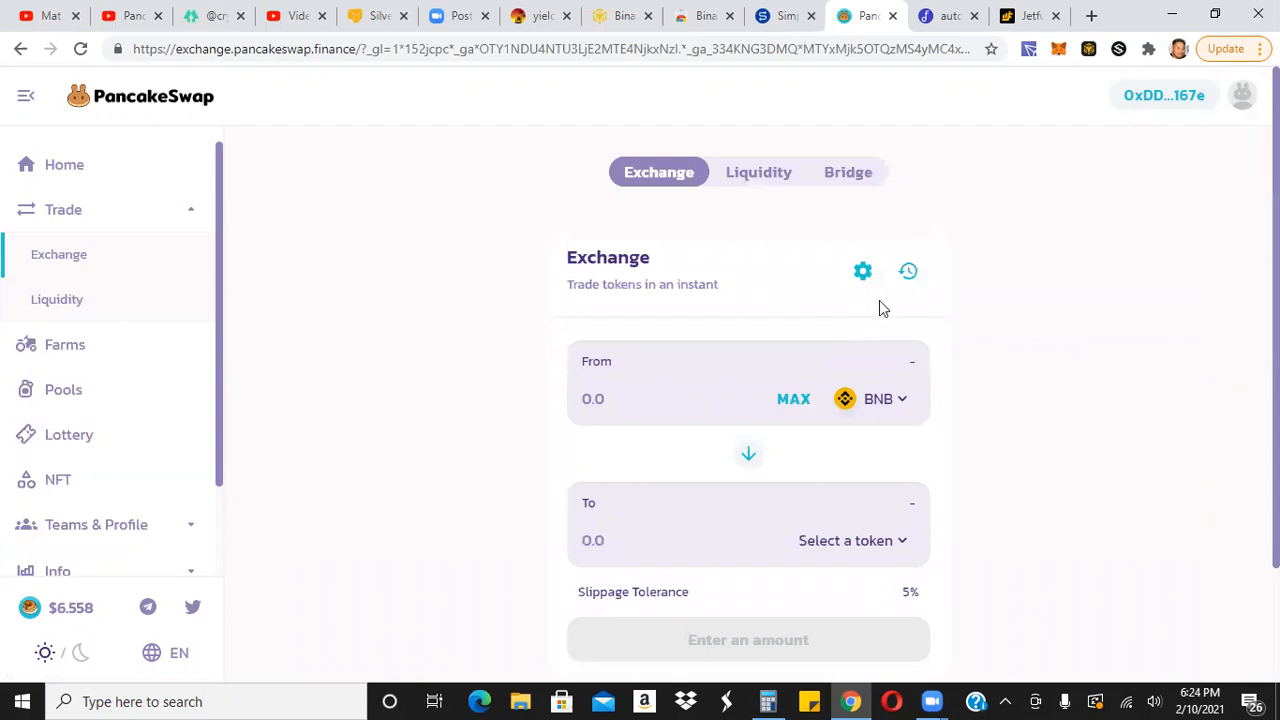
mouse_move(794, 399)
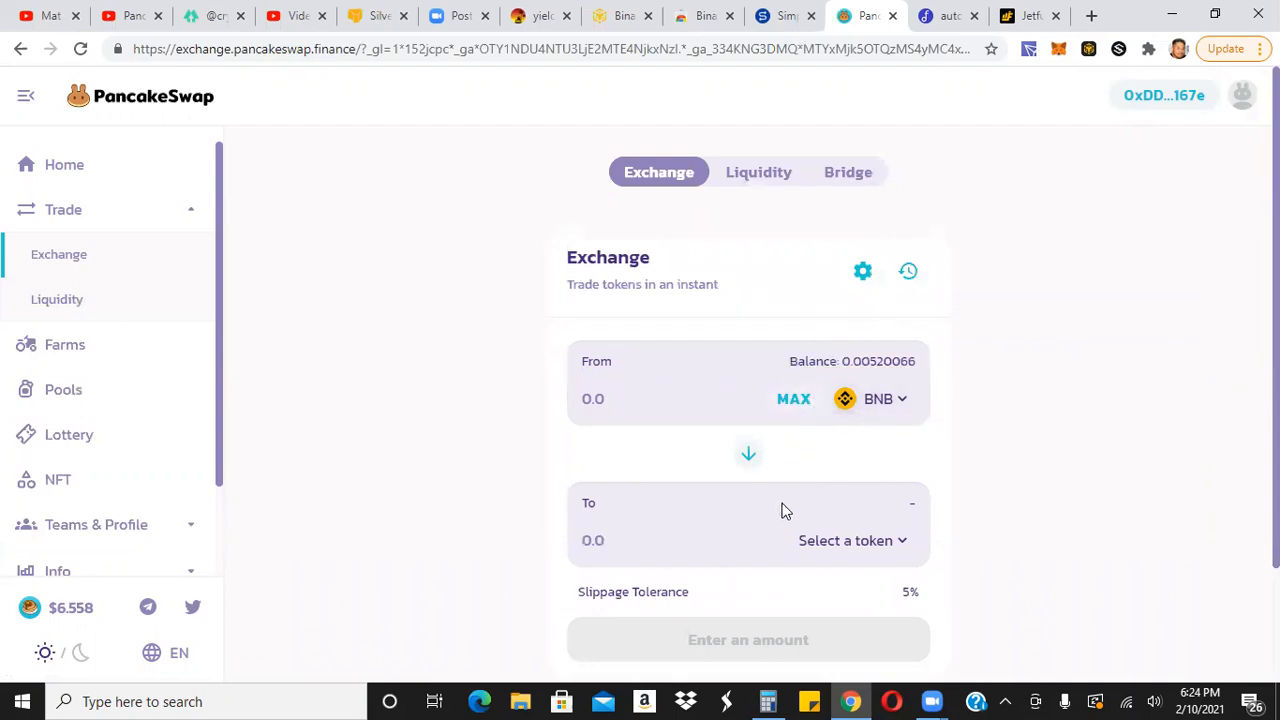
click(852, 540)
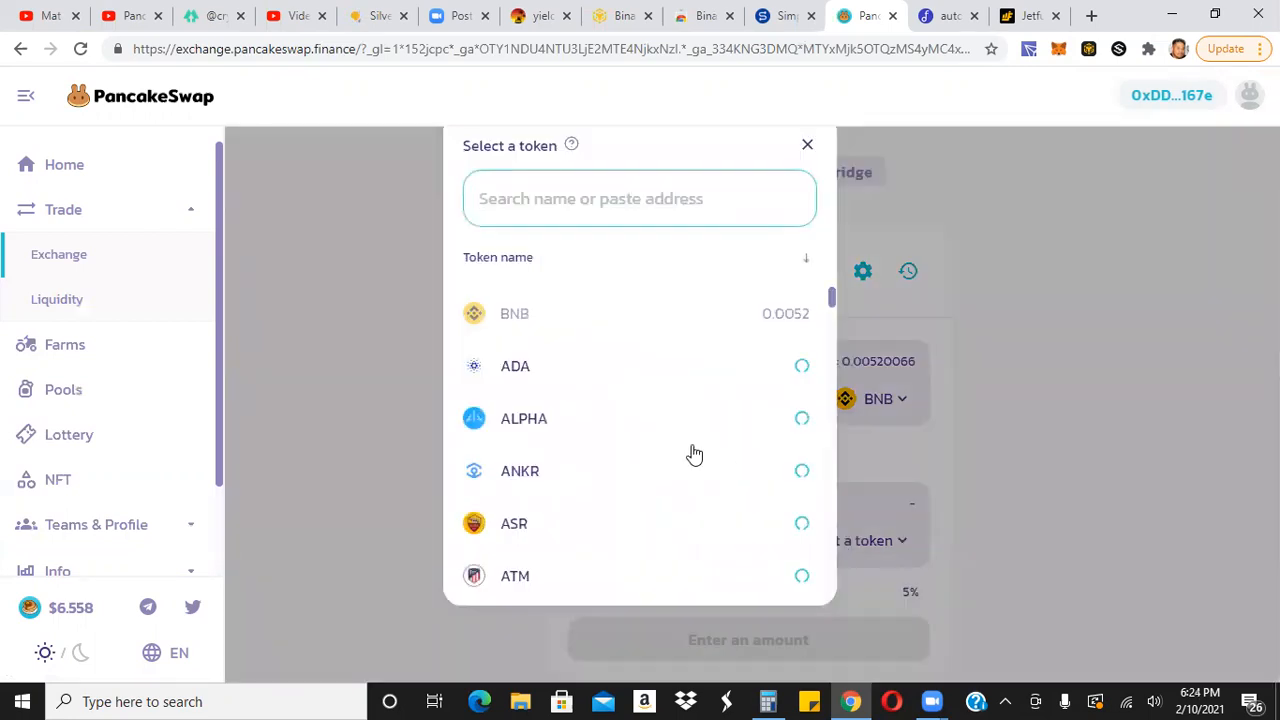
text(c)
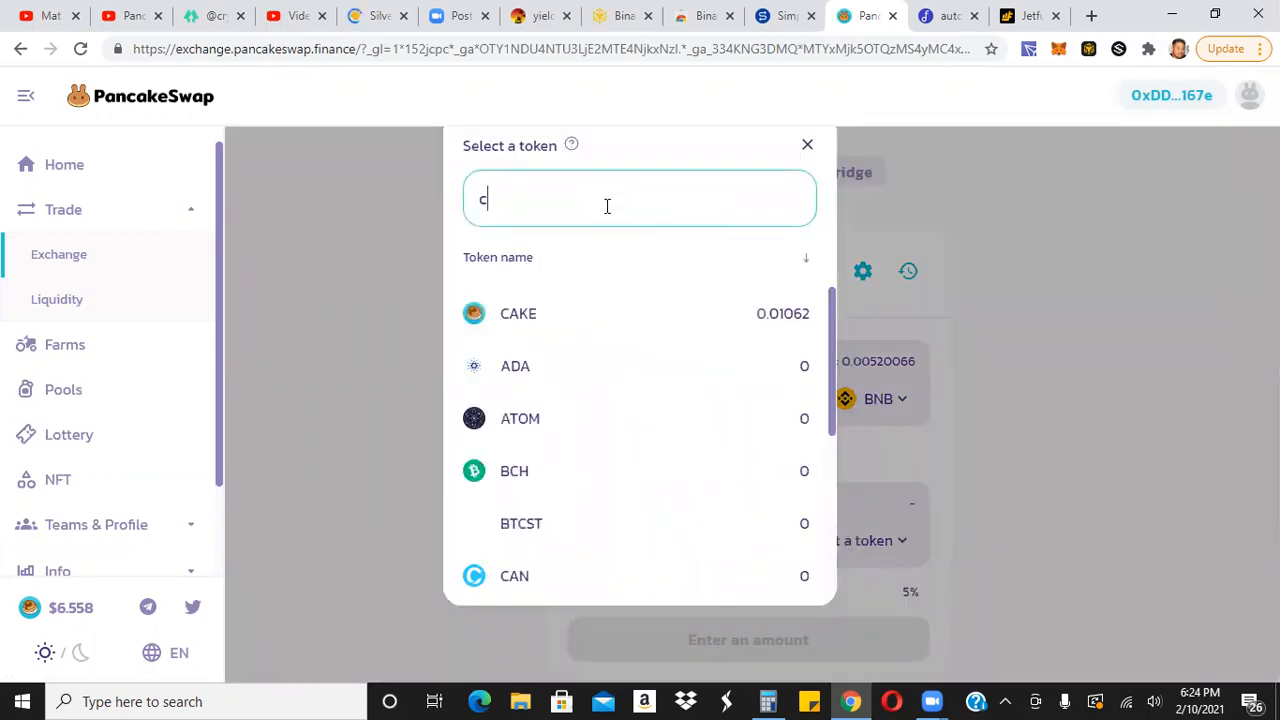
text(ake)
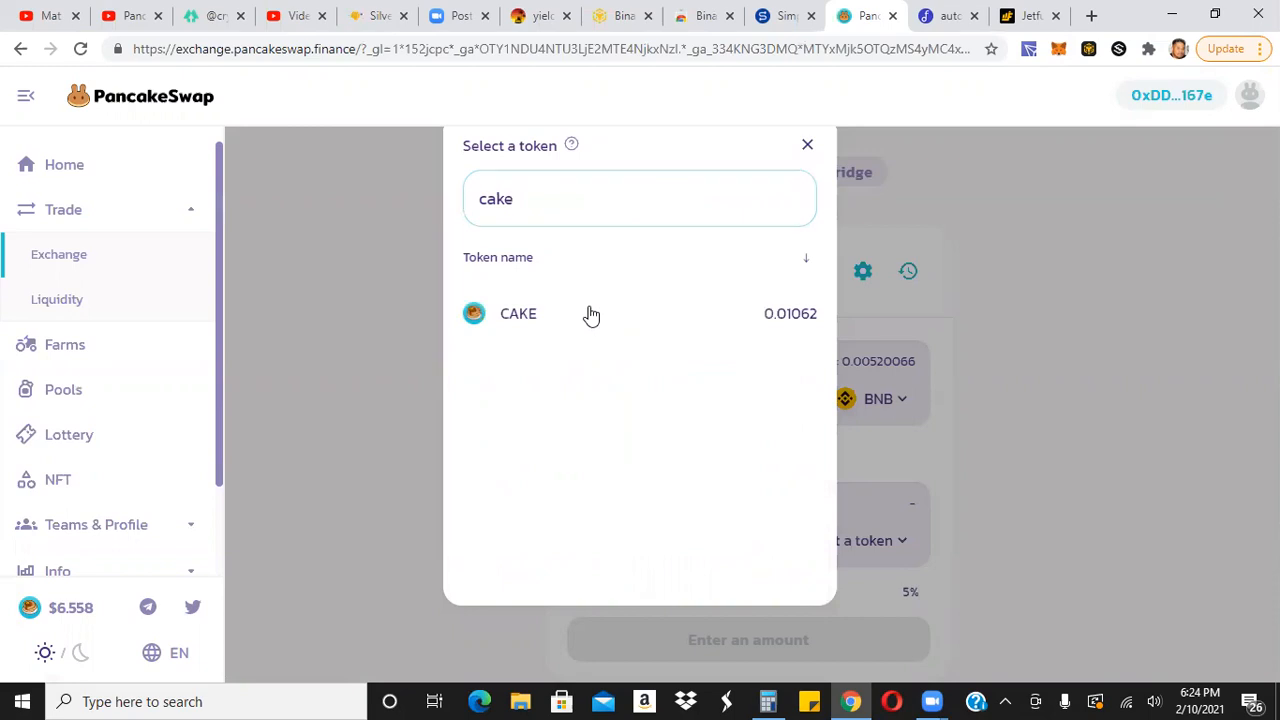
click(518, 313)
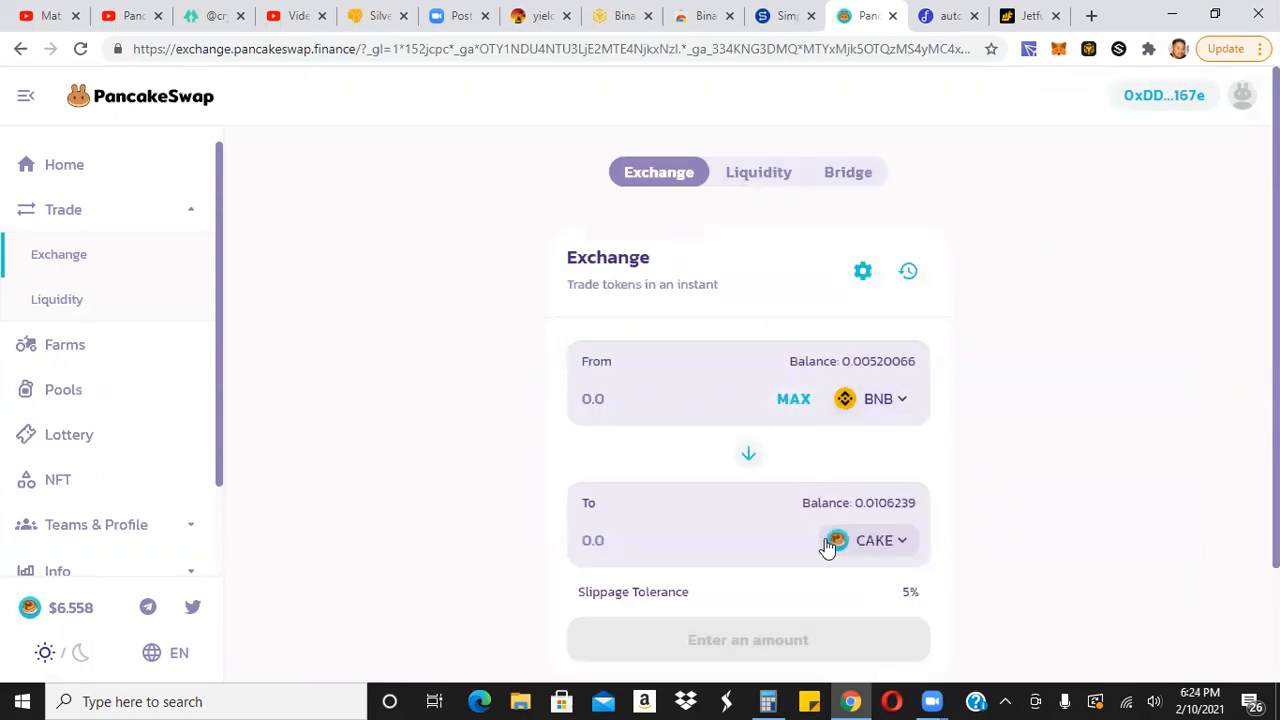
mouse_move(834, 395)
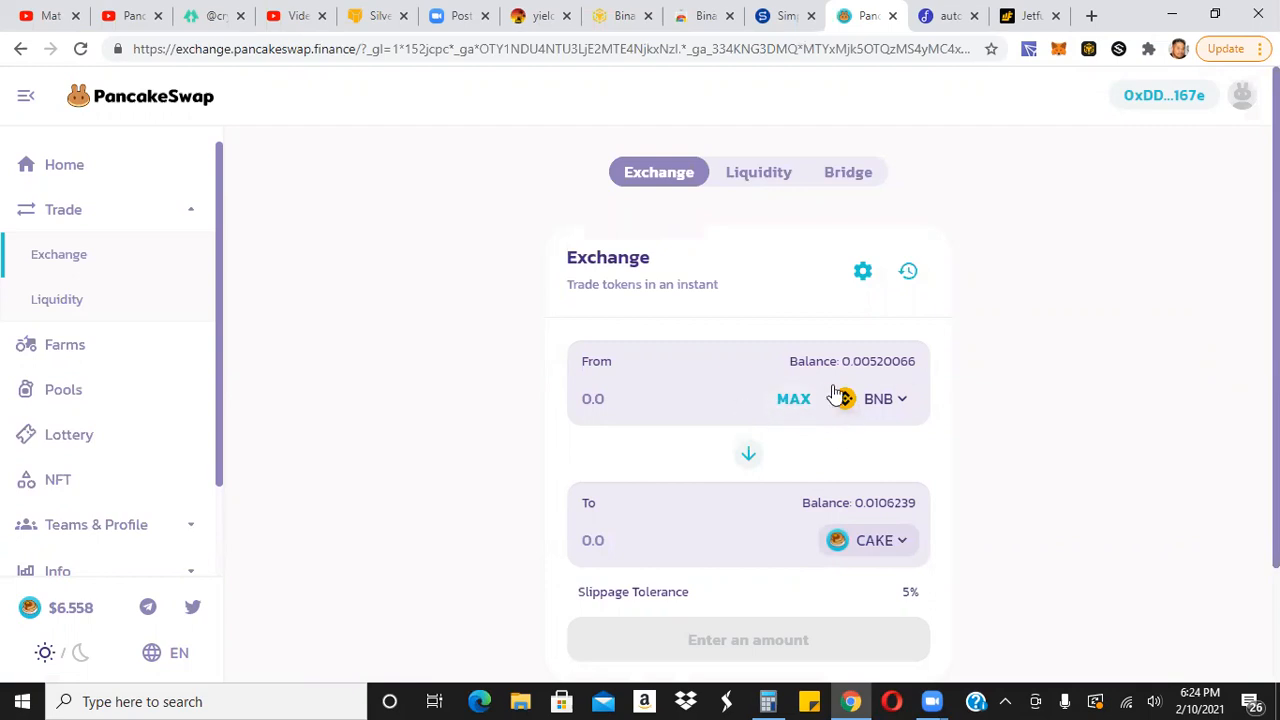
mouse_move(800, 433)
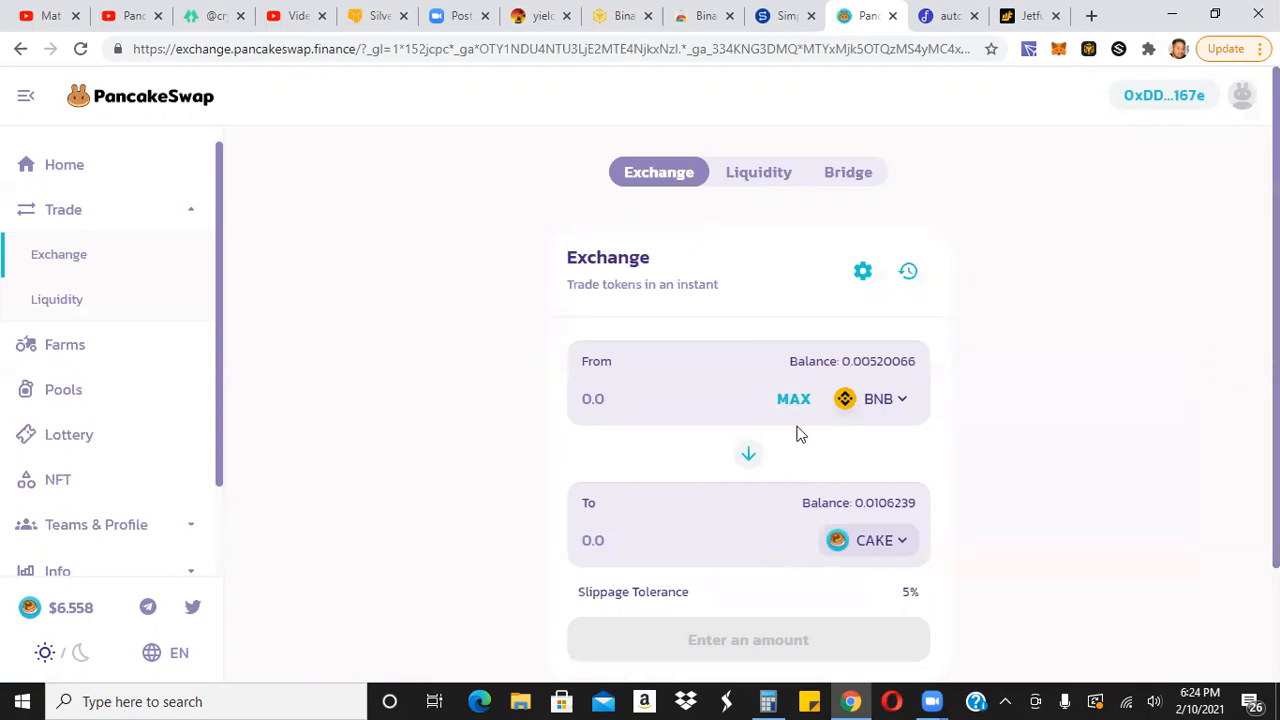
mouse_move(845, 420)
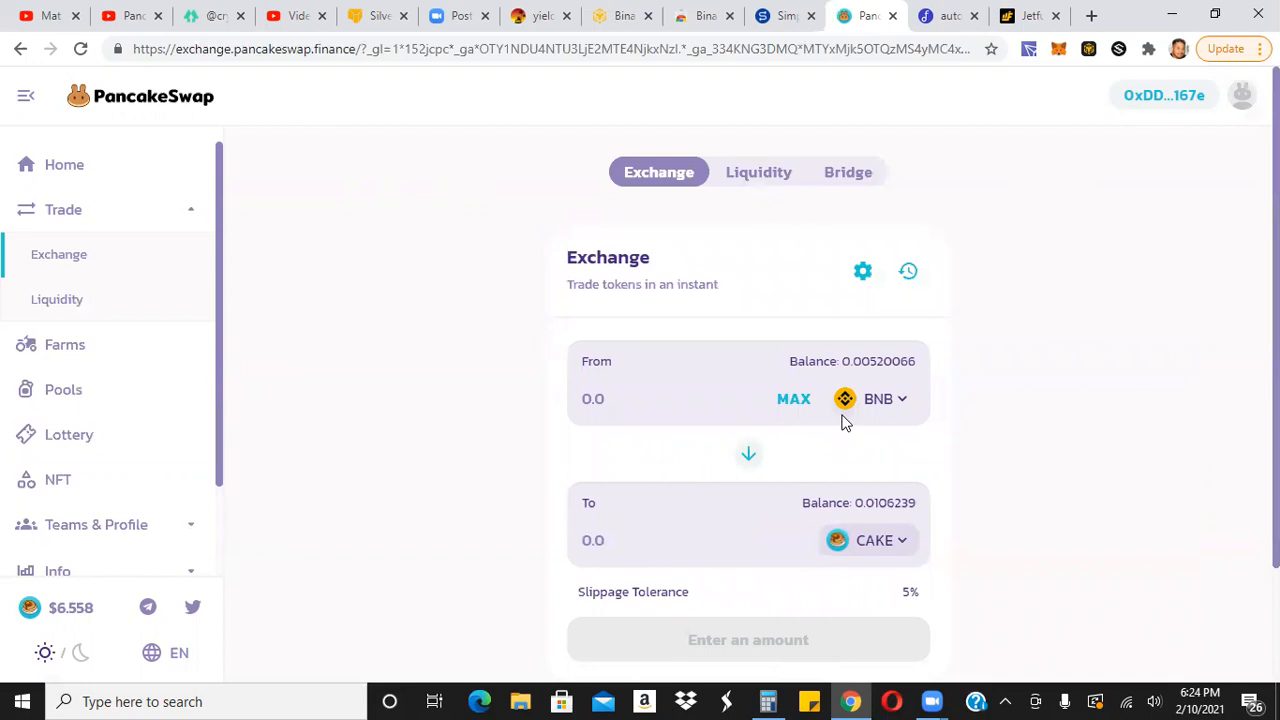
mouse_move(767, 212)
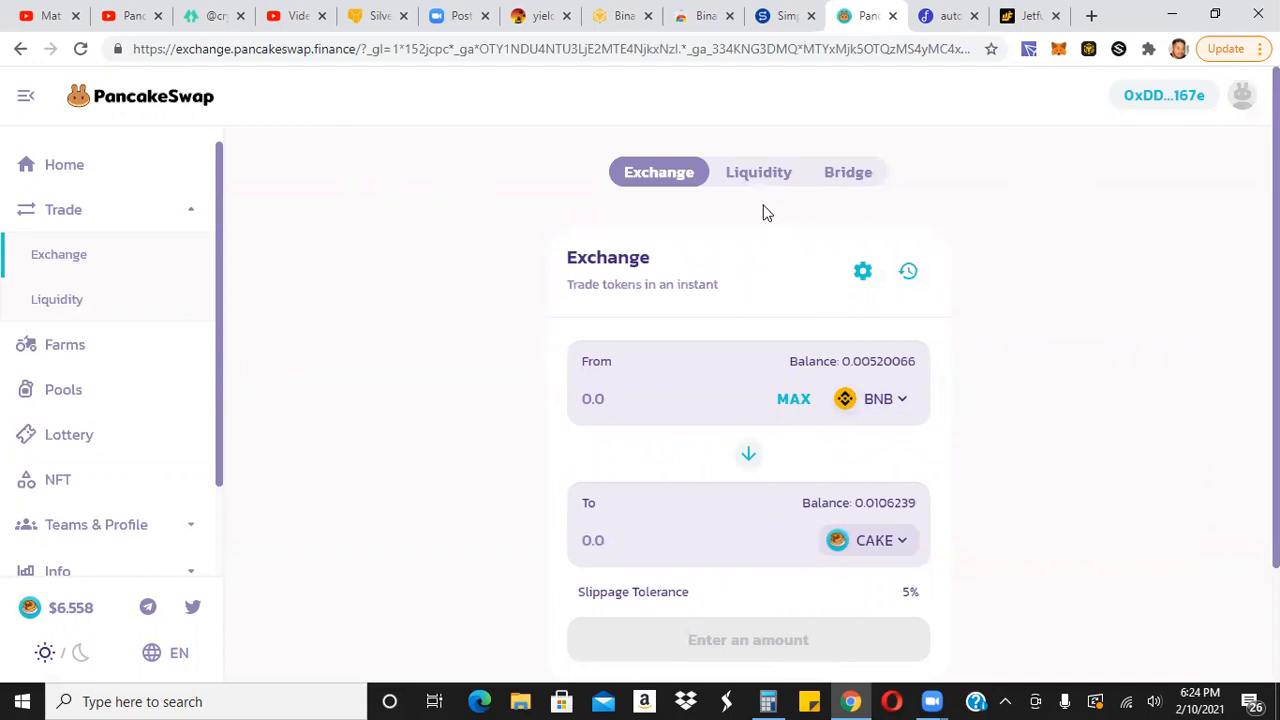
Open Add Liquidity and pair BNB with CAKE, reviewing prices and pool share.
click(758, 172)
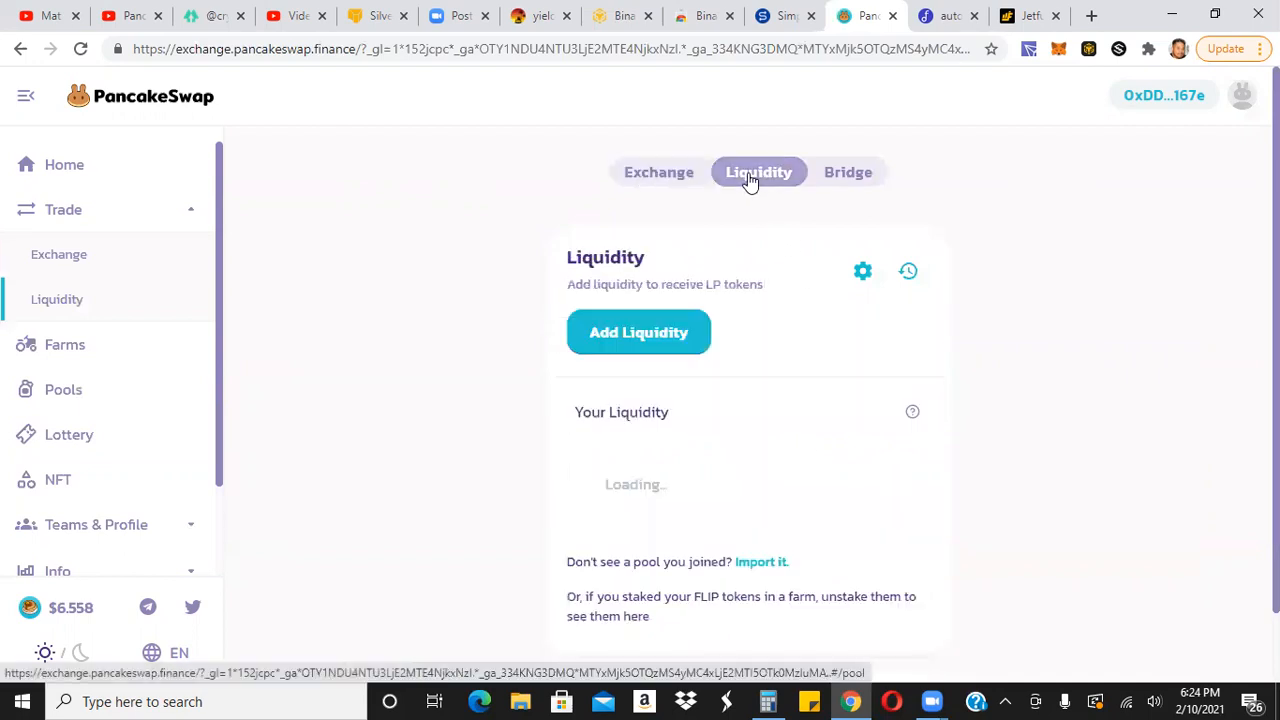
click(638, 332)
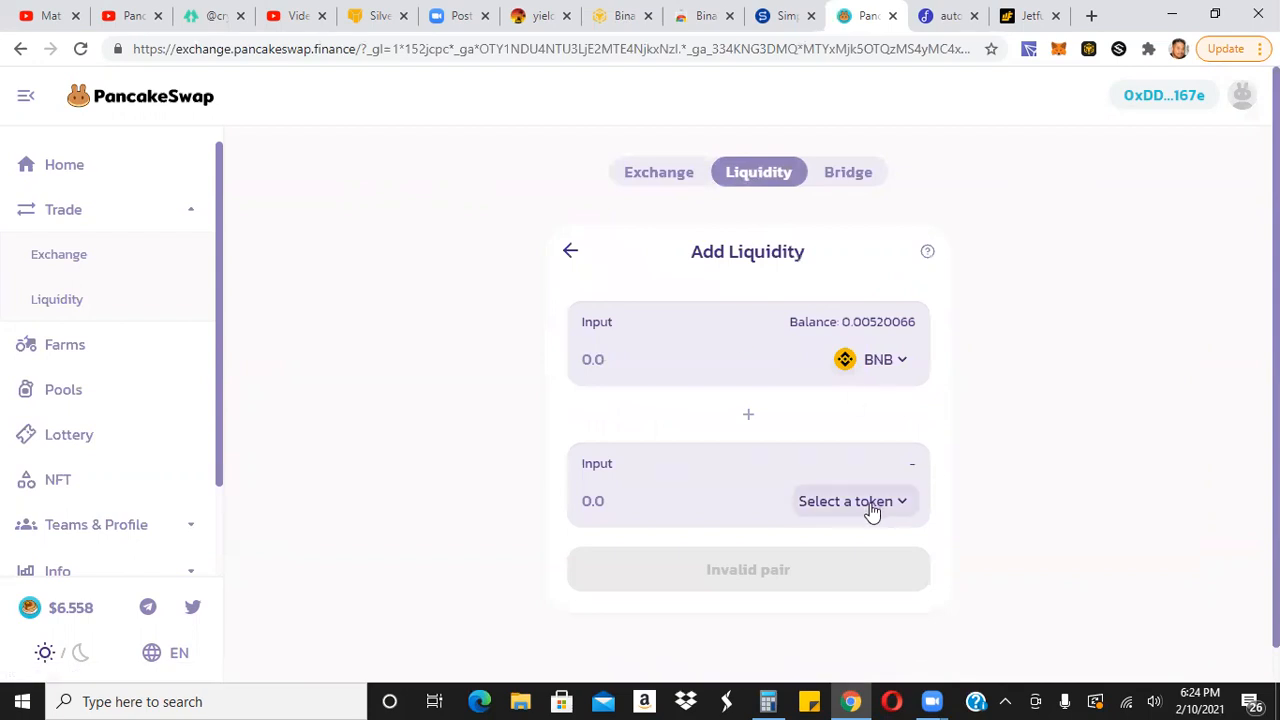
click(852, 501)
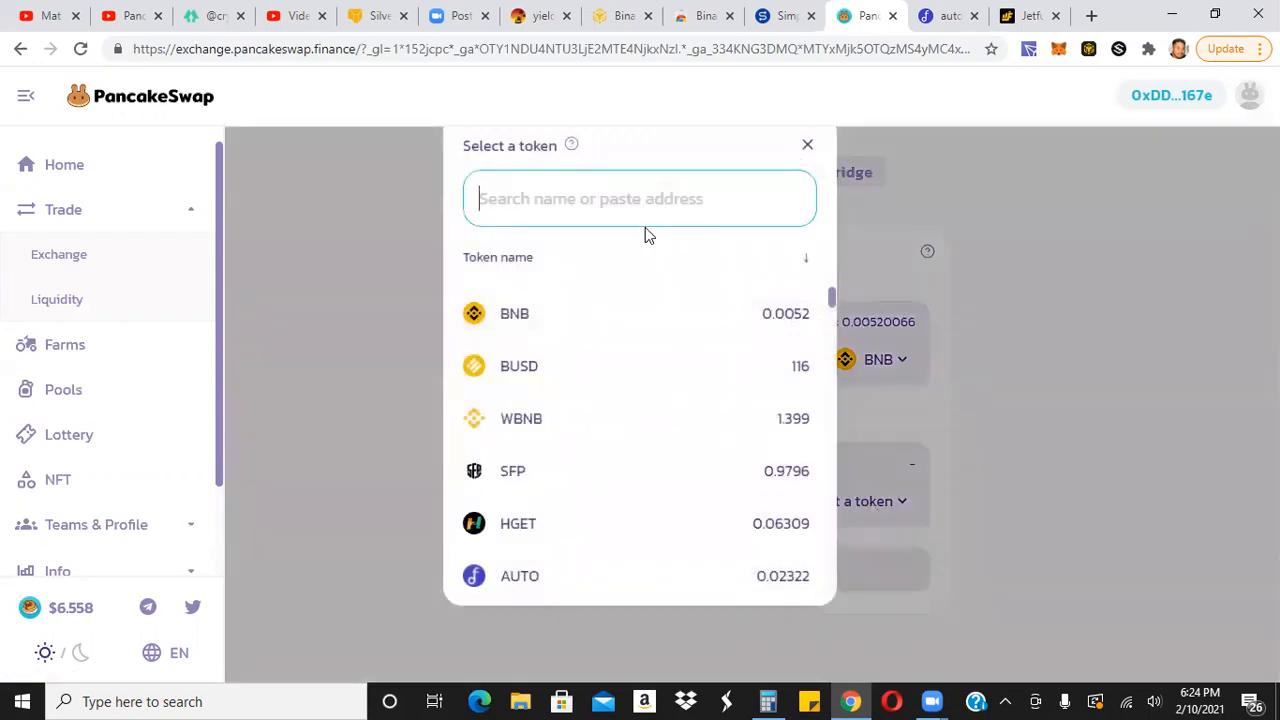
text(cake)
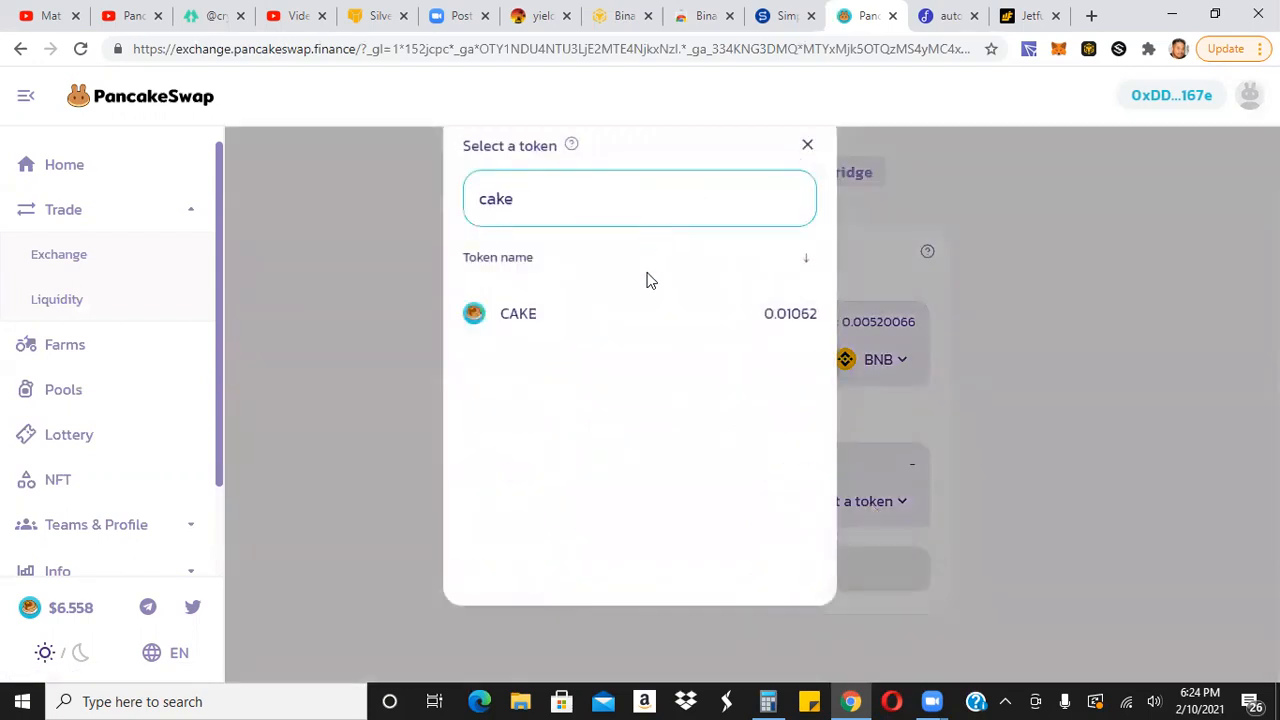
click(518, 313)
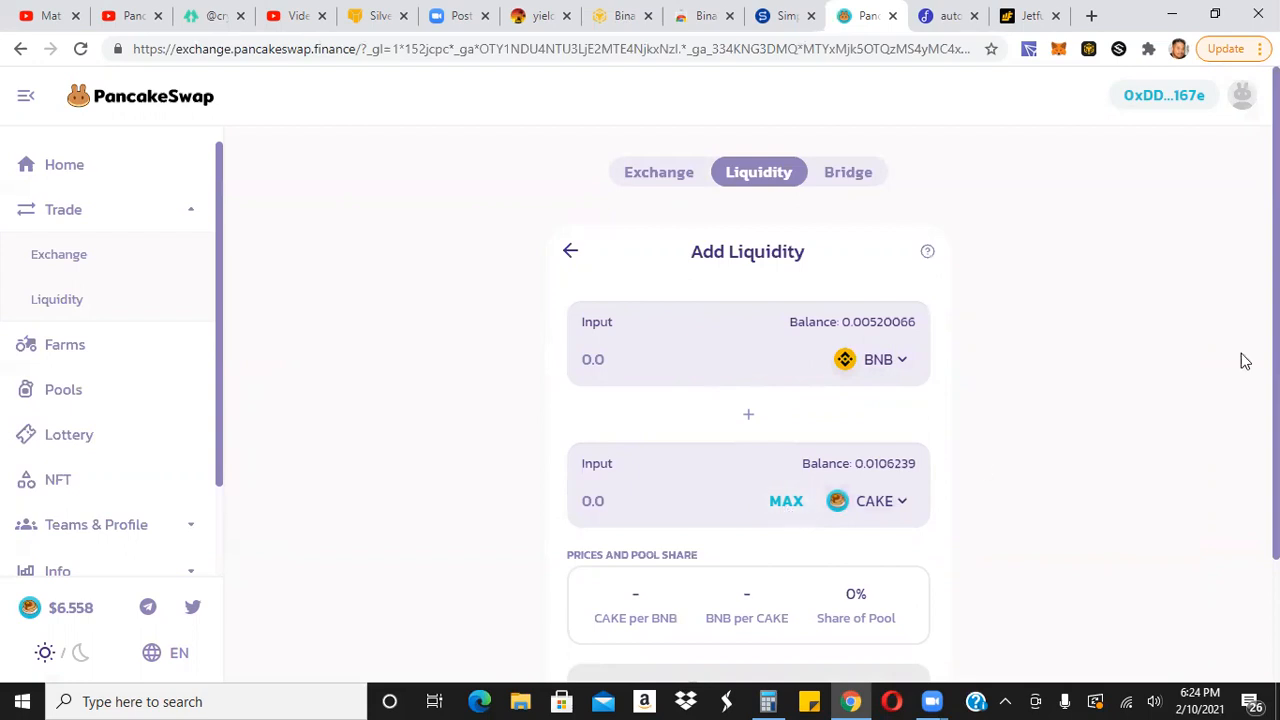
scroll(down, 3)
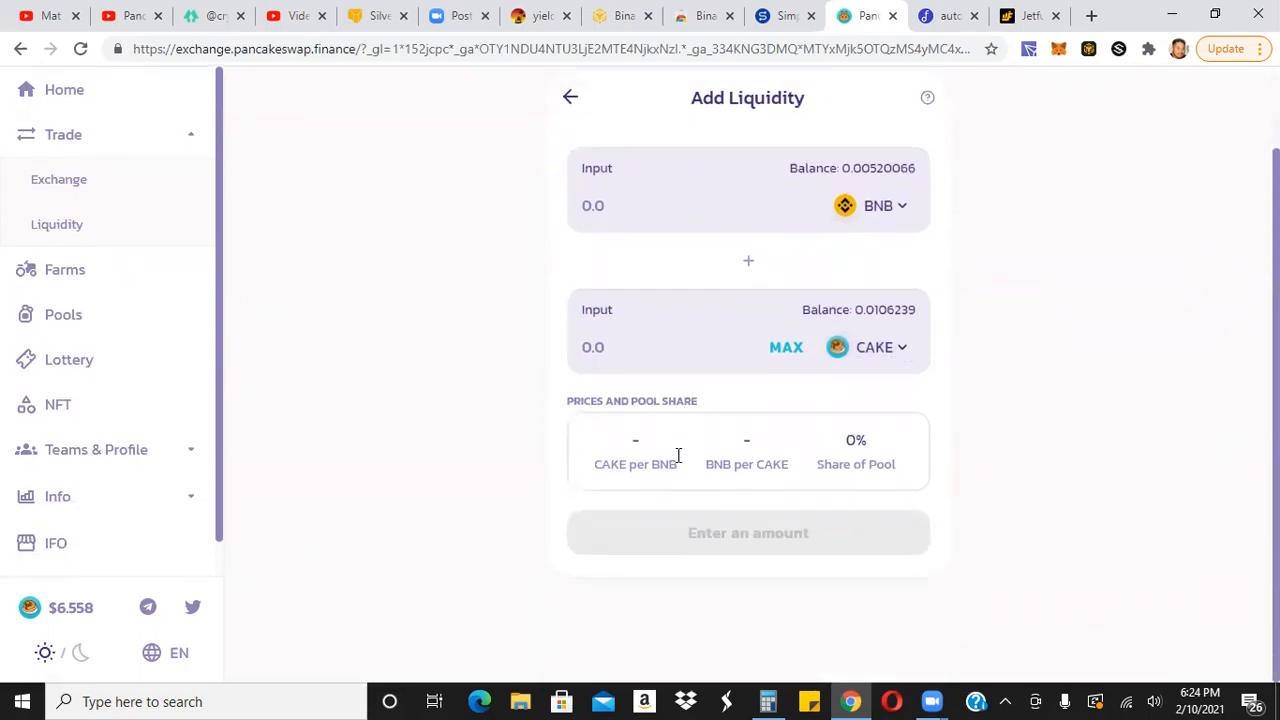
mouse_move(725, 432)
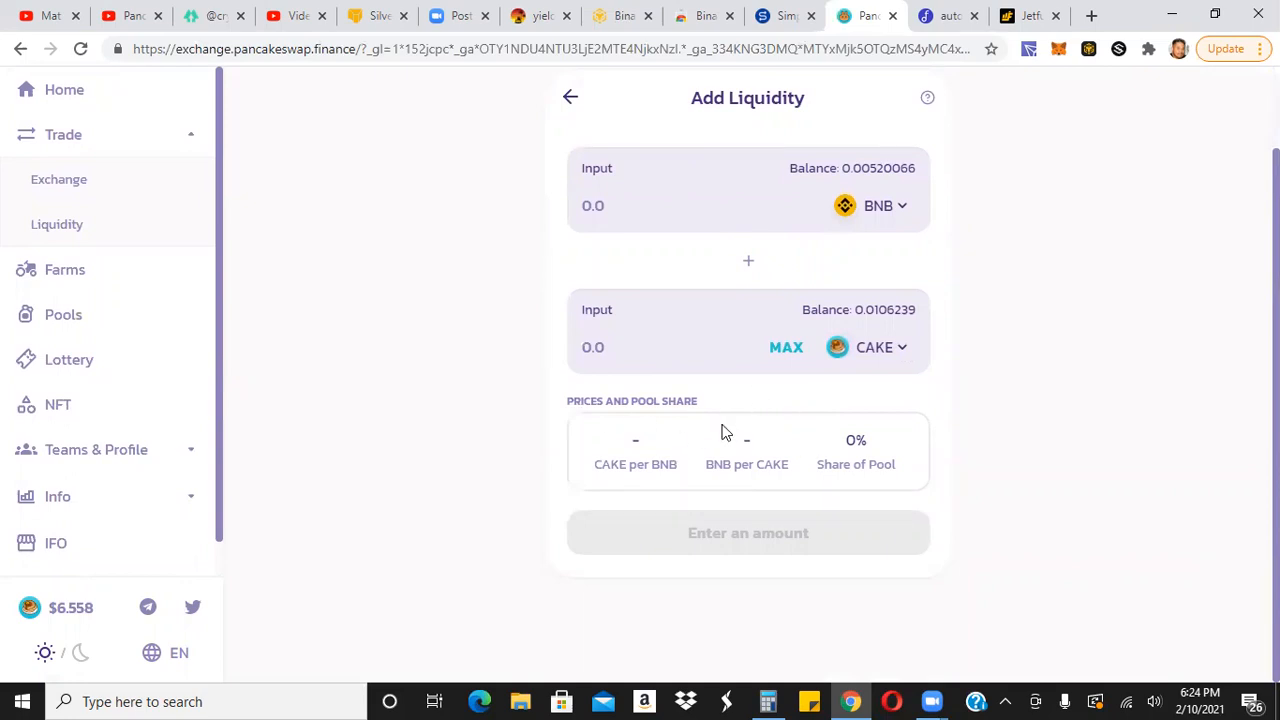
mouse_move(714, 446)
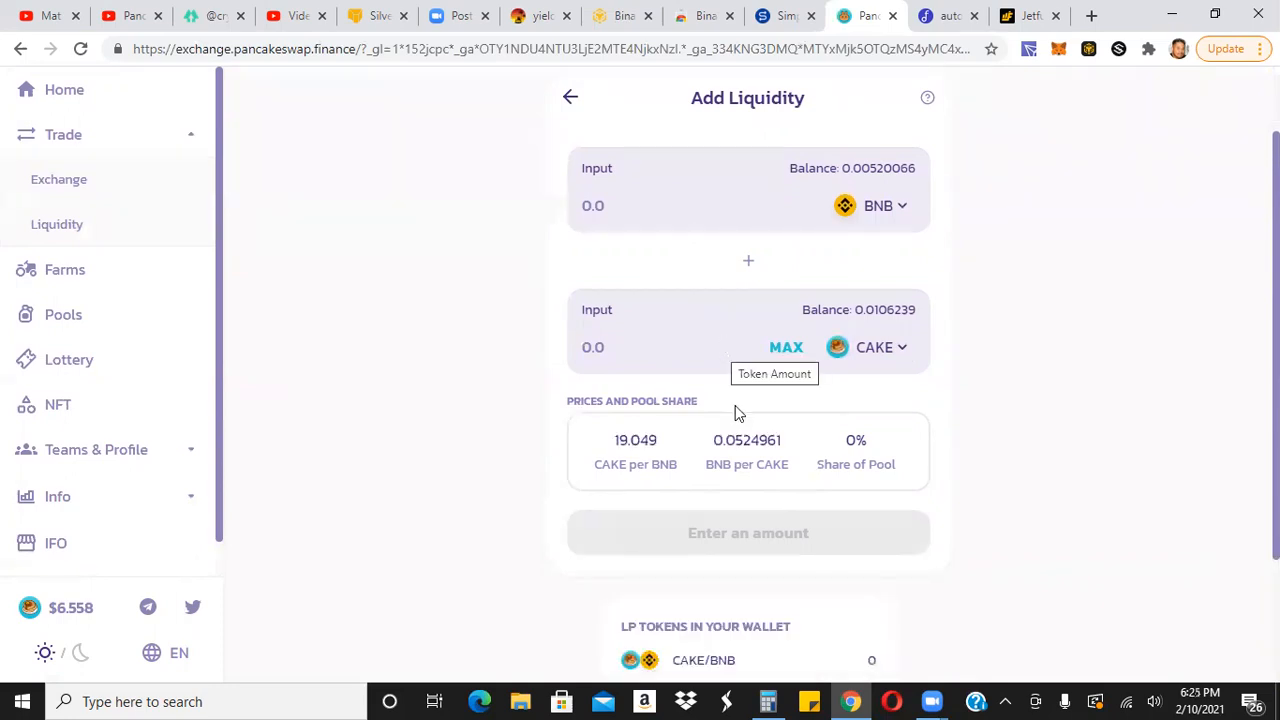
mouse_move(855, 472)
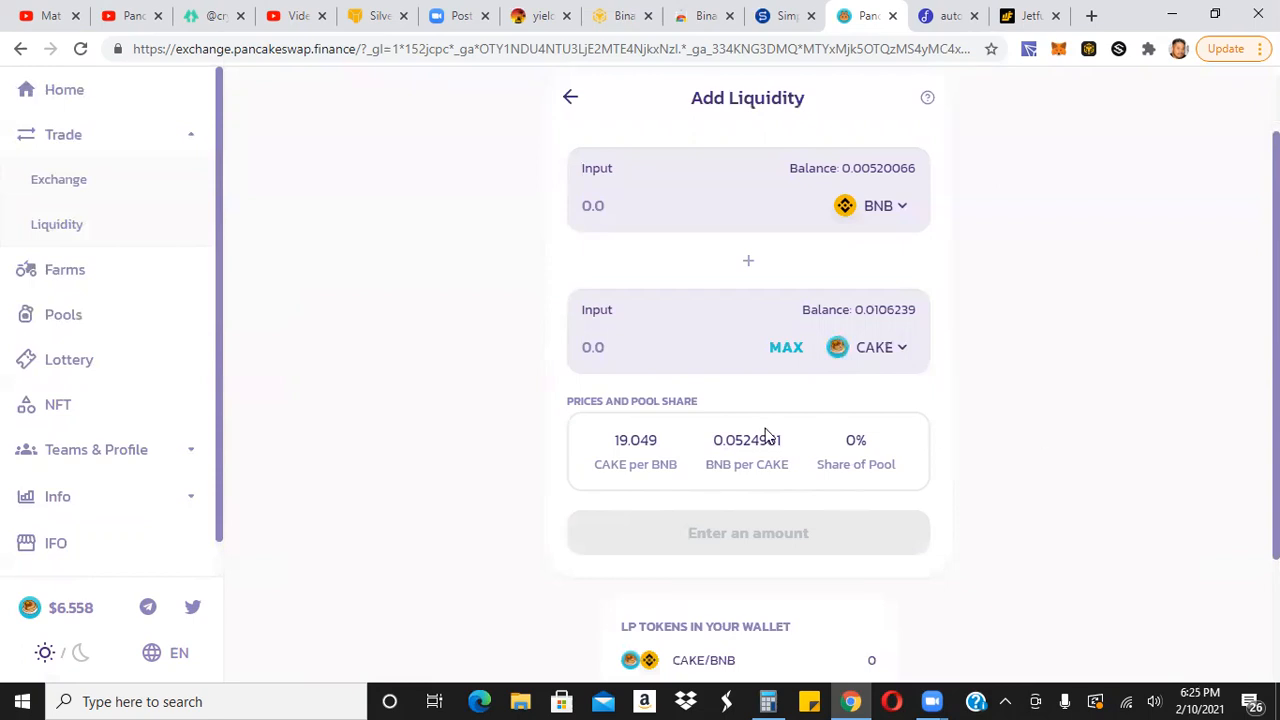
mouse_move(810, 445)
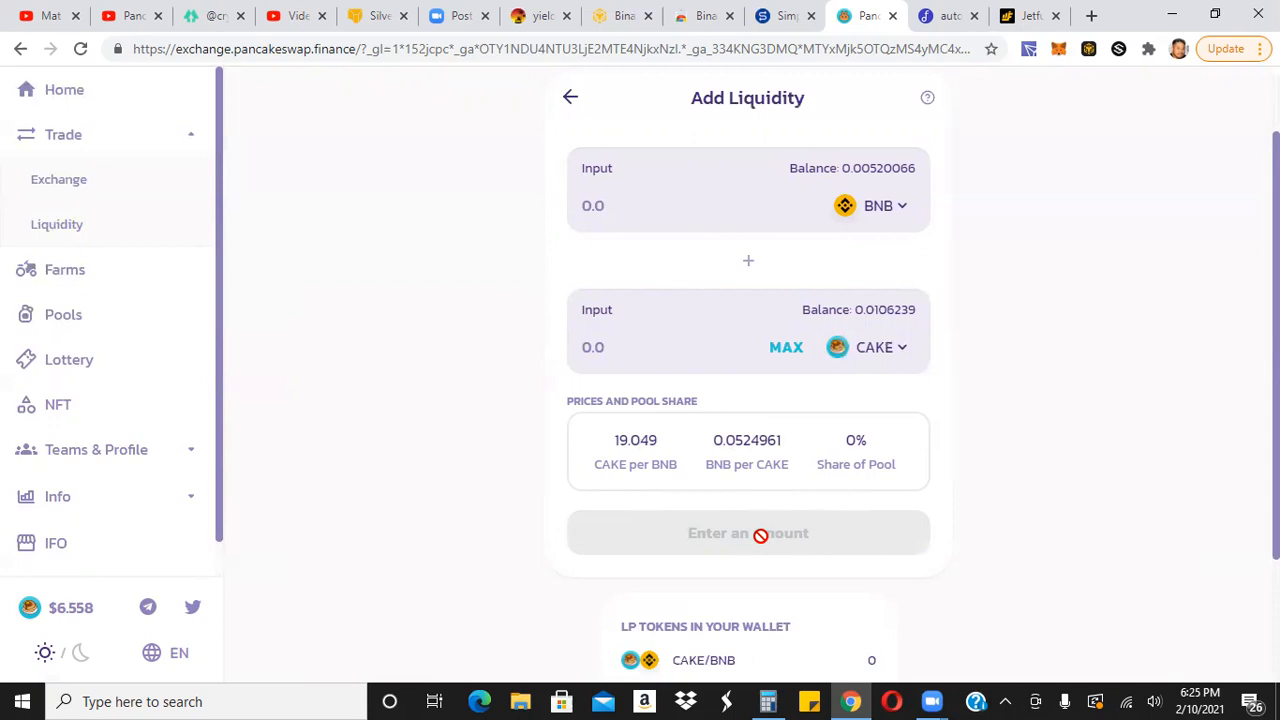
mouse_move(898, 400)
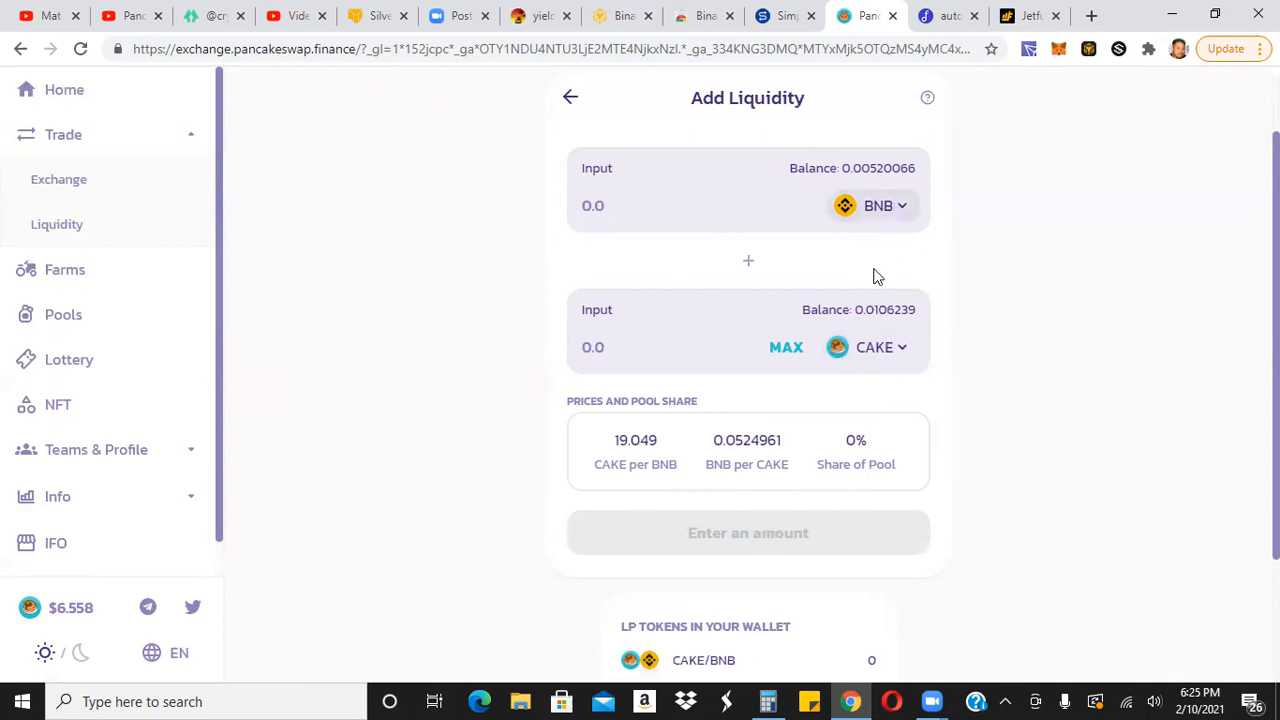
mouse_move(865, 402)
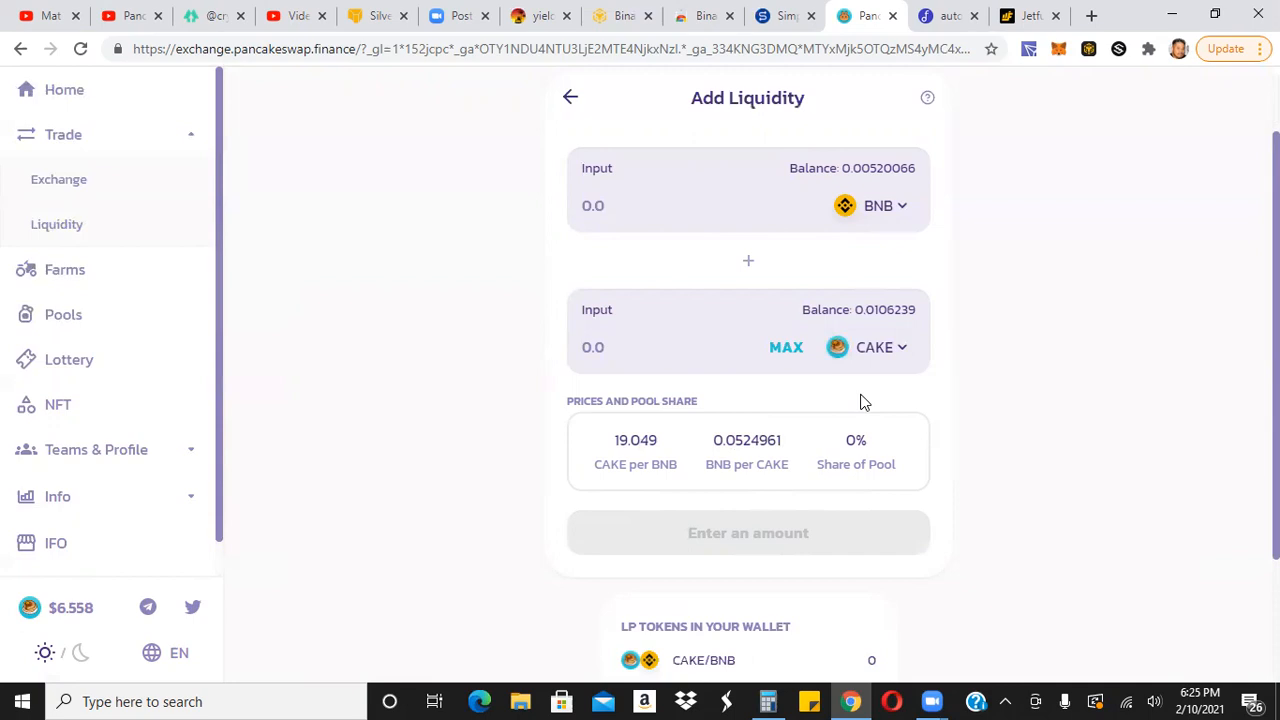
mouse_move(64, 270)
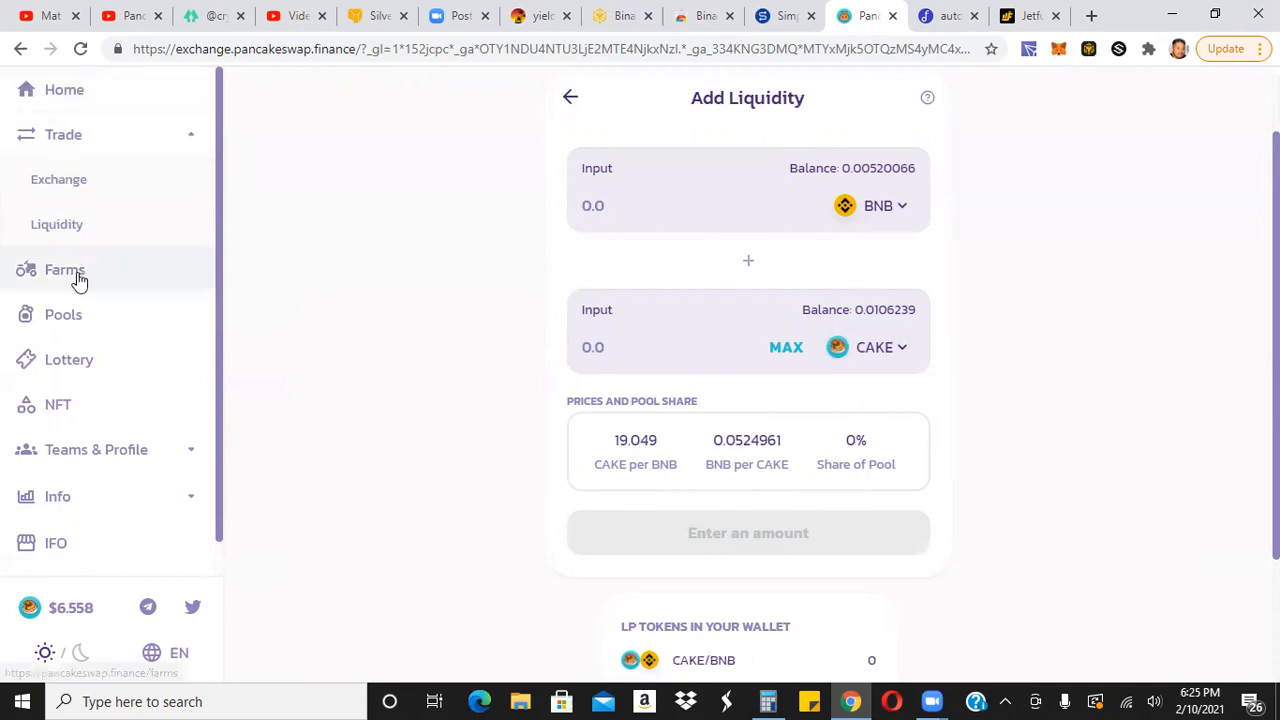
click(64, 269)
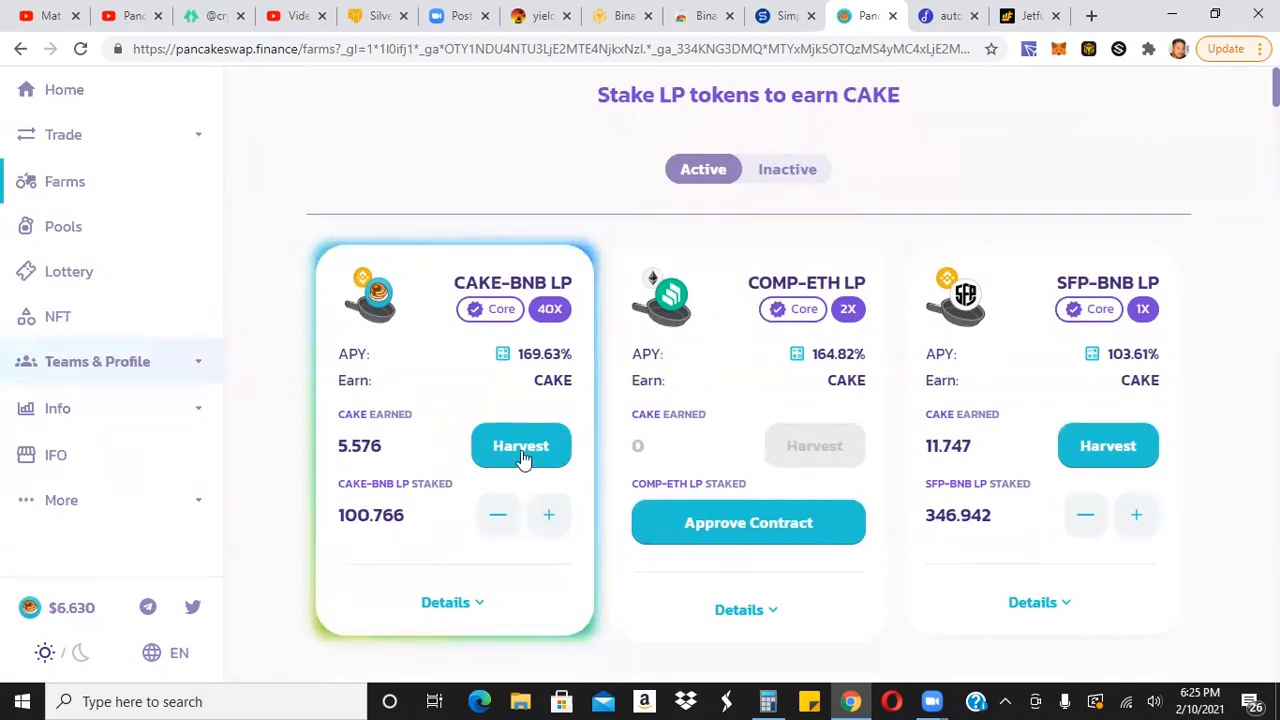
mouse_move(420, 530)
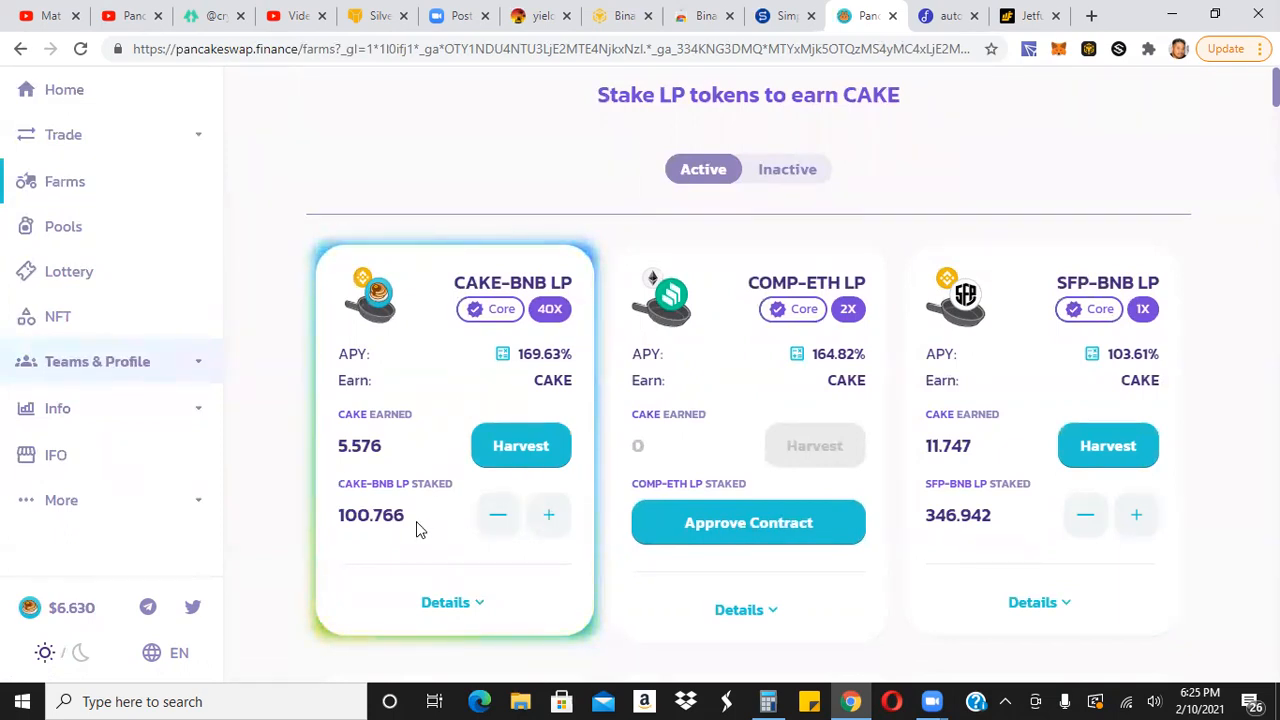
mouse_move(549, 515)
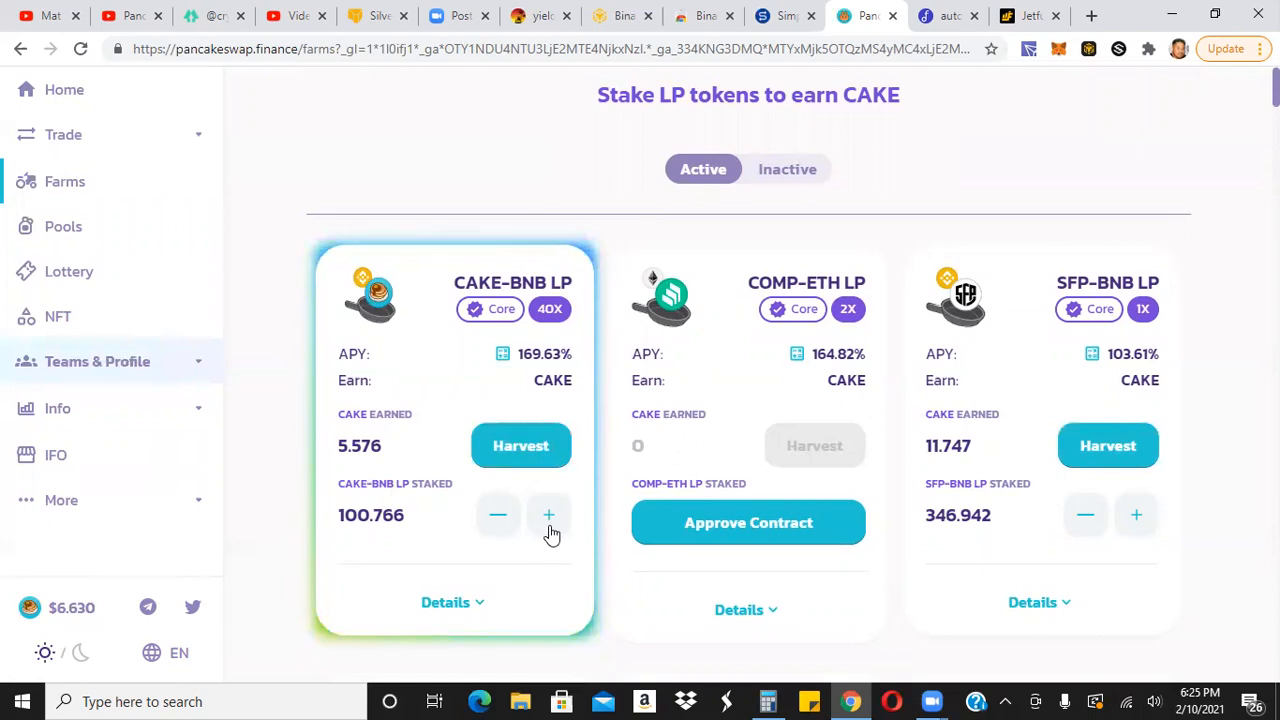
click(548, 514)
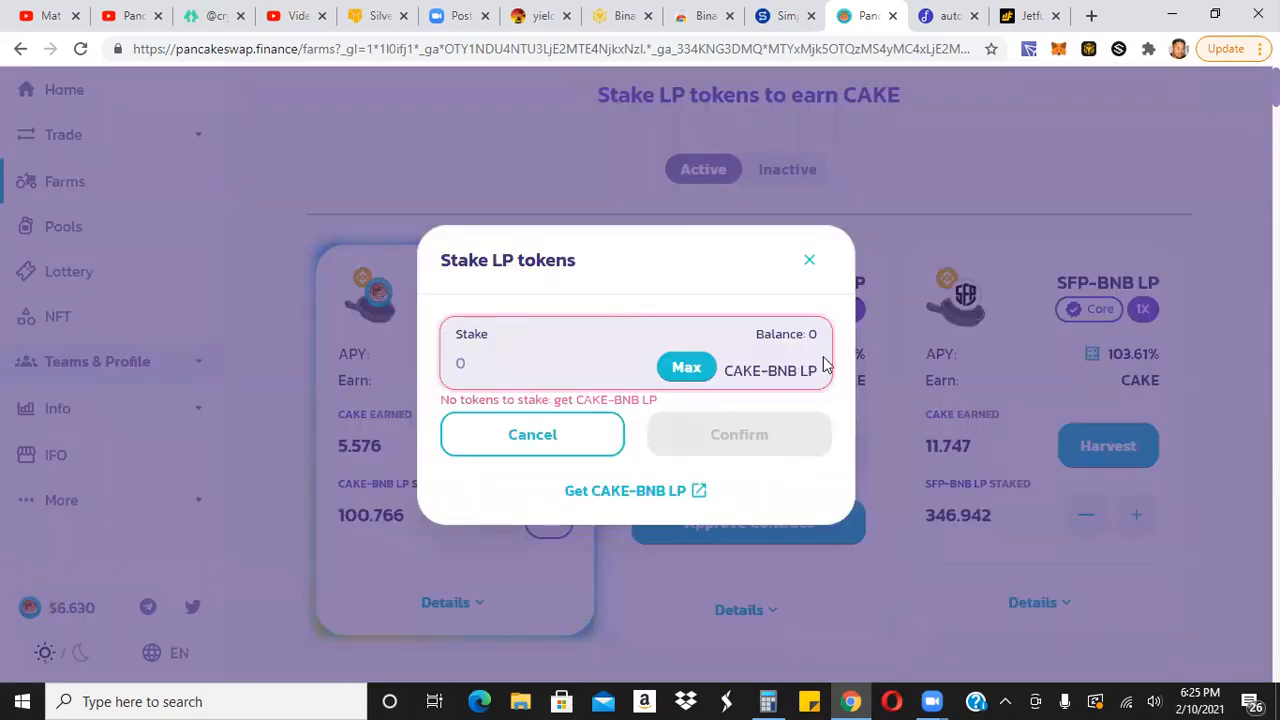
mouse_move(843, 333)
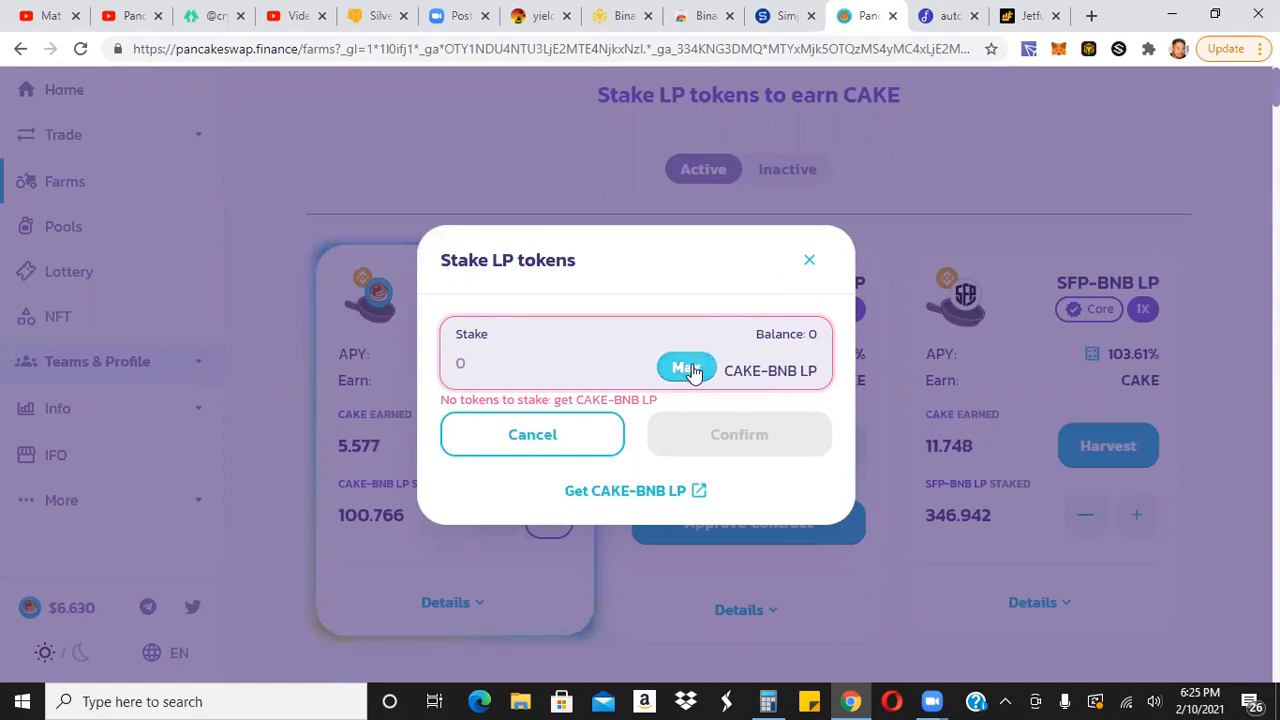
mouse_move(200, 563)
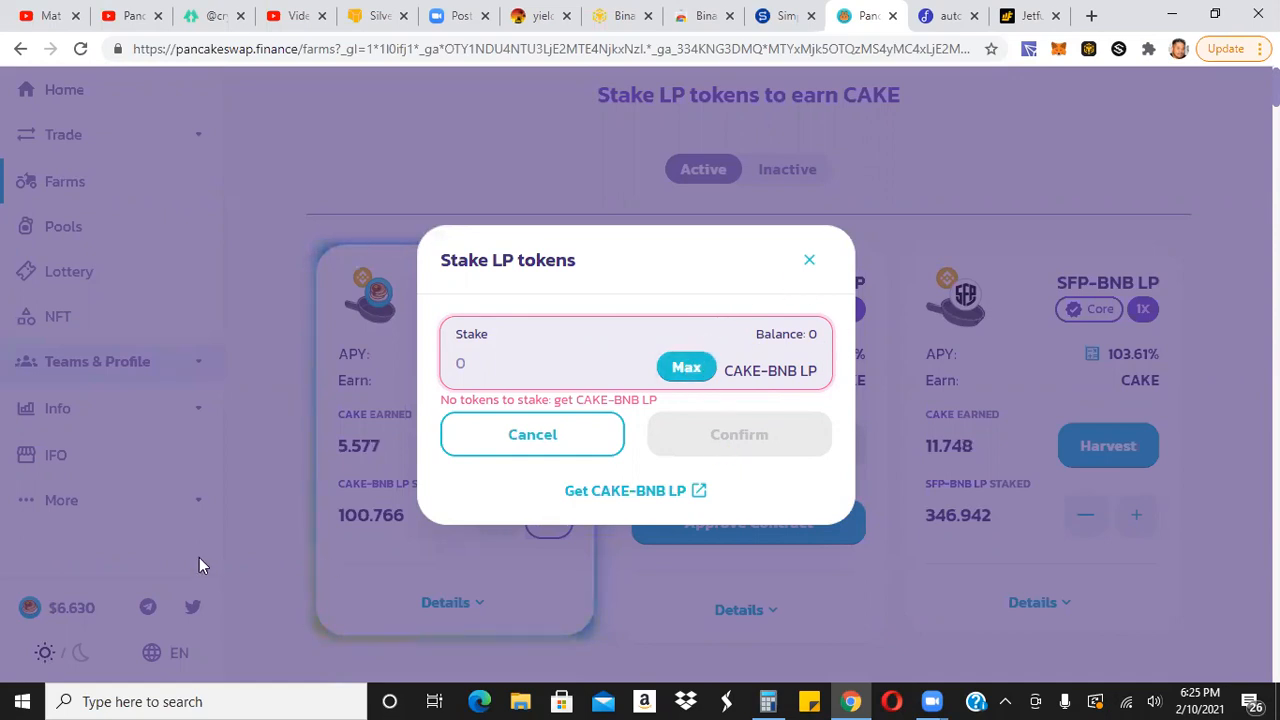
mouse_move(255, 544)
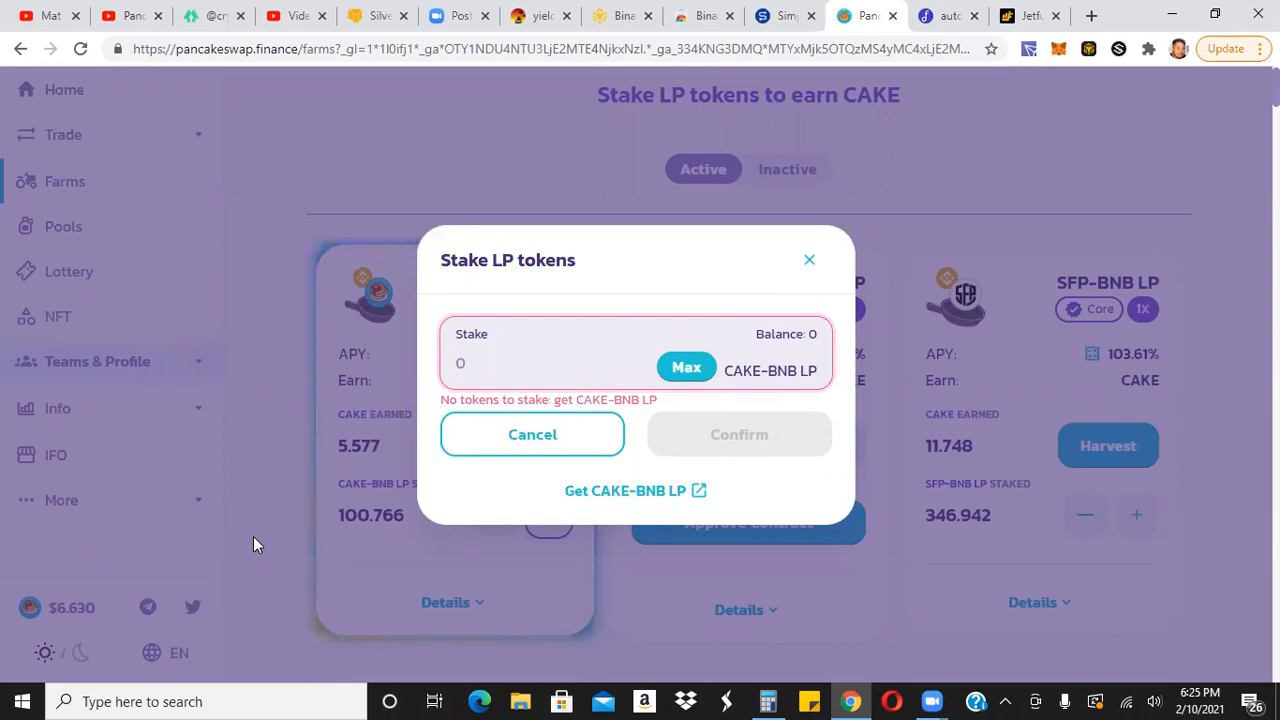
click(532, 434)
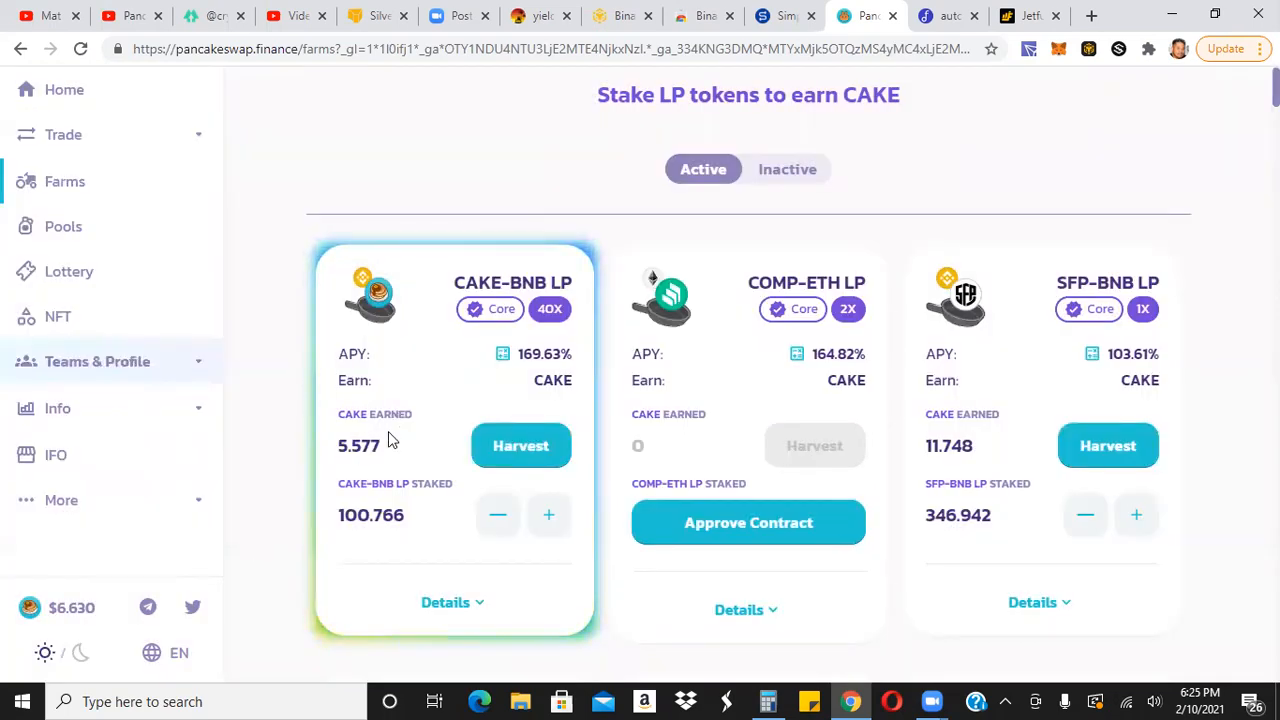
mouse_move(263, 355)
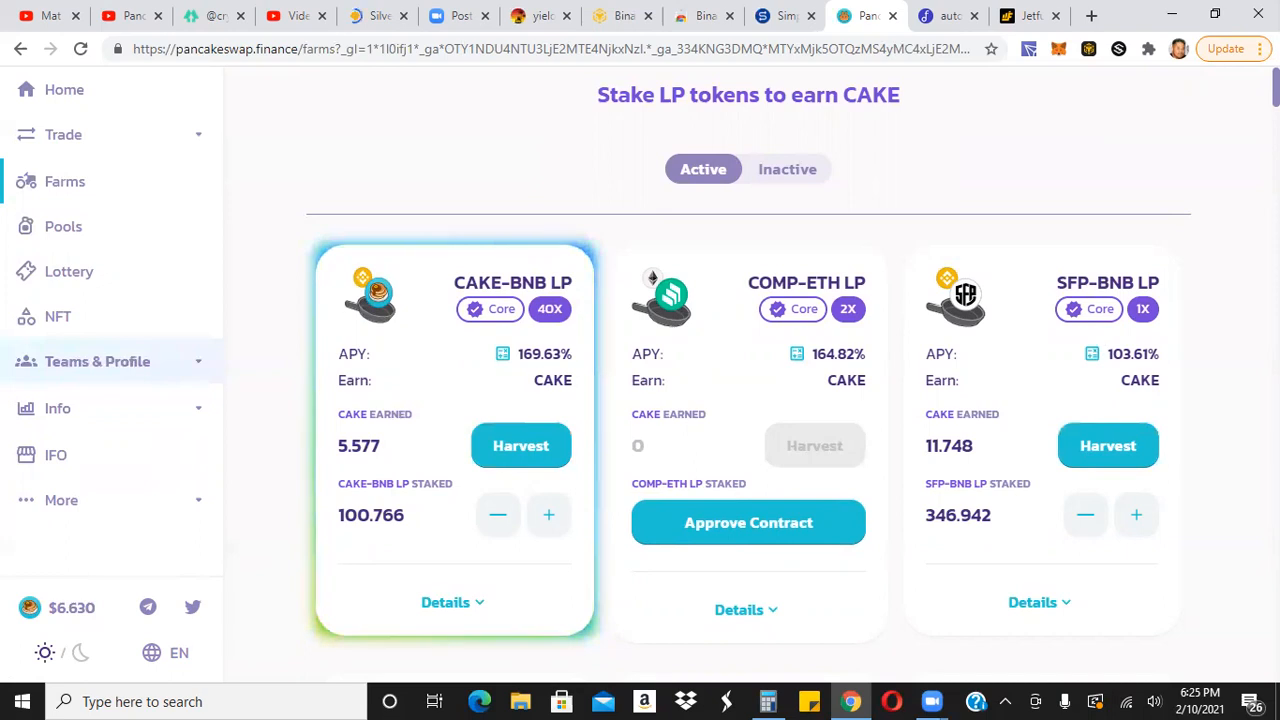
Scroll through the other LP farms in PancakeSwap's Farms list.
scroll(down, 3)
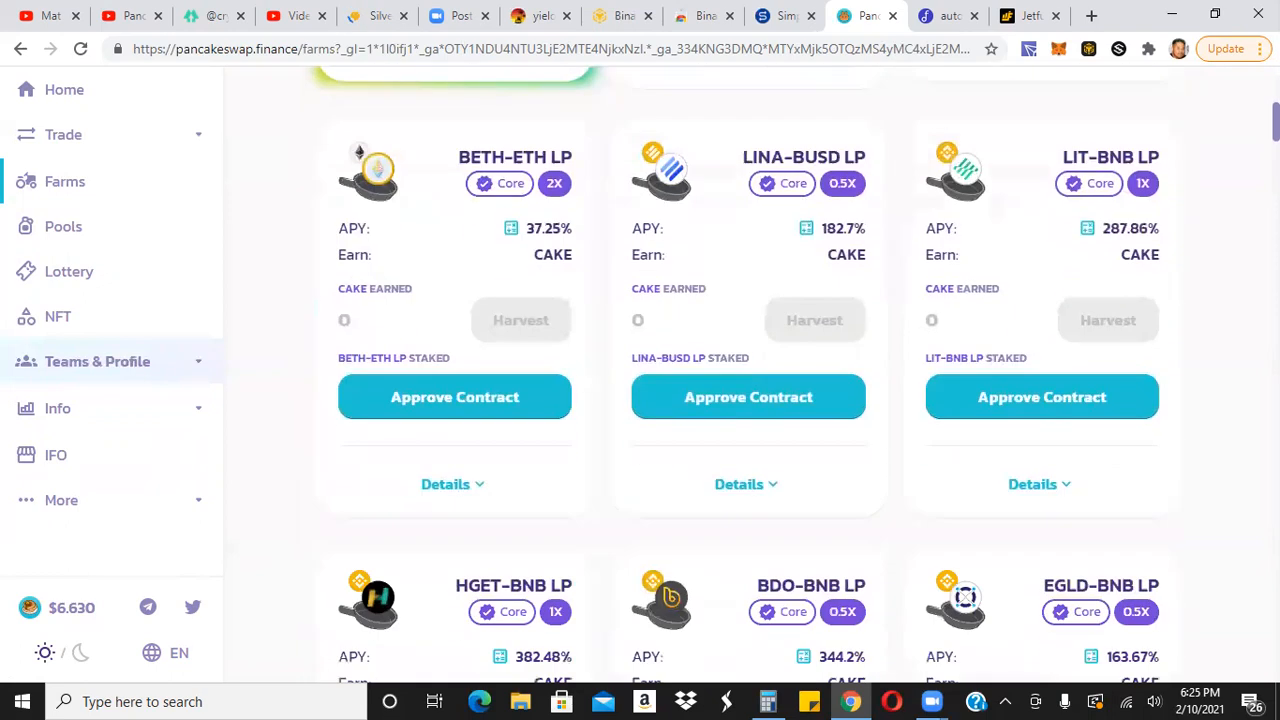
scroll(down, 3)
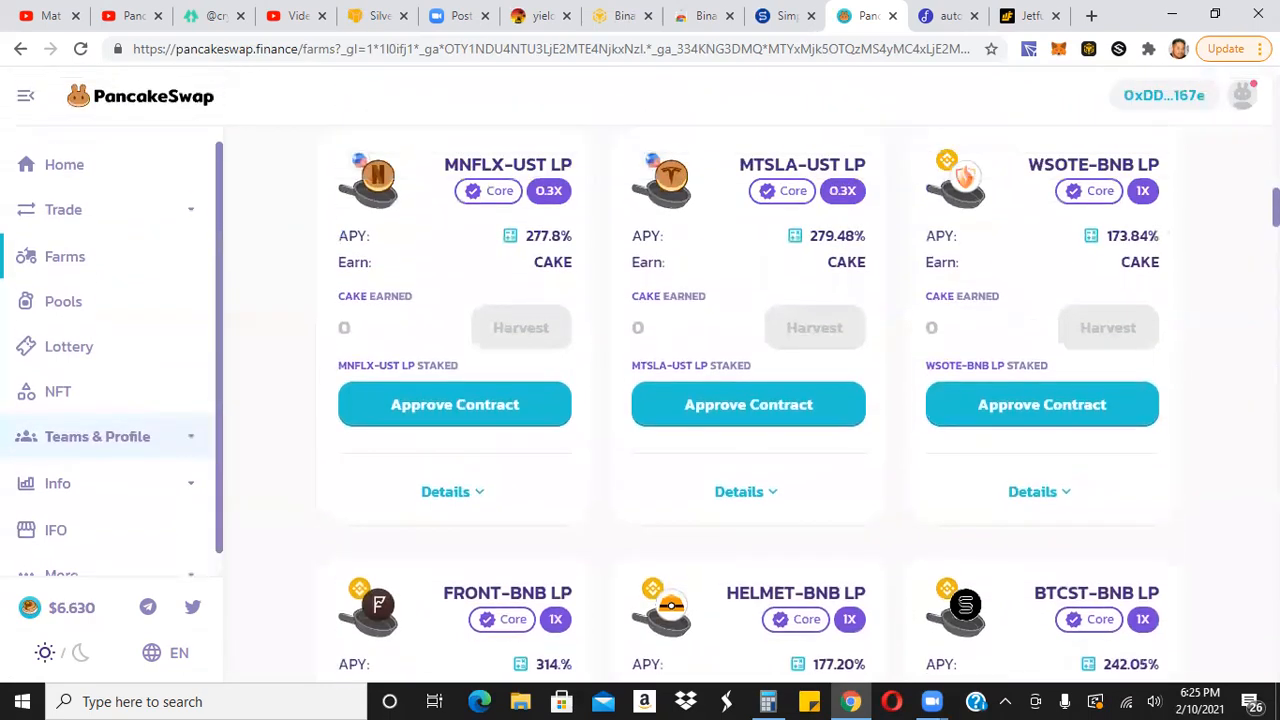
scroll(down, 3)
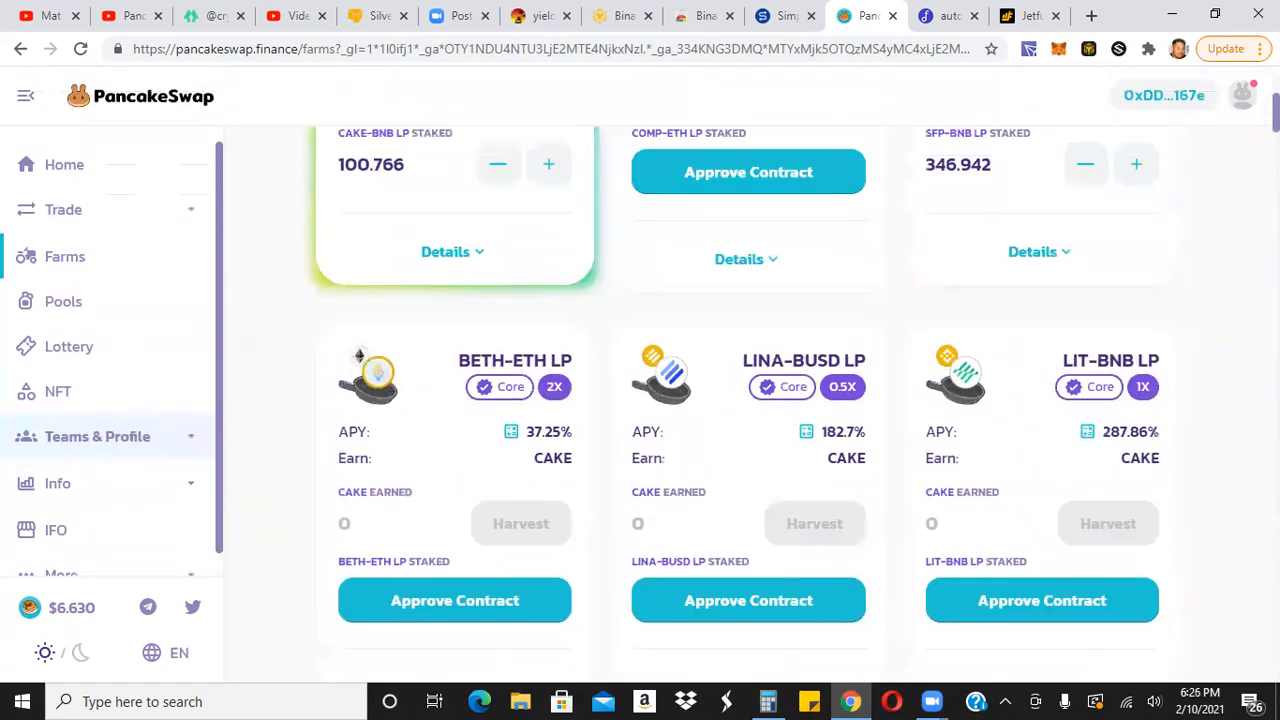
scroll(up, 3)
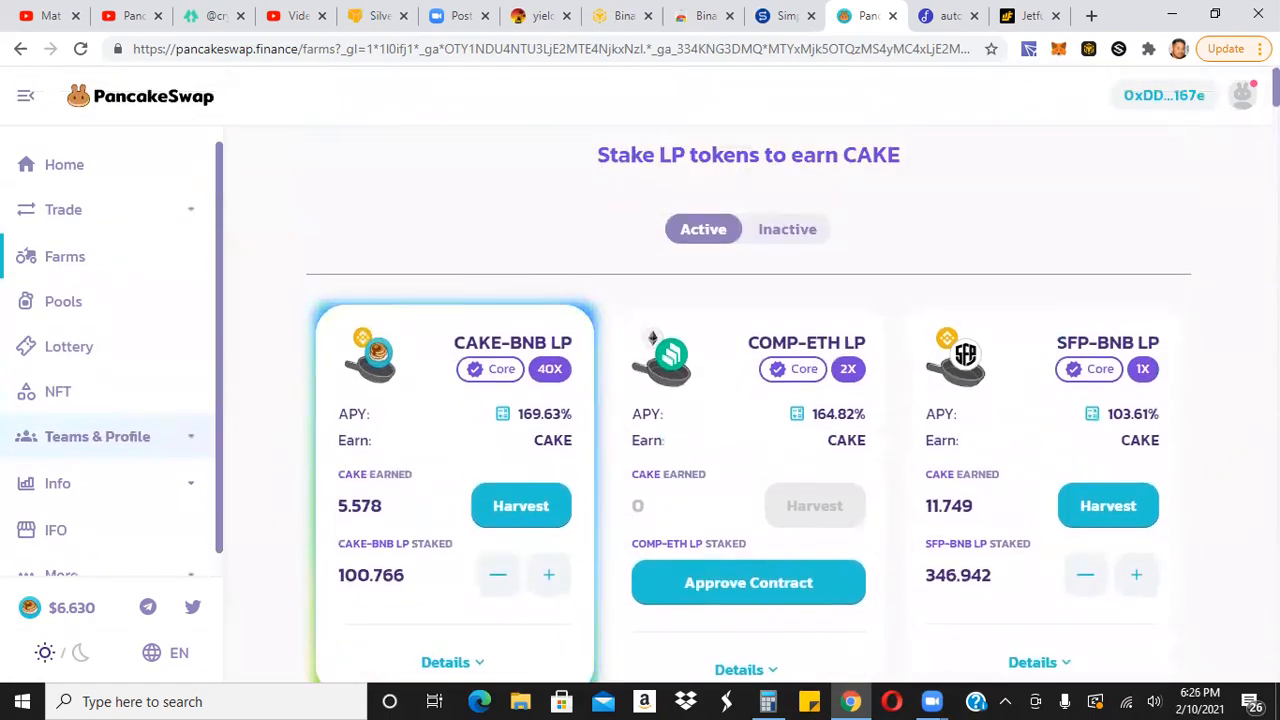
scroll(down, 3)
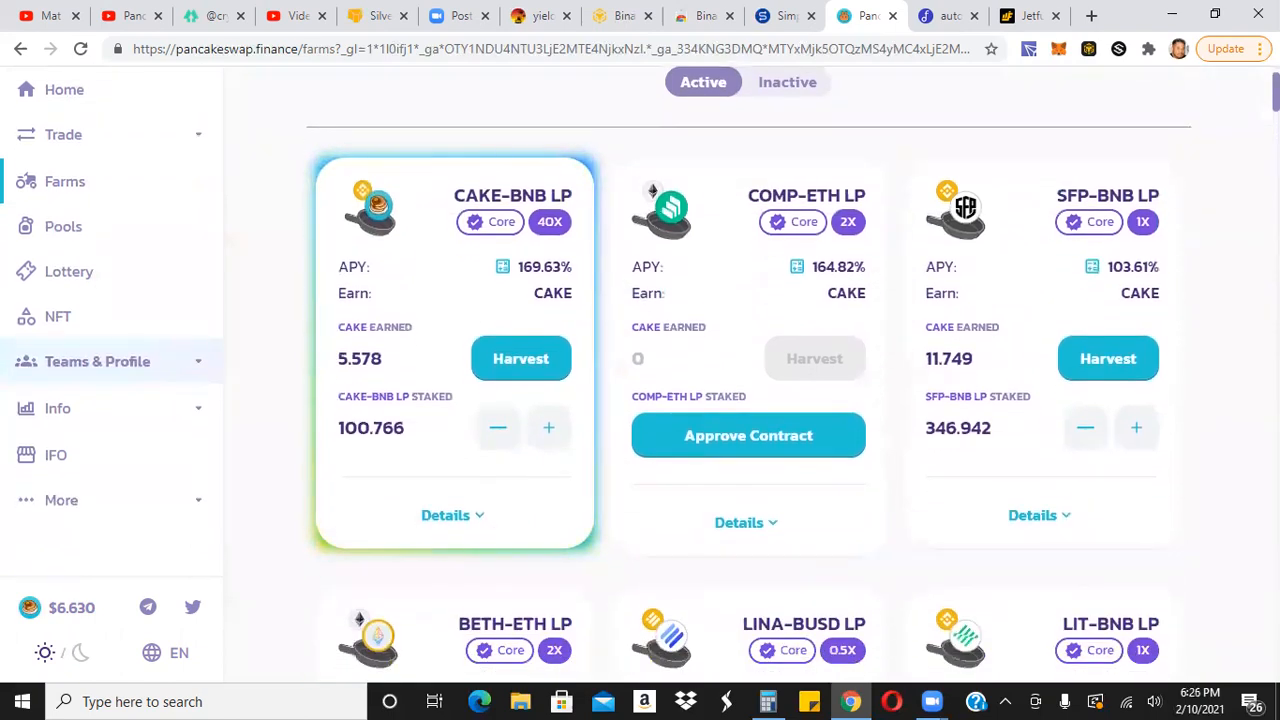
mouse_move(1100, 166)
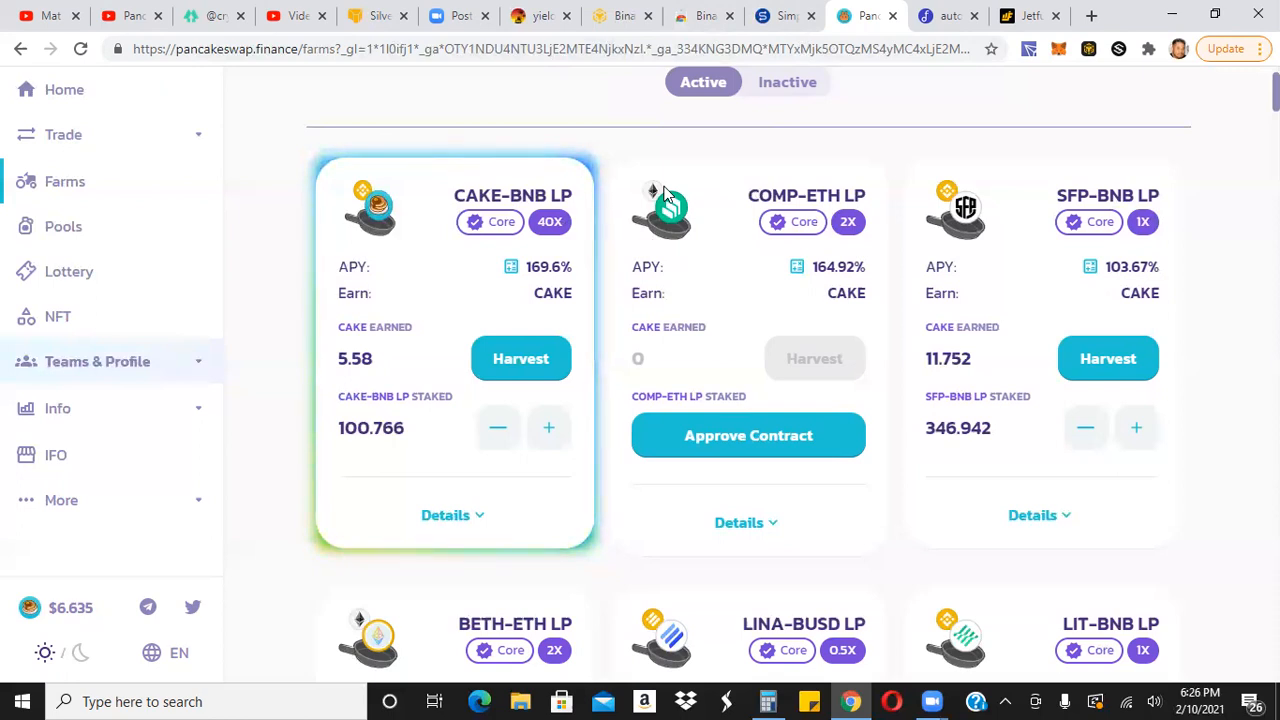
mouse_move(946, 16)
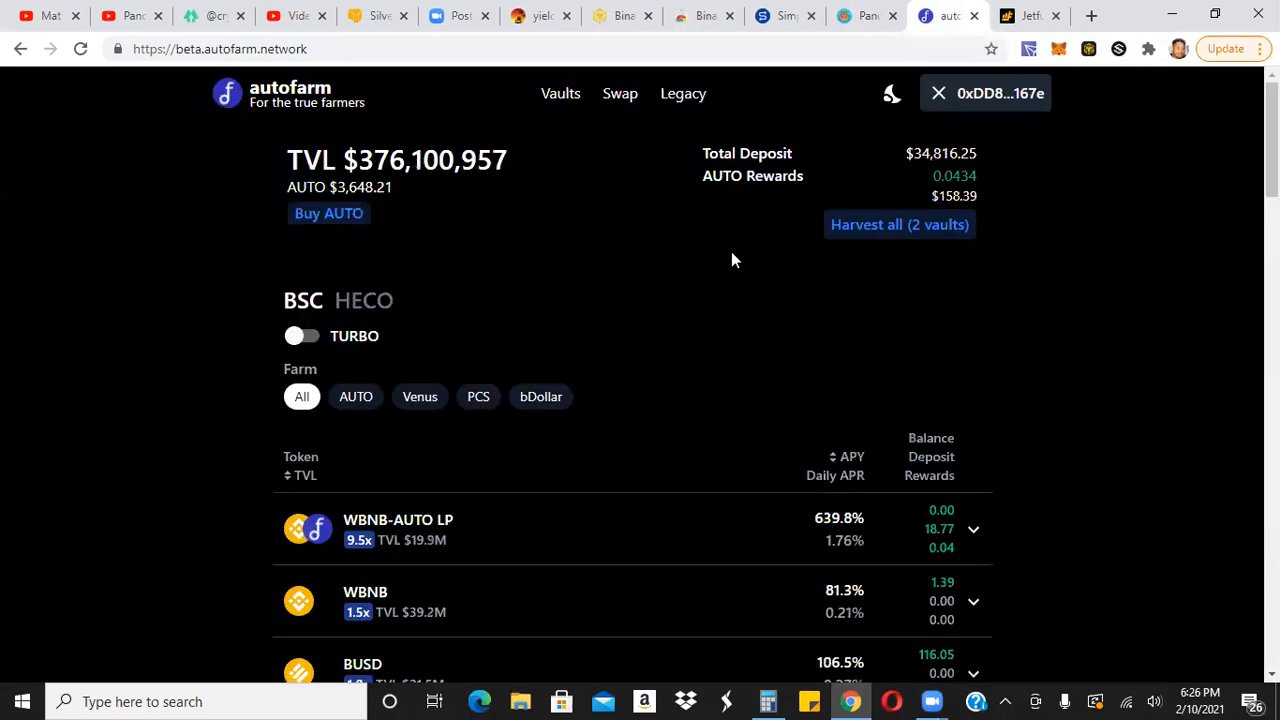
Switch to the JetFuel Finance B-29 Superfortress tab.
click(1030, 16)
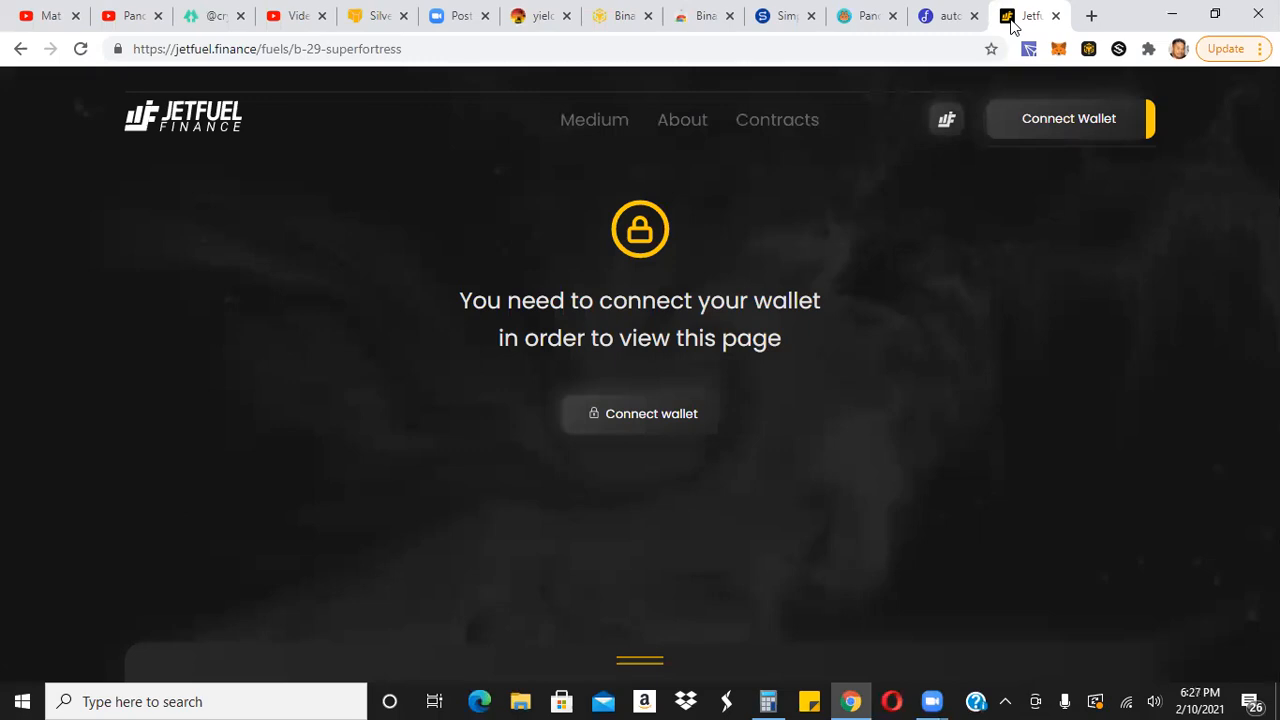
mouse_move(632, 418)
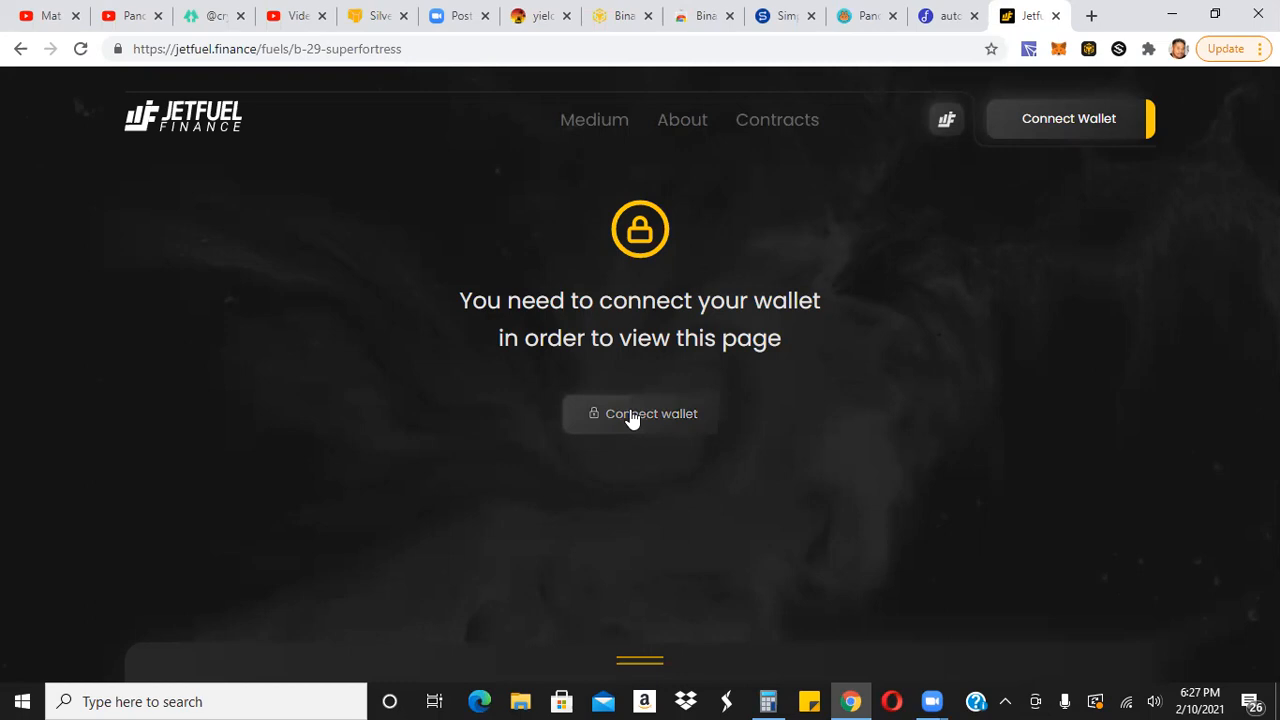
Connect the wallet on JetFuel and scroll to the FUEL Token and FUEL-BNB cards.
click(640, 413)
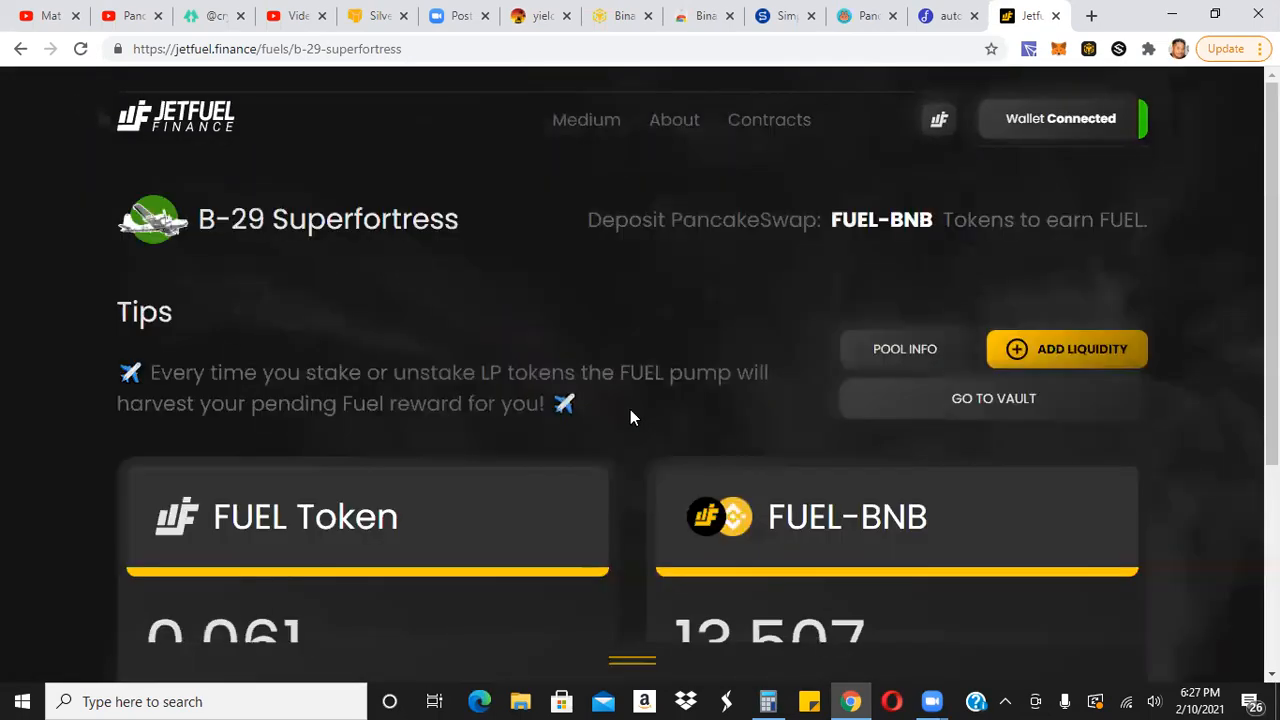
scroll(down, 3)
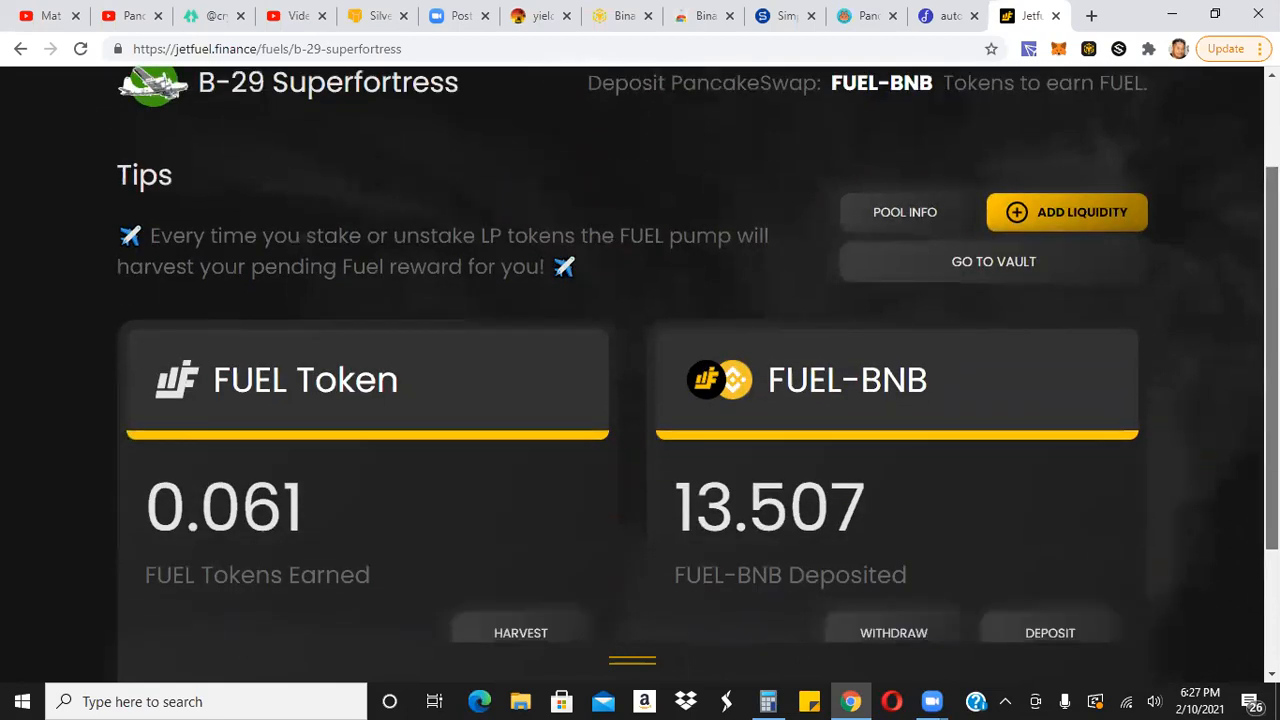
mouse_move(872, 340)
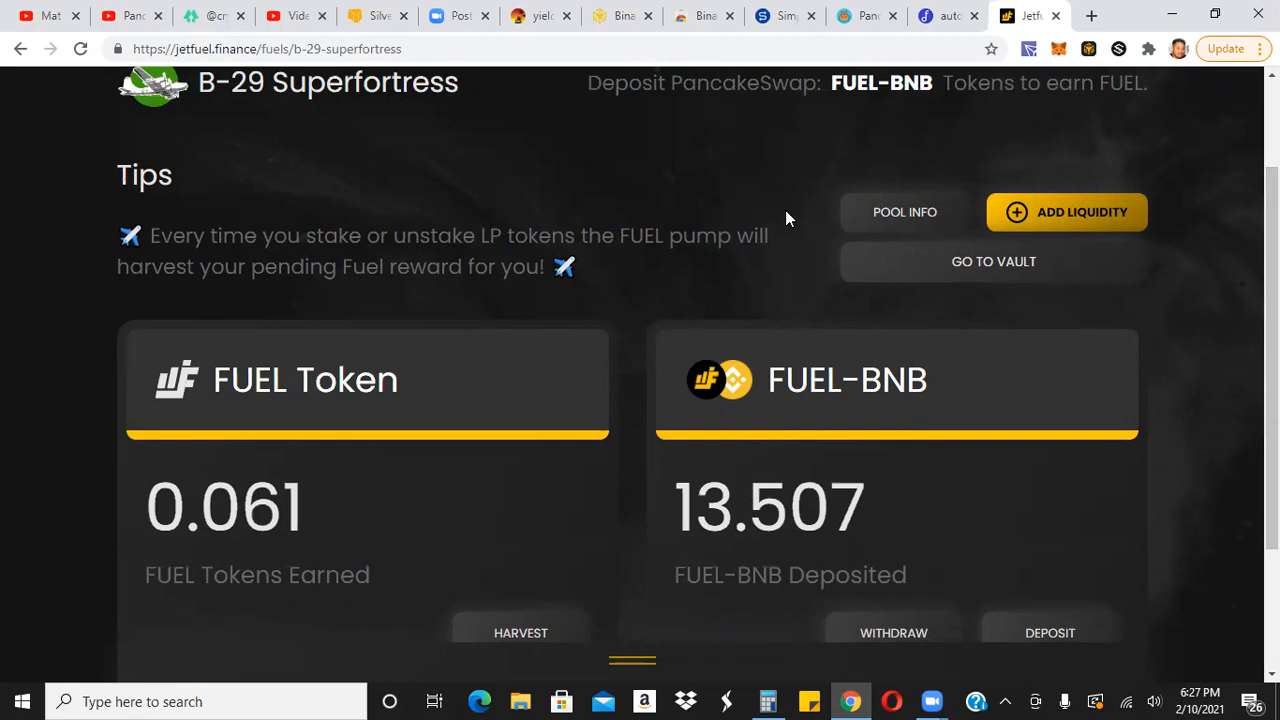
mouse_move(520, 68)
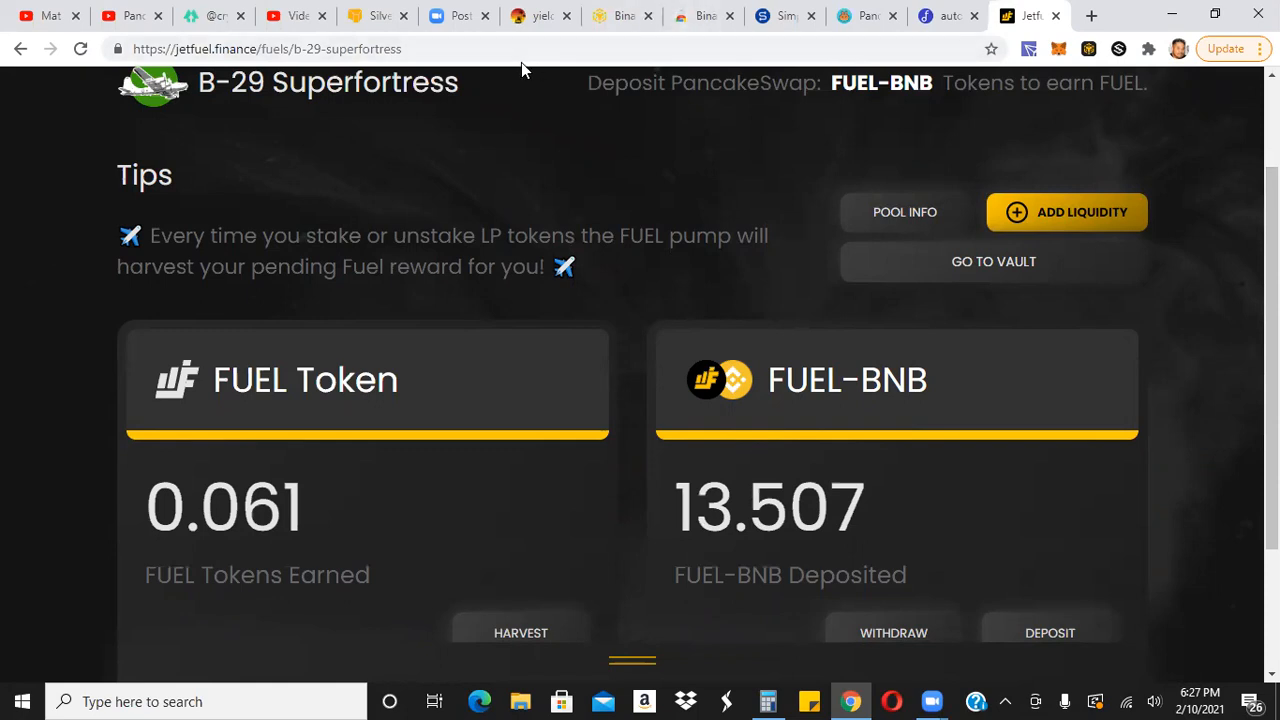
mouse_move(527, 83)
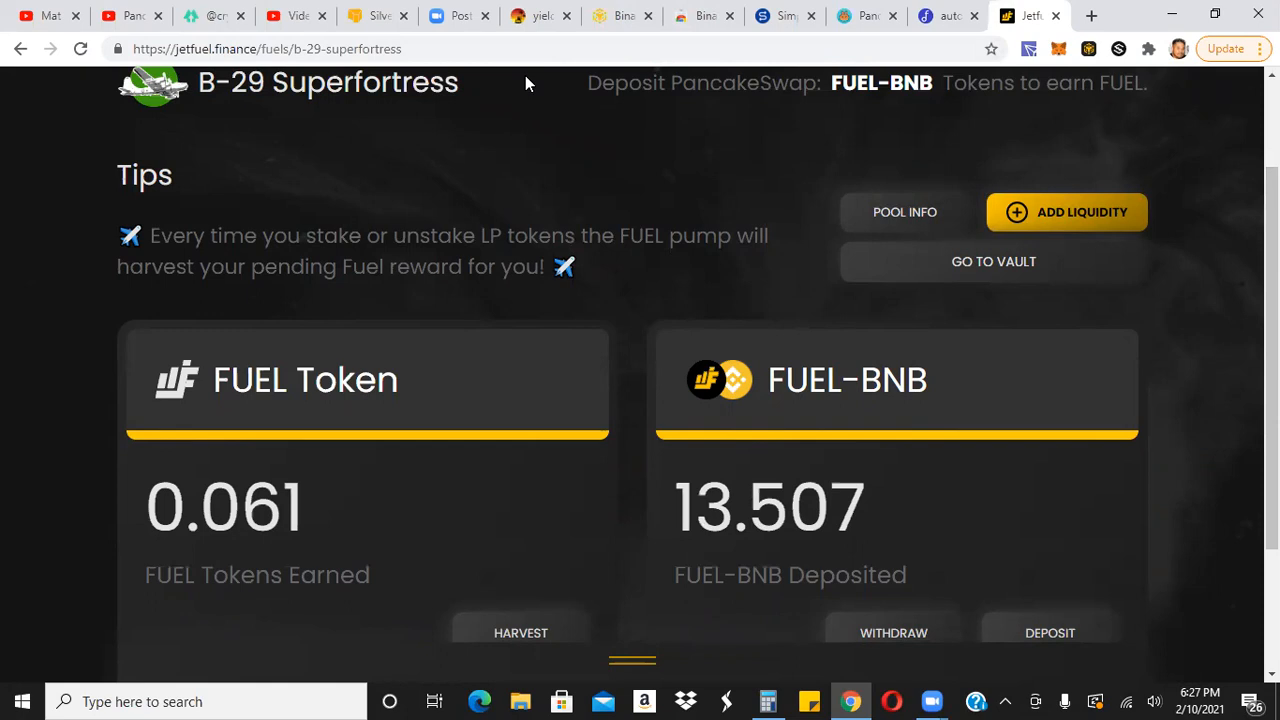
mouse_move(622, 15)
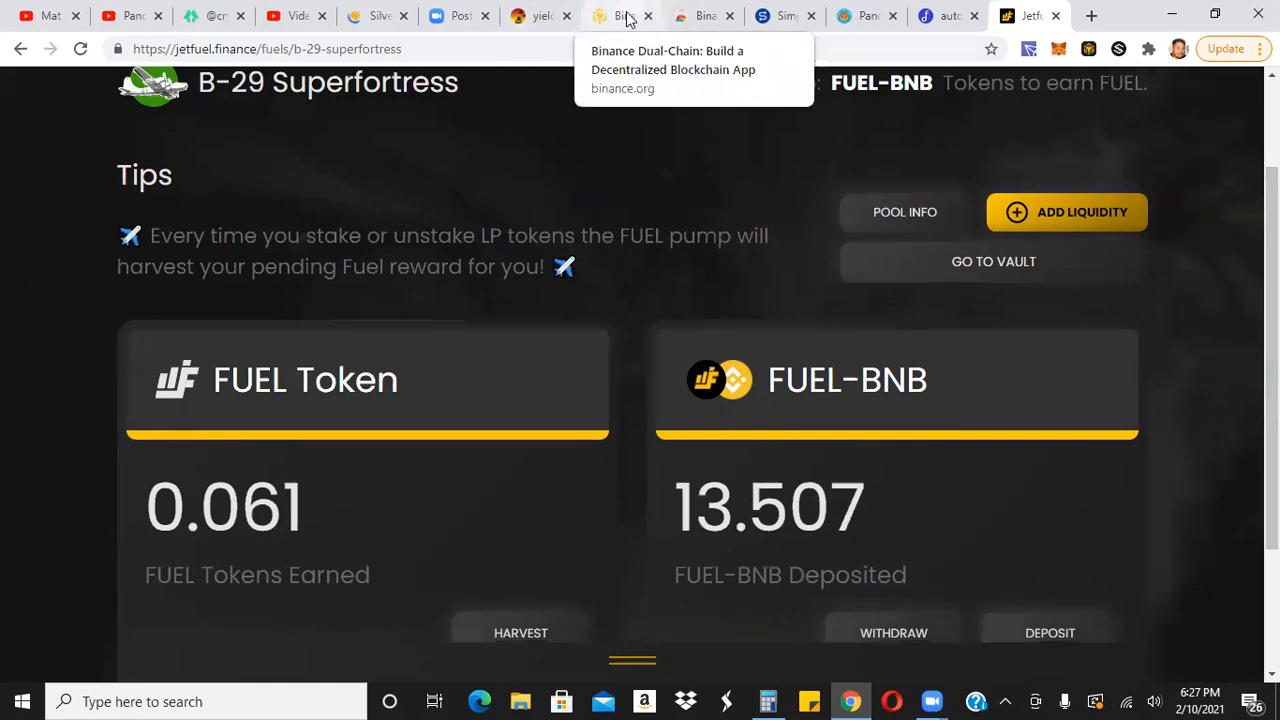
Switch to the Binance Dual-Chain website tab.
click(620, 15)
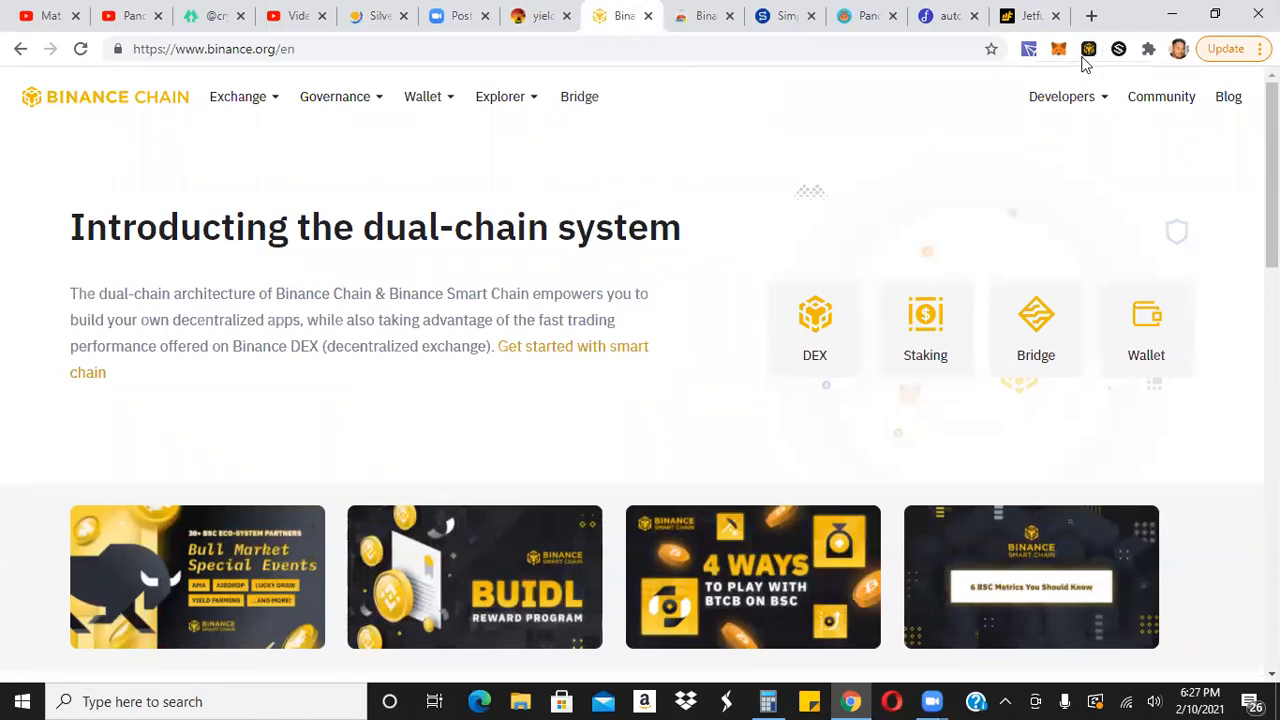
mouse_move(1089, 48)
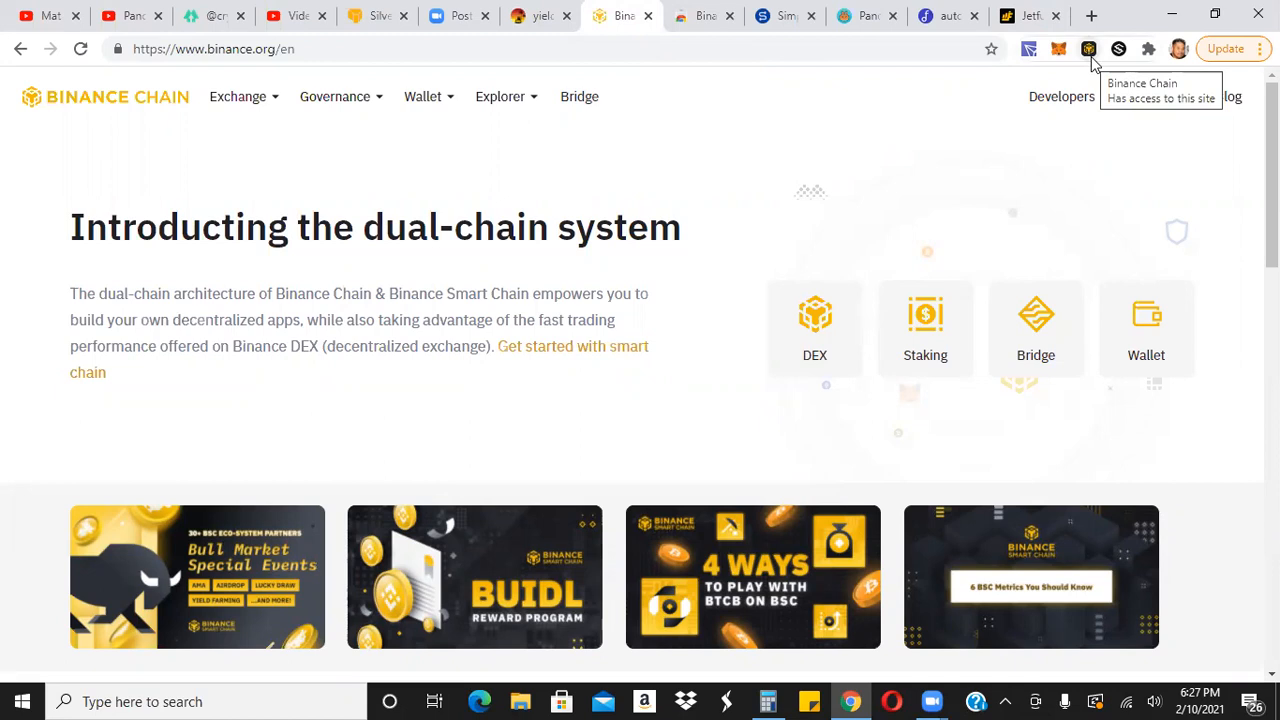
mouse_move(1058, 48)
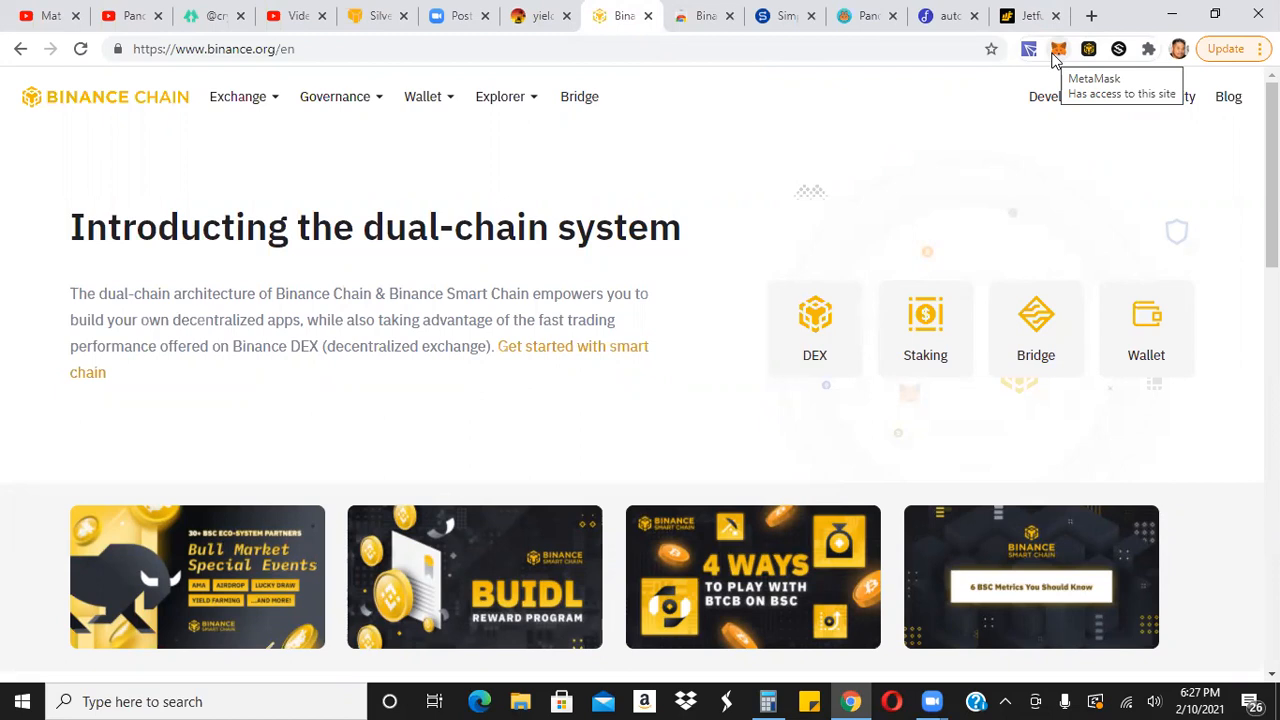
mouse_move(1055, 60)
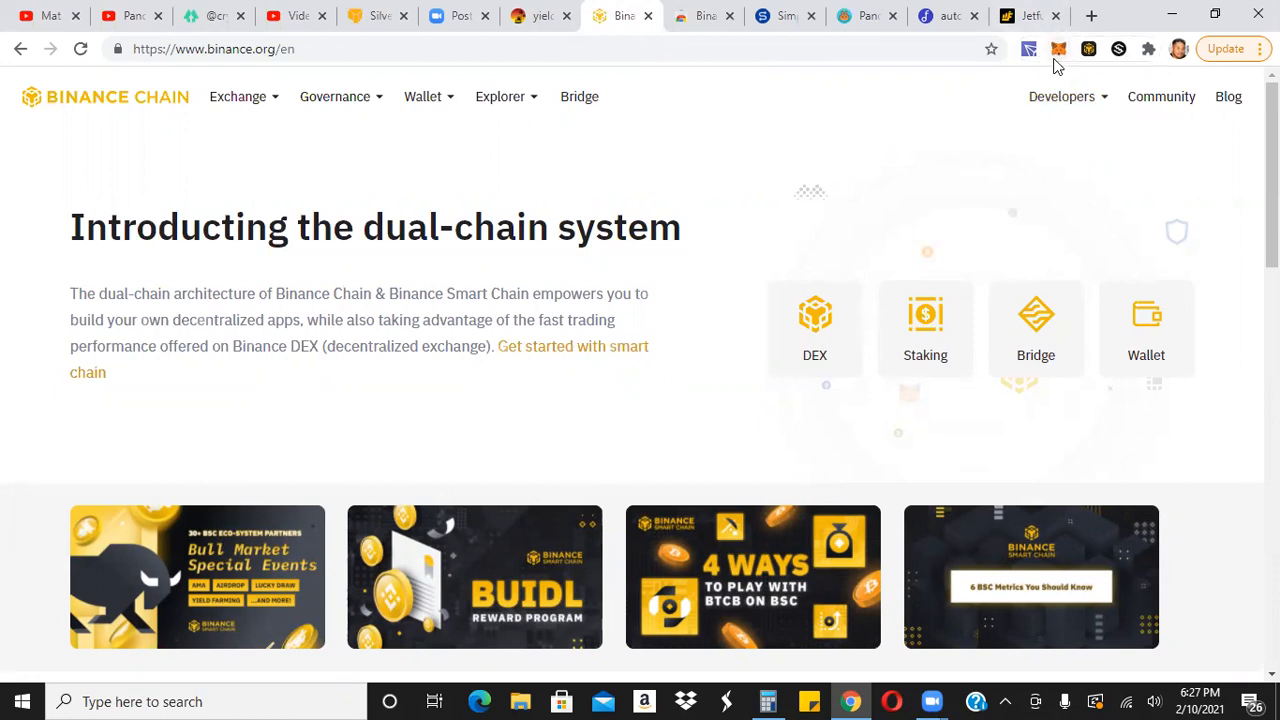
mouse_move(1058, 48)
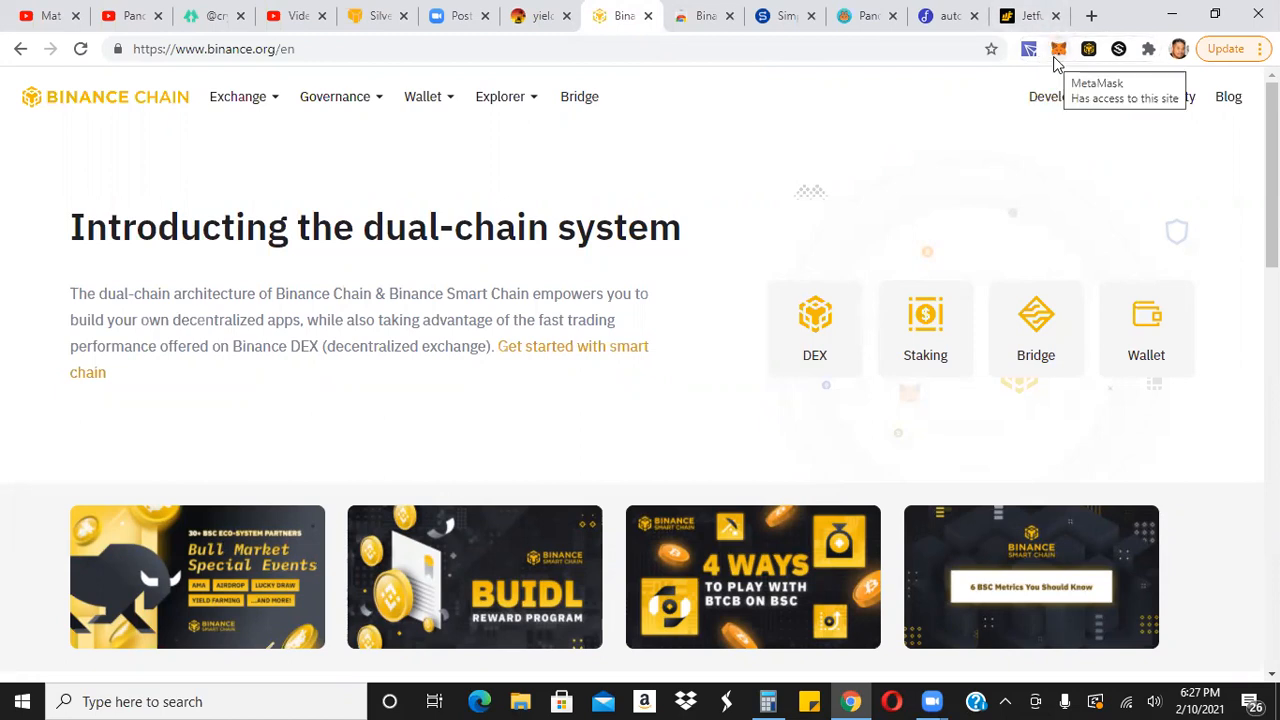
mouse_move(1070, 68)
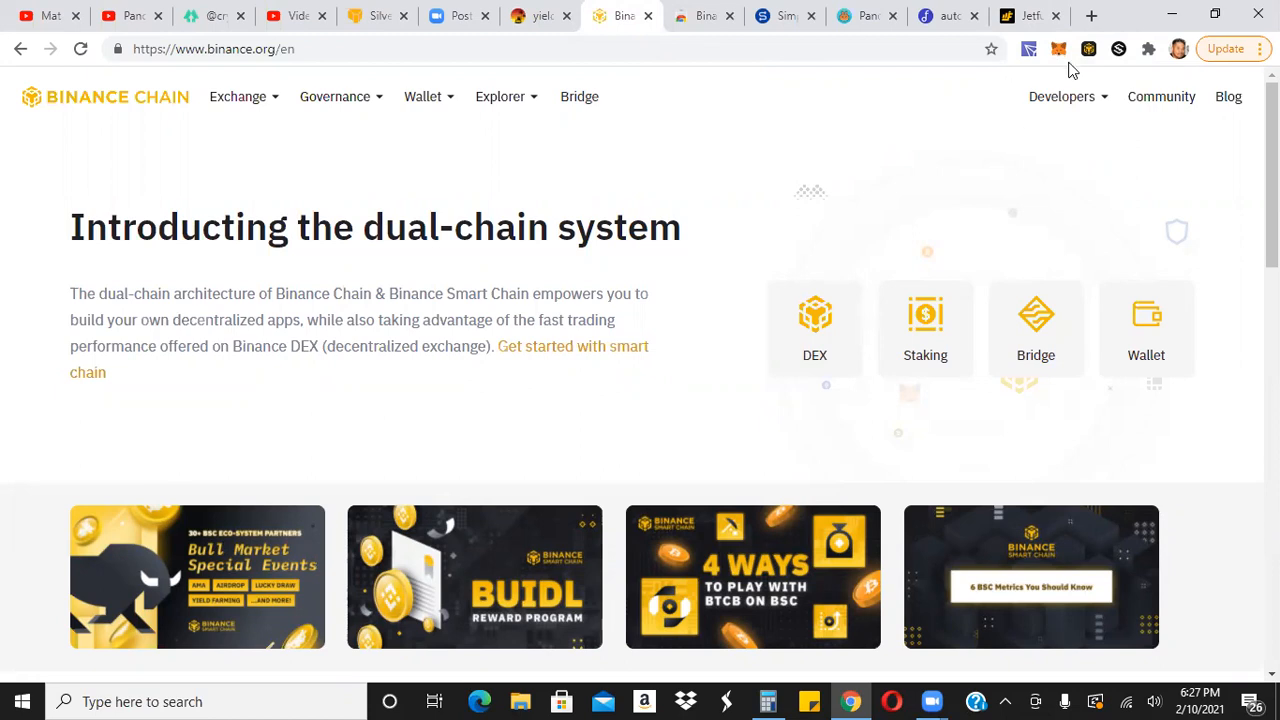